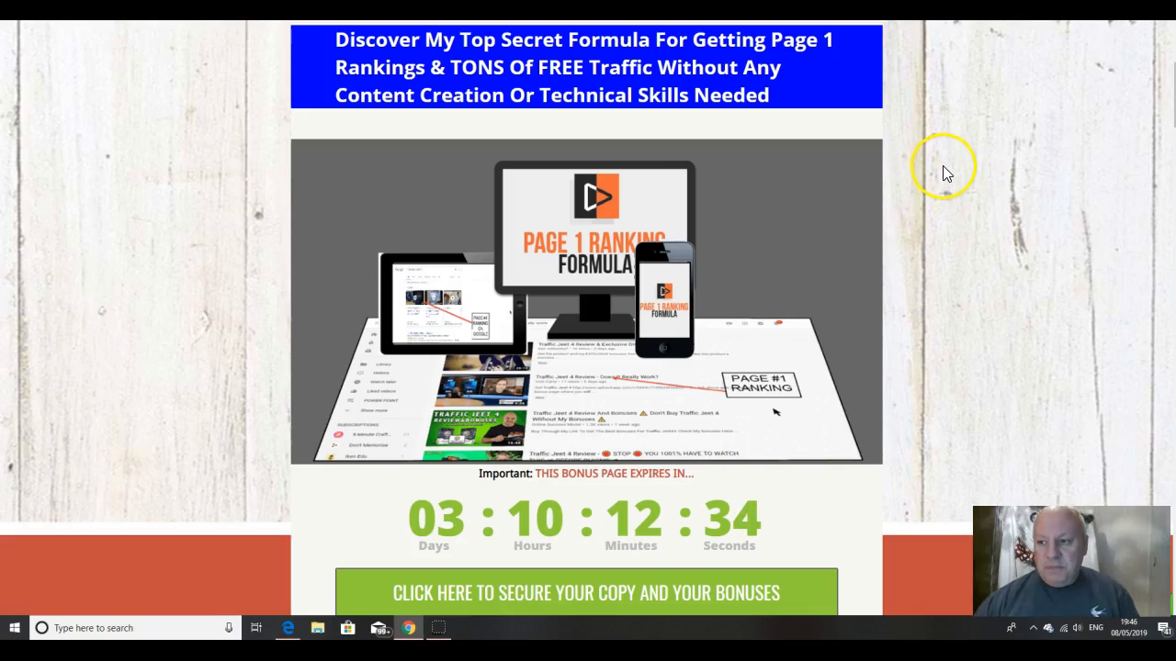
# Step: Scroll the members area to Quick Start Training Step 5 - Access IM Traffic Academy and its video
pyautogui.scroll(3)
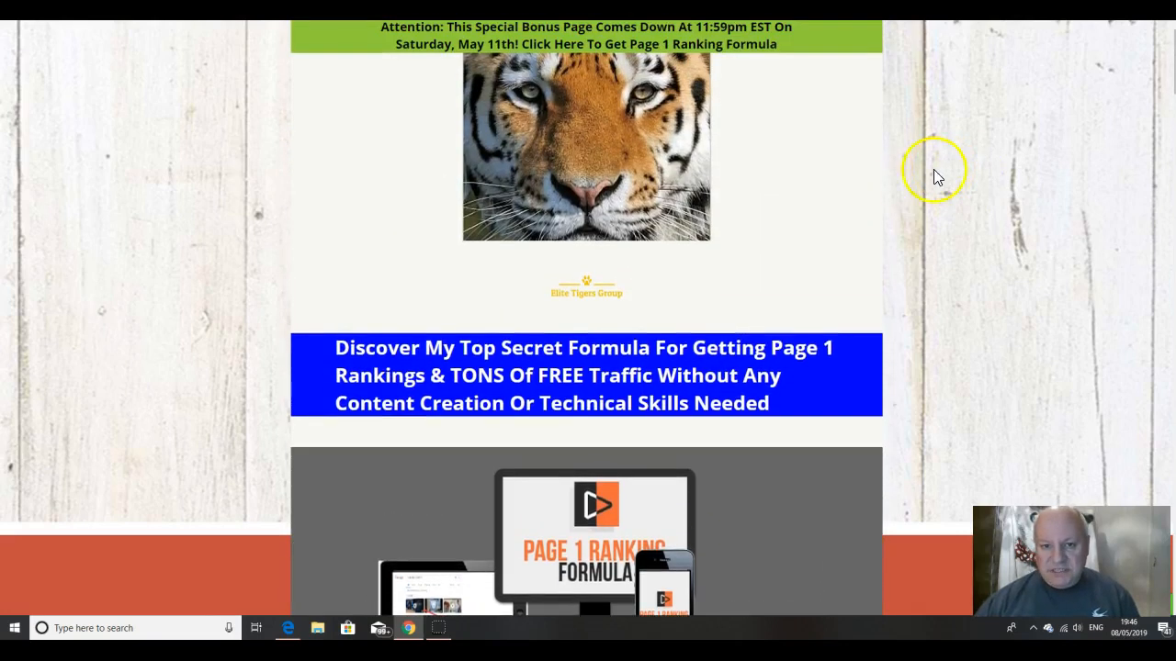
pyautogui.moveTo(910, 192)
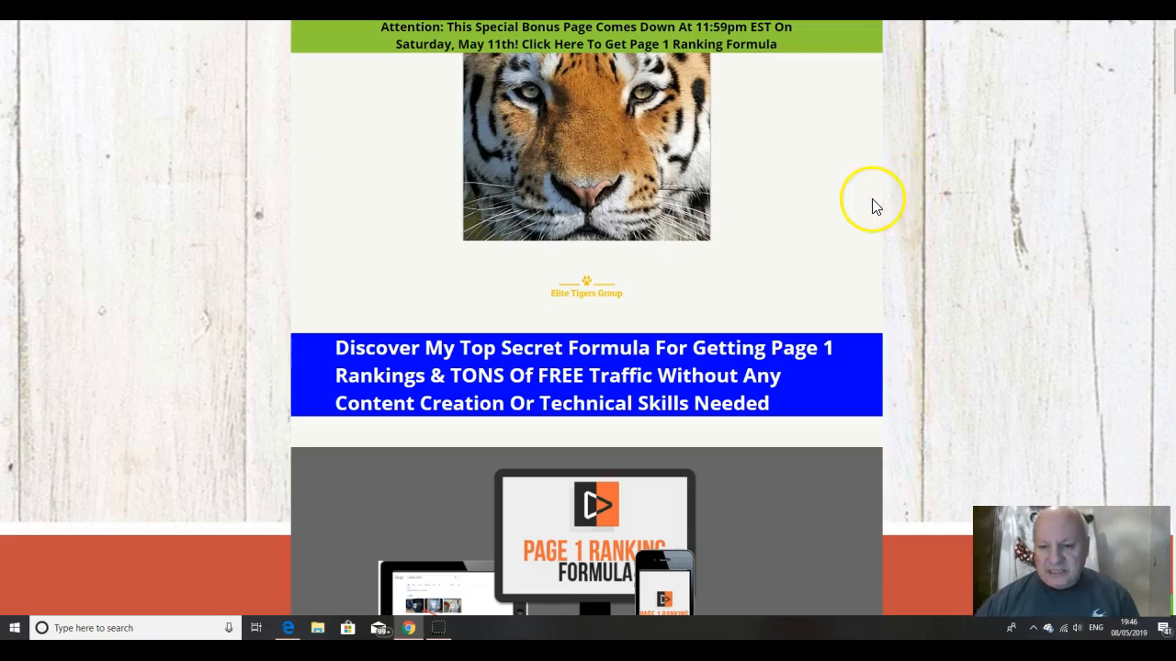
pyautogui.scroll(-3)
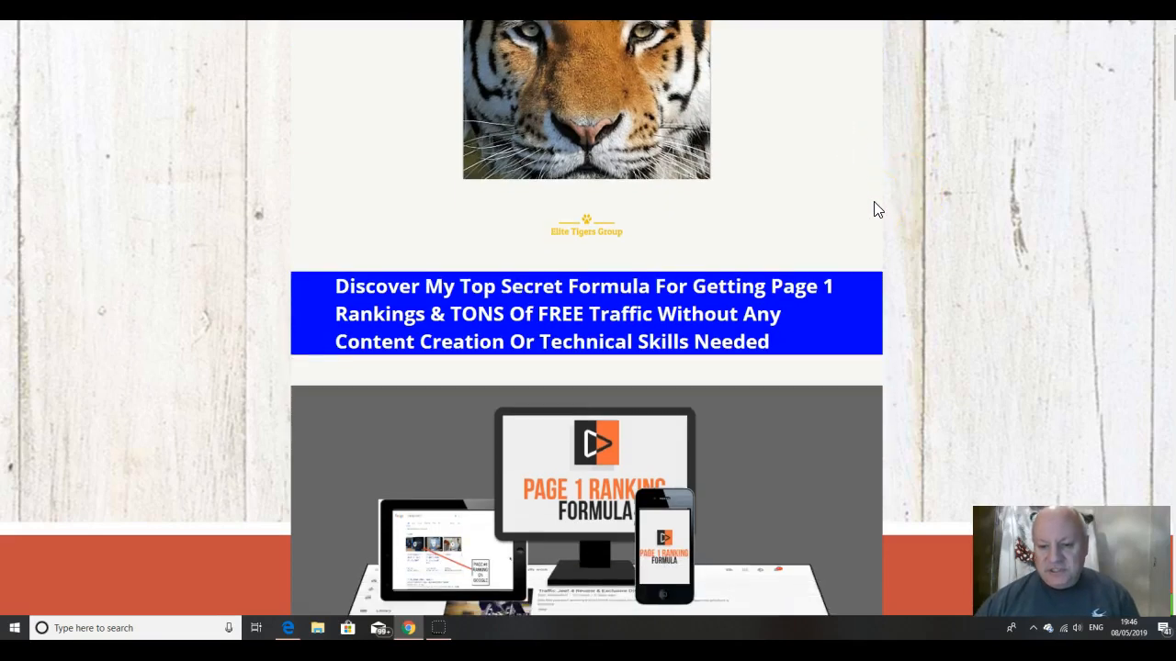
pyautogui.scroll(-3)
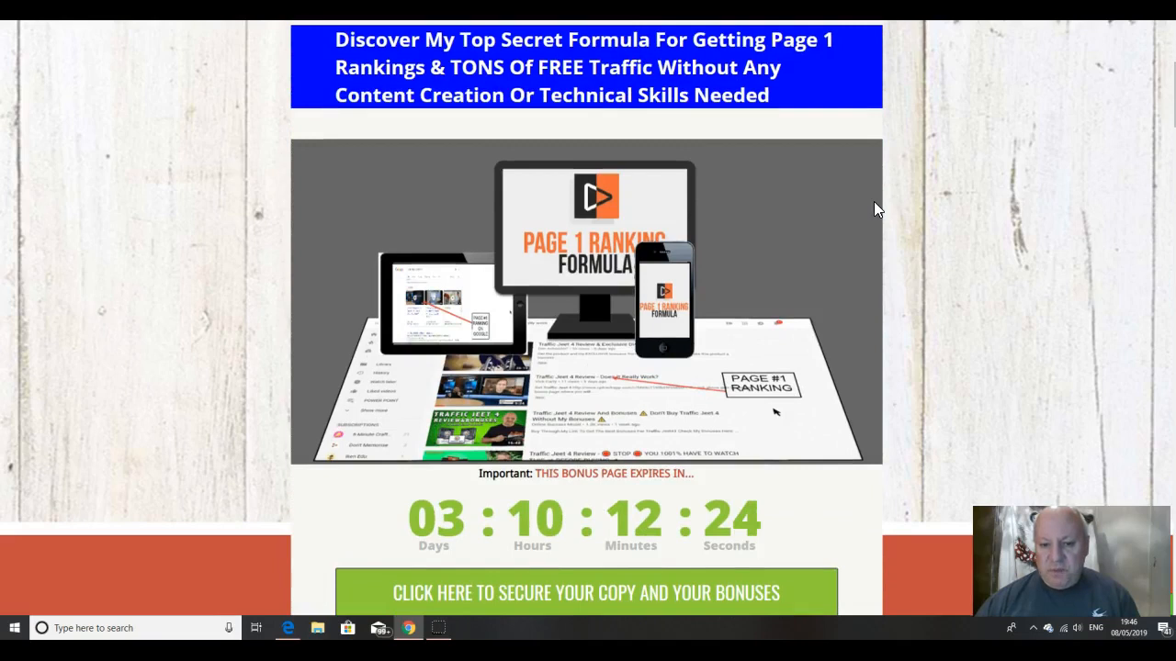
pyautogui.scroll(-3)
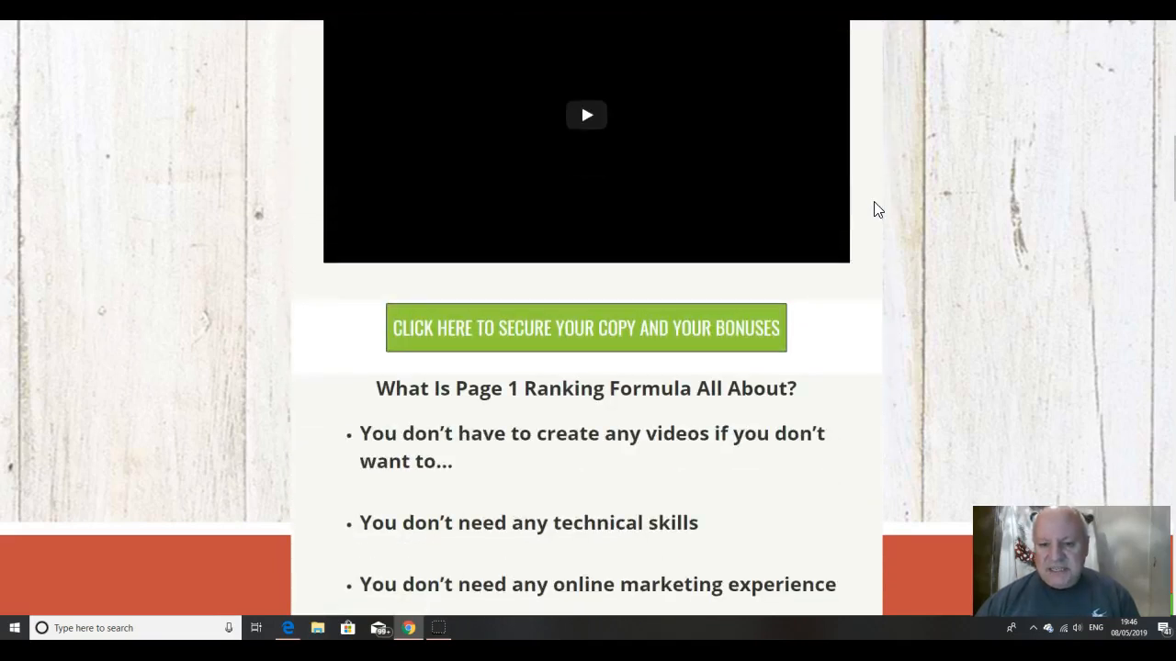
pyautogui.scroll(3)
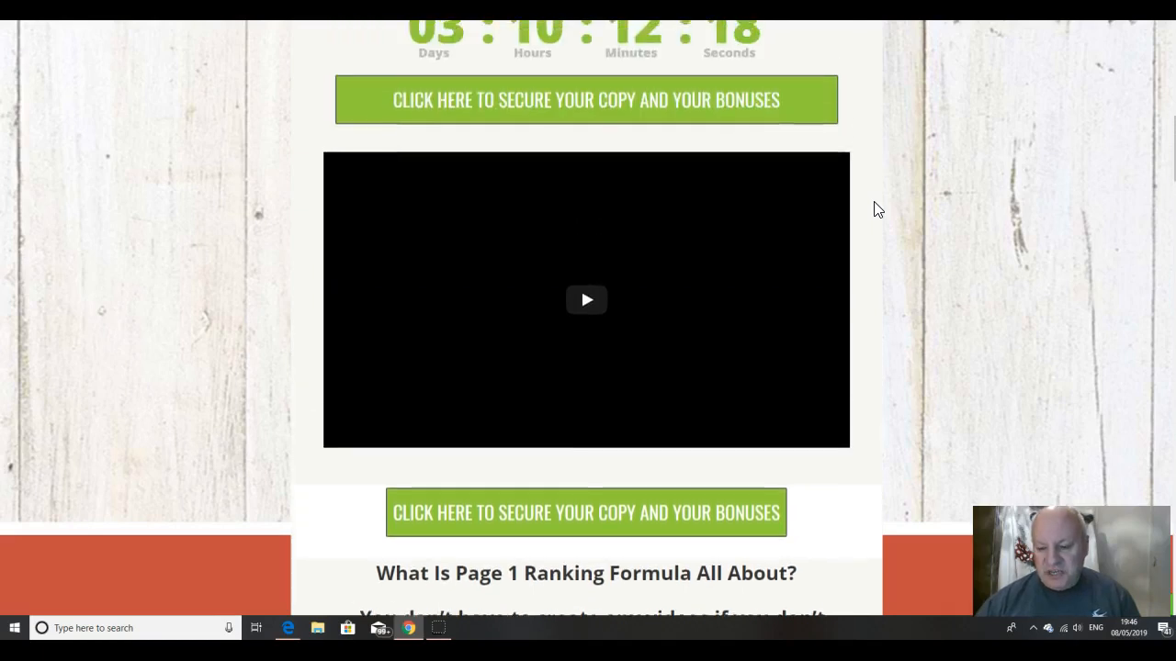
pyautogui.scroll(3)
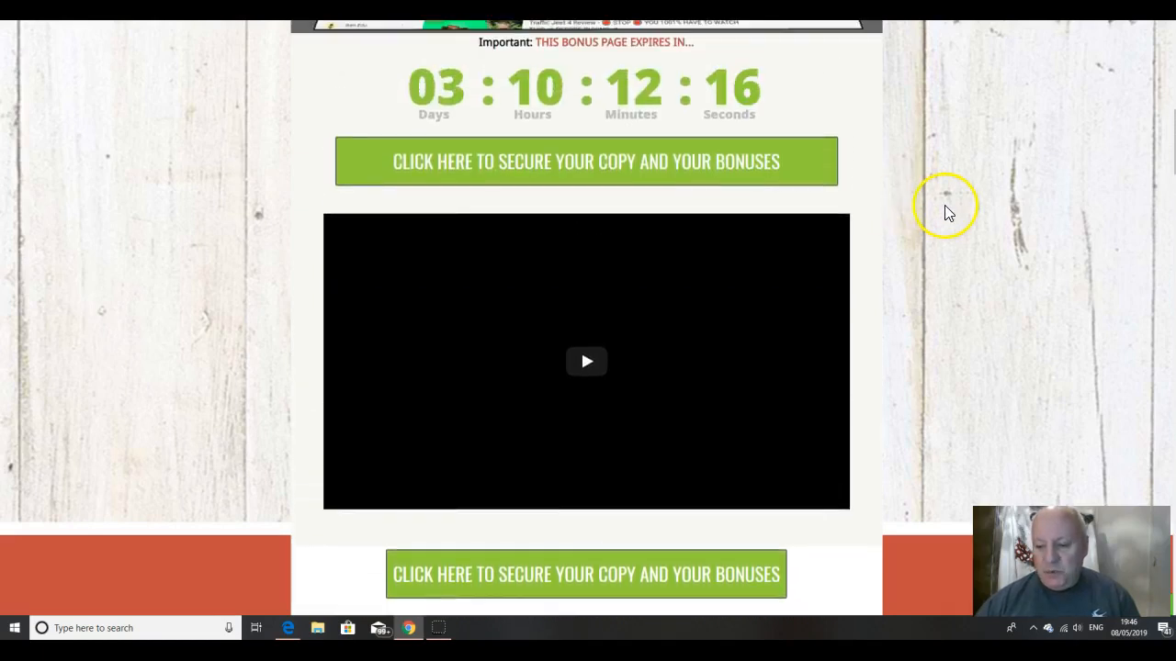
pyautogui.moveTo(808, 207)
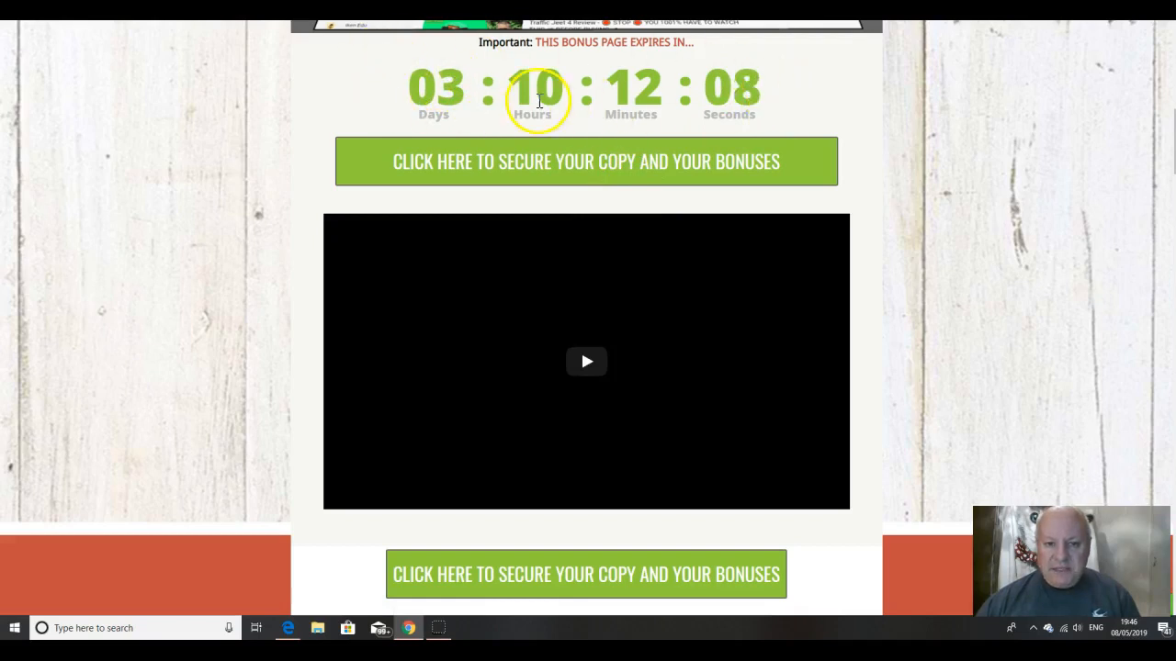
pyautogui.moveTo(946, 151)
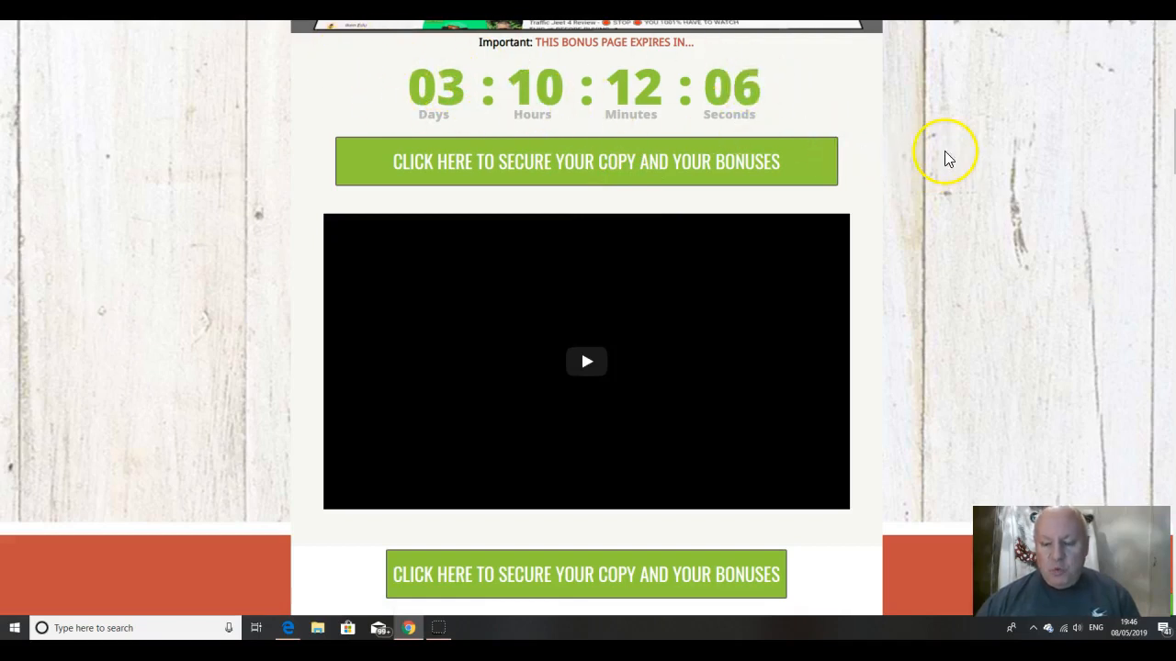
pyautogui.moveTo(955, 154)
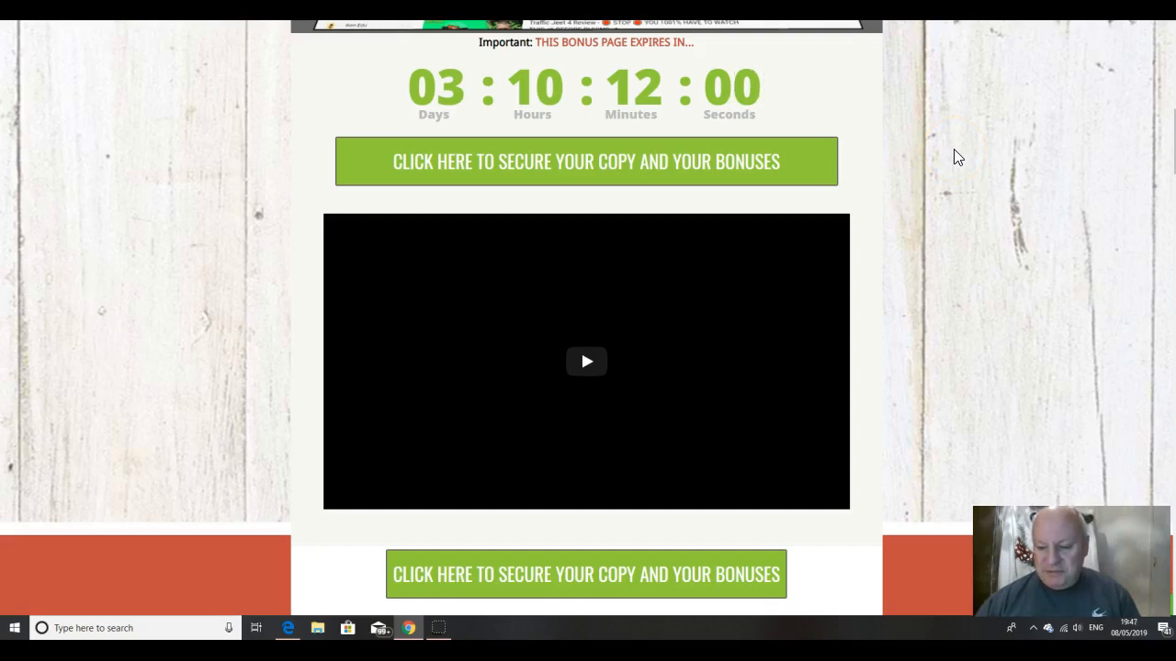
pyautogui.scroll(3)
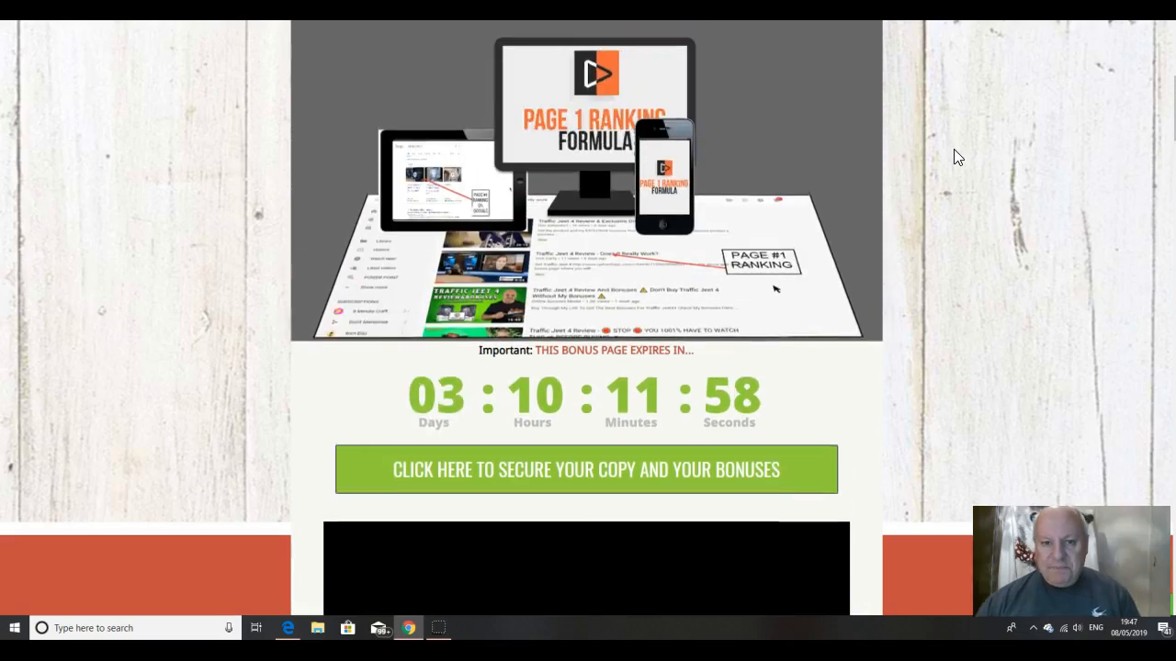
pyautogui.scroll(3)
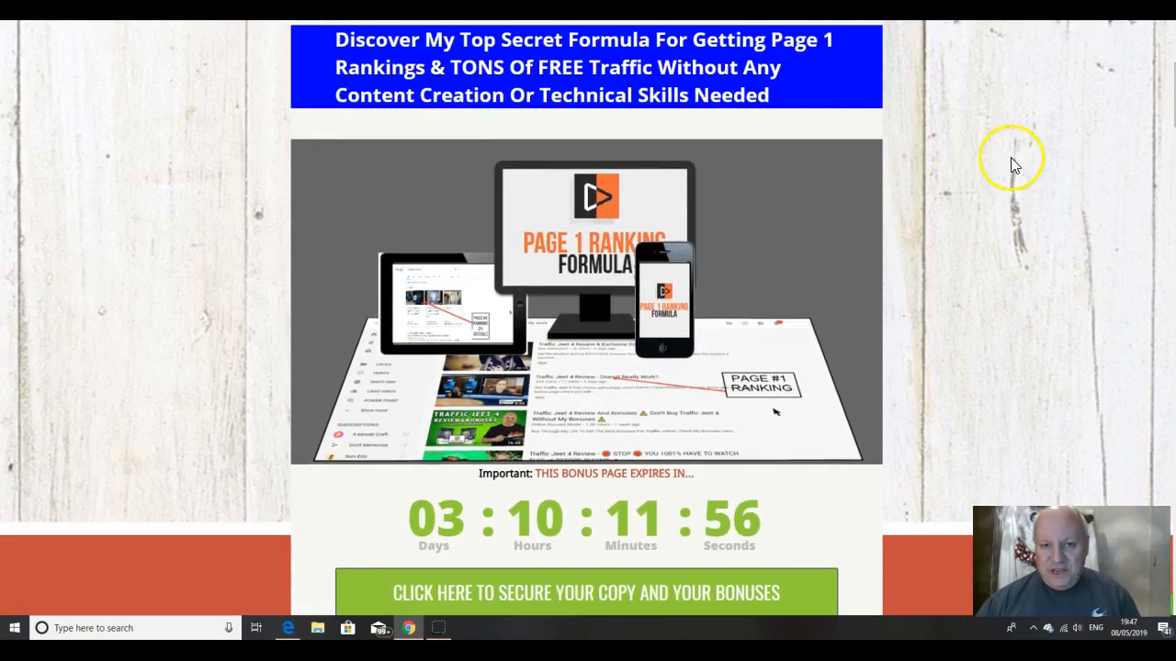
pyautogui.moveTo(978, 170)
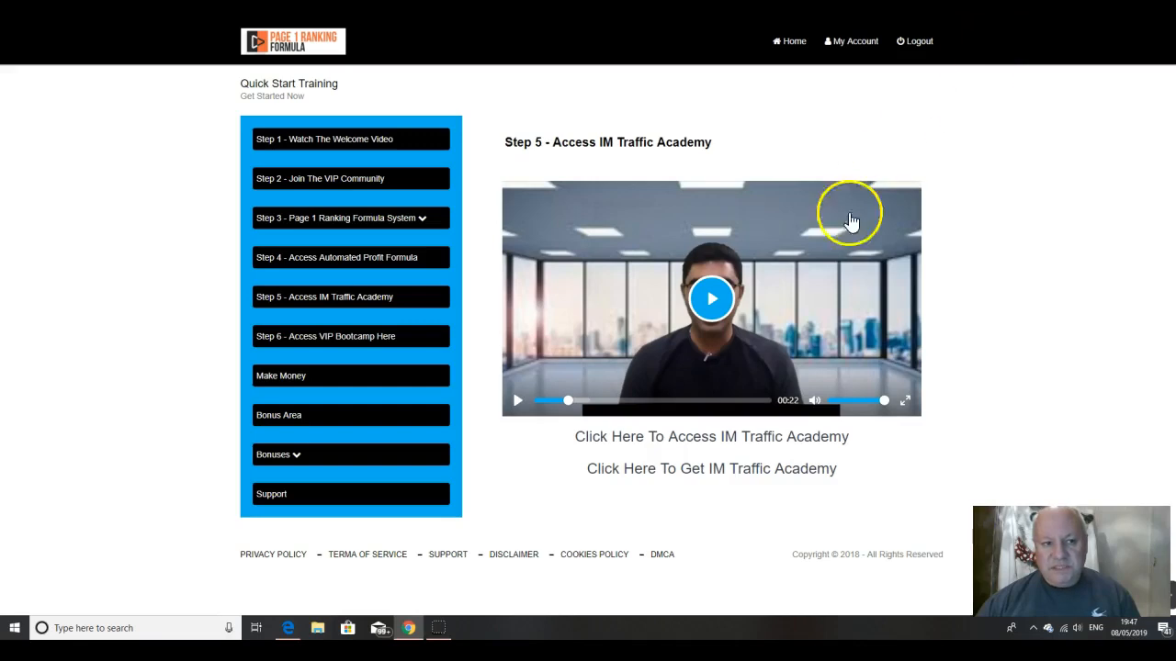
pyautogui.moveTo(335, 76)
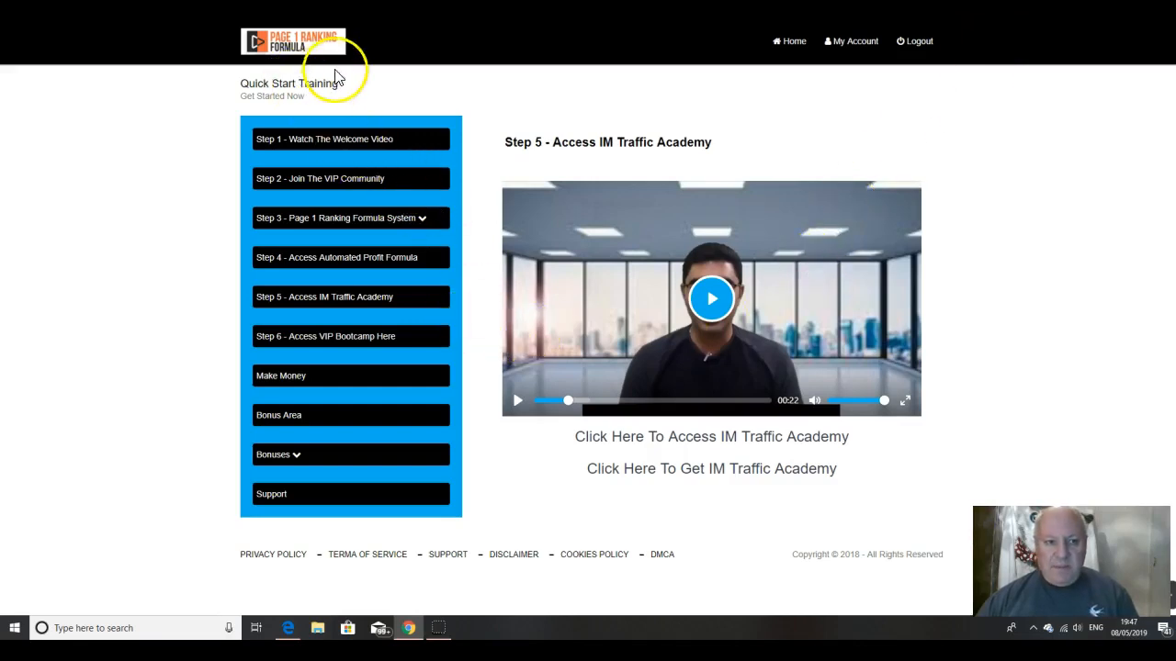
pyautogui.moveTo(1023, 124)
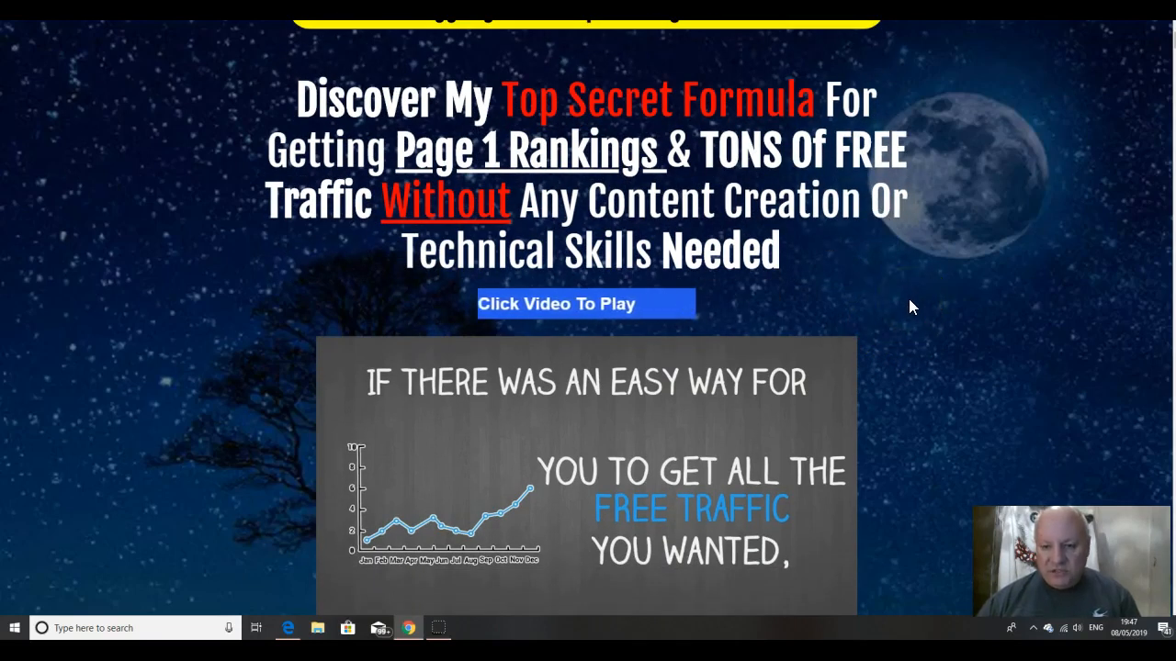
# Step: Scroll the sales page past the video and Get Started button to the six-point feature grid
pyautogui.scroll(-3)
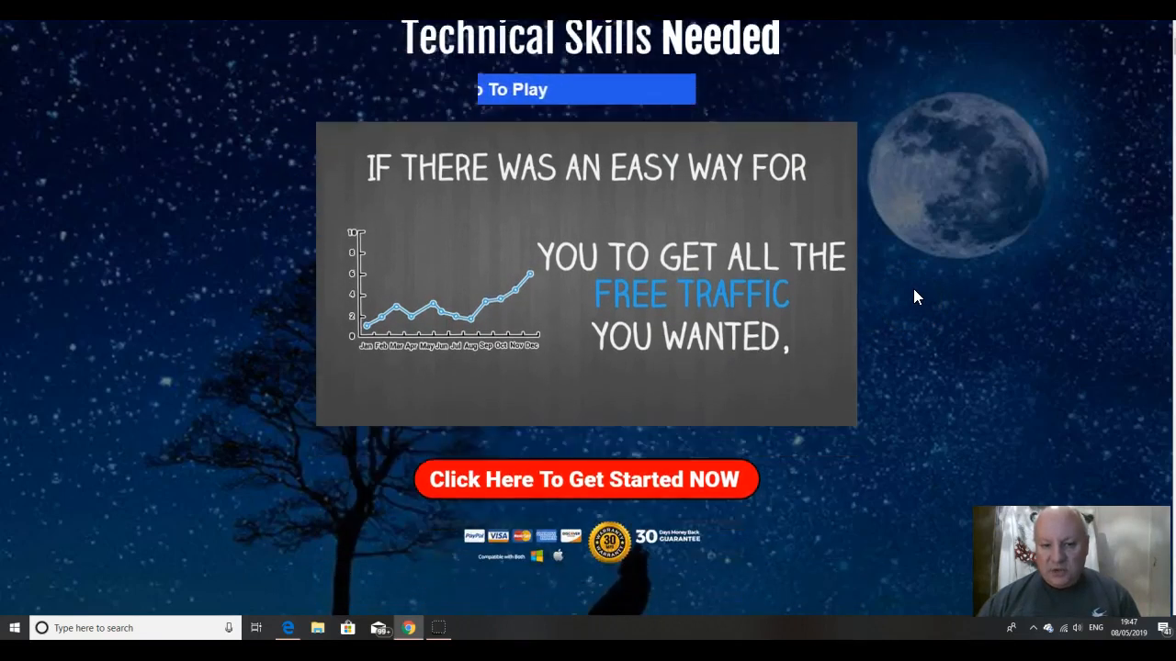
pyautogui.scroll(-3)
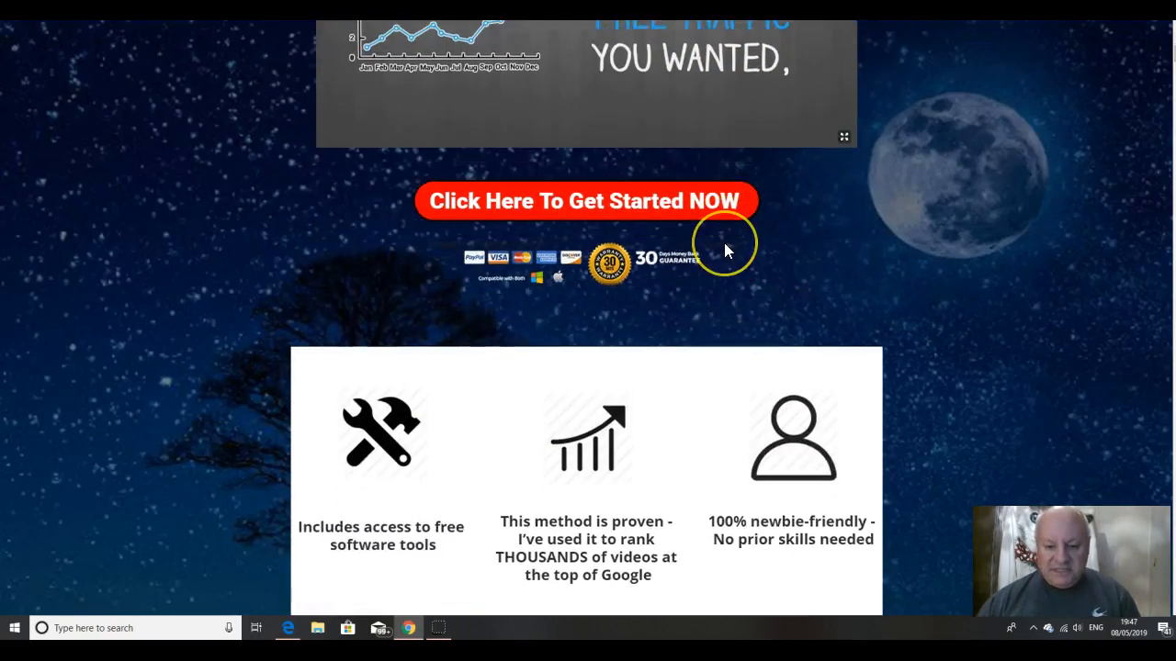
pyautogui.scroll(-3)
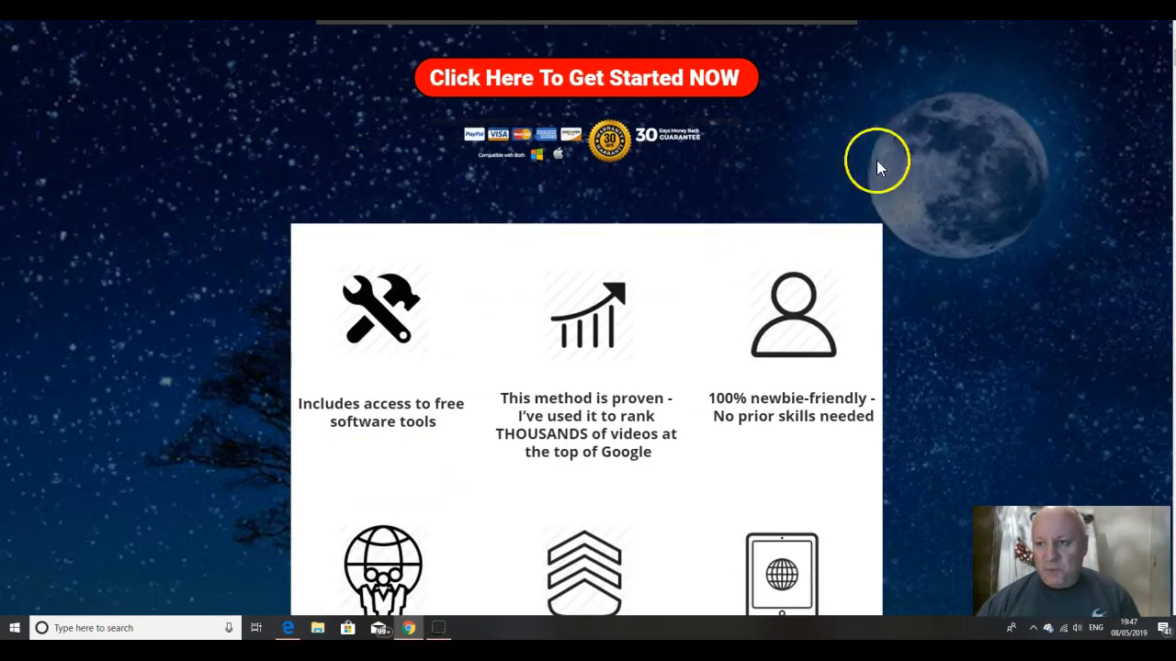
pyautogui.scroll(-3)
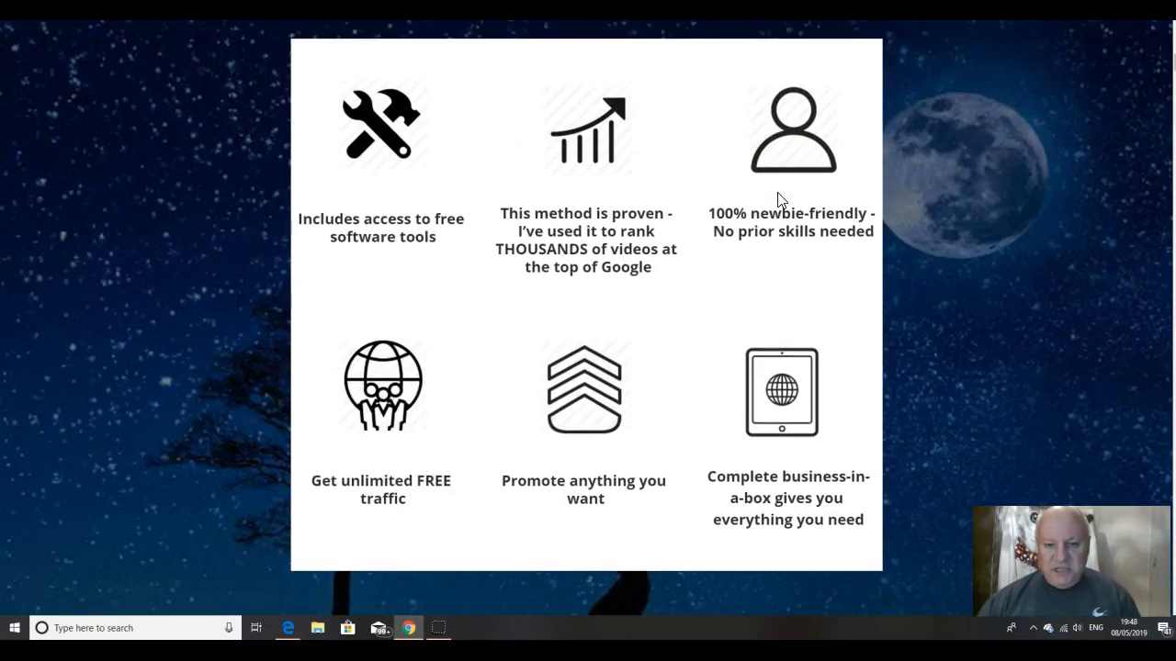
pyautogui.moveTo(407, 280)
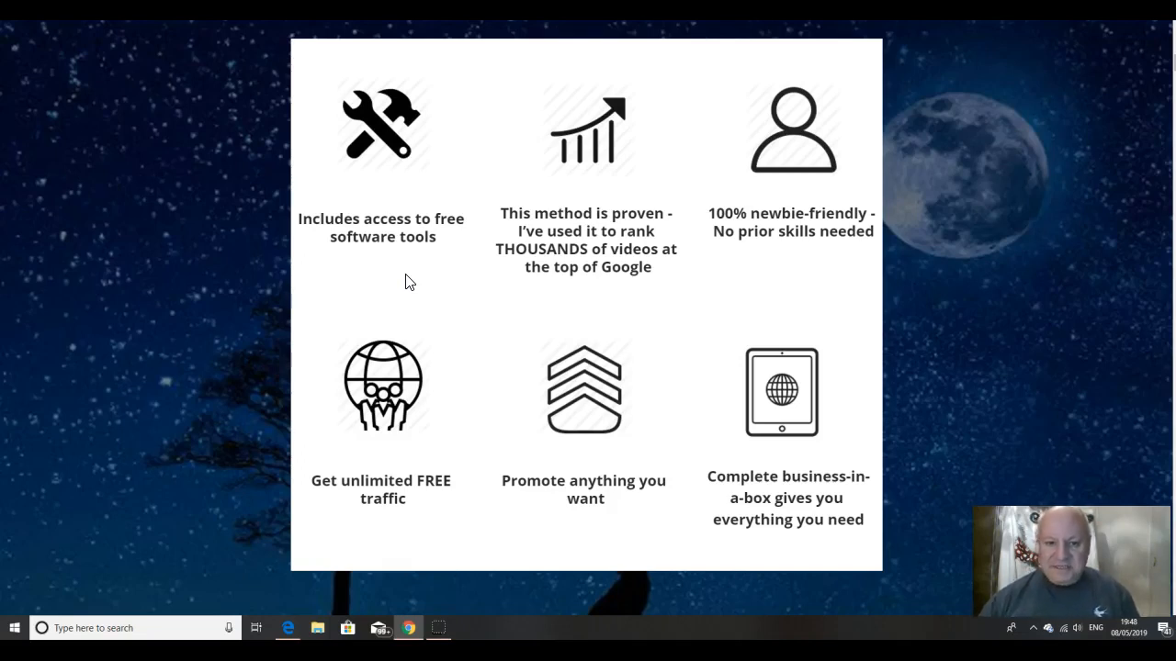
pyautogui.moveTo(495, 269)
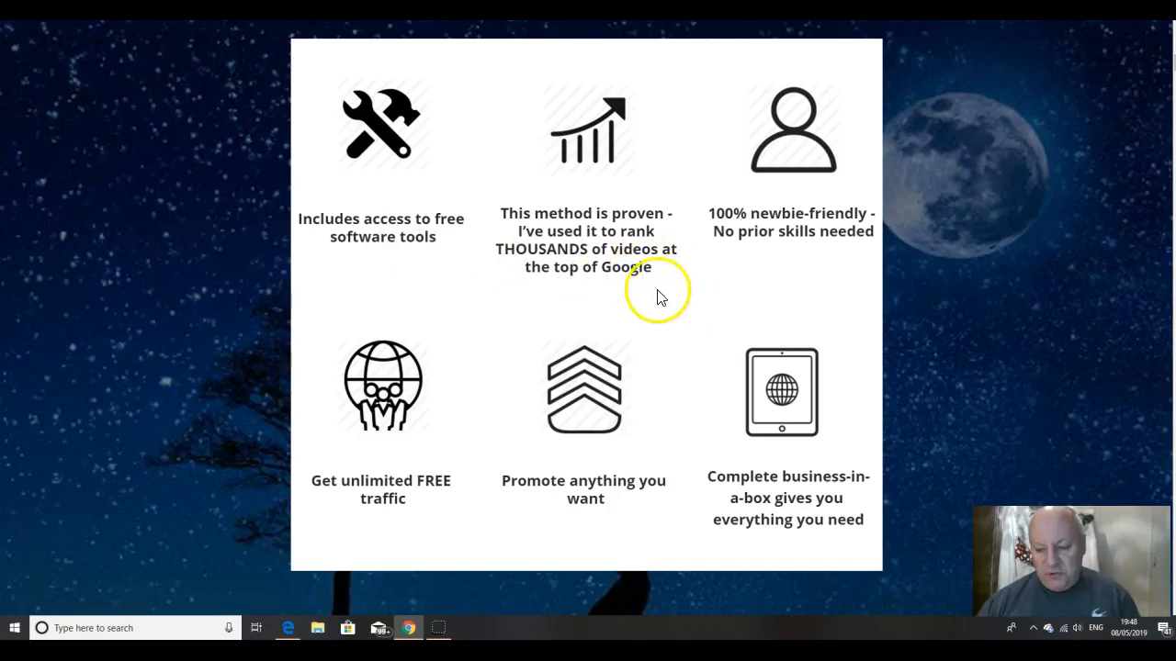
pyautogui.moveTo(705, 294)
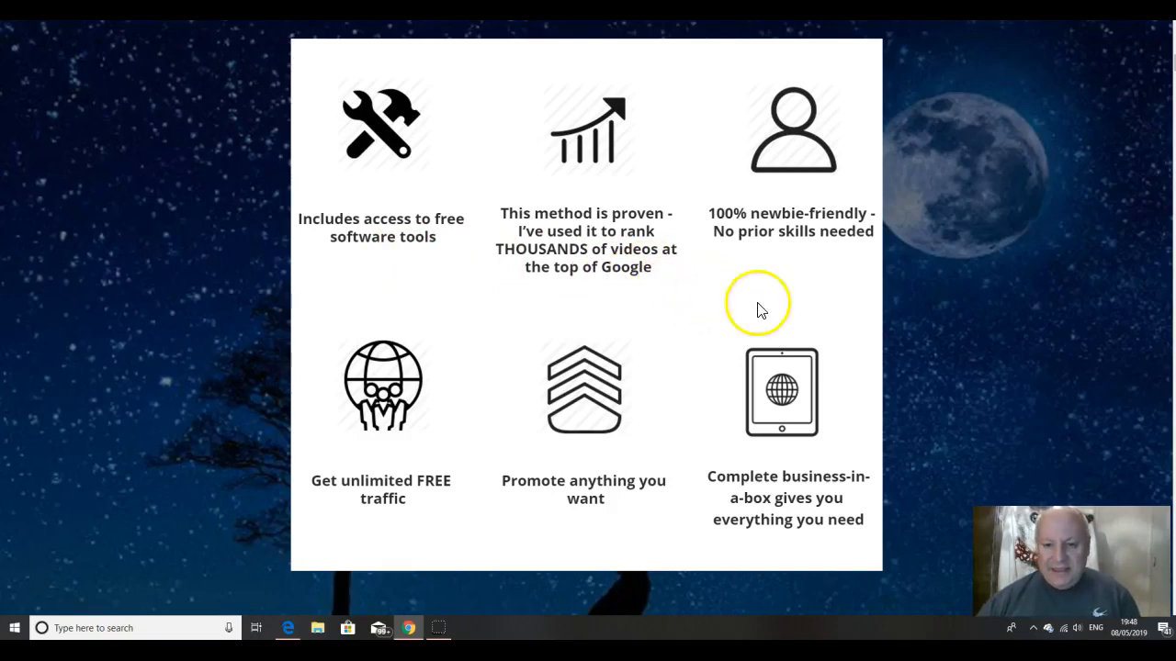
pyautogui.moveTo(778, 267)
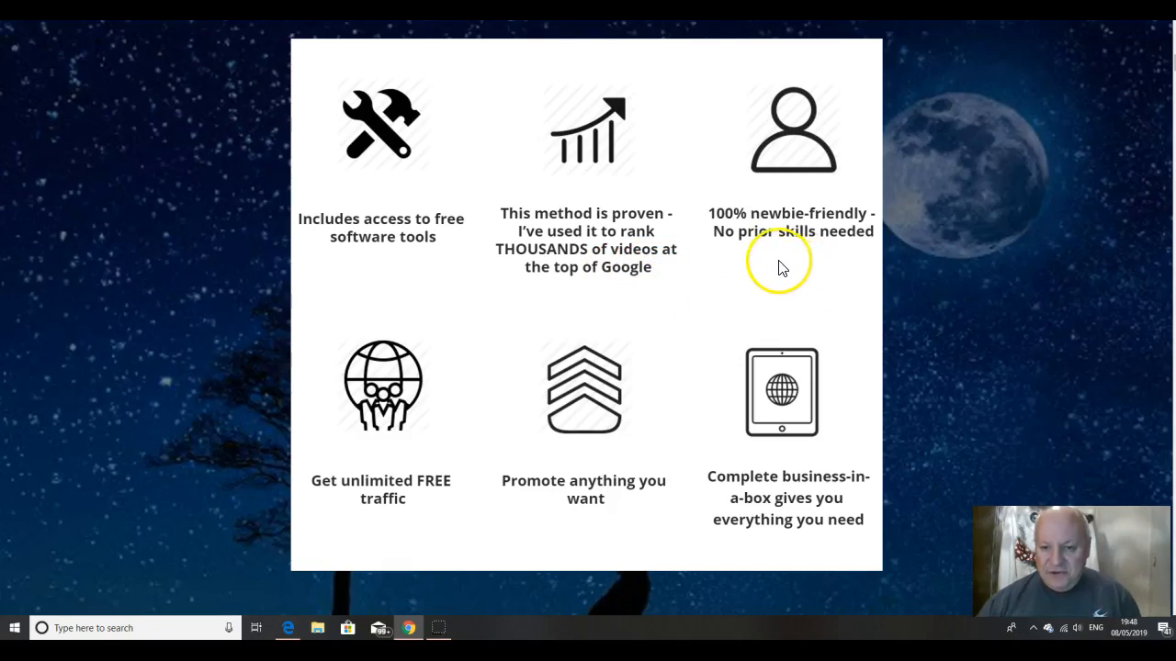
pyautogui.moveTo(824, 224)
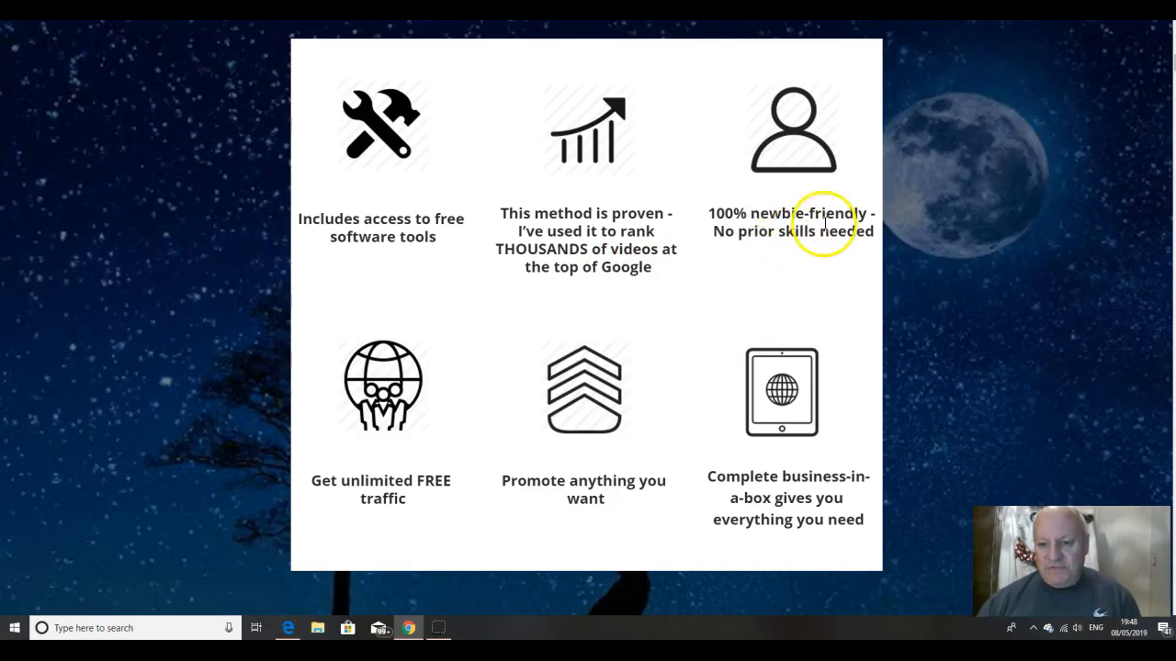
pyautogui.moveTo(399, 533)
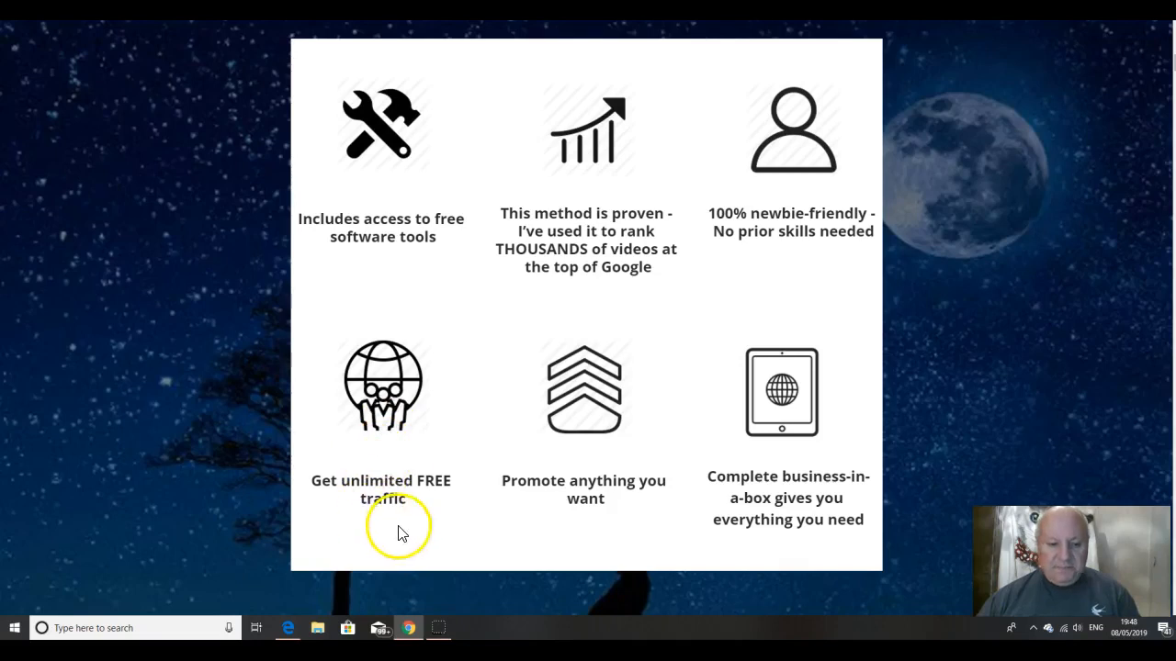
pyautogui.moveTo(610, 479)
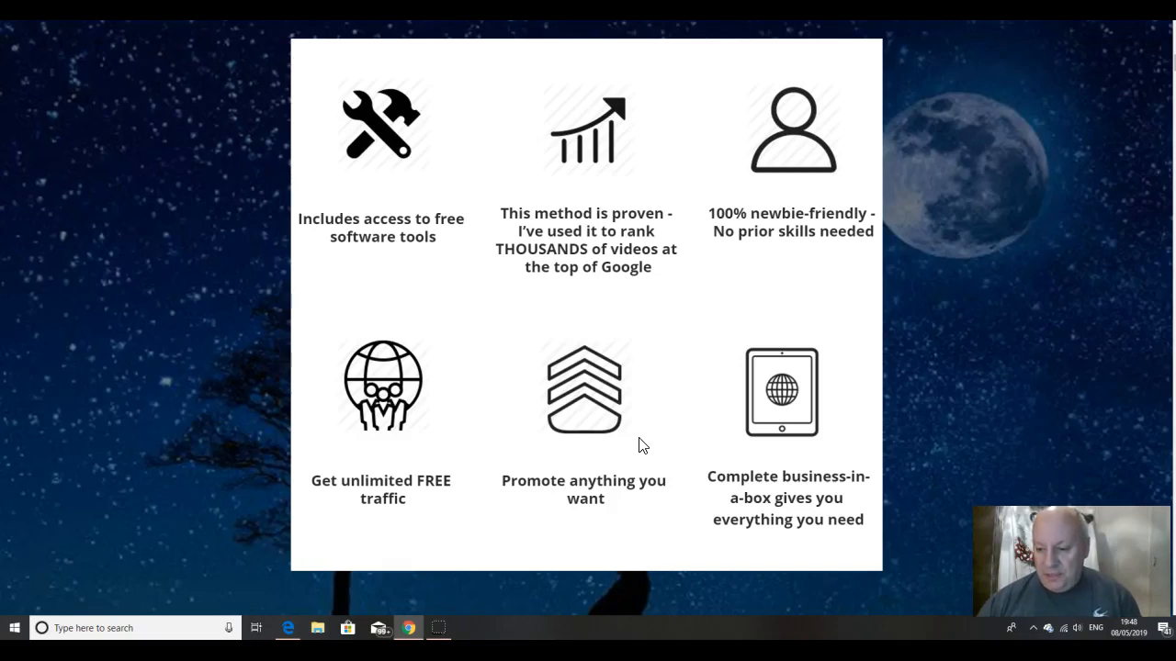
# Step: Scroll down to the 'GET Page 1 Ranking Formula' 96% discount offer and its countdown timer
pyautogui.scroll(-3)
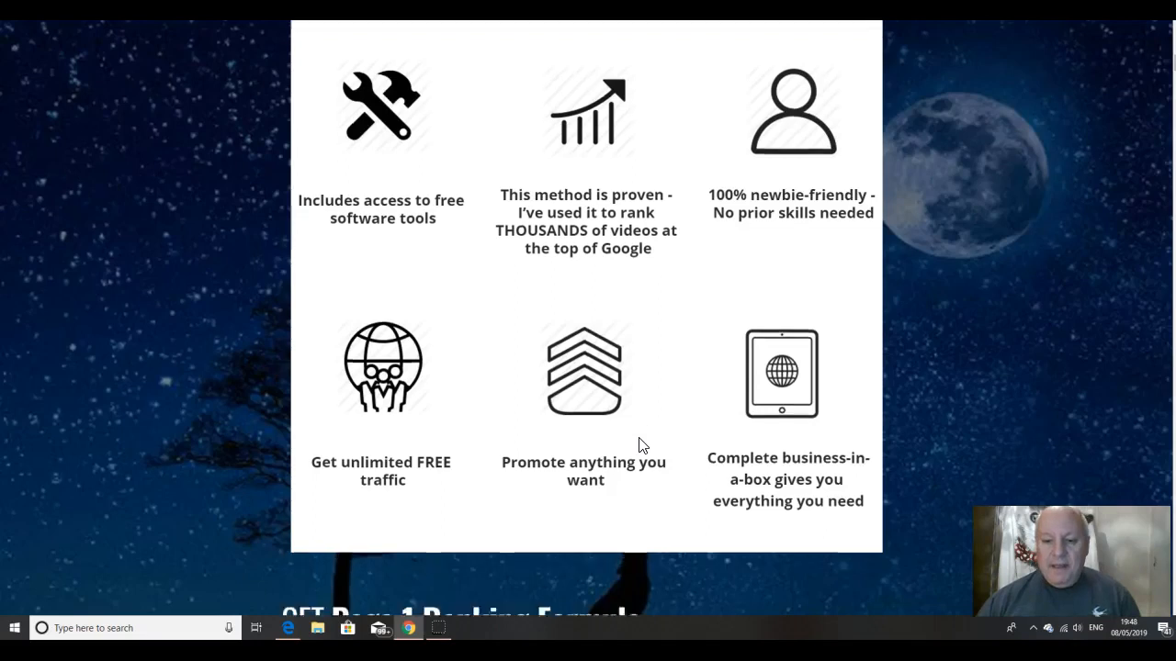
pyautogui.scroll(-3)
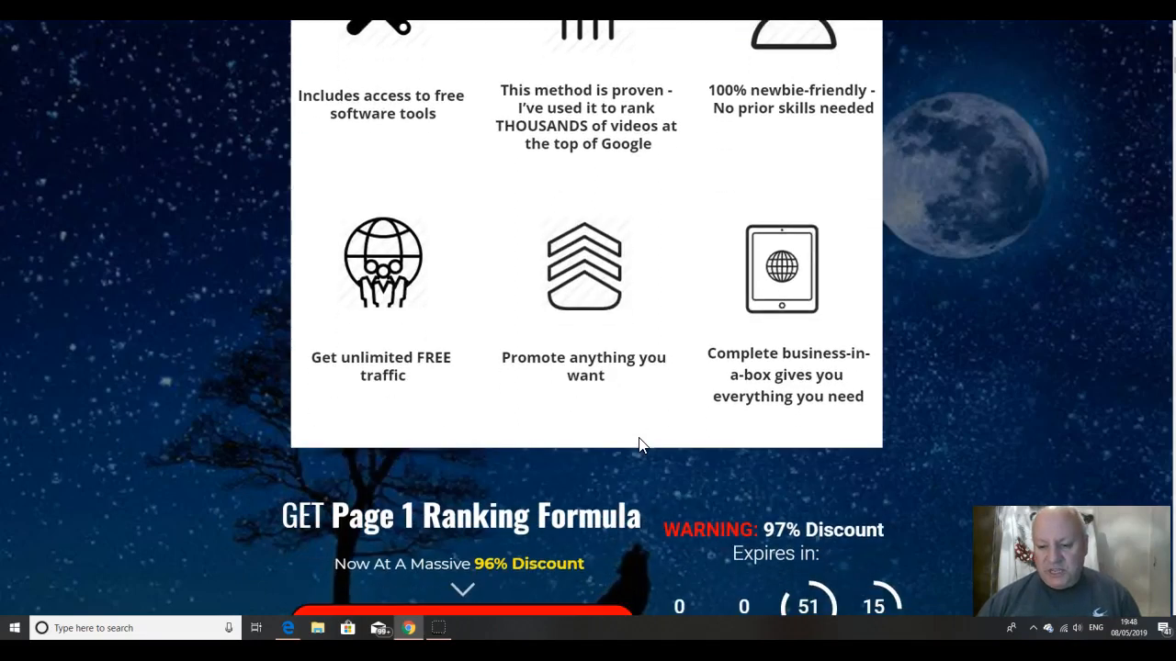
pyautogui.scroll(-3)
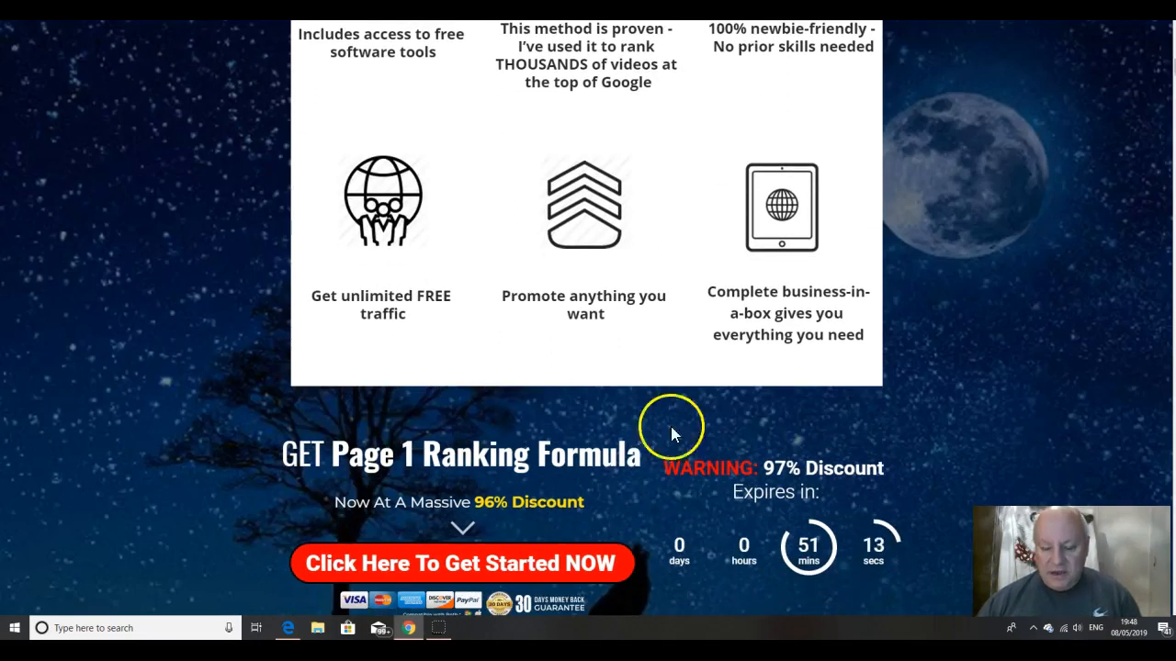
pyautogui.scroll(-3)
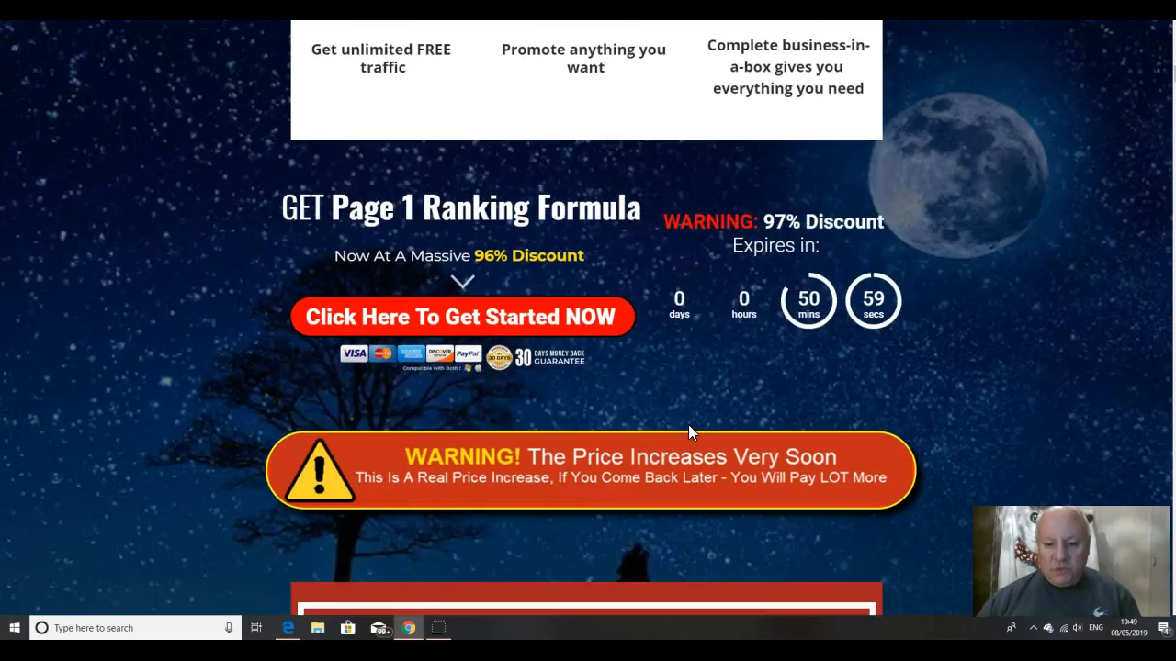
pyautogui.scroll(-3)
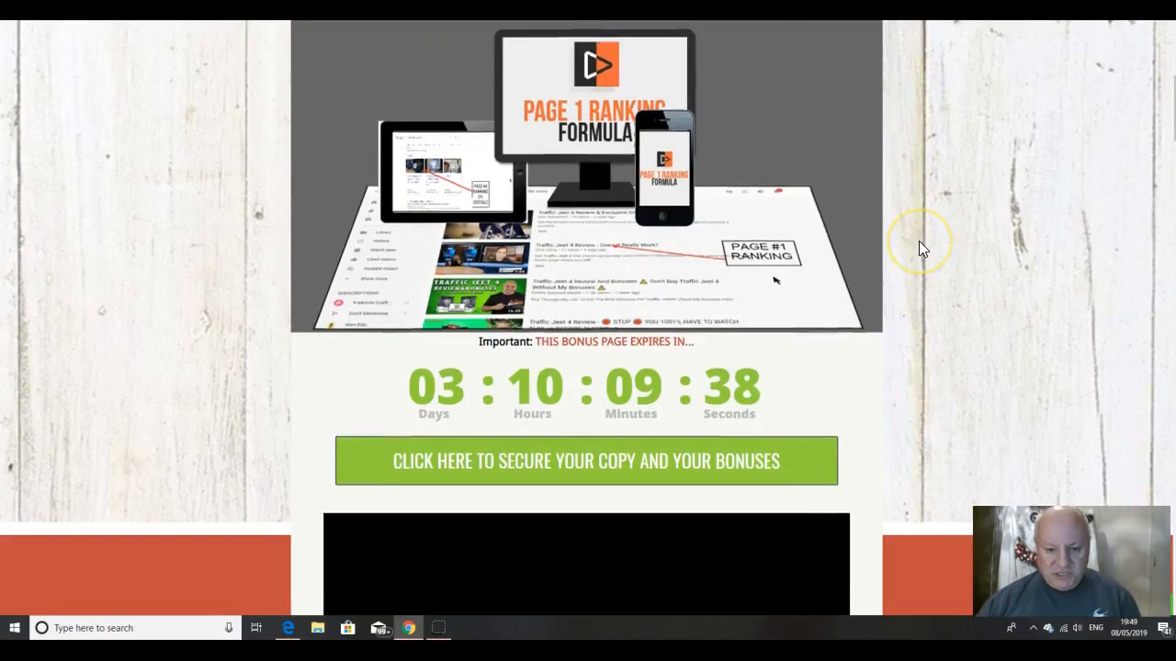
# Step: Scroll the bonus page past the bullet list and sales video to the YouTube Traffic Masterclass bonus
pyautogui.scroll(-3)
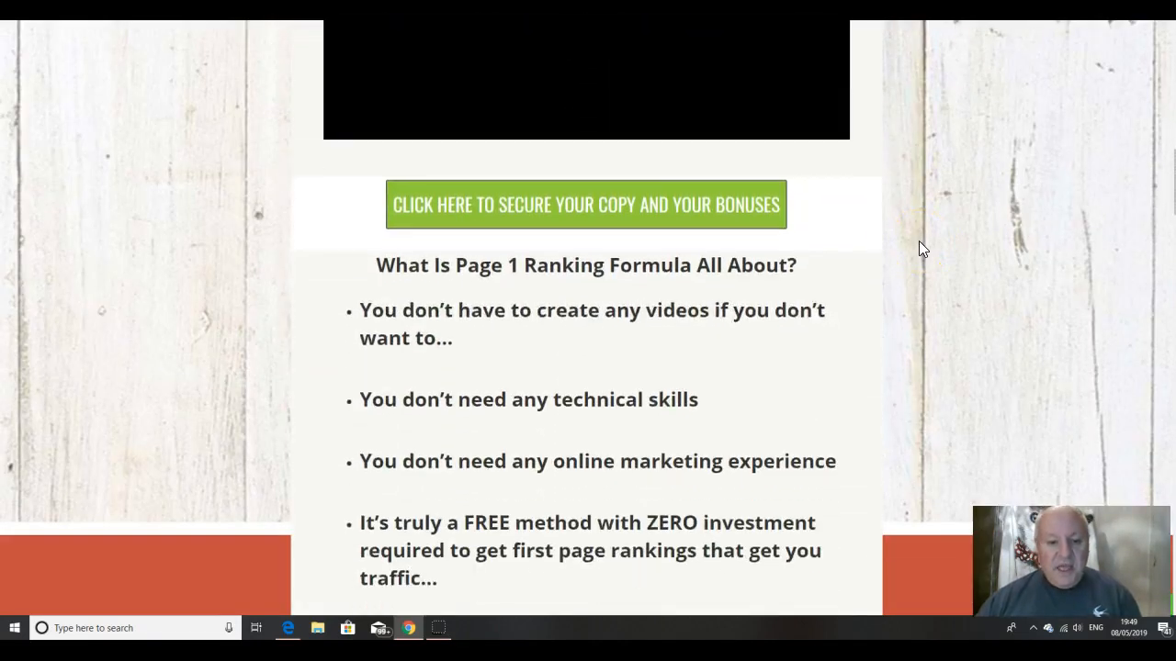
pyautogui.scroll(-3)
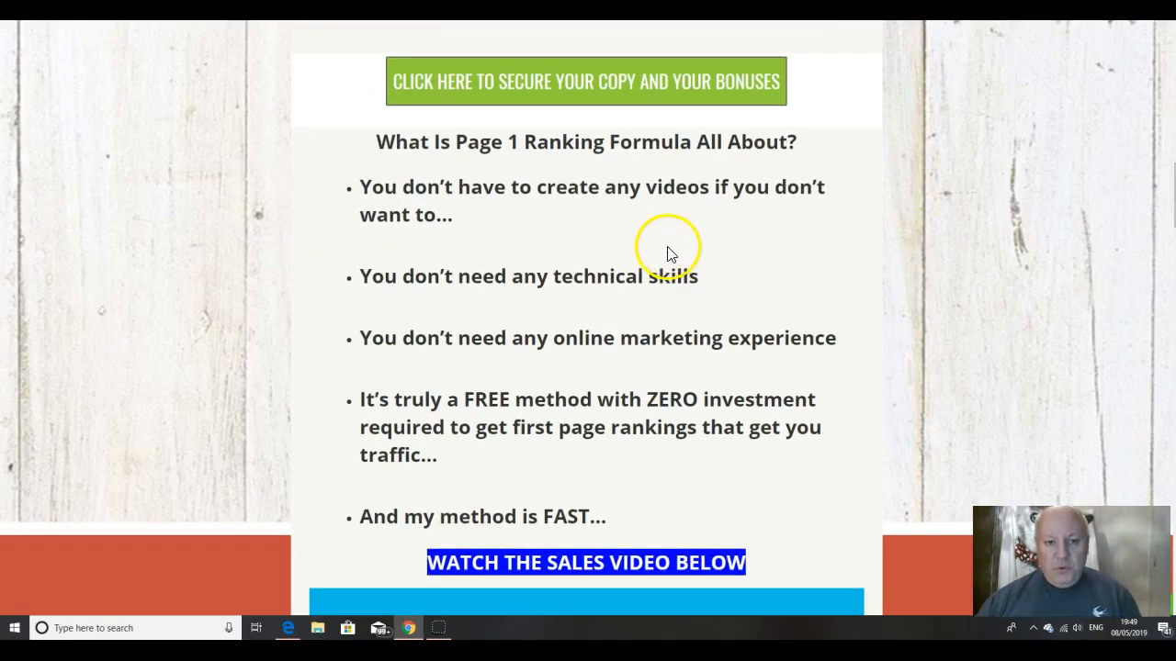
pyautogui.moveTo(747, 221)
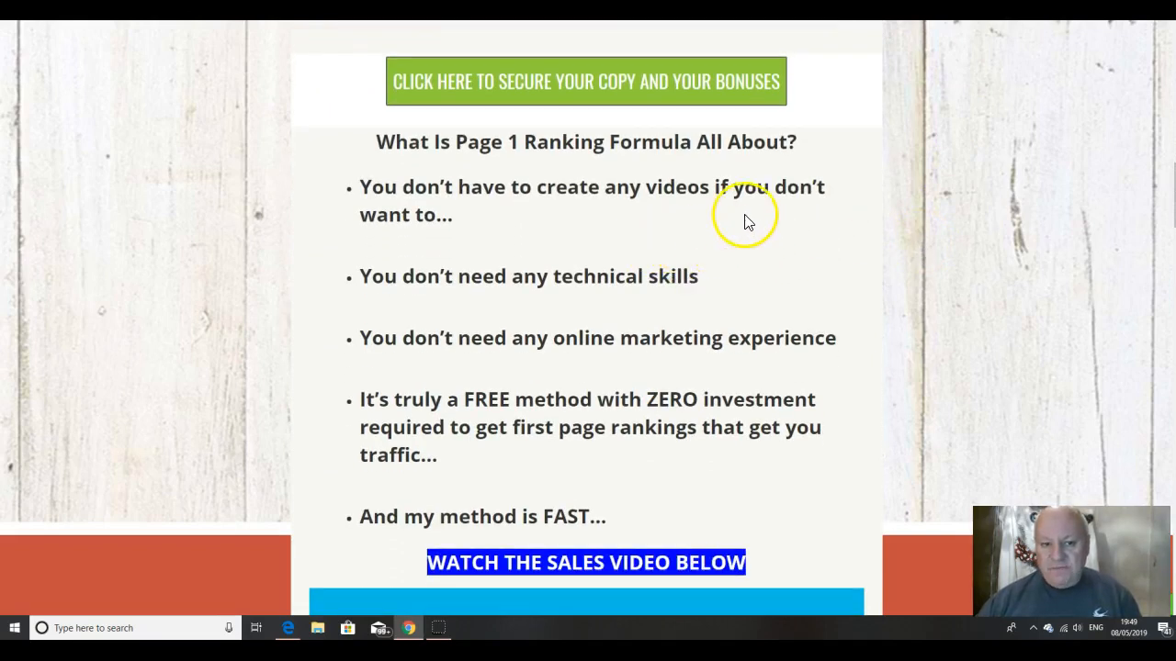
pyautogui.moveTo(753, 226)
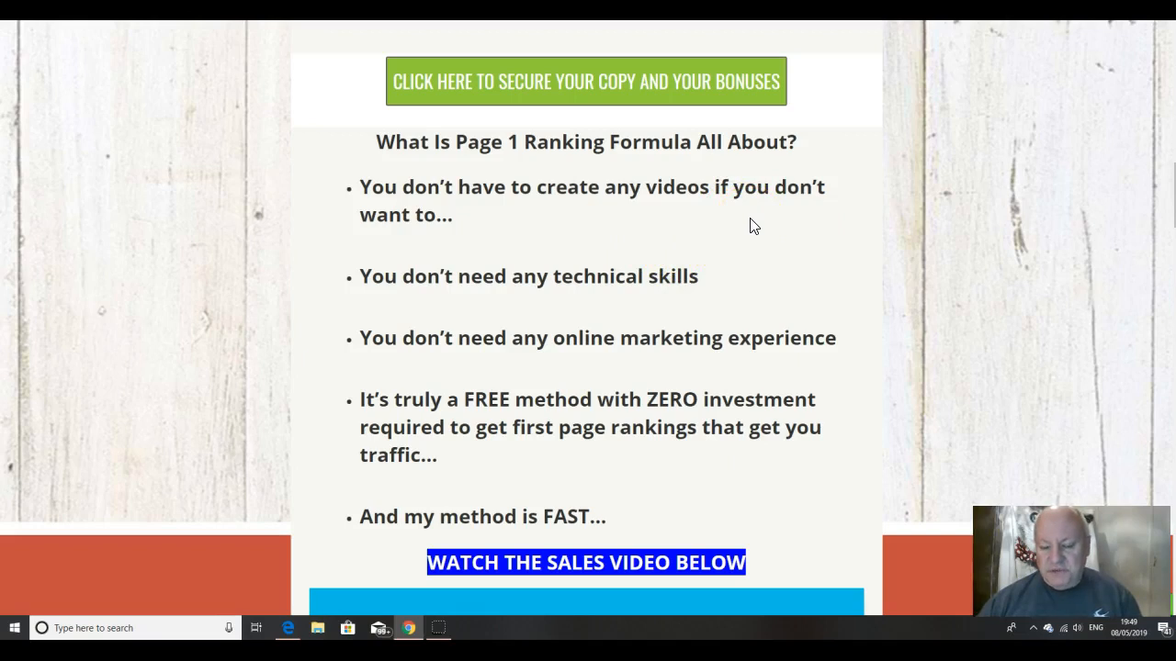
pyautogui.moveTo(752, 242)
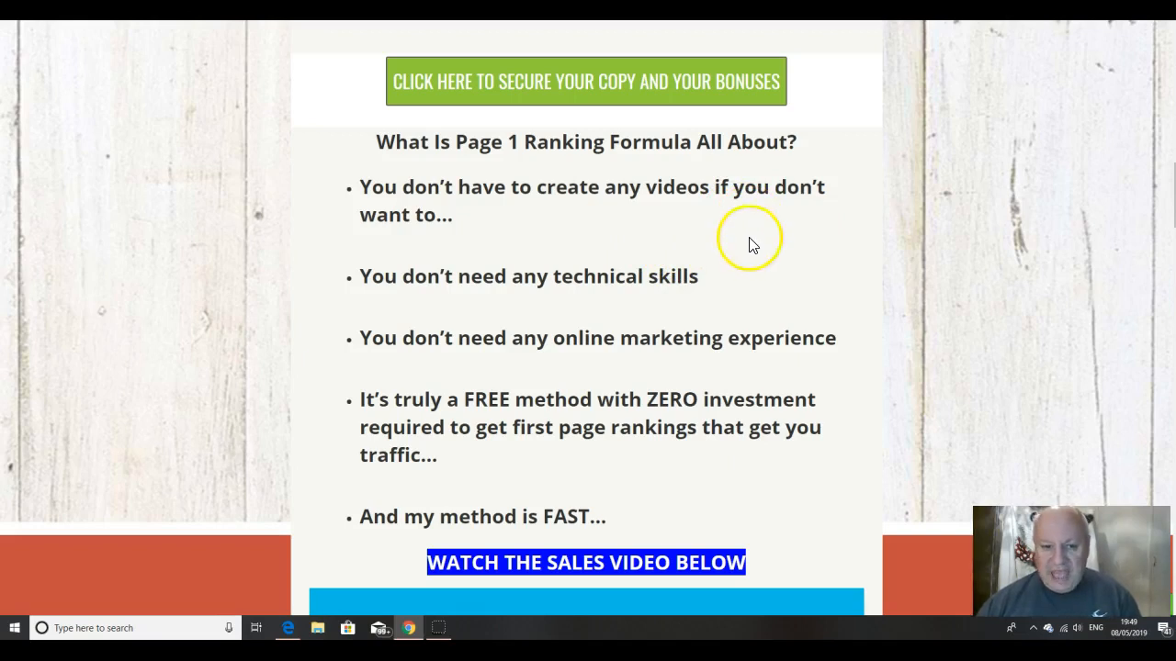
pyautogui.moveTo(779, 277)
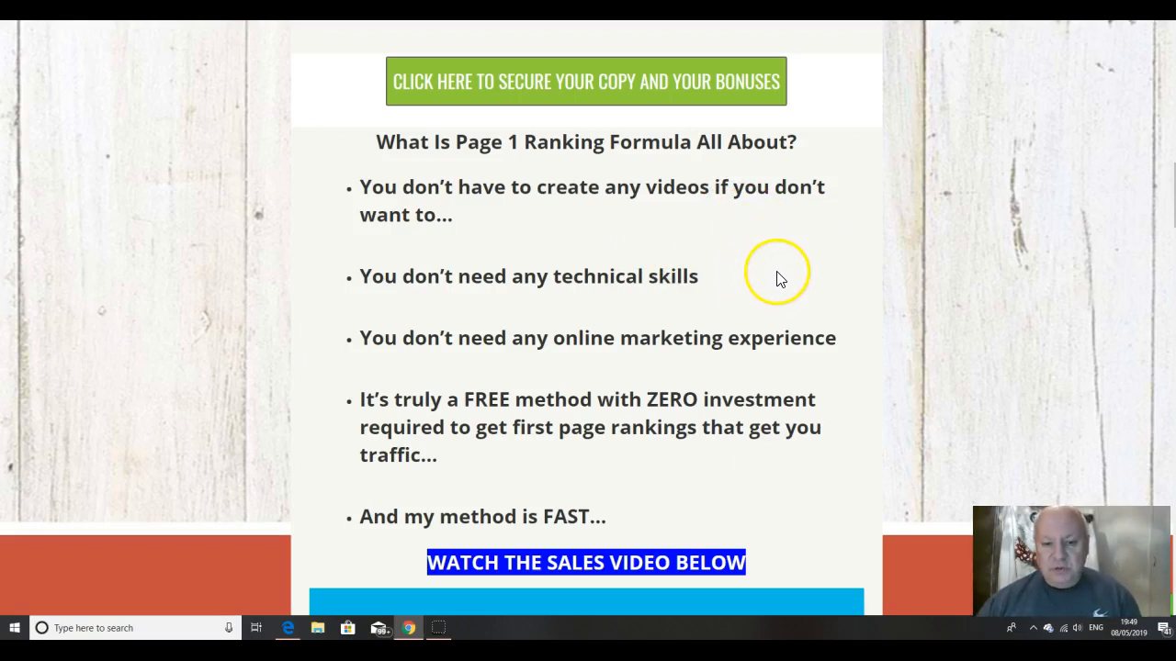
pyautogui.scroll(-3)
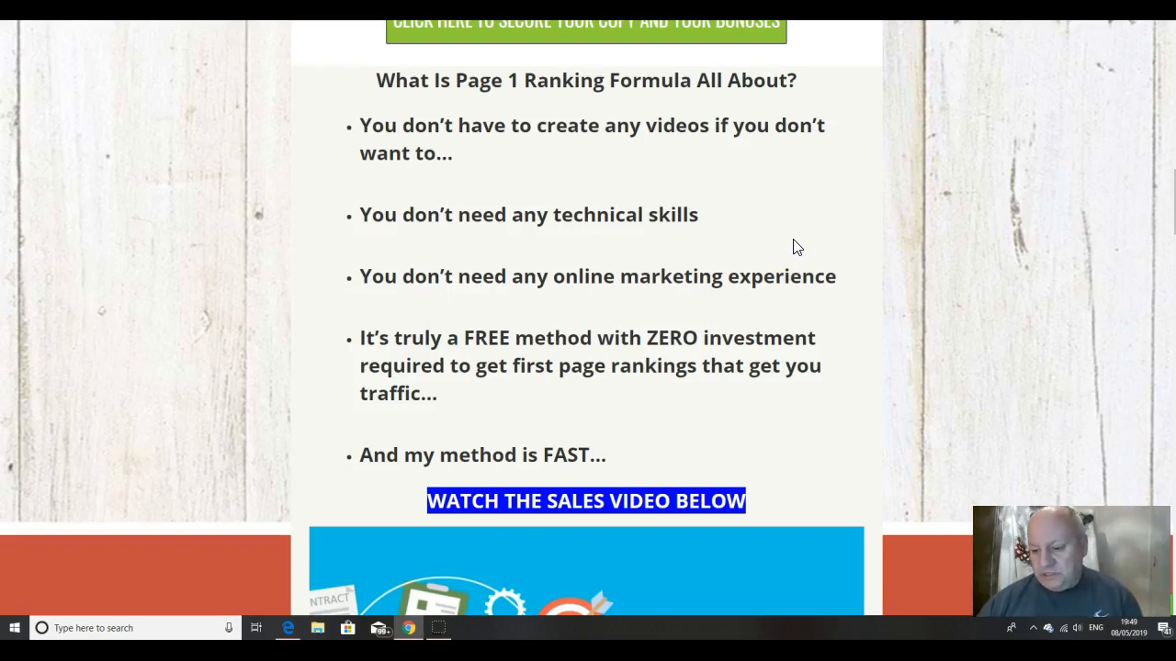
pyautogui.moveTo(742, 259)
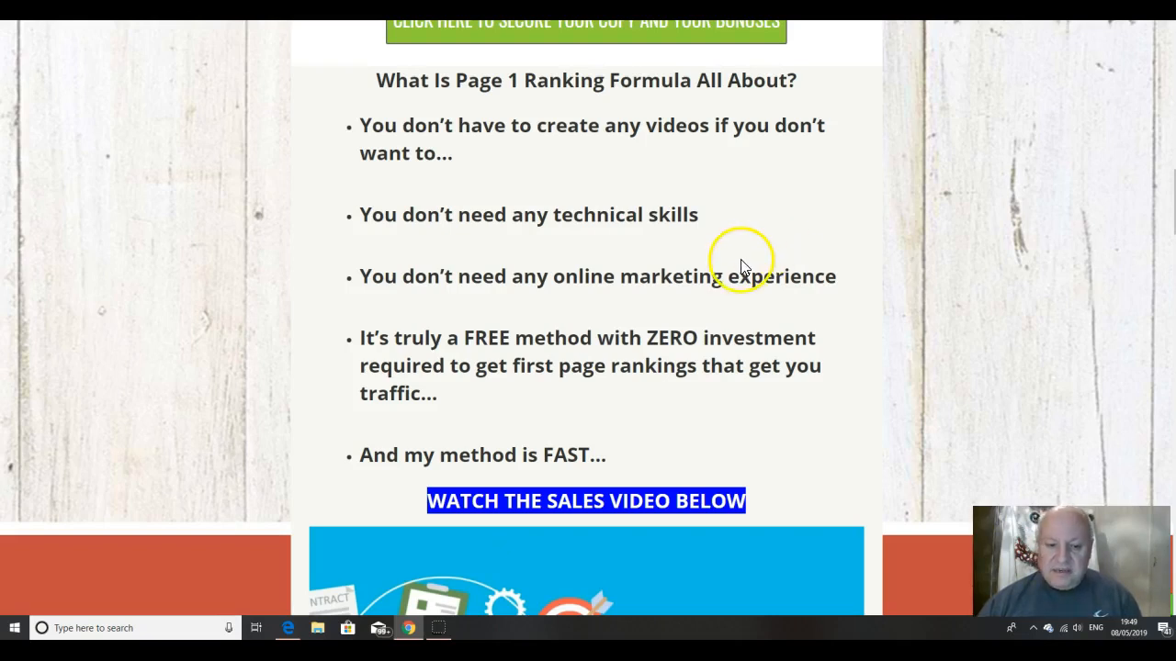
pyautogui.moveTo(699, 294)
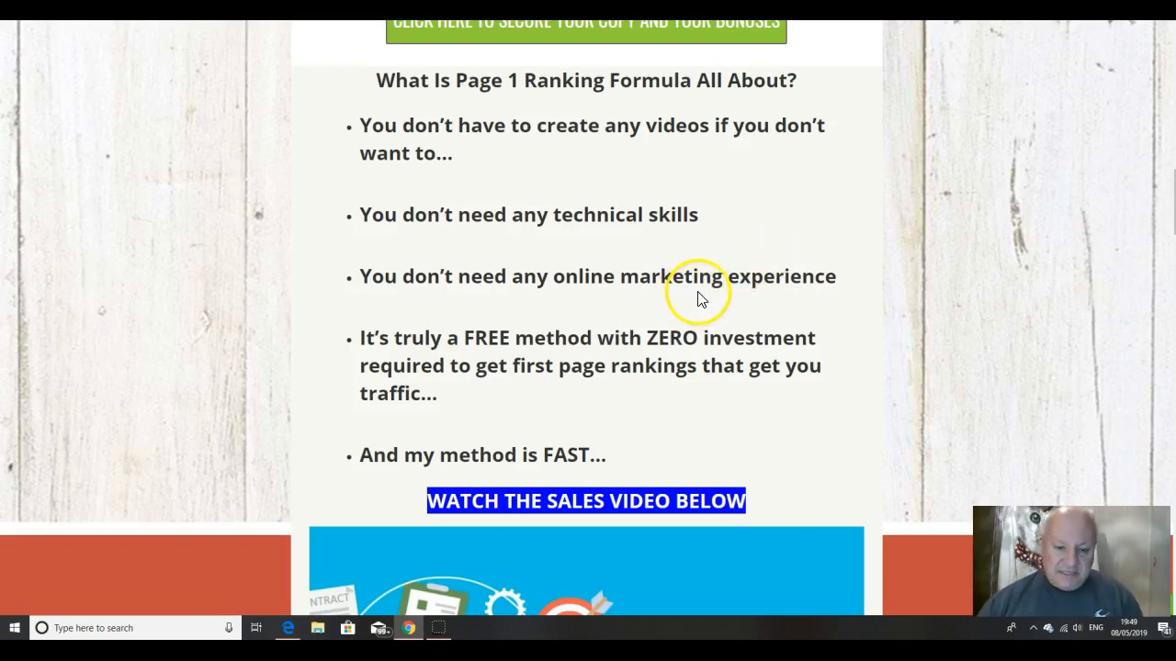
pyautogui.scroll(-3)
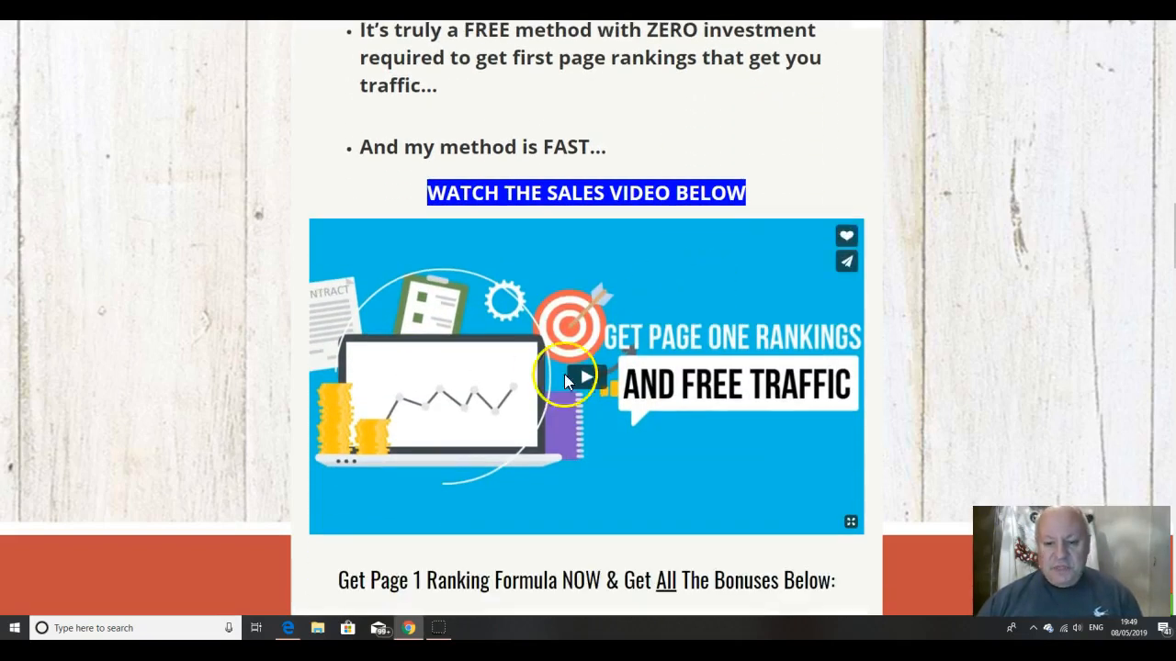
pyautogui.moveTo(629, 372)
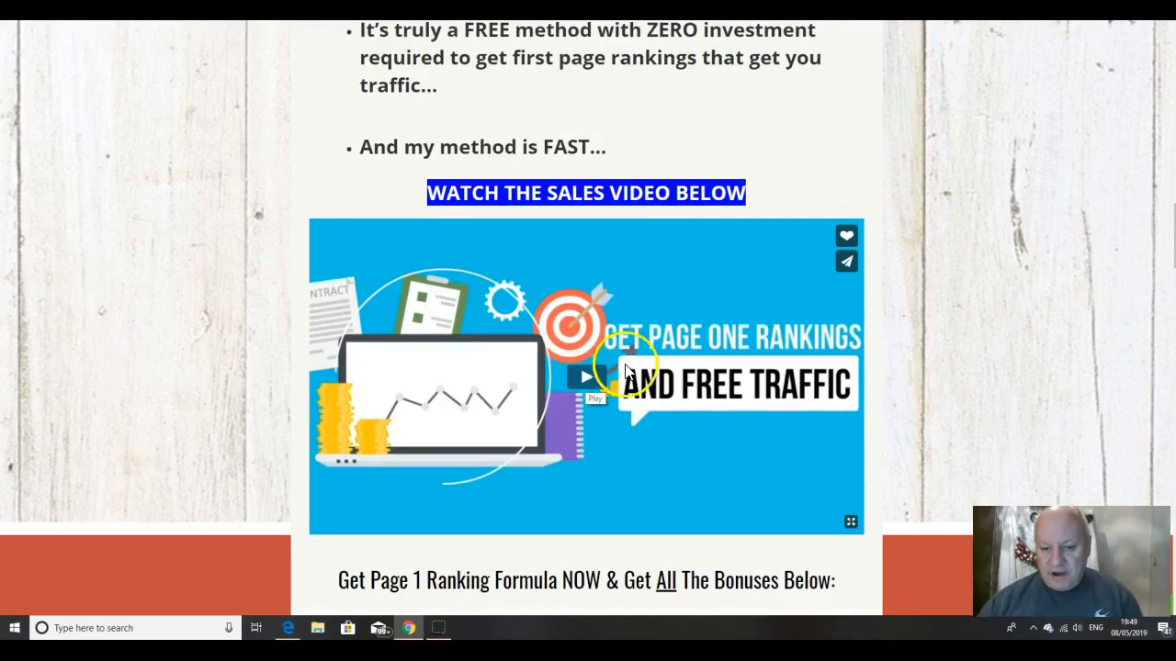
pyautogui.scroll(-3)
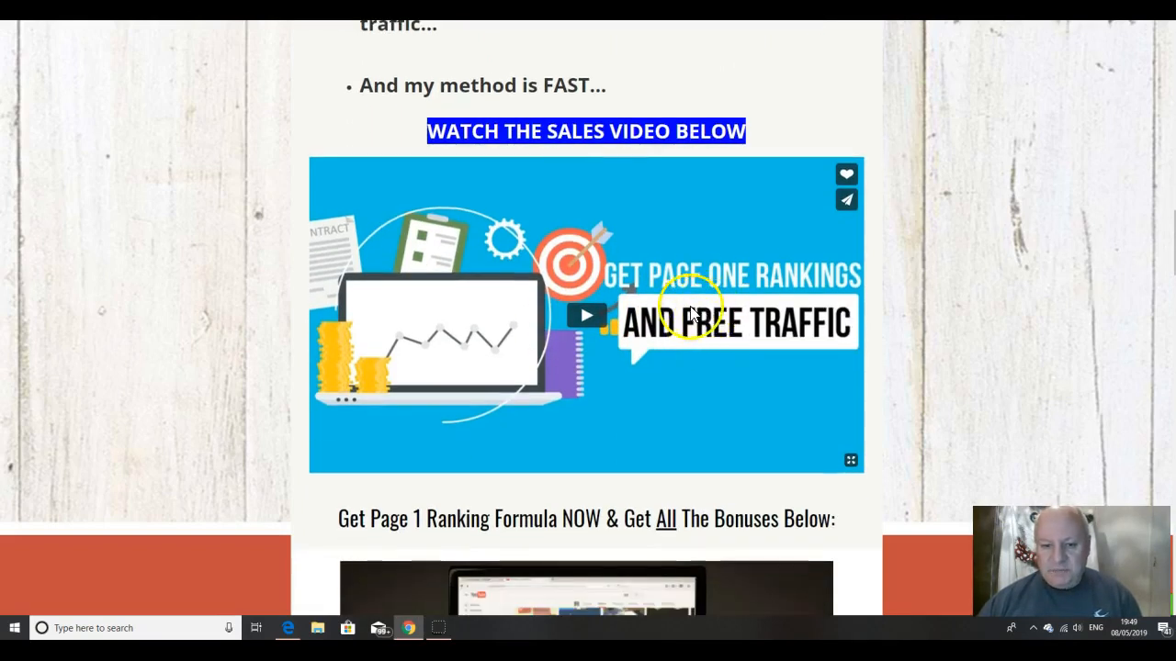
pyautogui.scroll(-3)
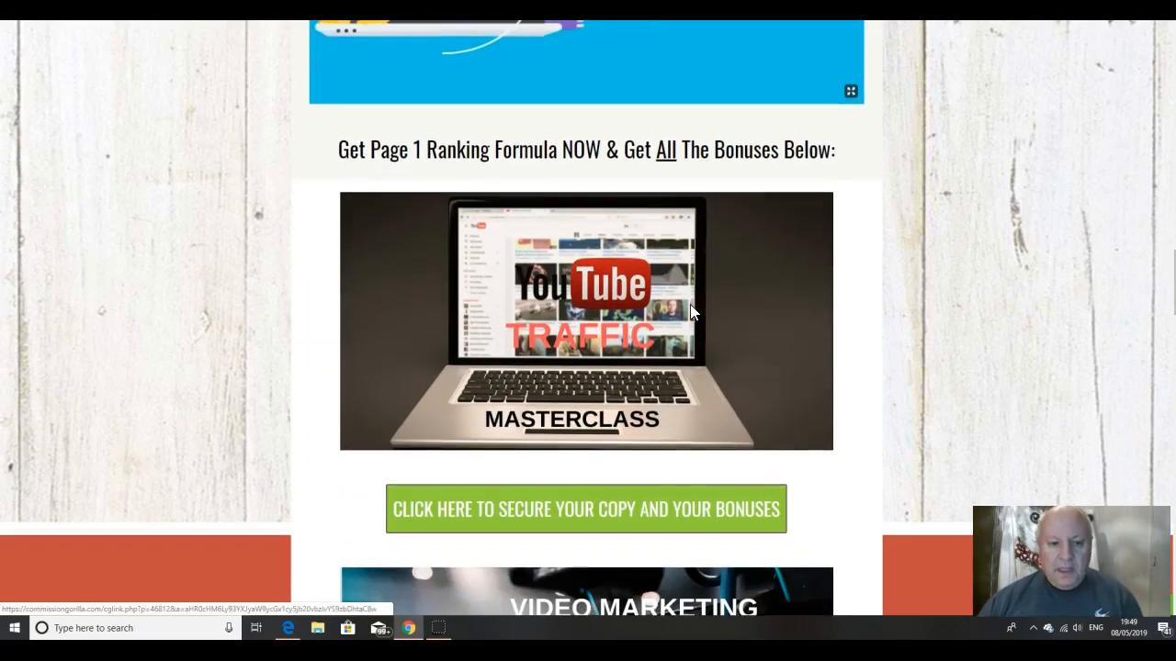
pyautogui.moveTo(960, 326)
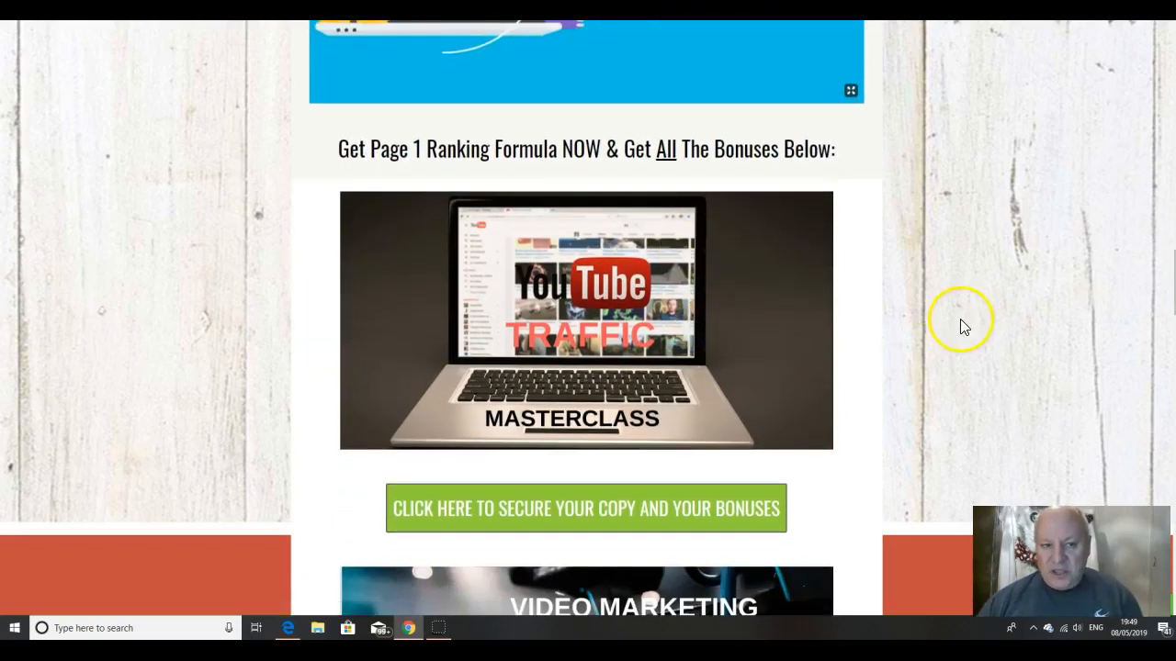
pyautogui.moveTo(969, 309)
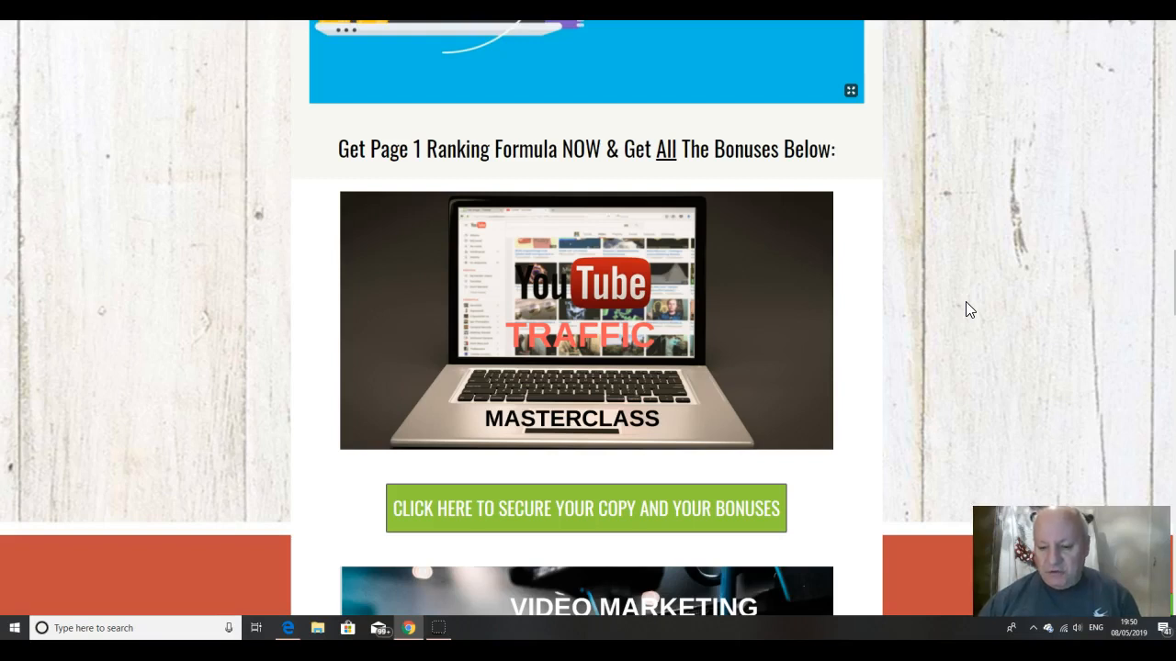
# Step: Scroll down to the Video Marketing Masterclass bonus image, with Ultimate SEO starting below
pyautogui.scroll(-3)
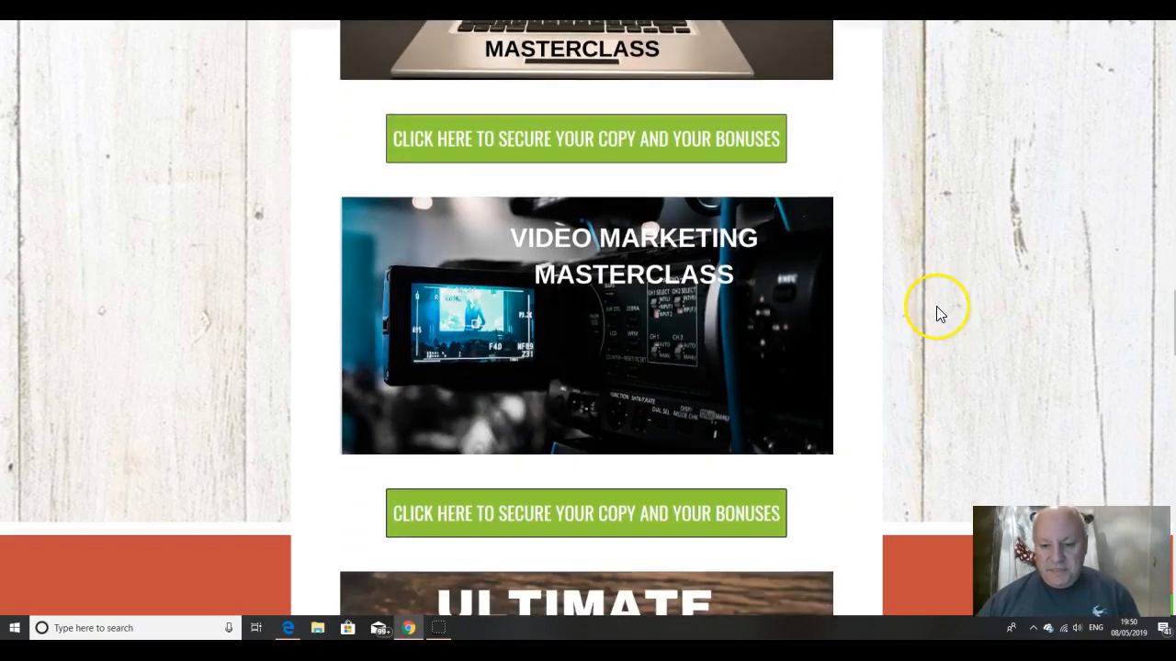
pyautogui.scroll(-3)
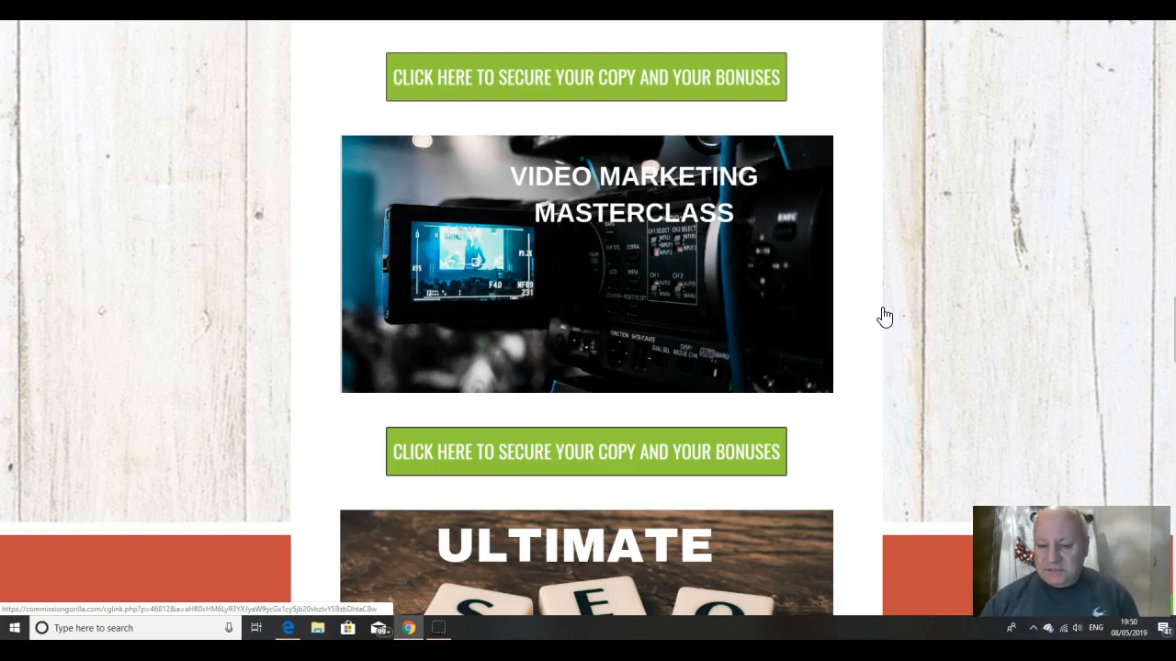
# Step: Scroll past the Ultimate SEO Masterclass bonus to the LinkedIn Free Traffic Masterclass bonus
pyautogui.scroll(-3)
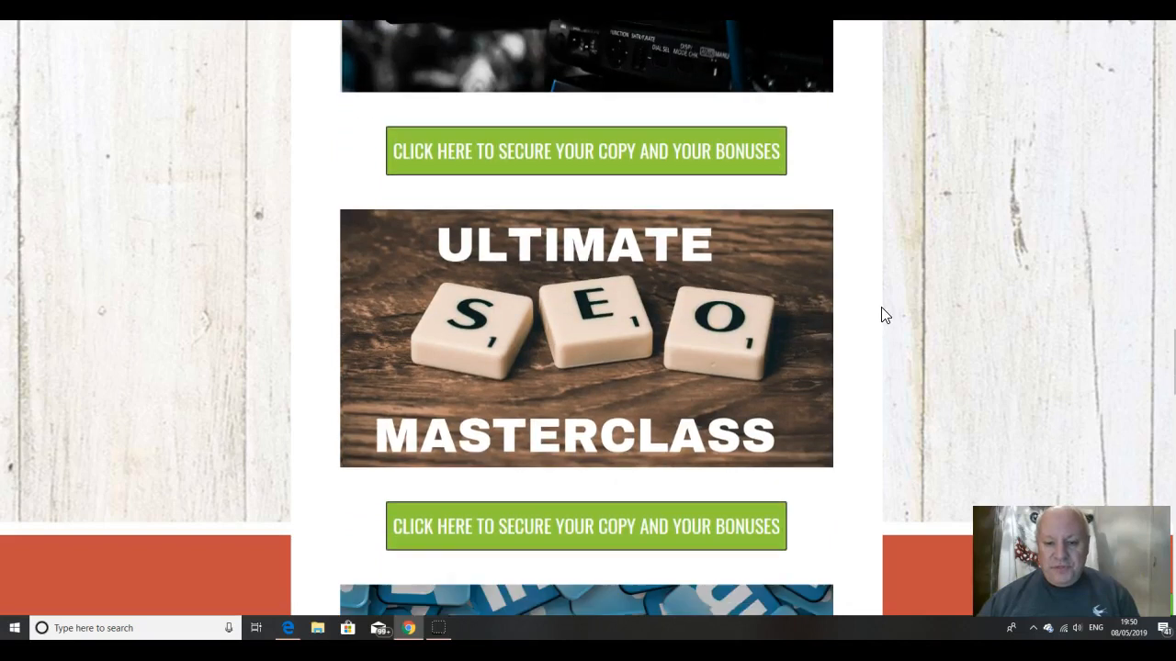
pyautogui.scroll(-3)
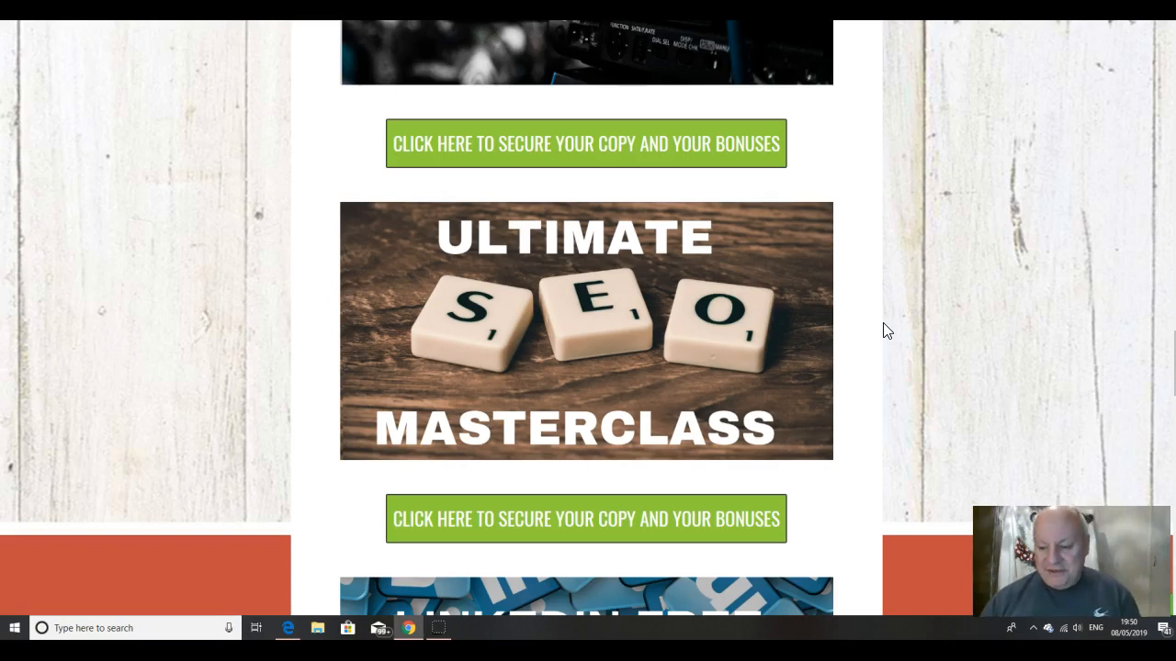
pyautogui.scroll(-3)
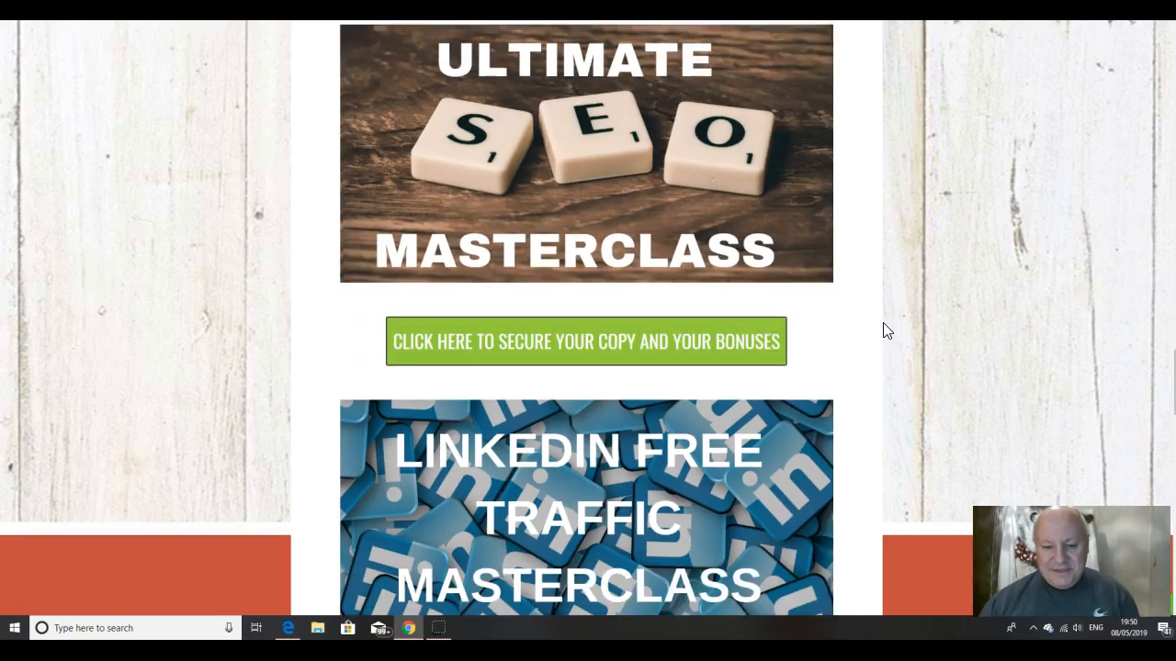
pyautogui.scroll(-3)
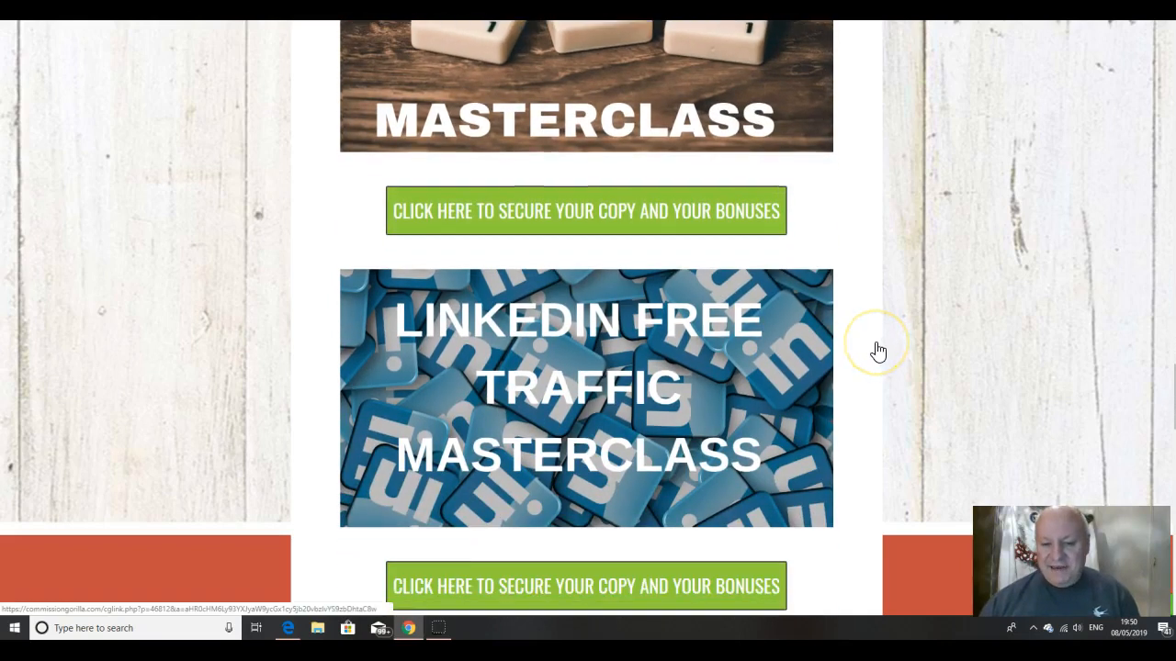
pyautogui.moveTo(878, 351)
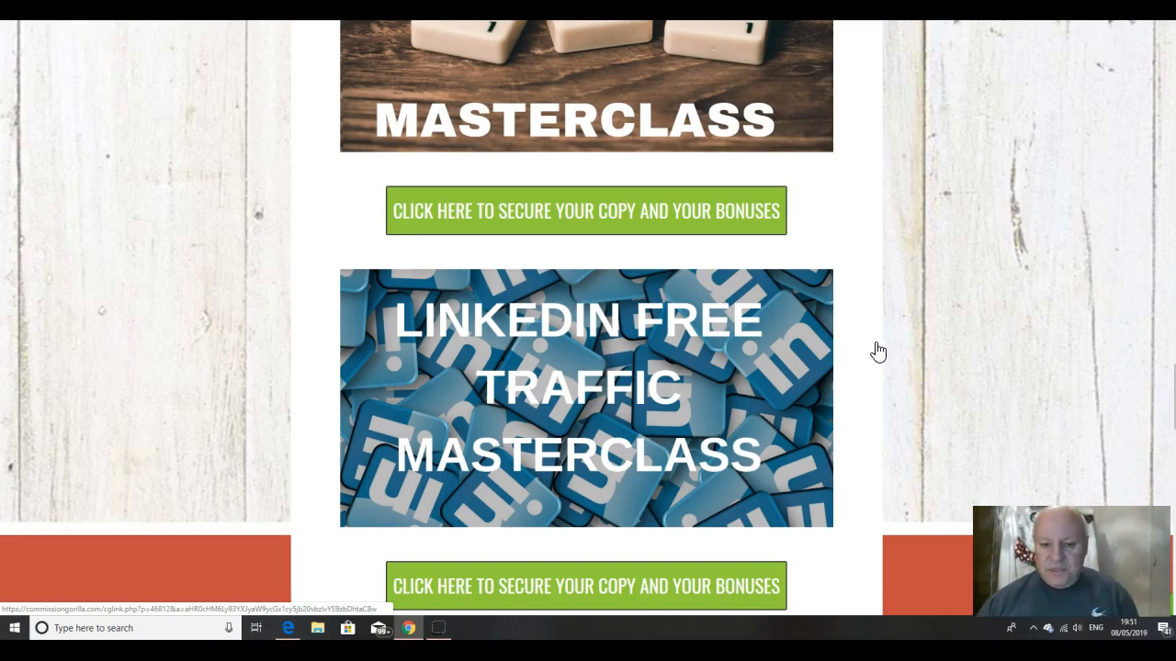
# Step: Scroll past the Elite Tigers Group traffic-hacks bonus and back to the tiger-image headline
pyautogui.scroll(-3)
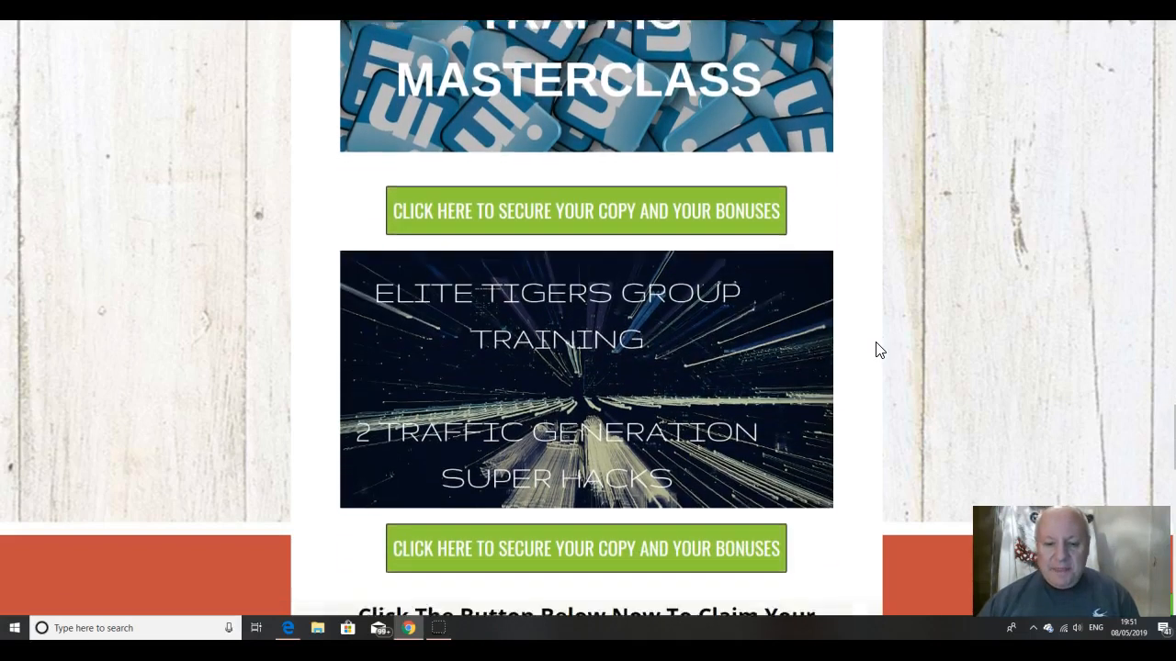
pyautogui.scroll(-3)
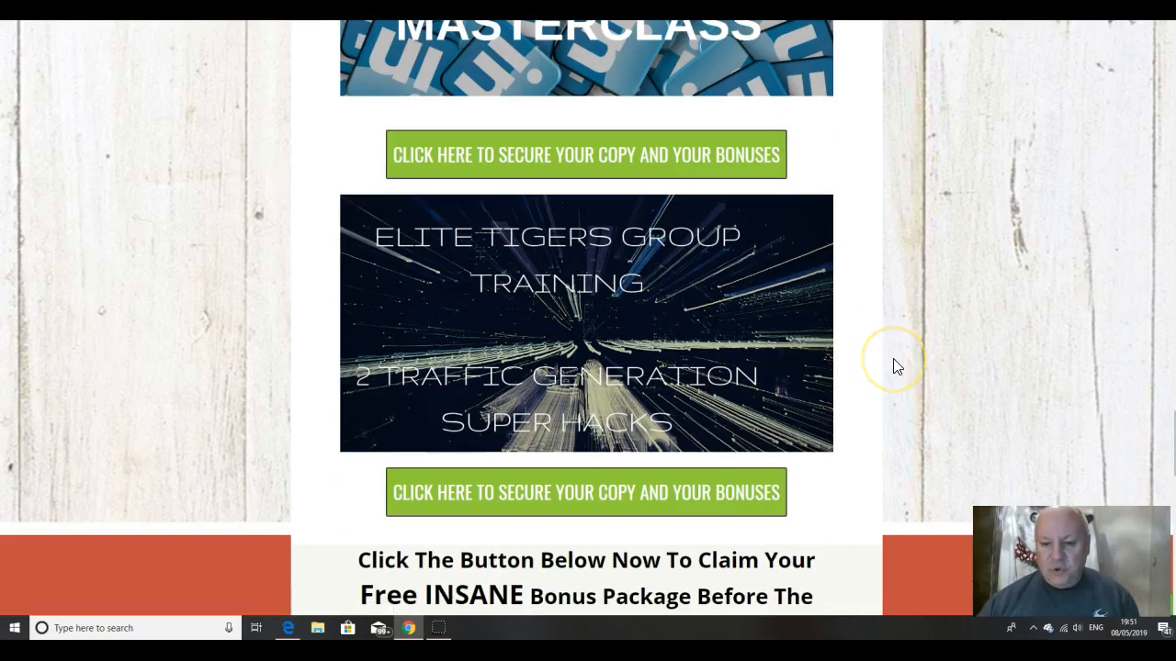
pyautogui.moveTo(786, 188)
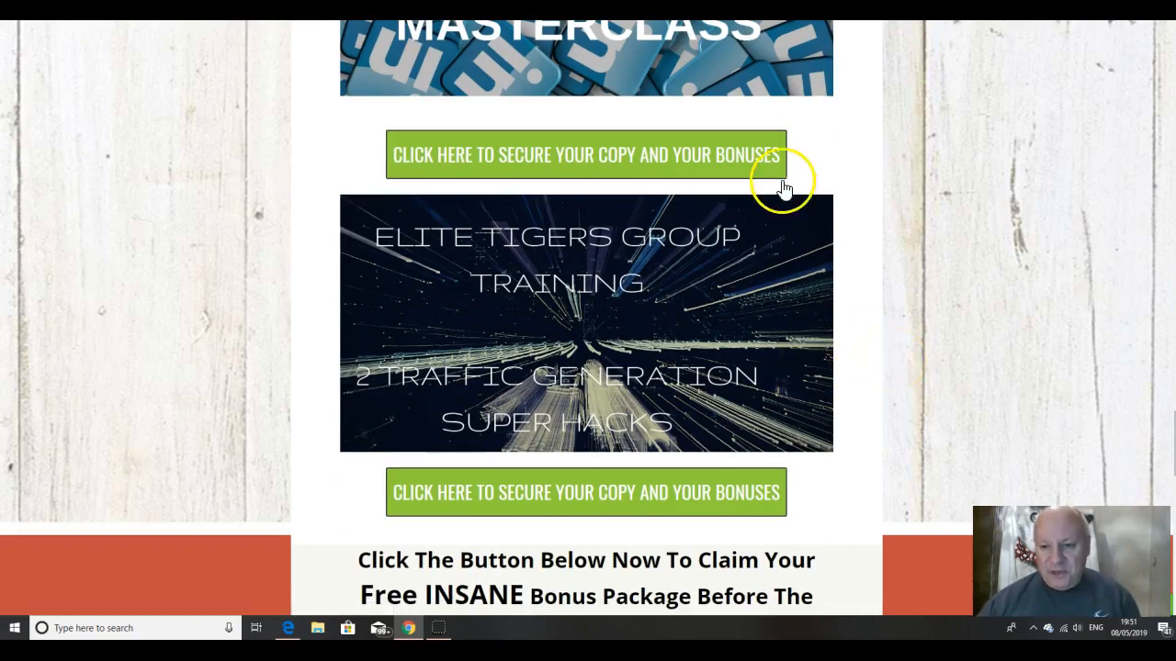
pyautogui.scroll(3)
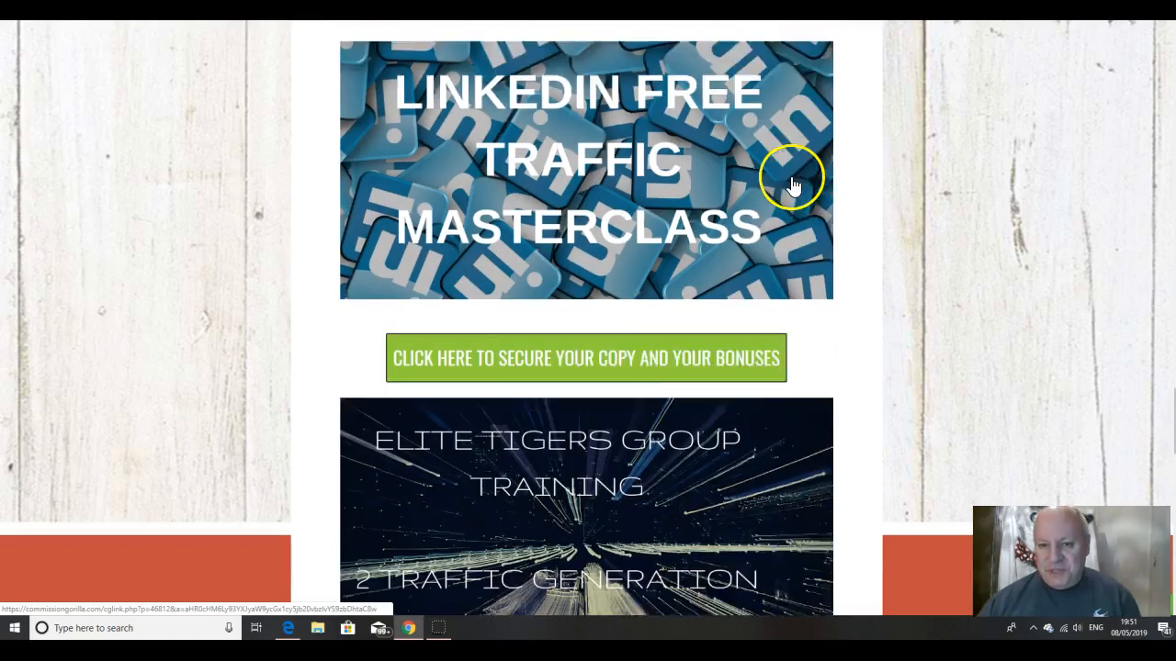
pyautogui.scroll(-3)
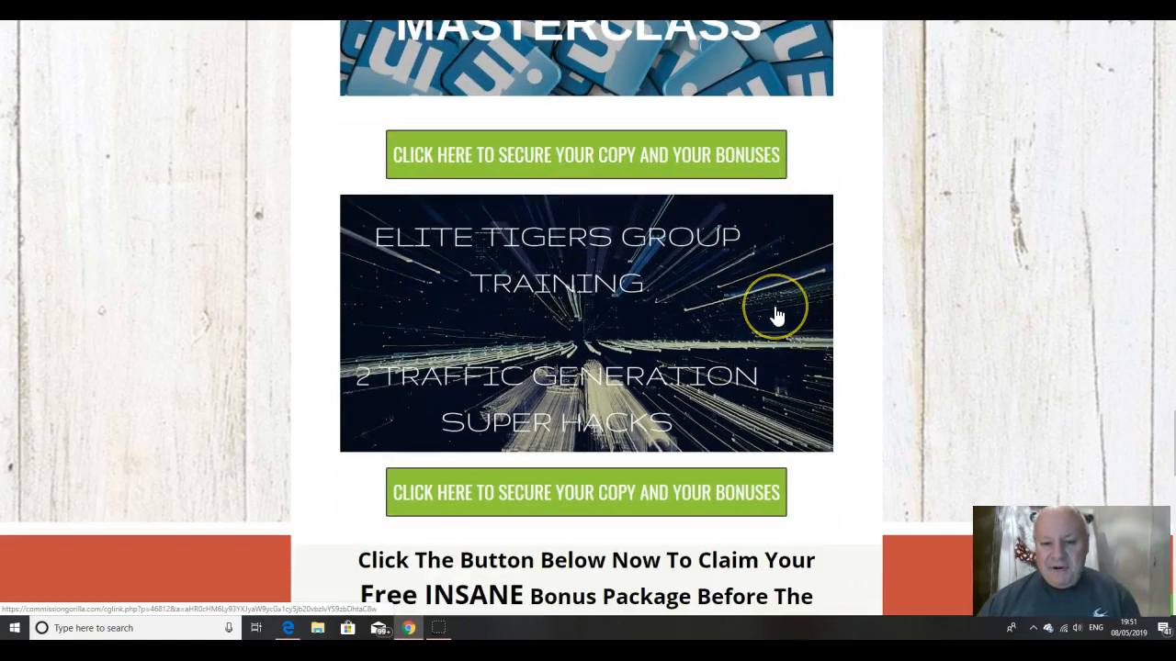
pyautogui.moveTo(887, 304)
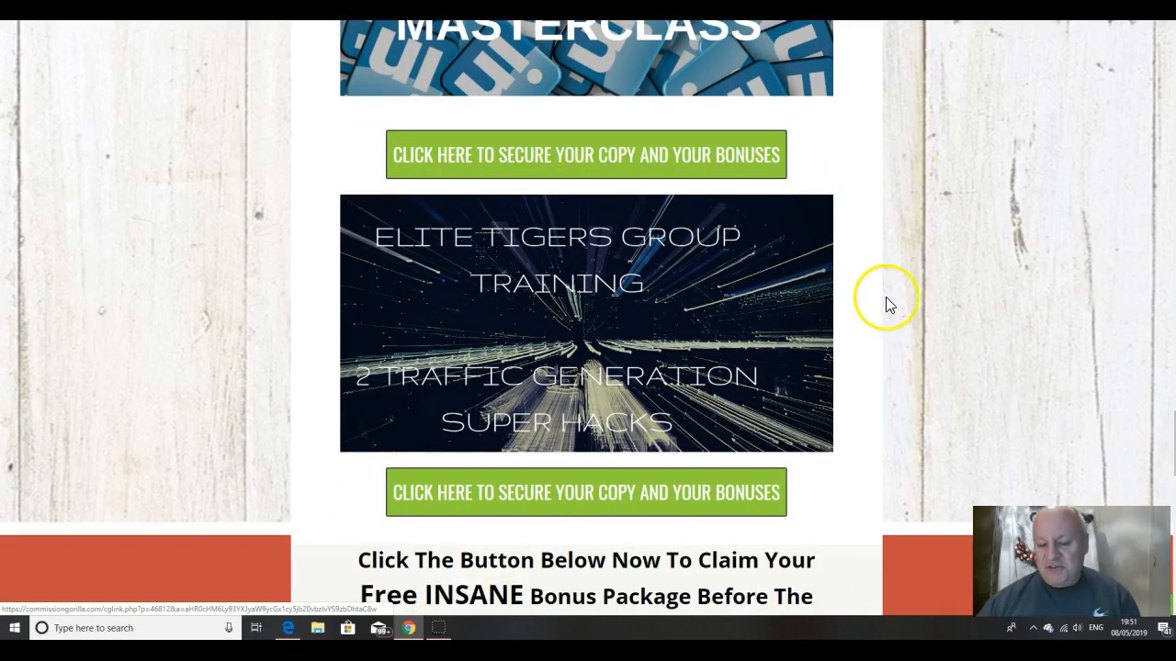
pyautogui.moveTo(889, 319)
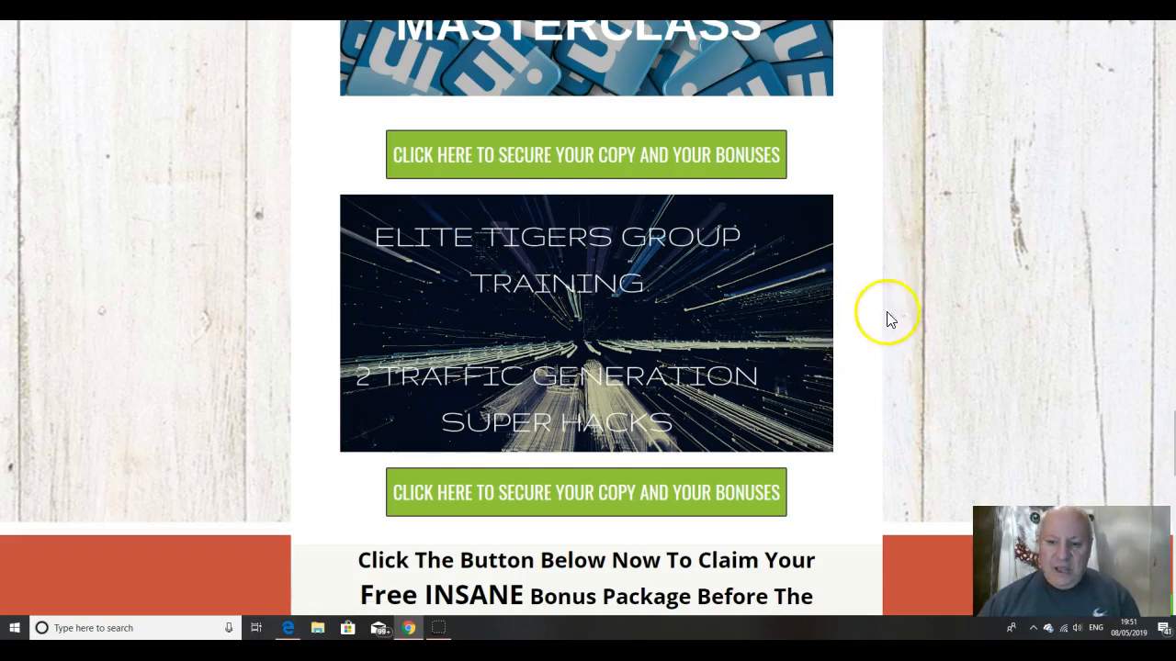
pyautogui.moveTo(928, 292)
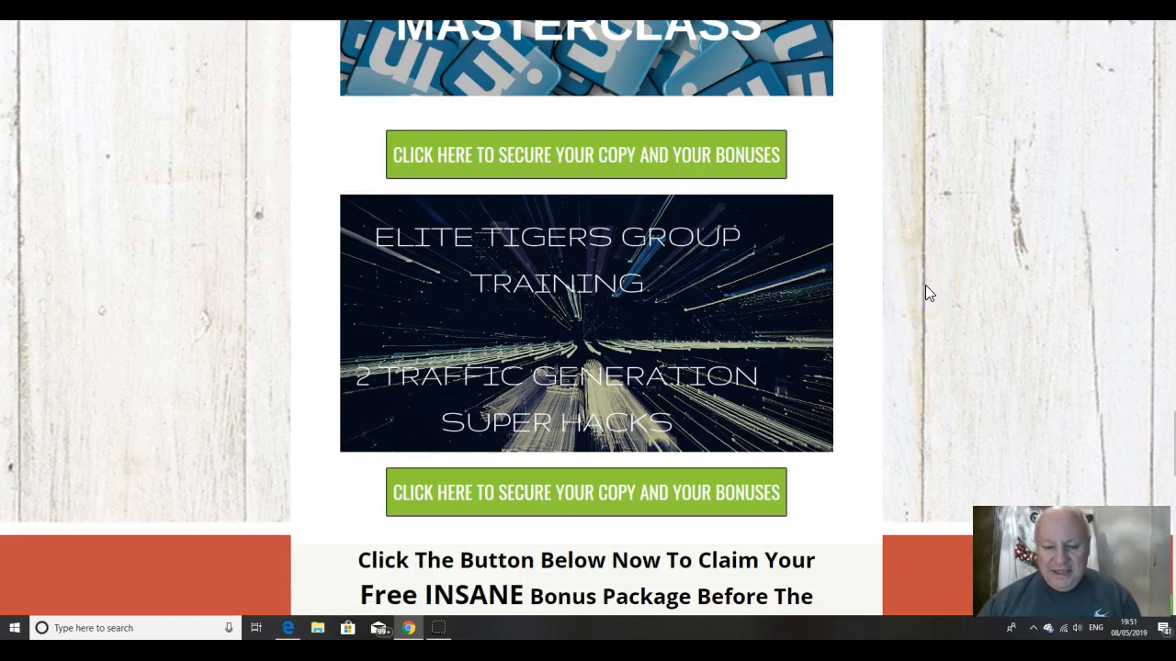
pyautogui.moveTo(940, 292)
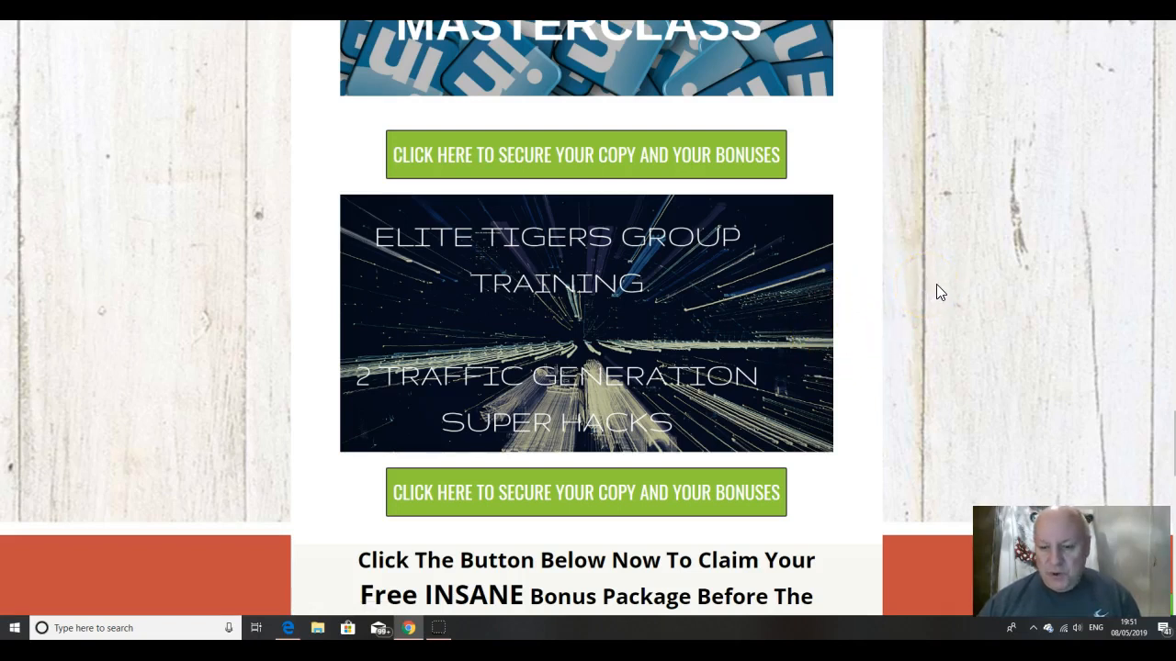
pyautogui.moveTo(928, 304)
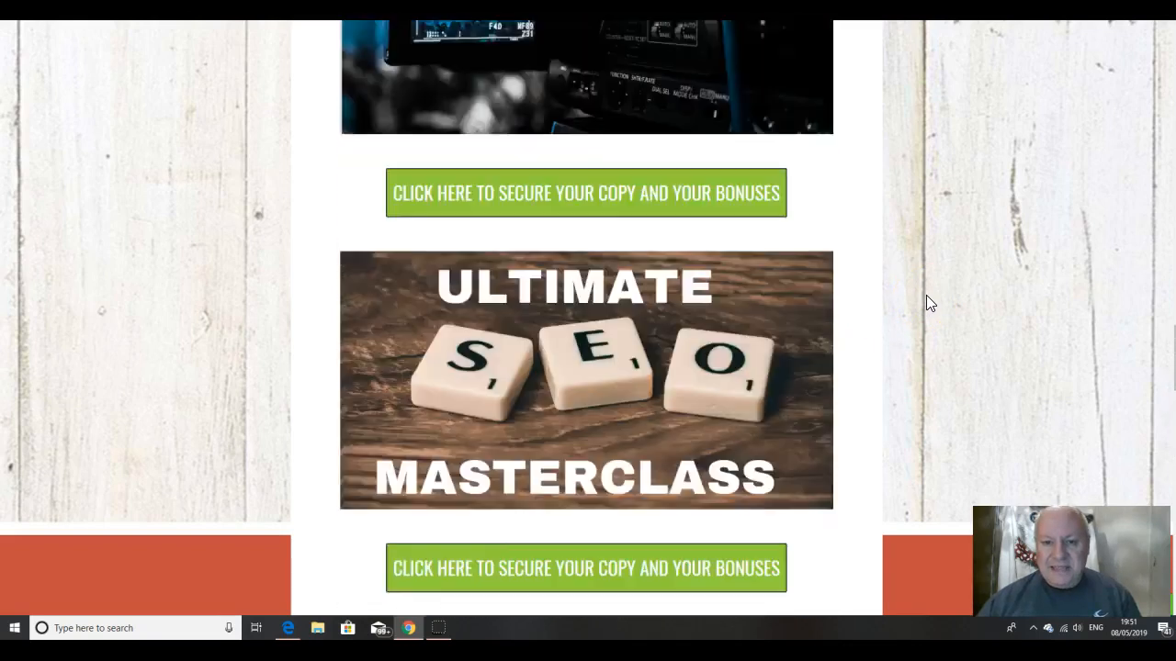
pyautogui.scroll(3)
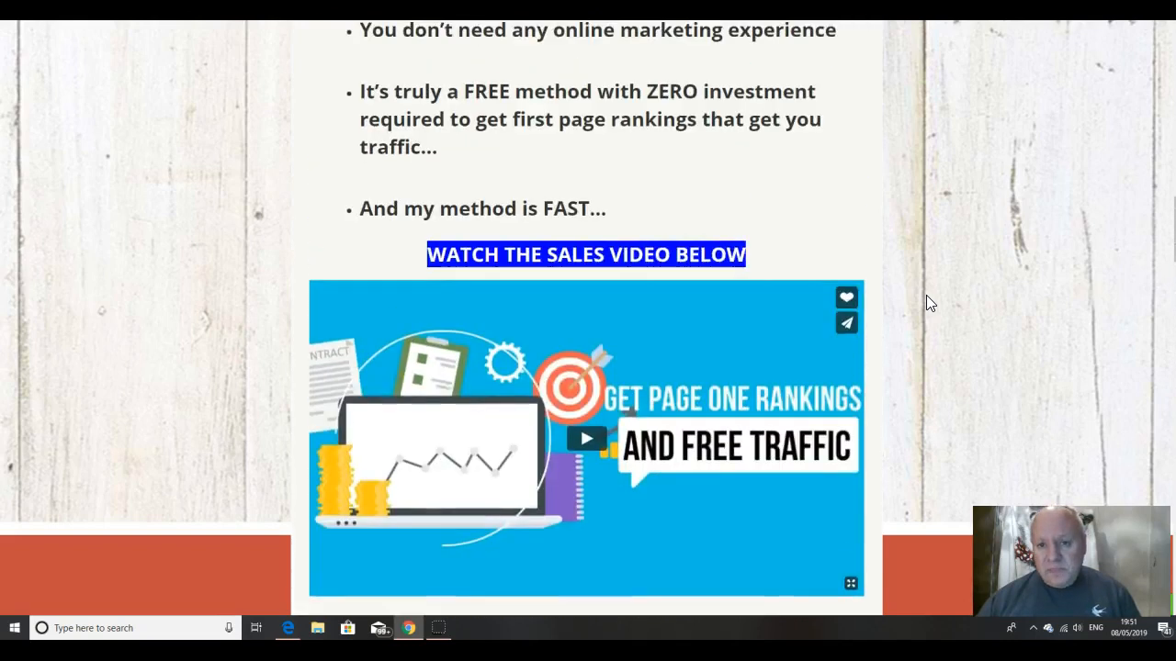
pyautogui.scroll(-3)
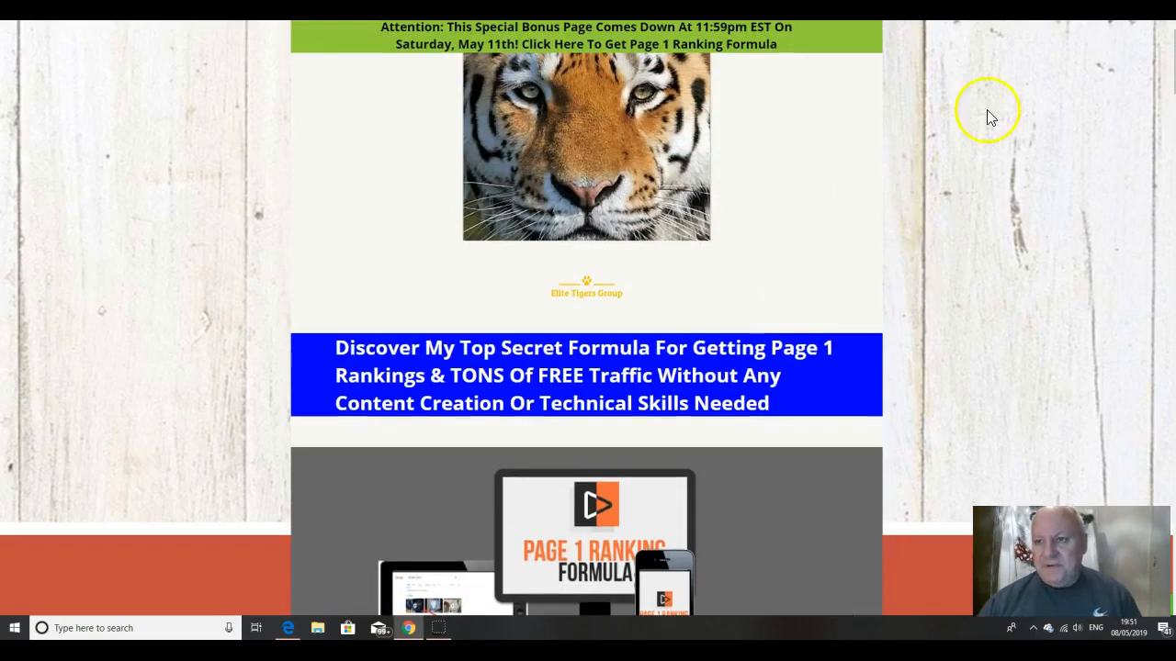
# Step: Scroll the sales page through the 3 Simple Steps section to the FINALLY page-one rankings heading
pyautogui.scroll(-3)
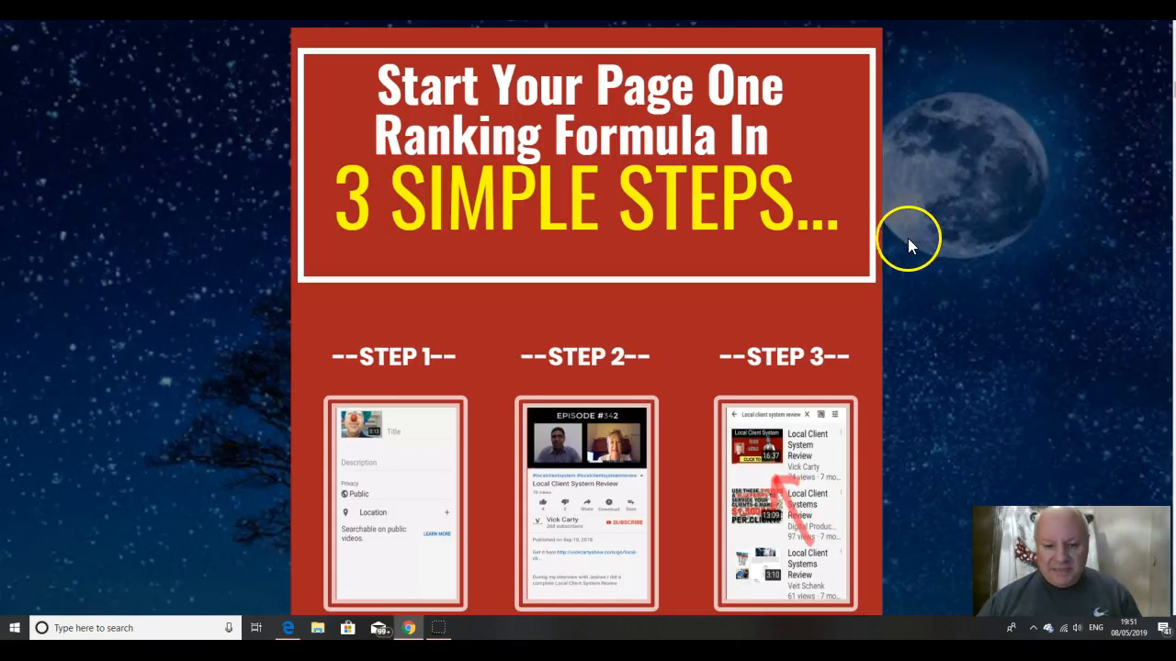
pyautogui.scroll(-3)
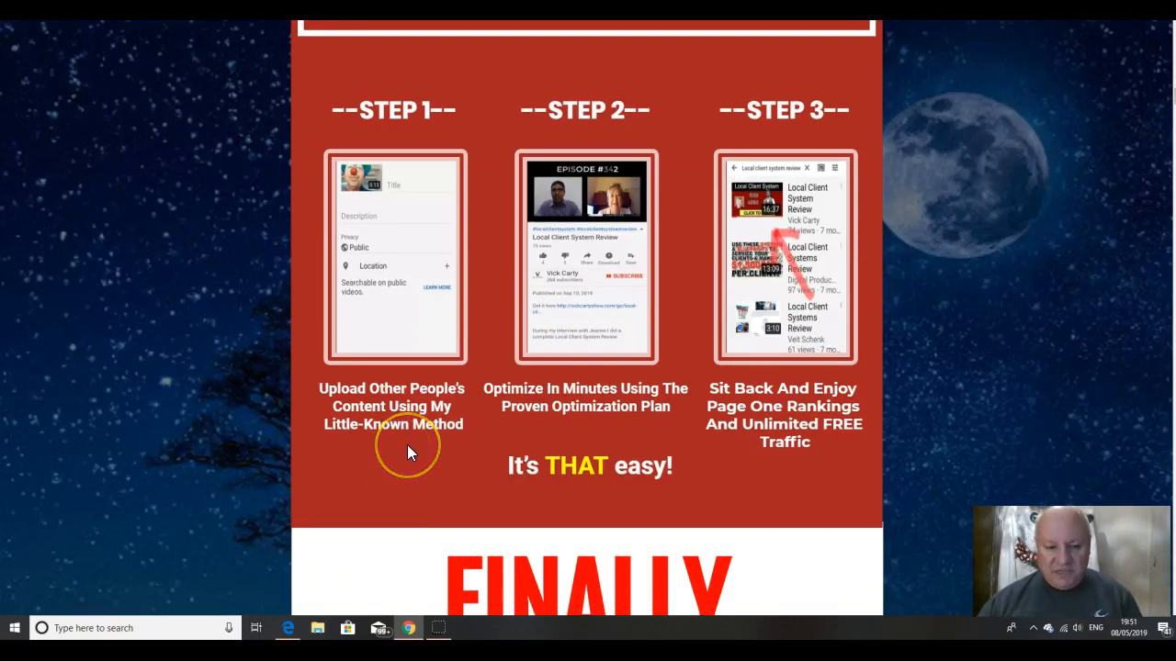
pyautogui.moveTo(586, 435)
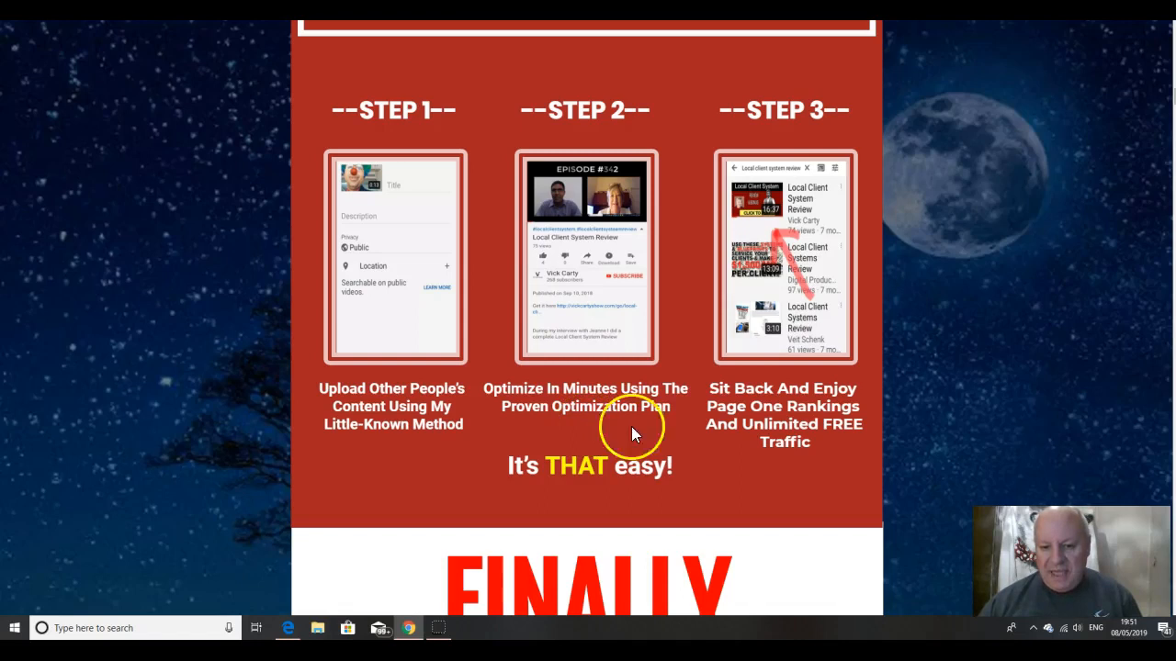
pyautogui.moveTo(758, 450)
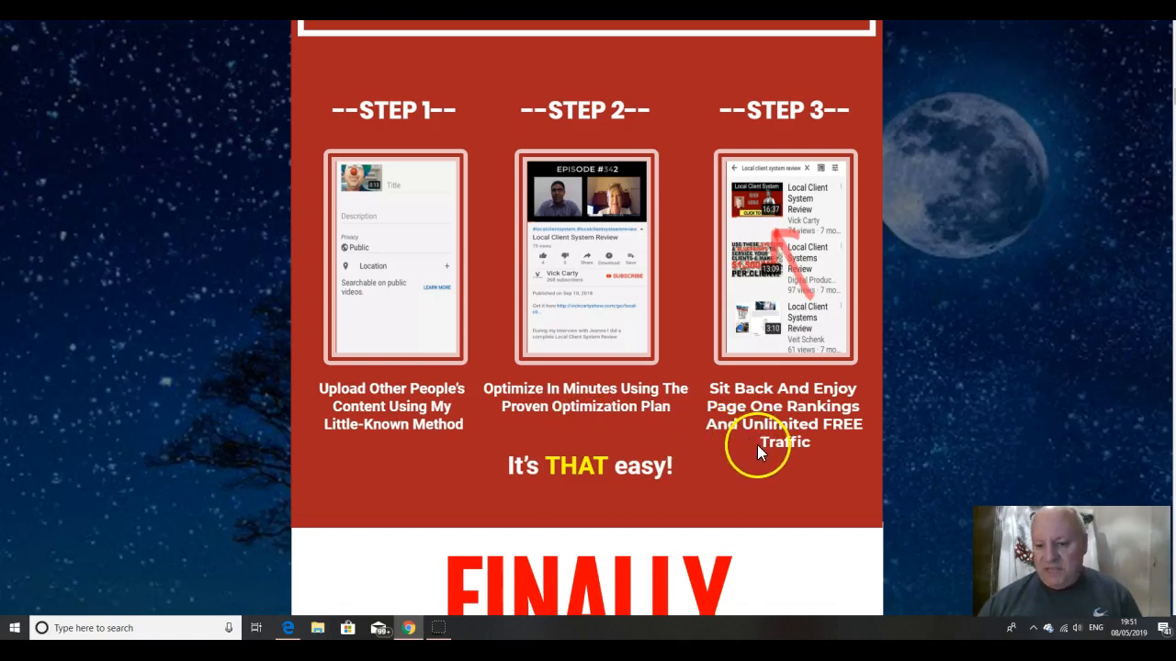
pyautogui.scroll(3)
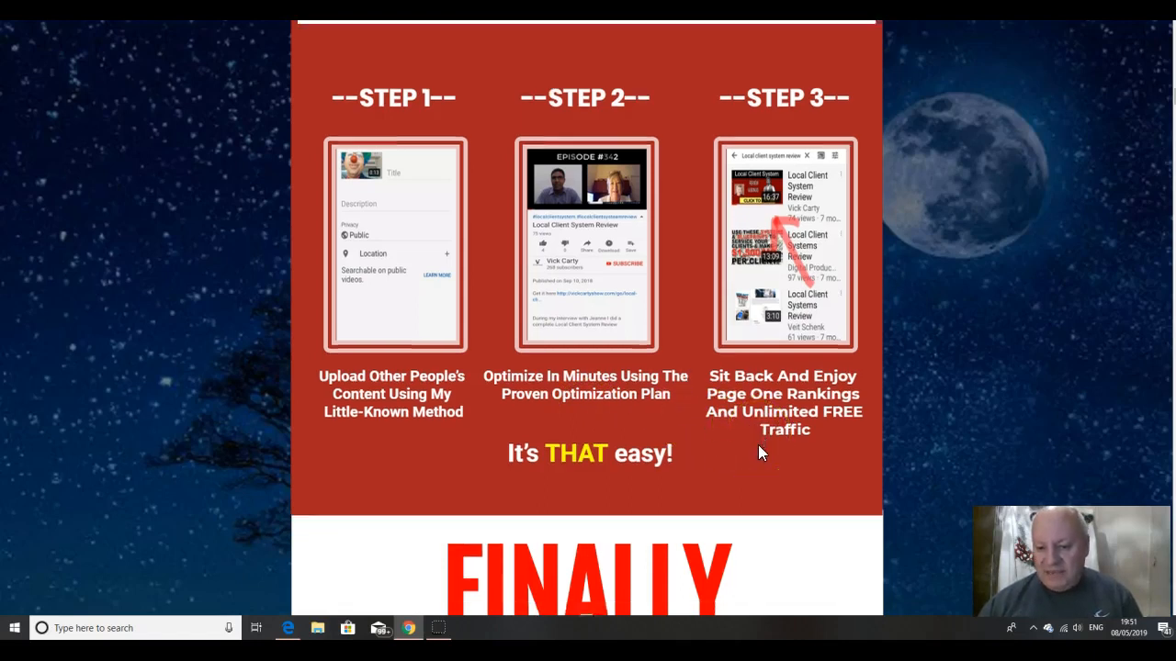
pyautogui.scroll(-3)
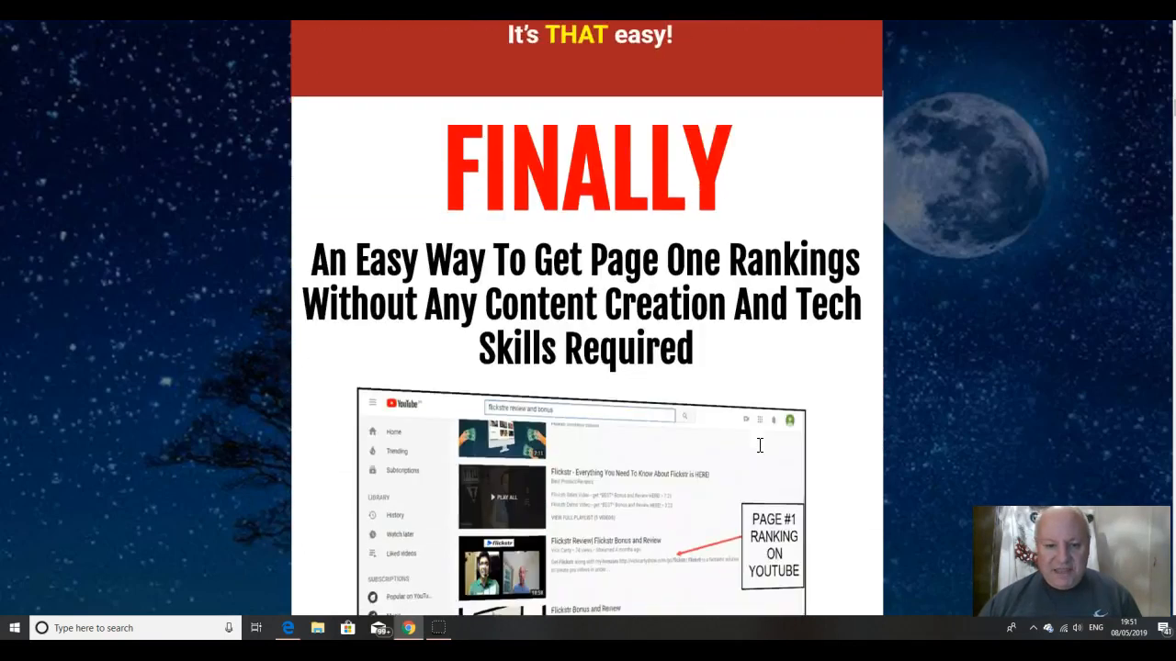
pyautogui.scroll(-3)
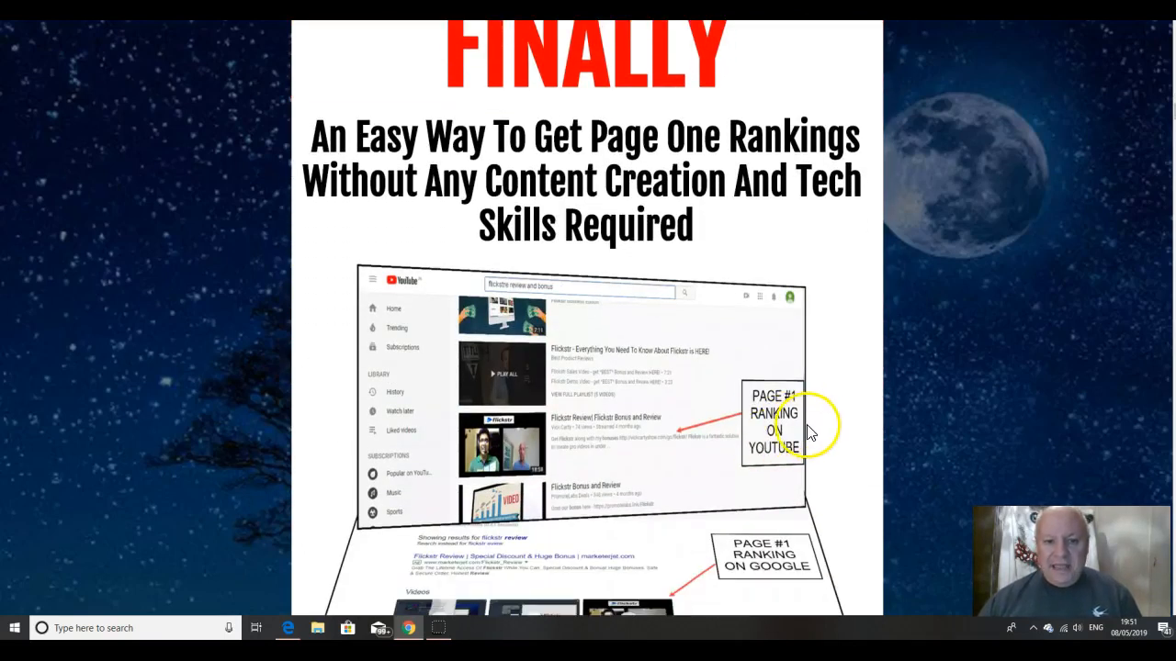
pyautogui.moveTo(1075, 406)
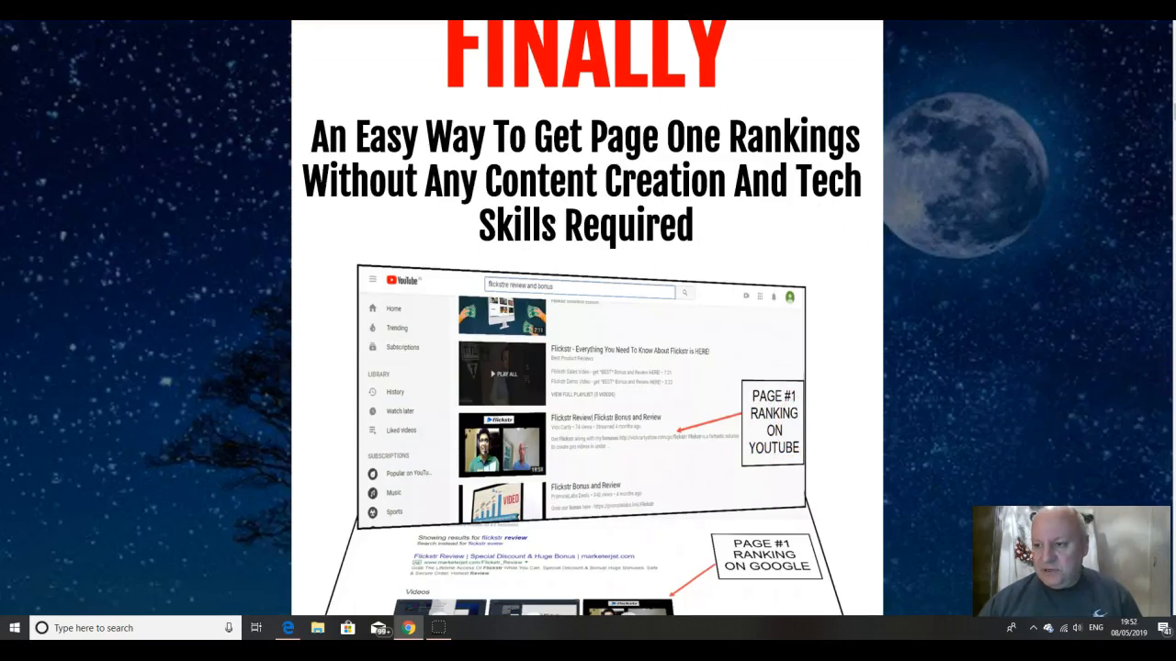
pyautogui.scroll(-3)
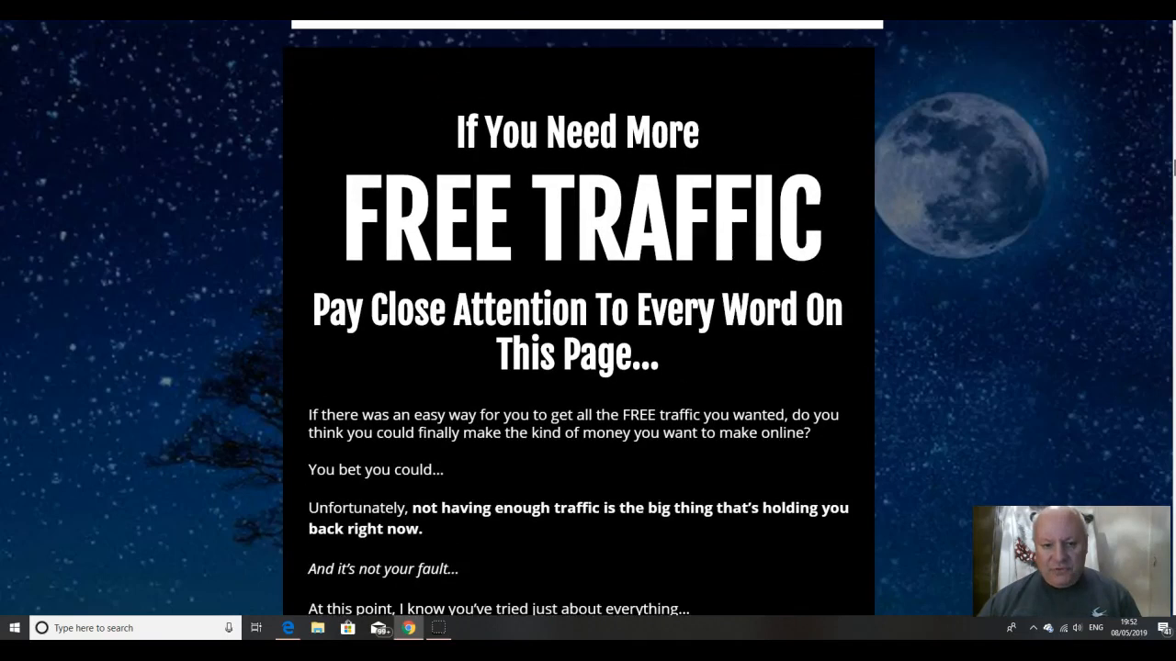
# Step: Scroll past the FREE TRAFFIC text and interview images to the Introducing Page One Ranking Formula section
pyautogui.scroll(-3)
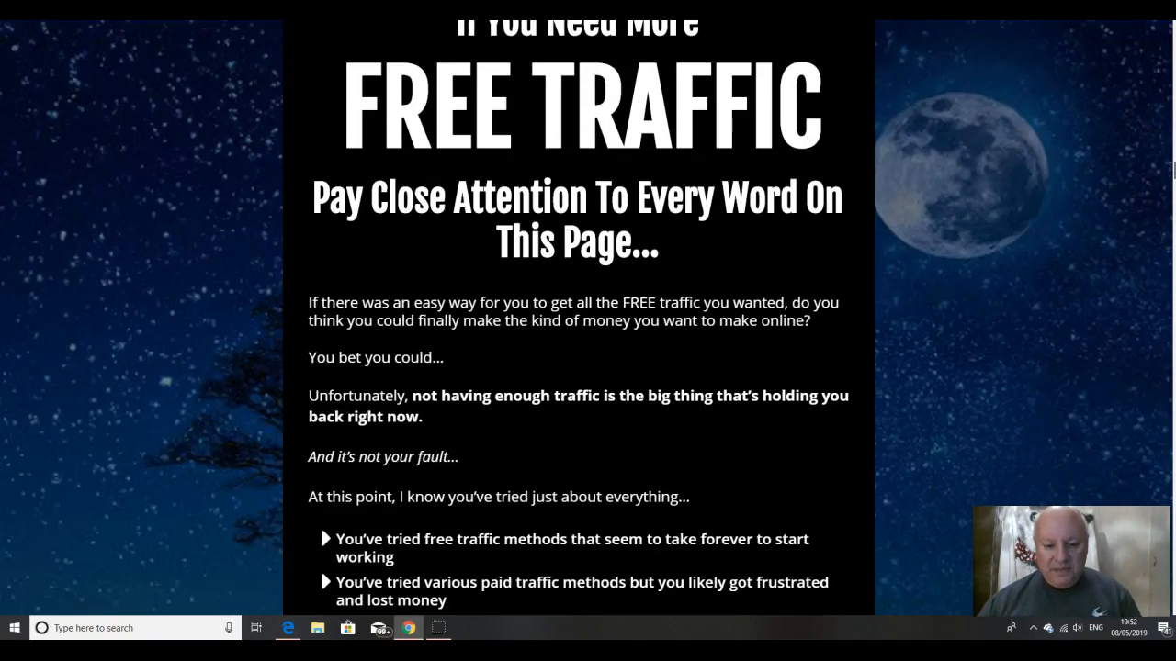
pyautogui.scroll(-3)
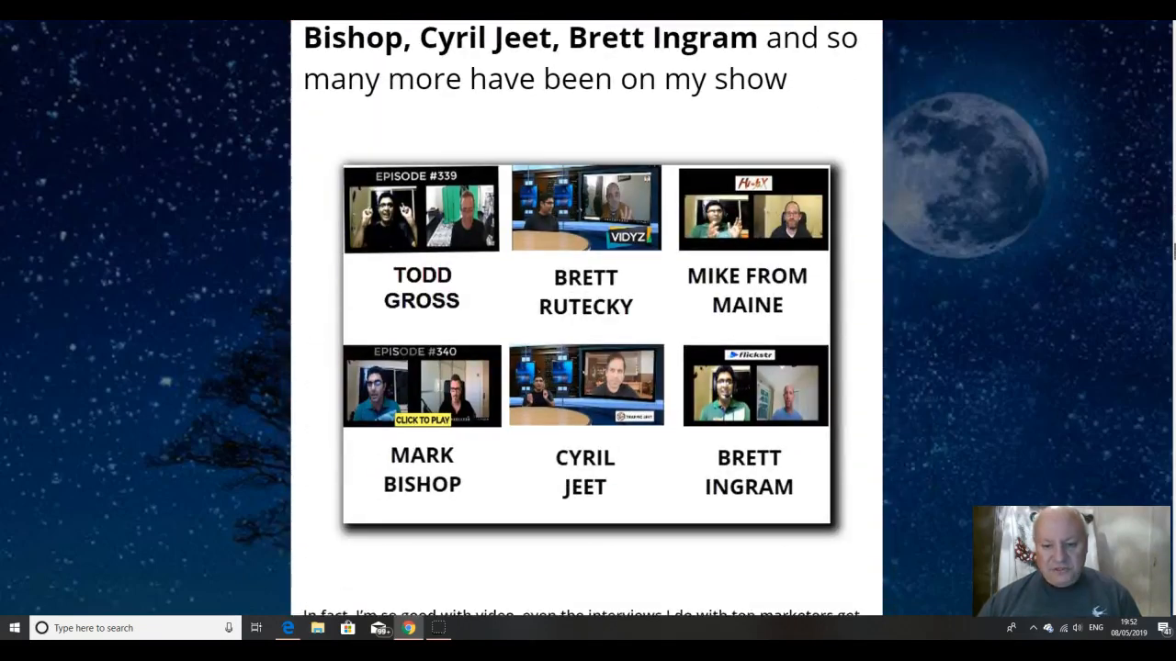
pyautogui.scroll(-3)
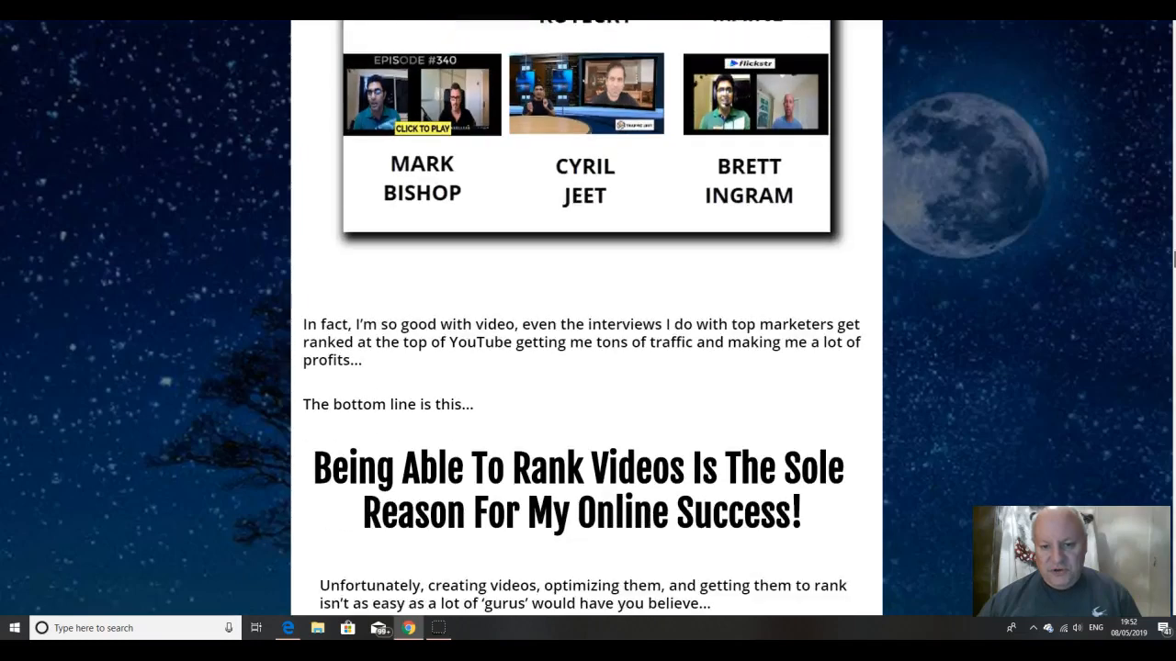
pyautogui.scroll(-3)
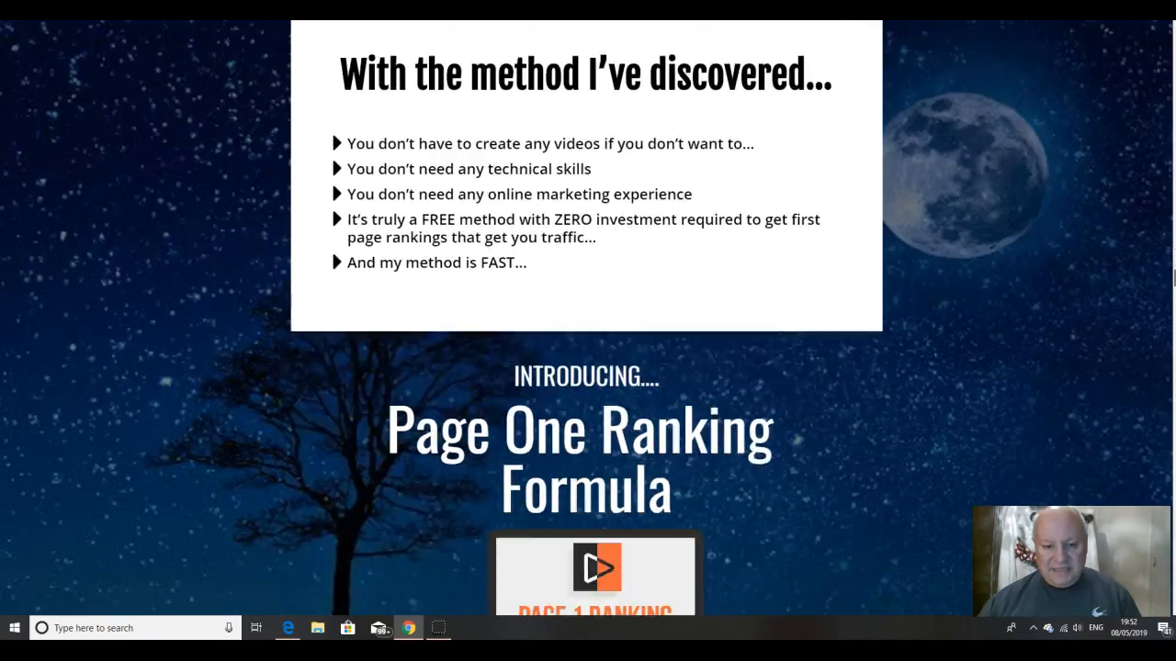
# Step: Scroll past the countdown, training, case study and ranking tools sections to the promote-anything list
pyautogui.scroll(-3)
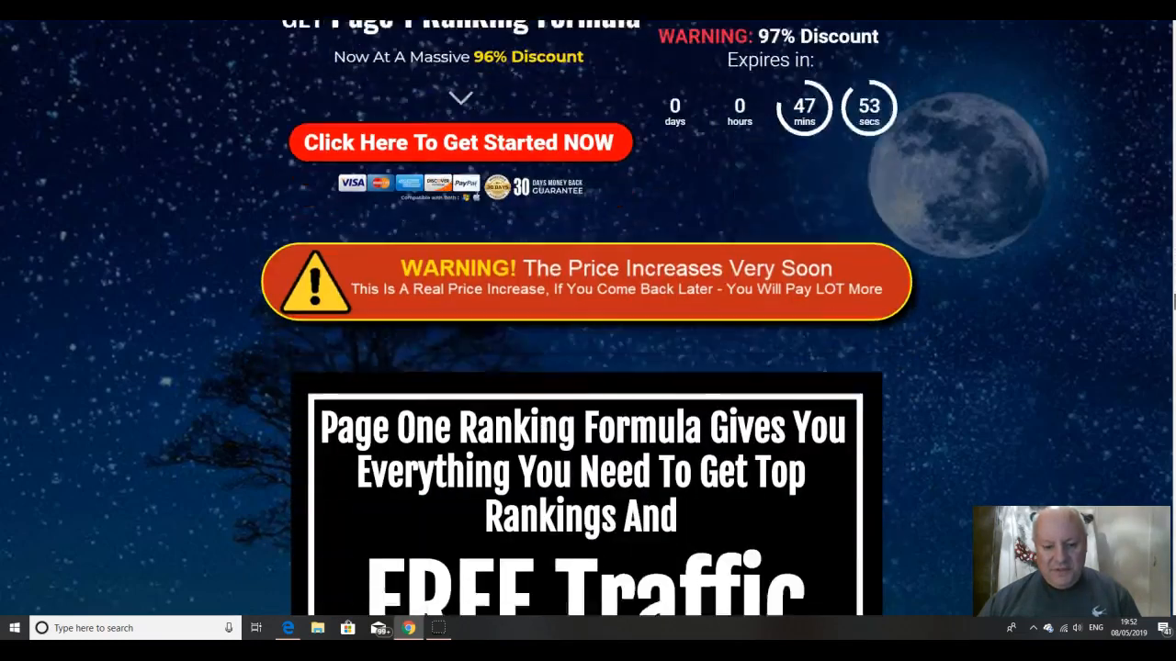
pyautogui.scroll(-3)
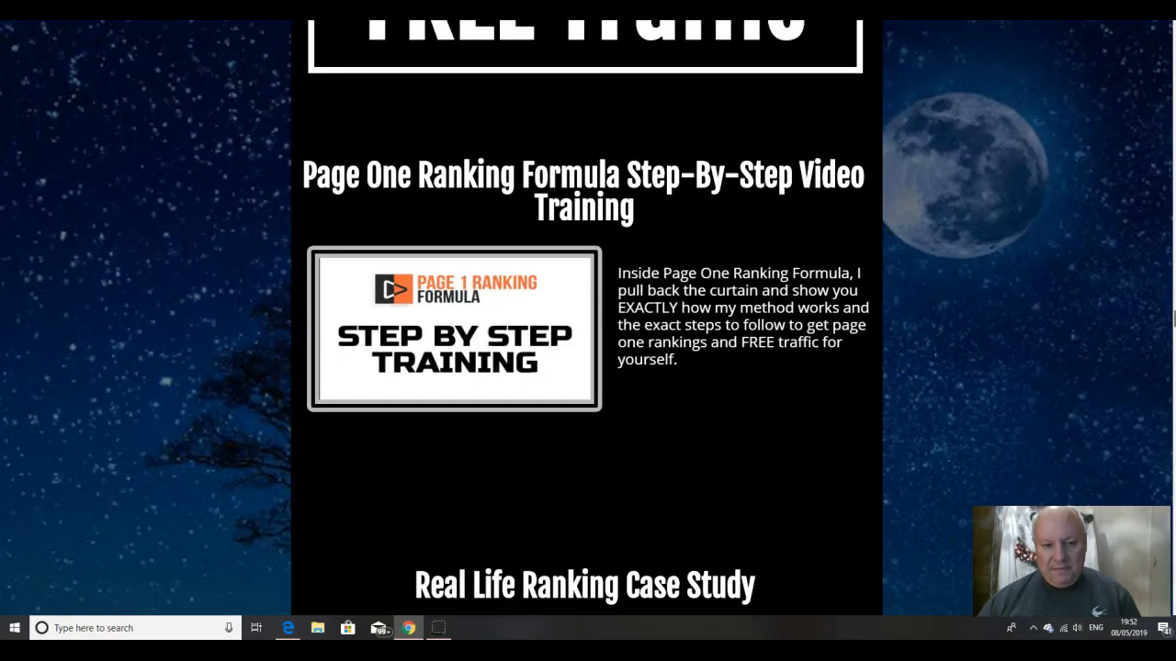
pyautogui.moveTo(980, 347)
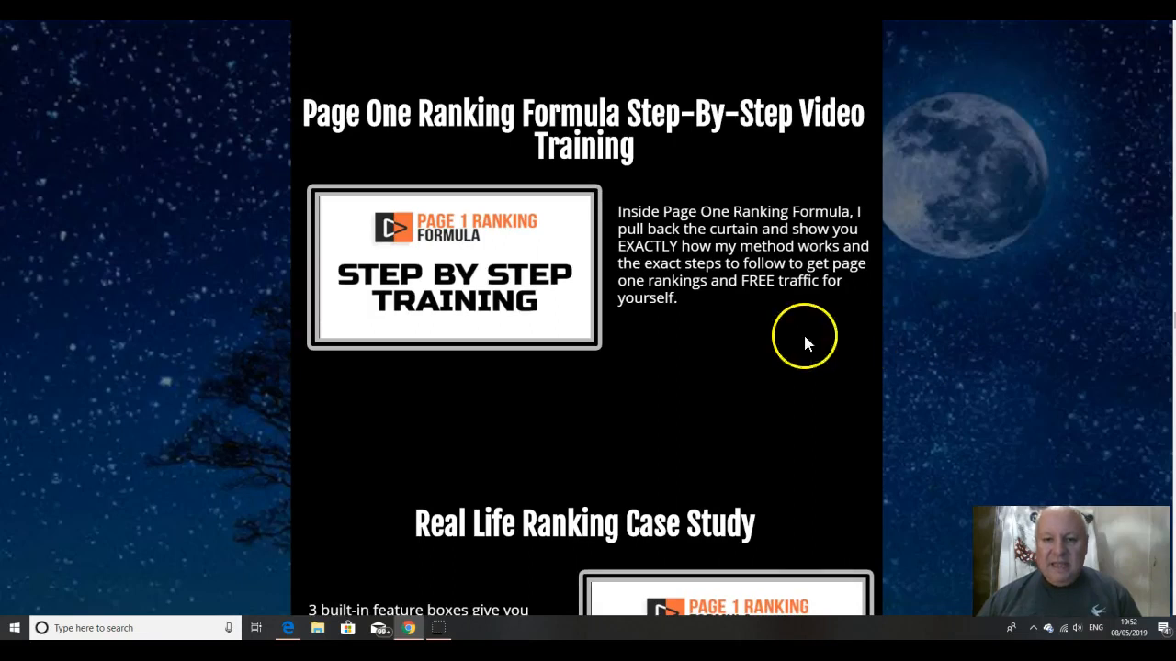
pyautogui.moveTo(845, 349)
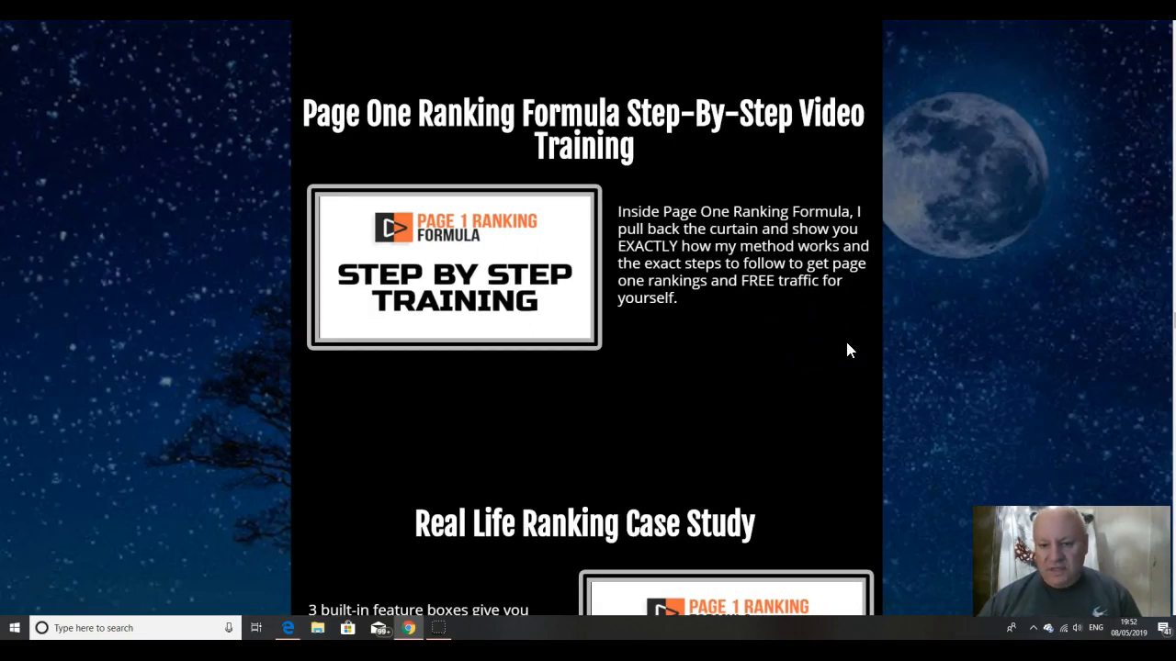
pyautogui.scroll(-3)
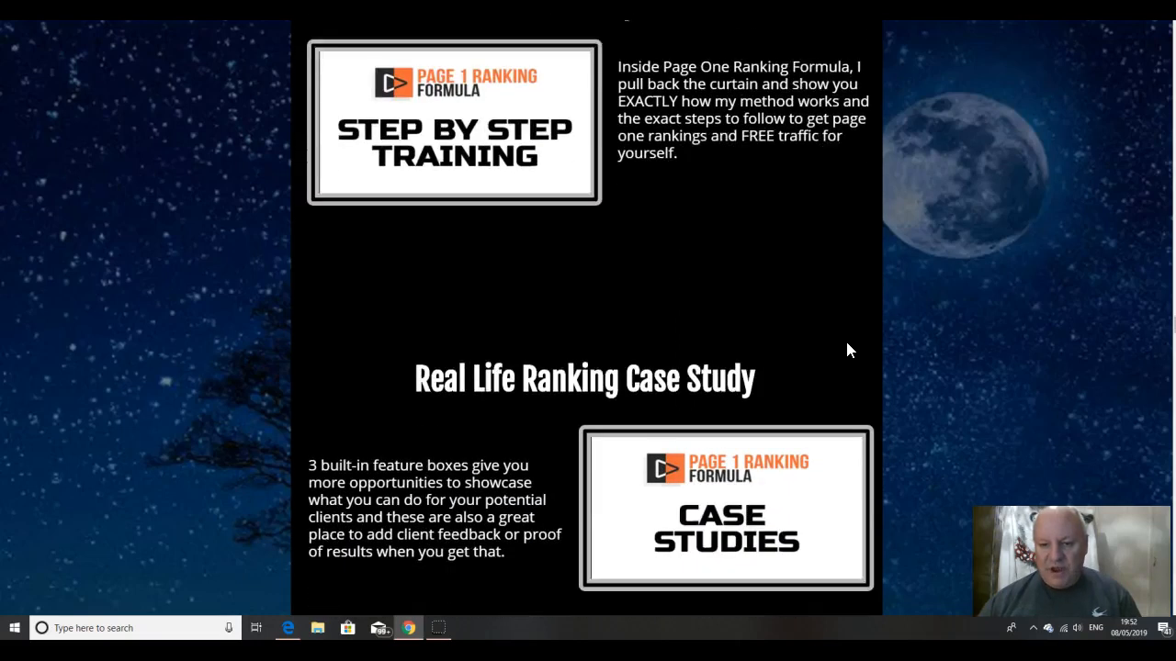
pyautogui.scroll(-3)
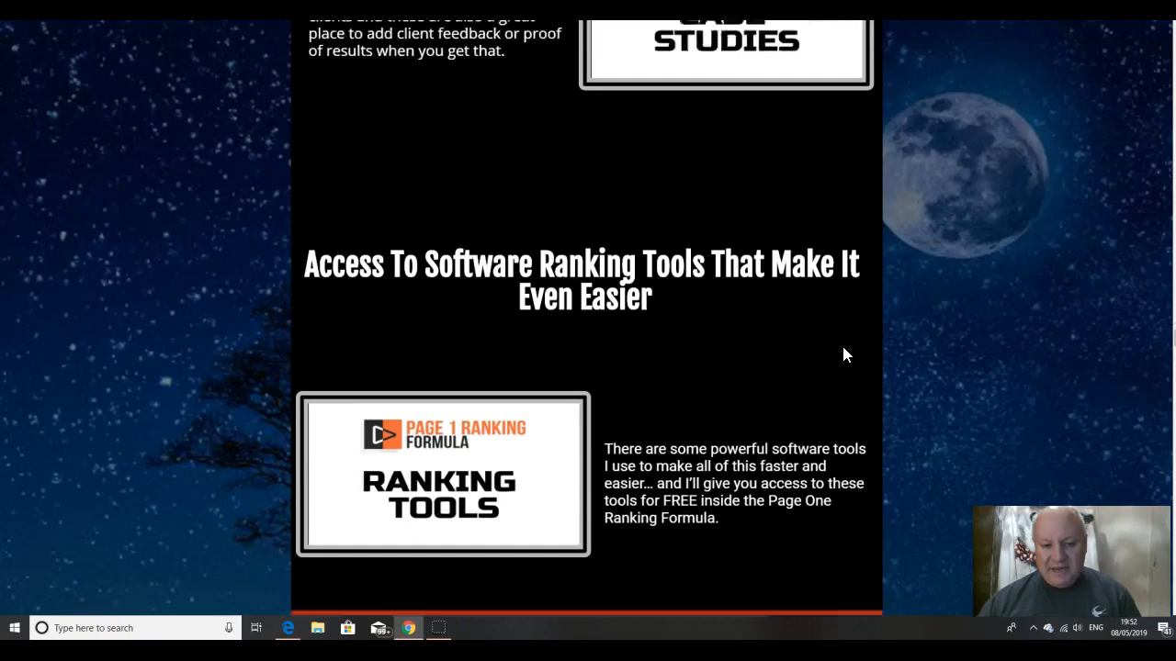
pyautogui.scroll(-3)
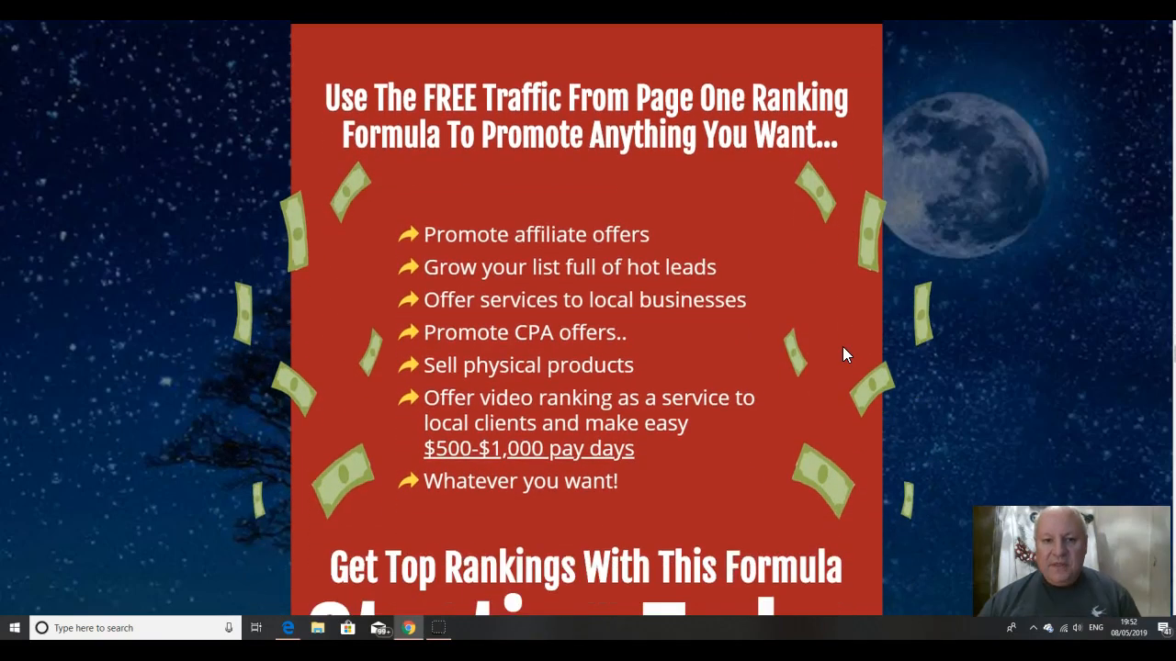
pyautogui.moveTo(818, 324)
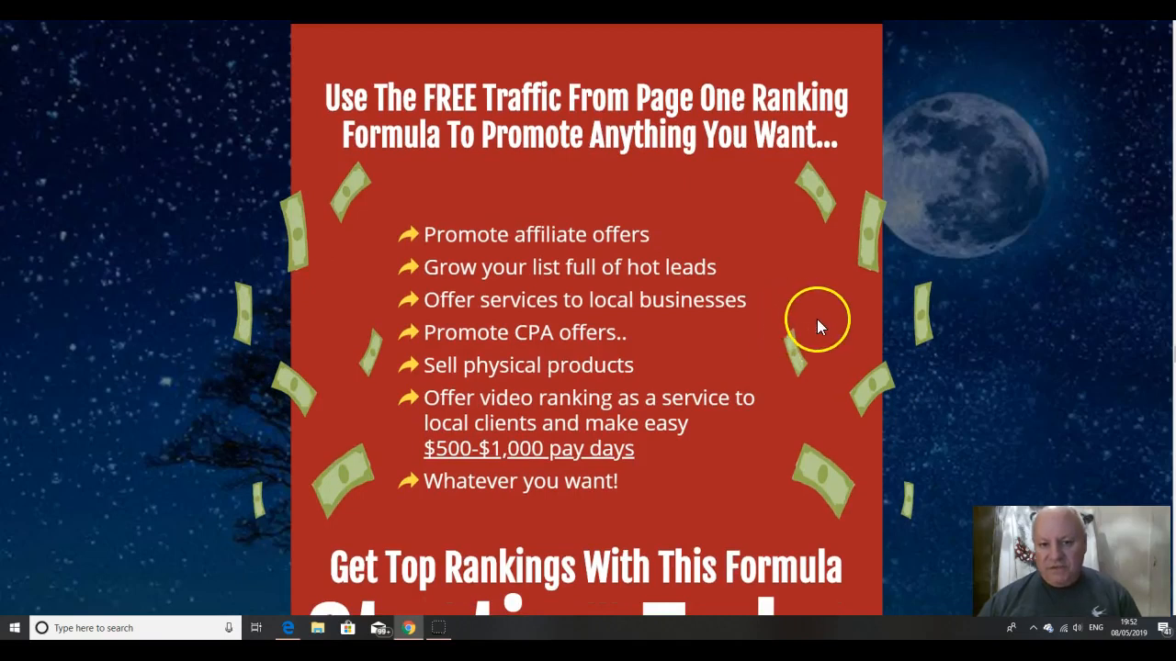
pyautogui.scroll(-3)
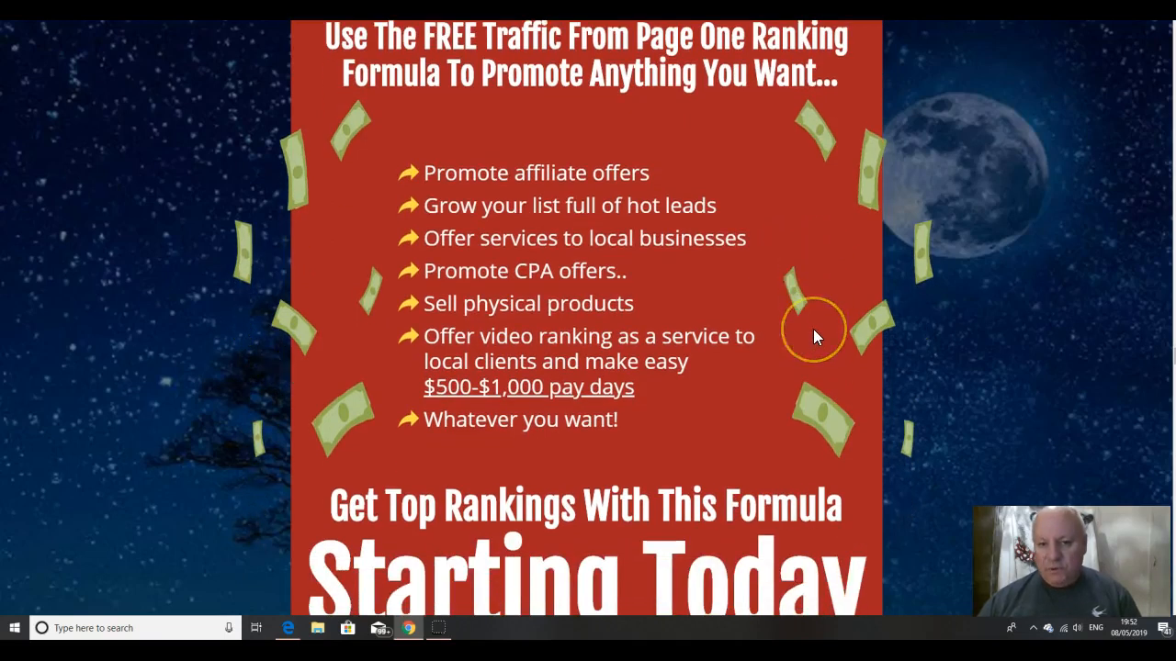
pyautogui.moveTo(823, 321)
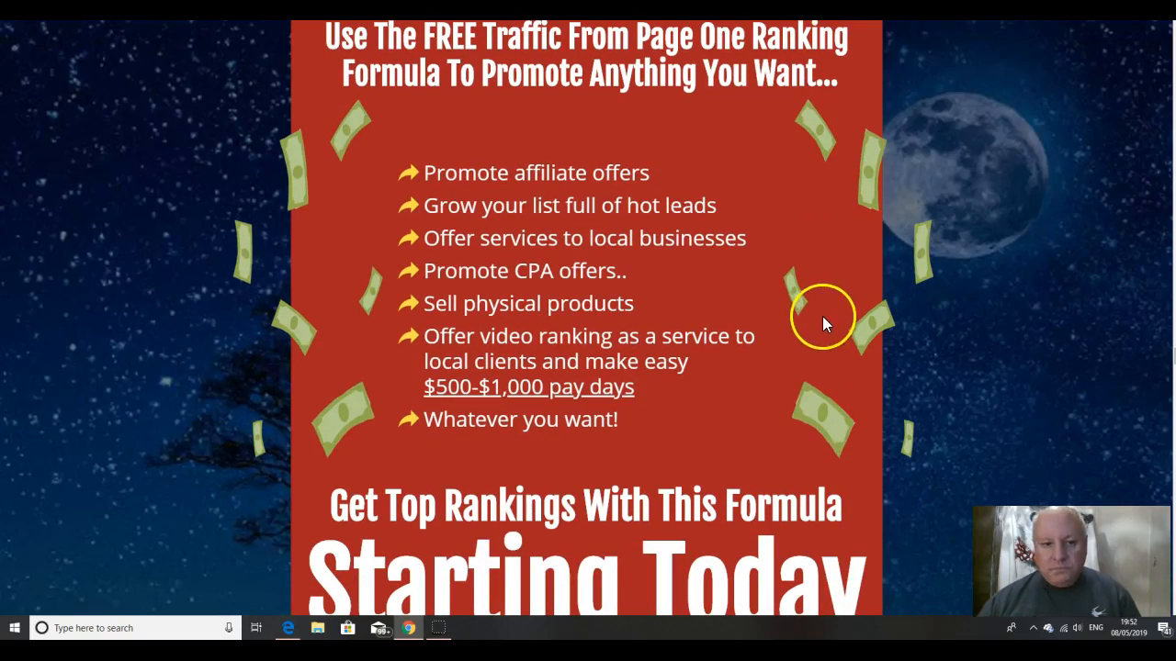
pyautogui.moveTo(767, 317)
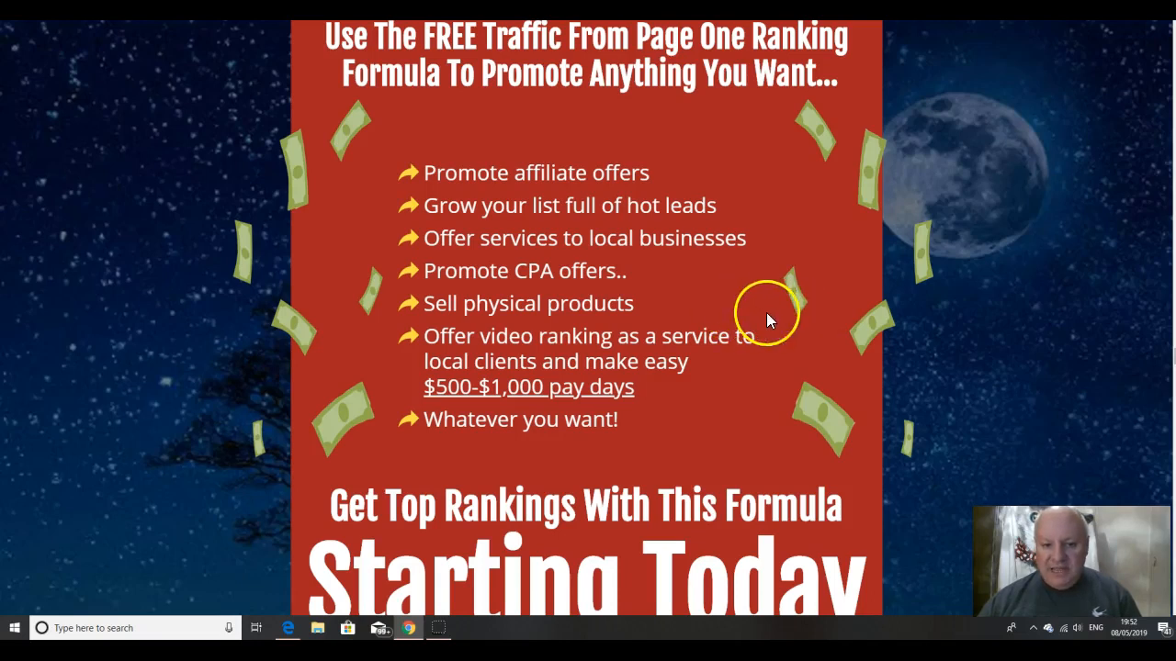
pyautogui.scroll(-3)
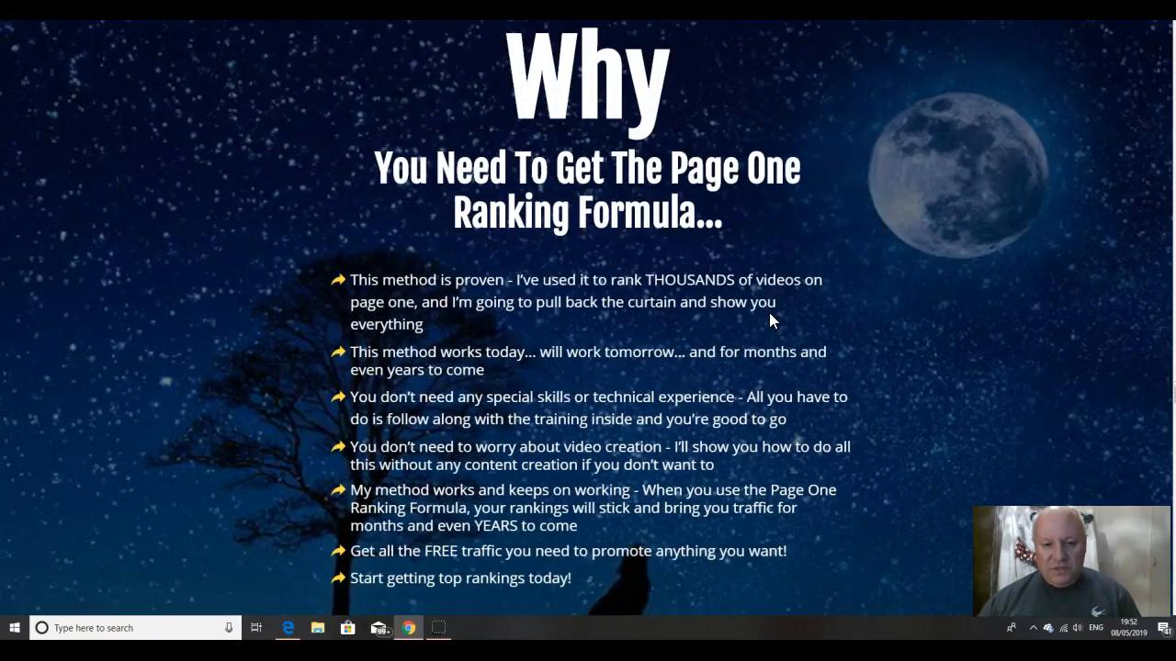
# Step: Scroll down past the 'Why' and discount sections to the $2,085 free bonuses offer
pyautogui.scroll(-3)
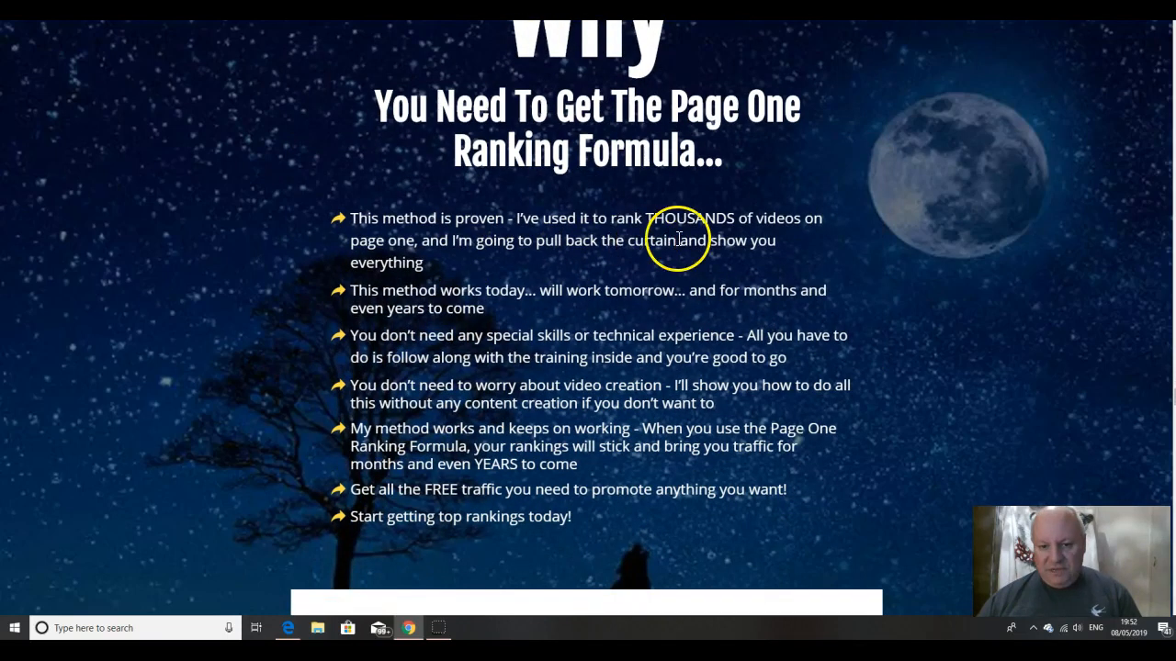
pyautogui.scroll(-3)
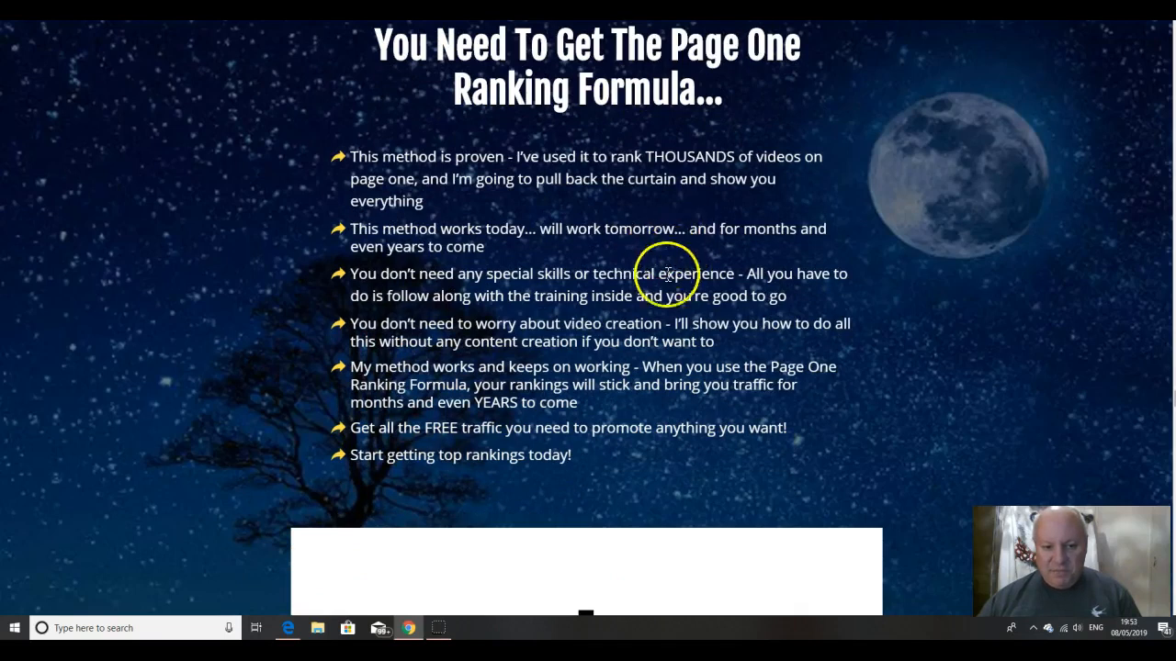
pyautogui.scroll(-3)
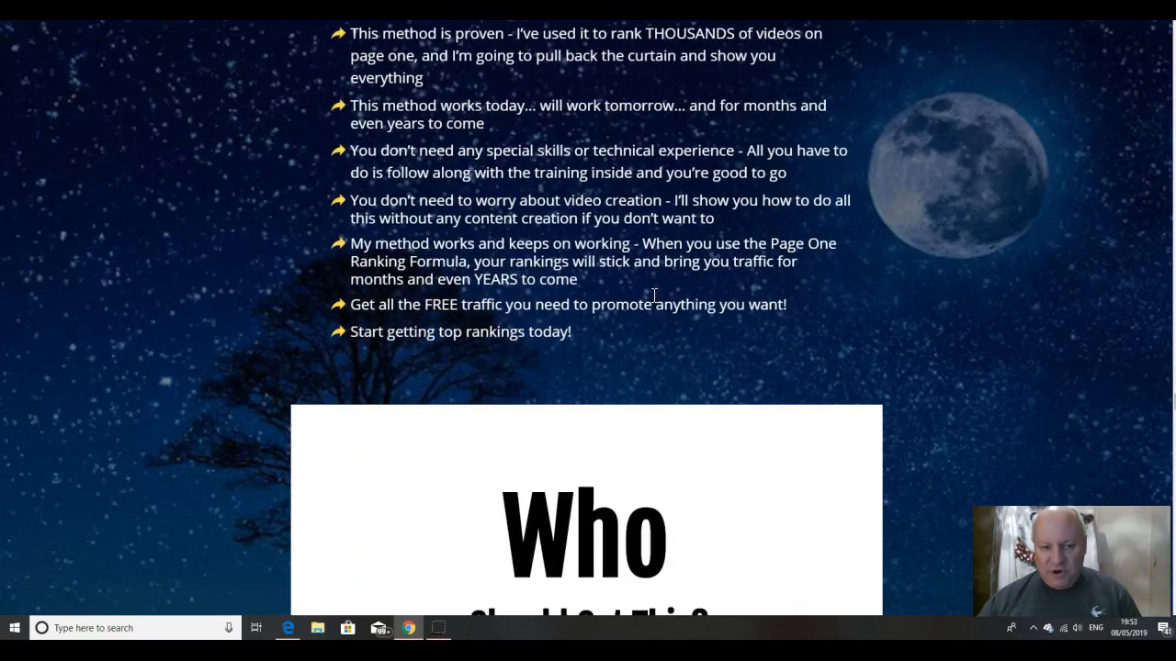
pyautogui.moveTo(726, 285)
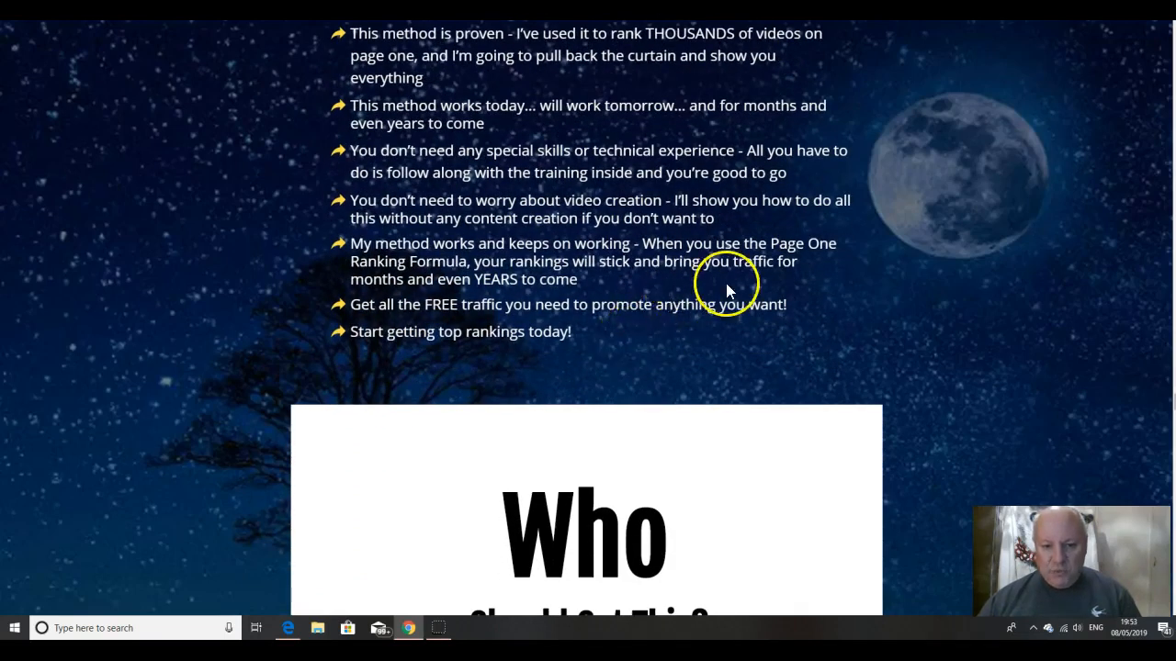
pyautogui.scroll(-3)
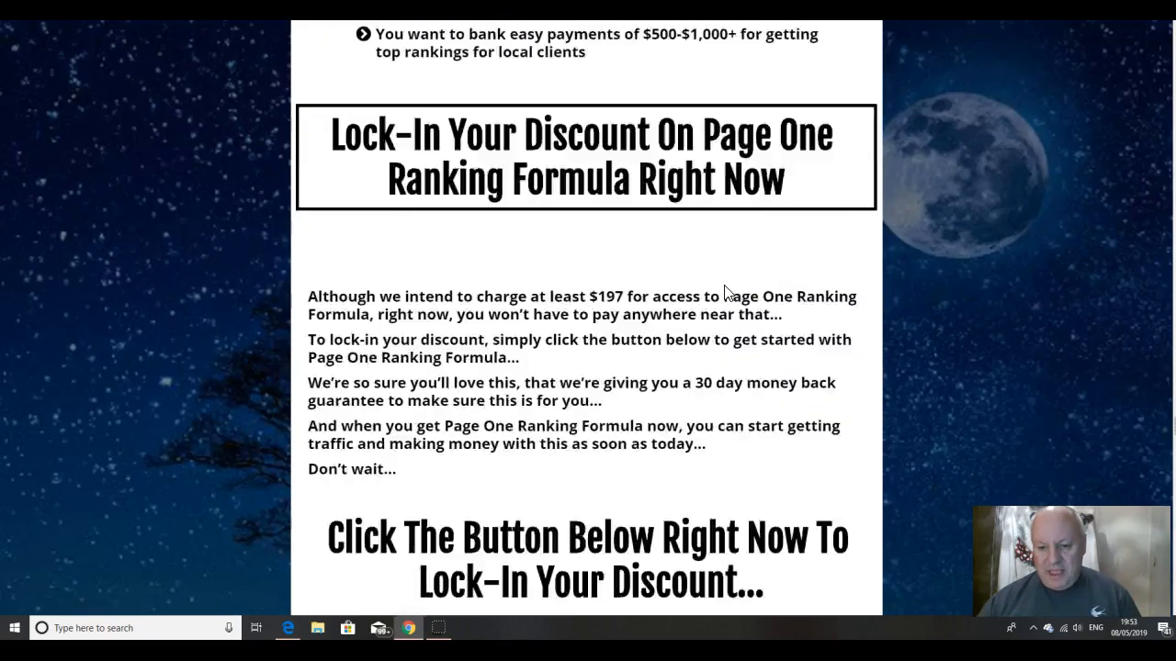
pyautogui.scroll(-3)
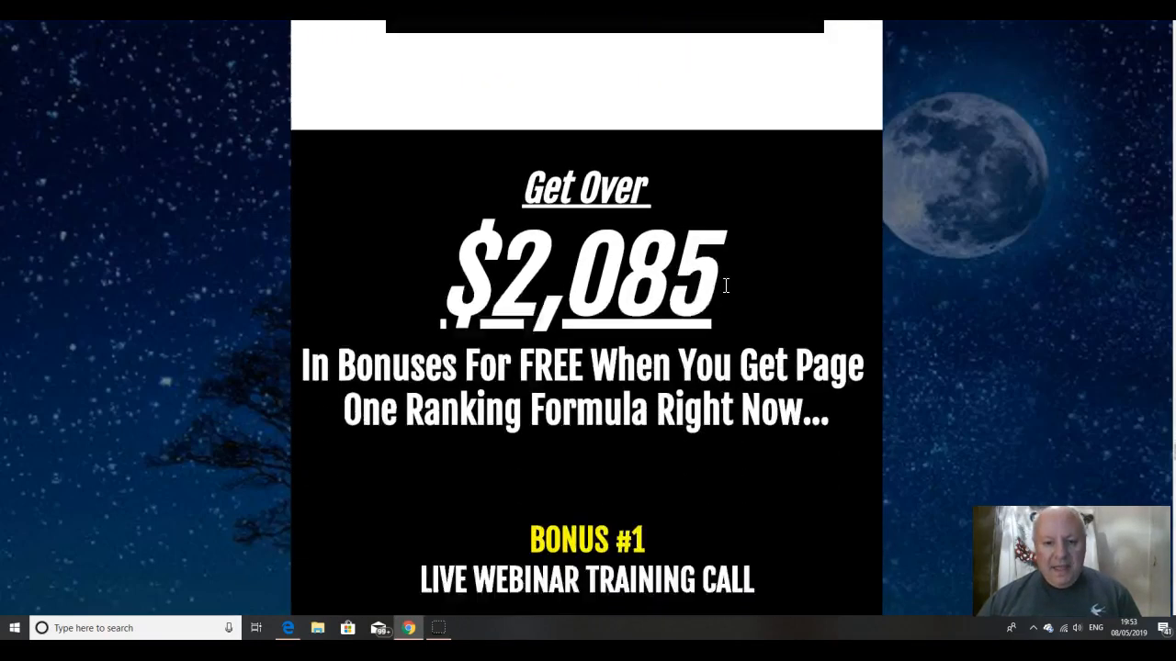
pyautogui.scroll(-3)
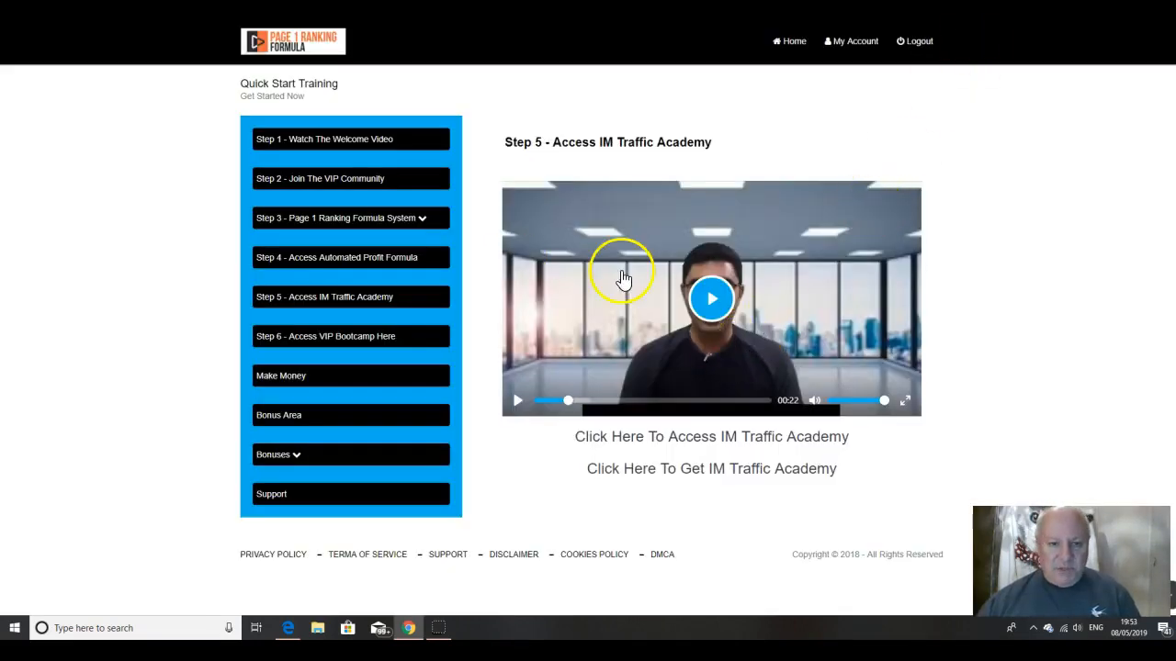
pyautogui.moveTo(652, 262)
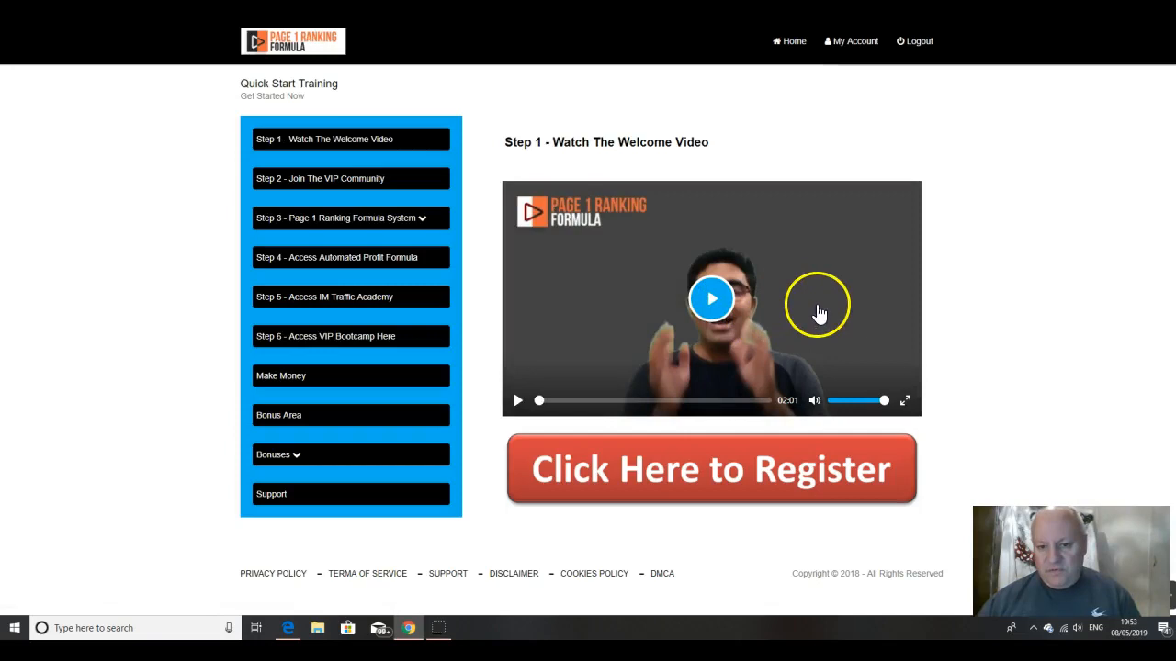
pyautogui.moveTo(720, 359)
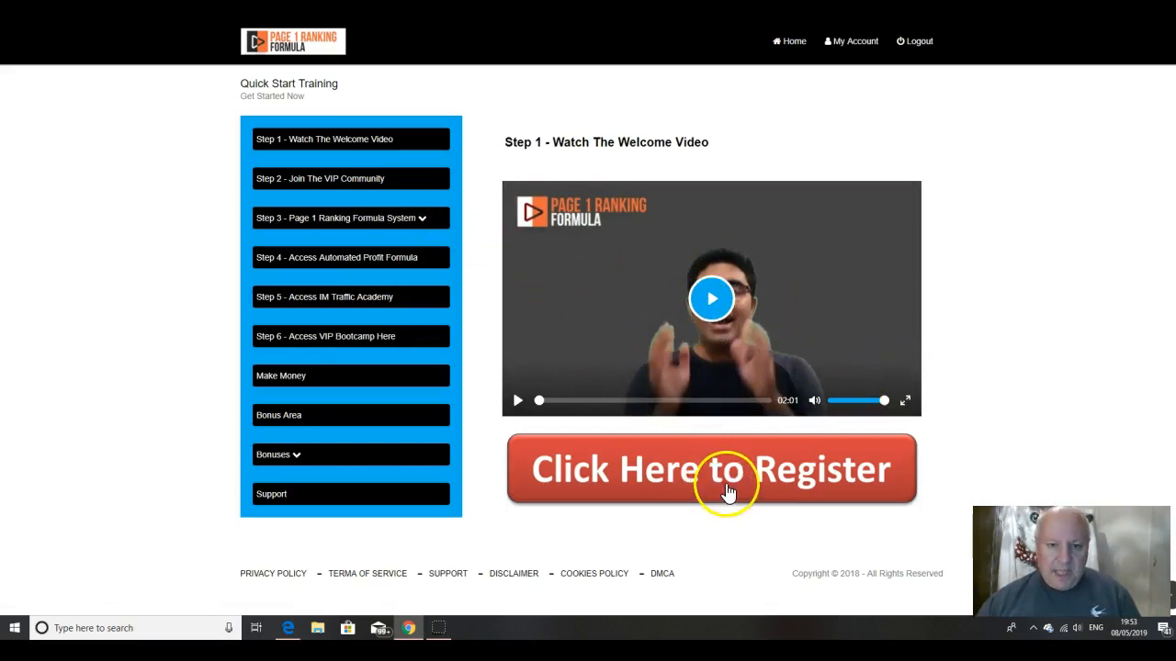
pyautogui.moveTo(725, 482)
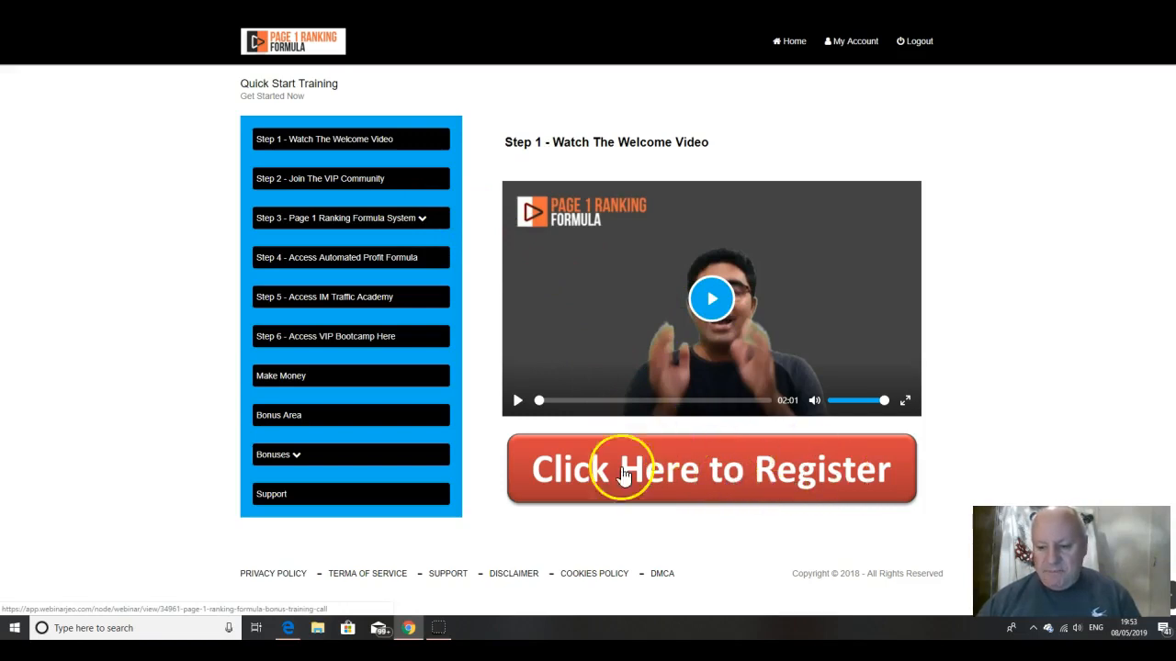
pyautogui.moveTo(725, 478)
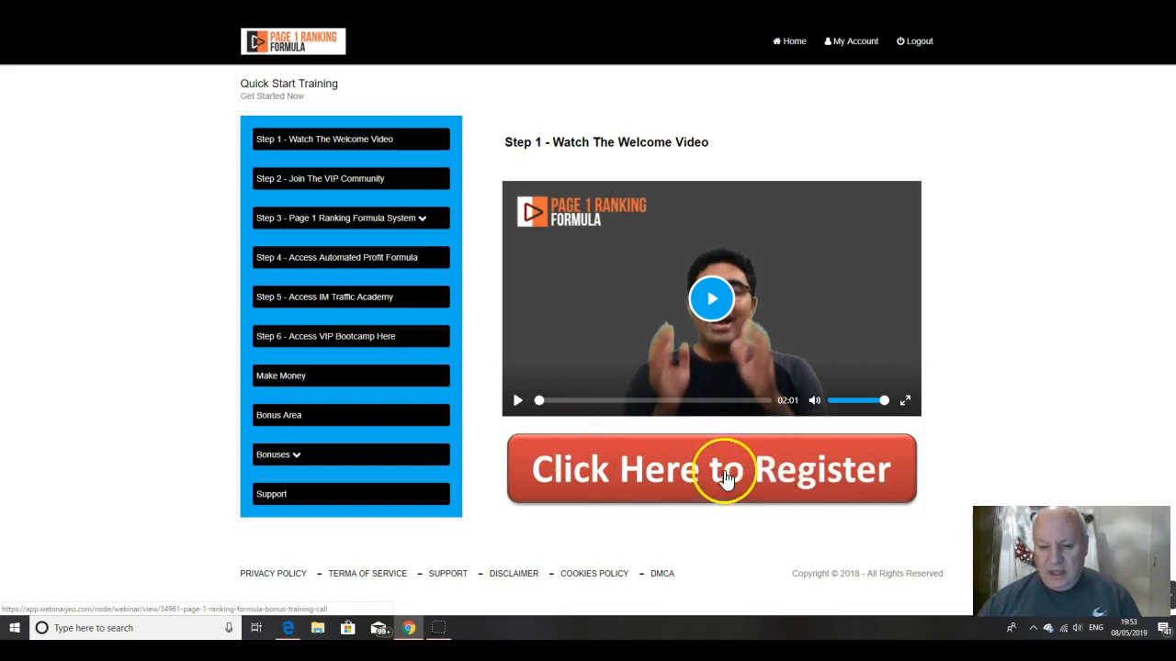
pyautogui.moveTo(728, 477)
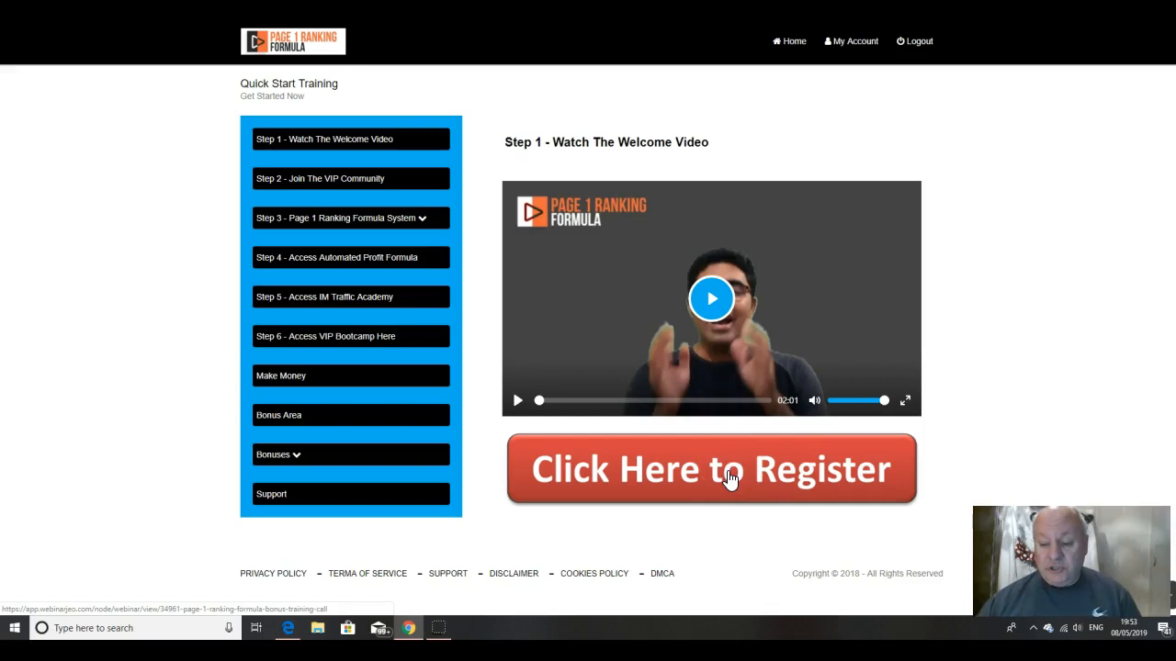
pyautogui.moveTo(623, 450)
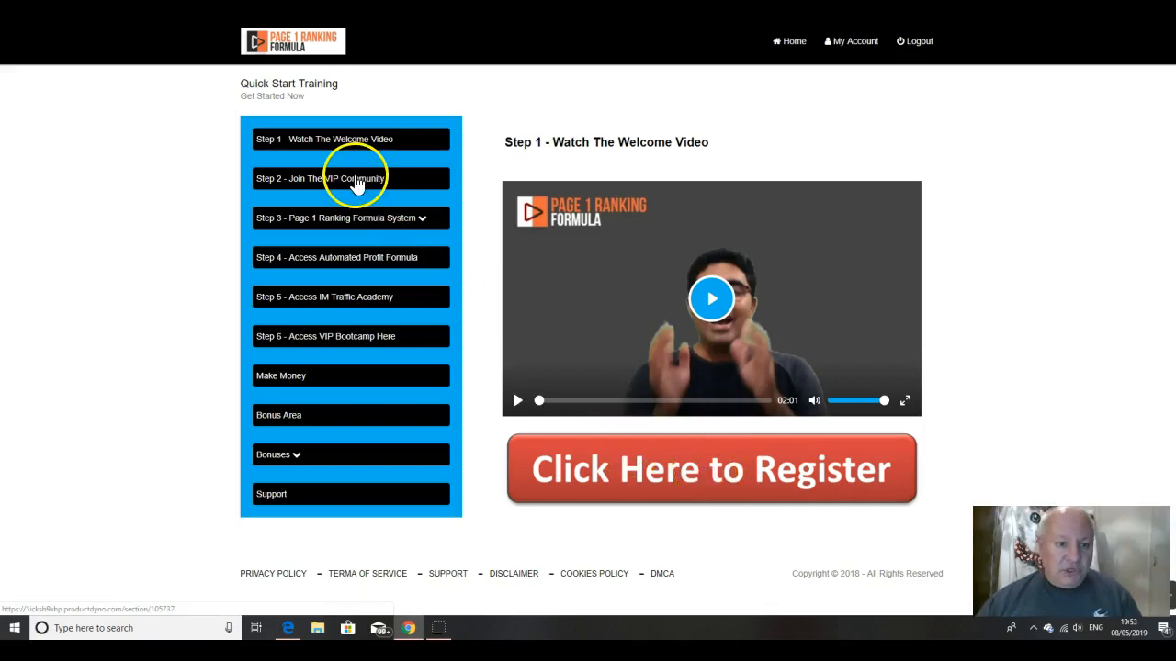
# Step: Open 'Step 2 - Join The VIP Community' from the sidebar, showing its Facebook group invite
pyautogui.click(350, 177)
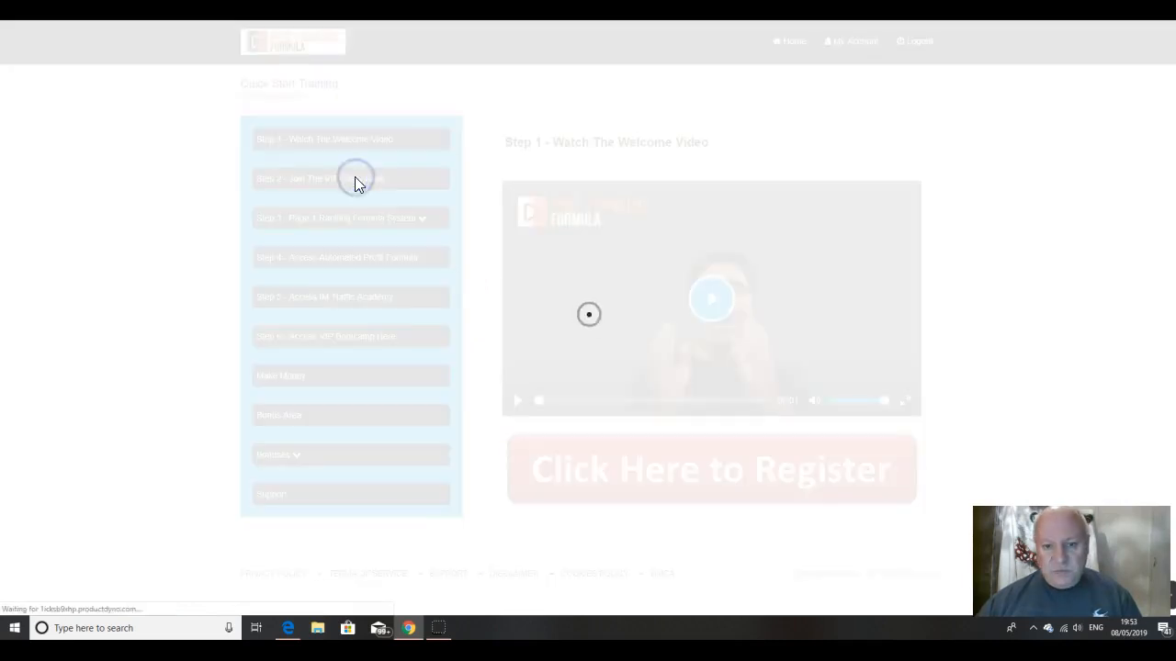
pyautogui.click(351, 178)
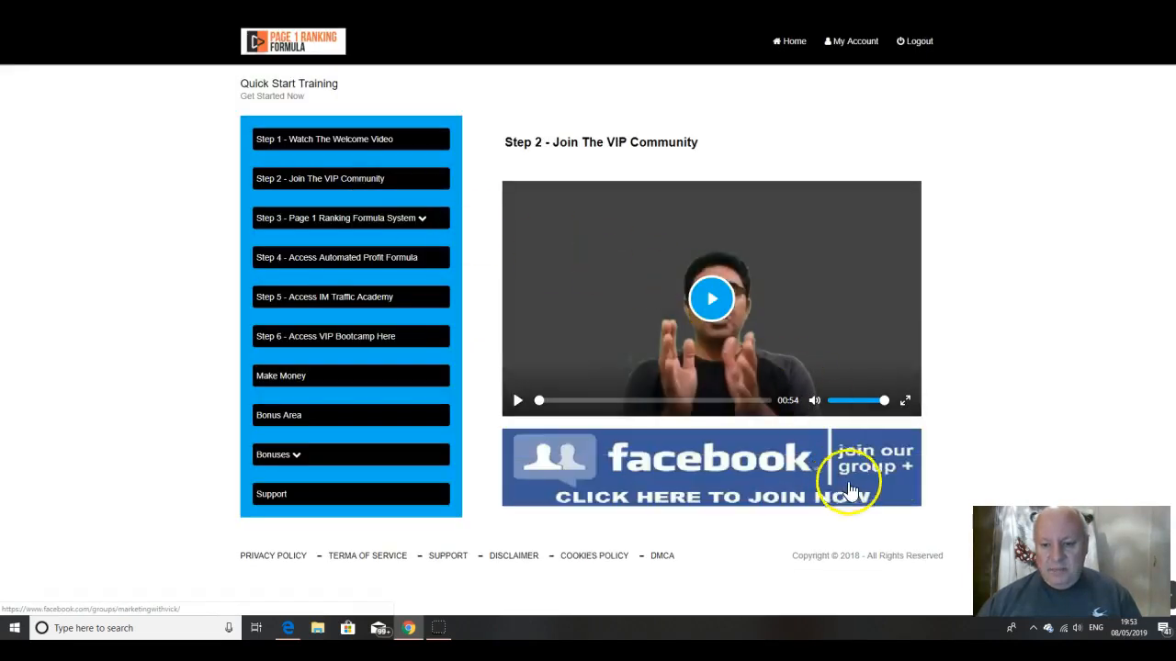
pyautogui.moveTo(854, 441)
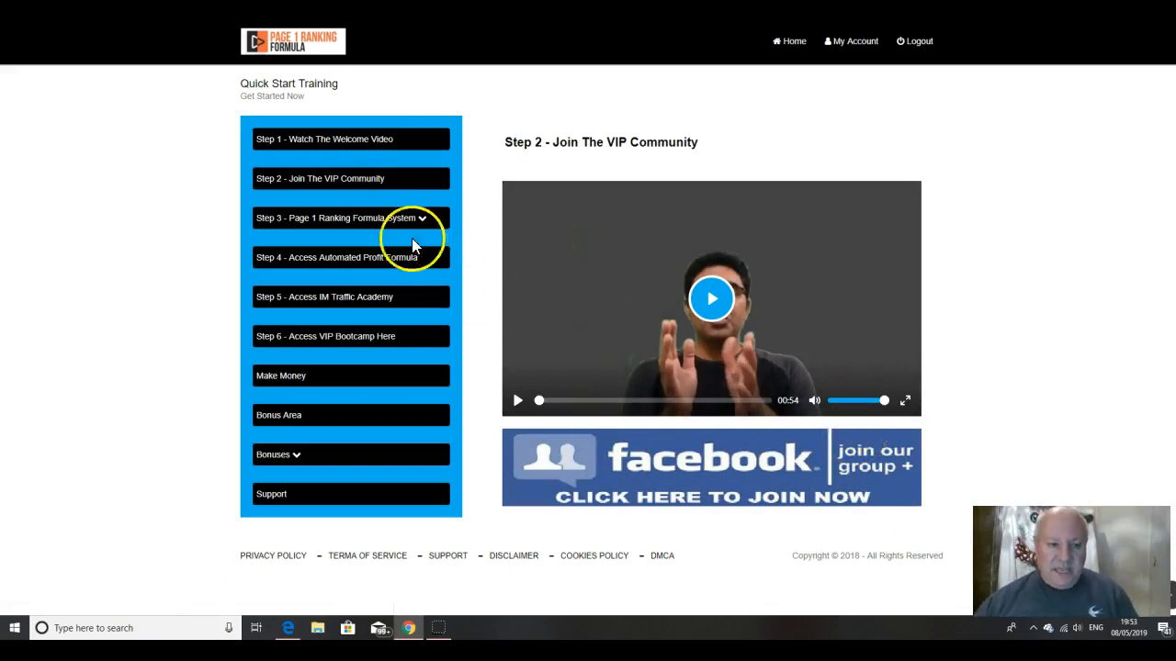
pyautogui.moveTo(381, 222)
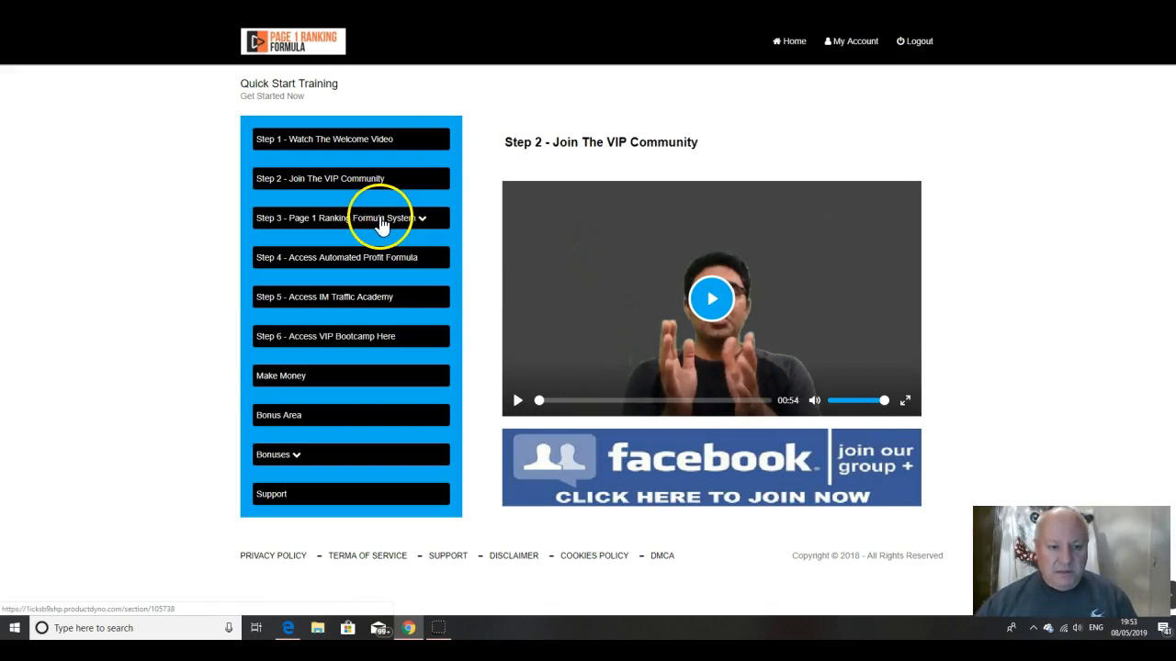
# Step: Expand Step 3, open Video #1 Introduction To P1RF System, and scroll through the lesson
pyautogui.click(349, 217)
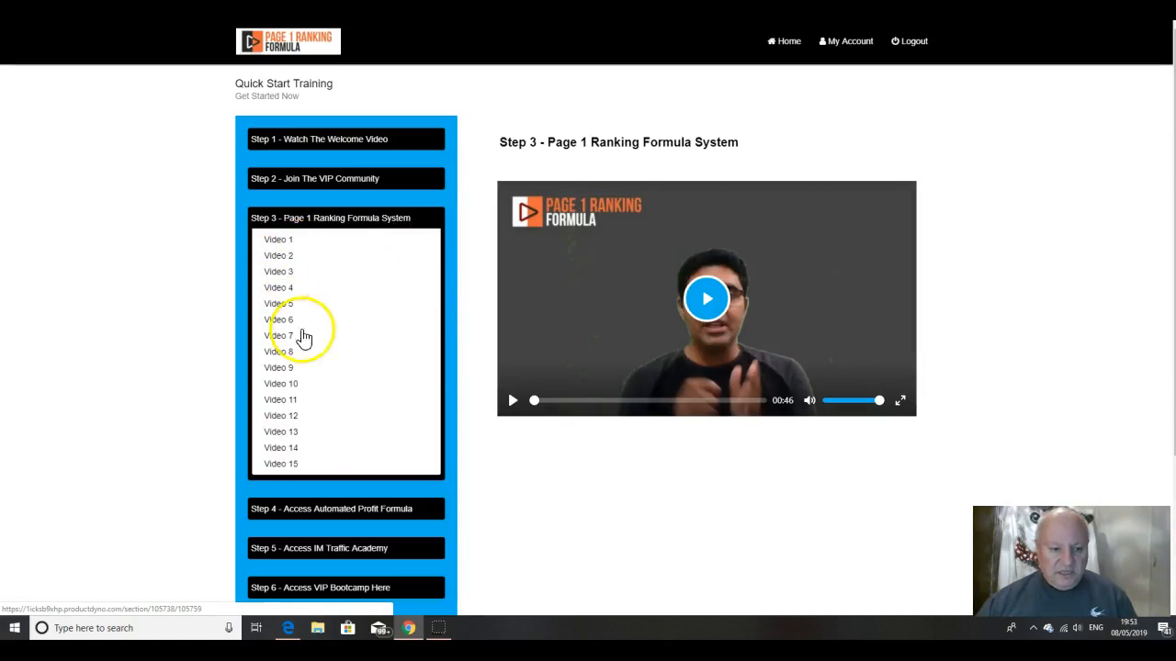
pyautogui.moveTo(282, 244)
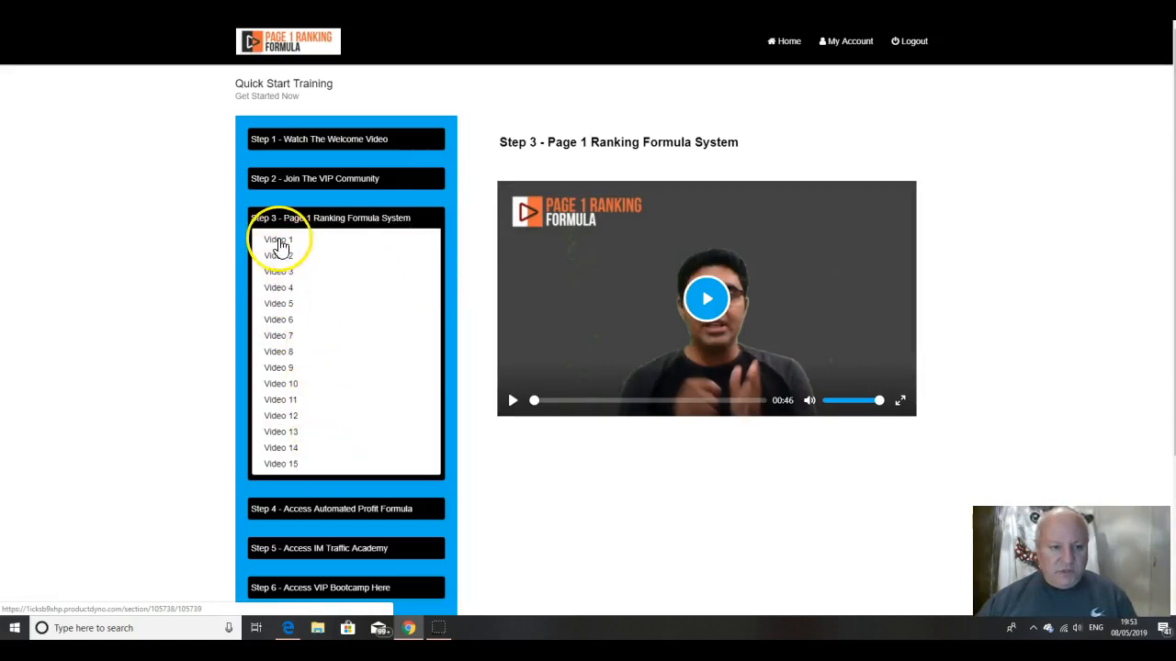
pyautogui.click(277, 240)
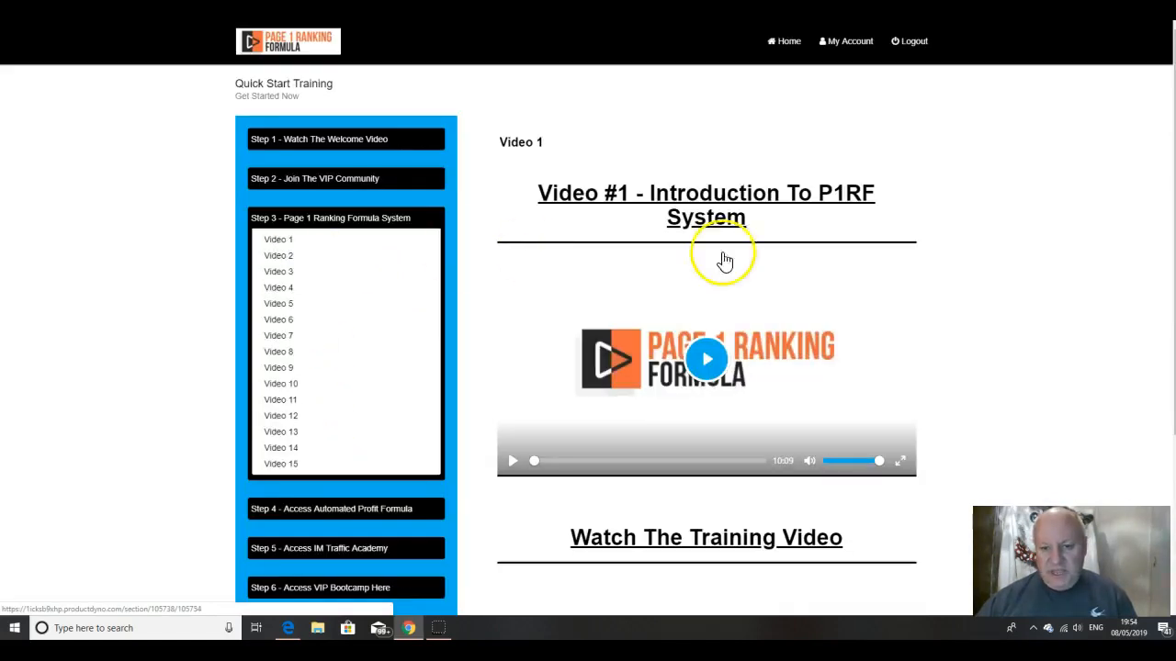
pyautogui.scroll(-3)
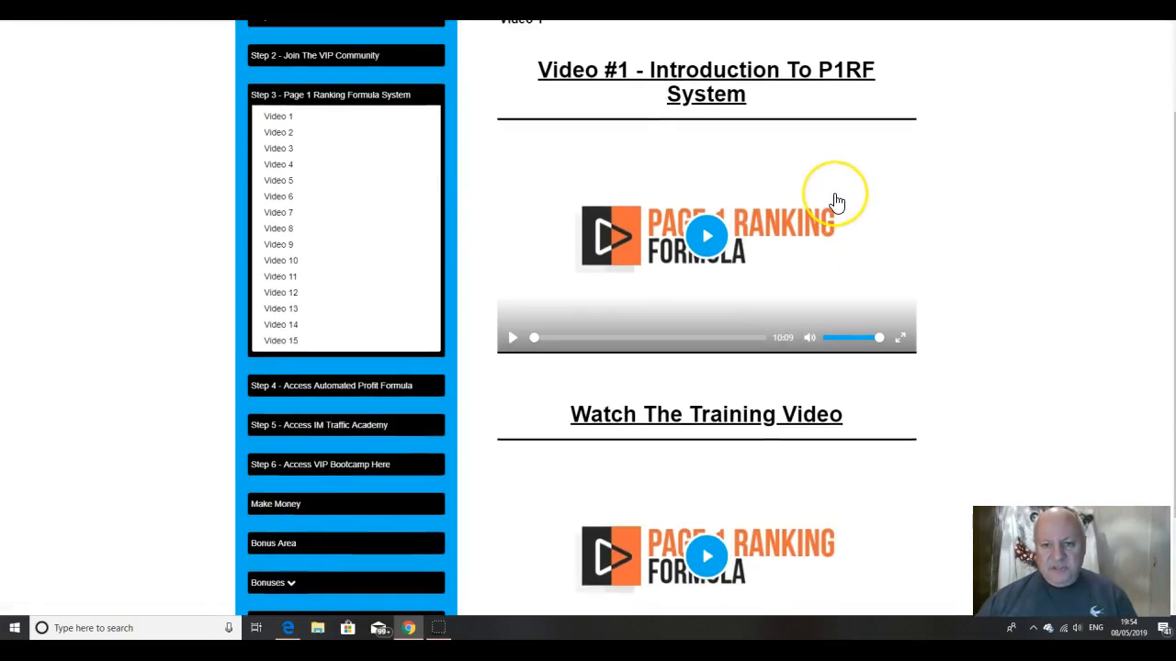
pyautogui.moveTo(862, 229)
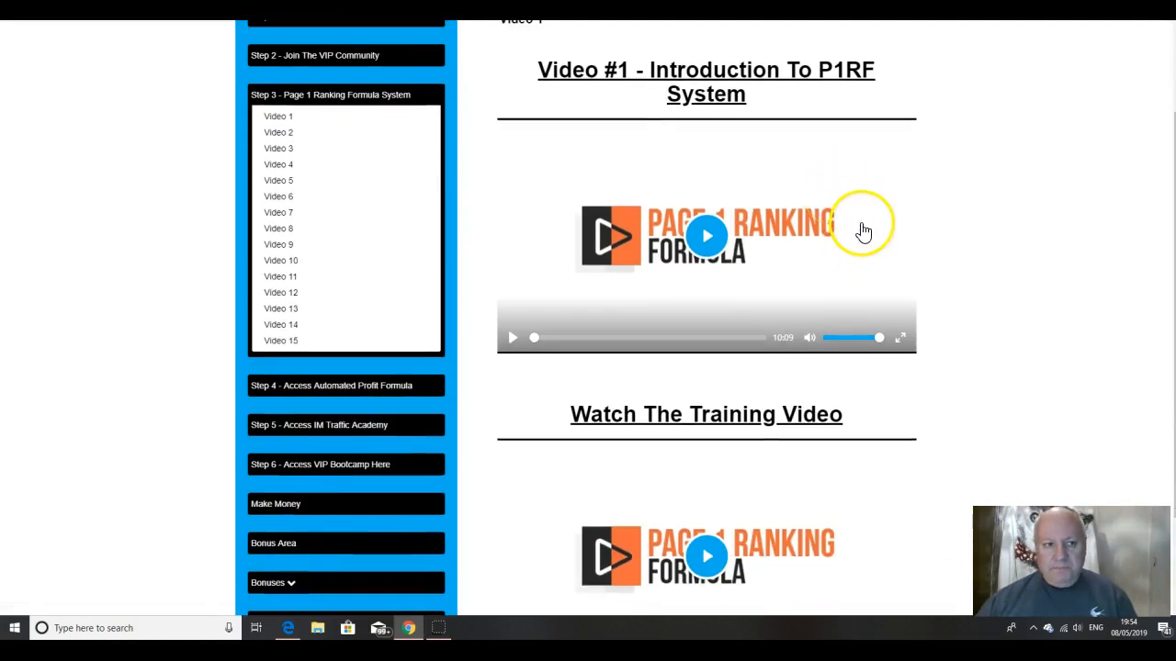
pyautogui.moveTo(916, 222)
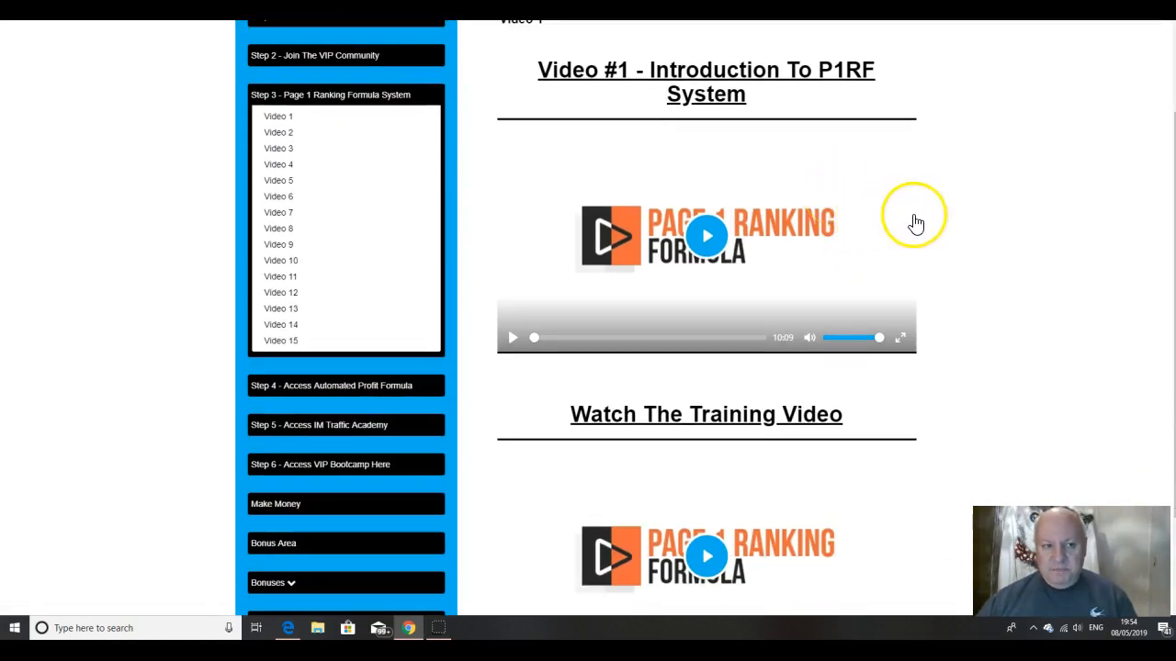
pyautogui.scroll(-3)
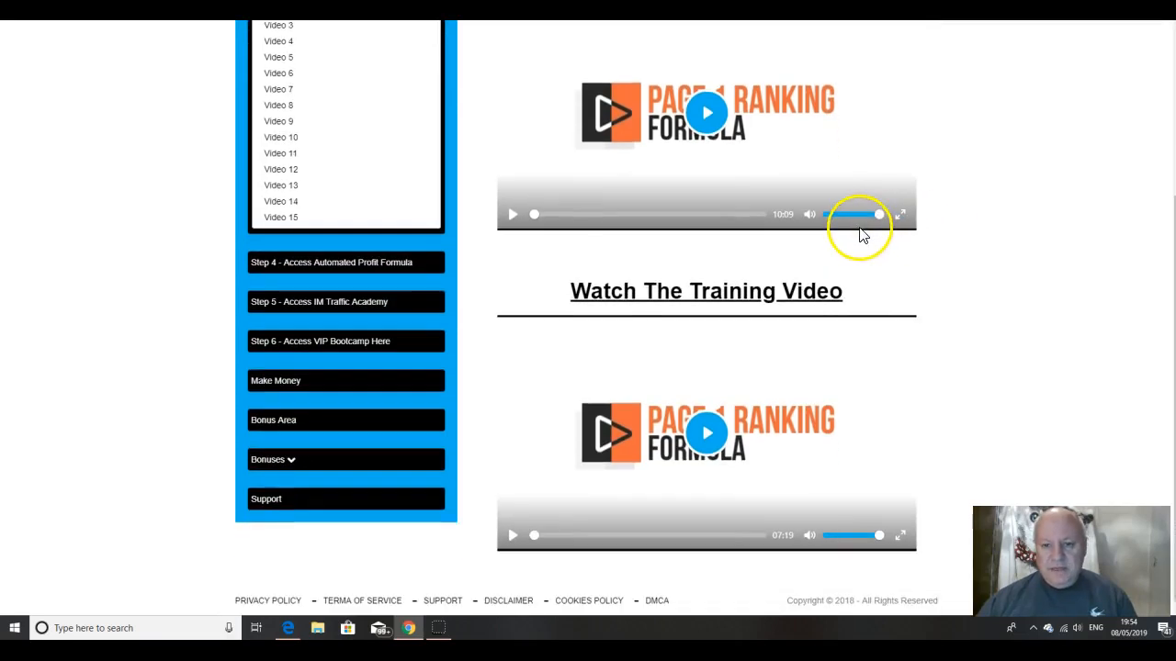
pyautogui.scroll(3)
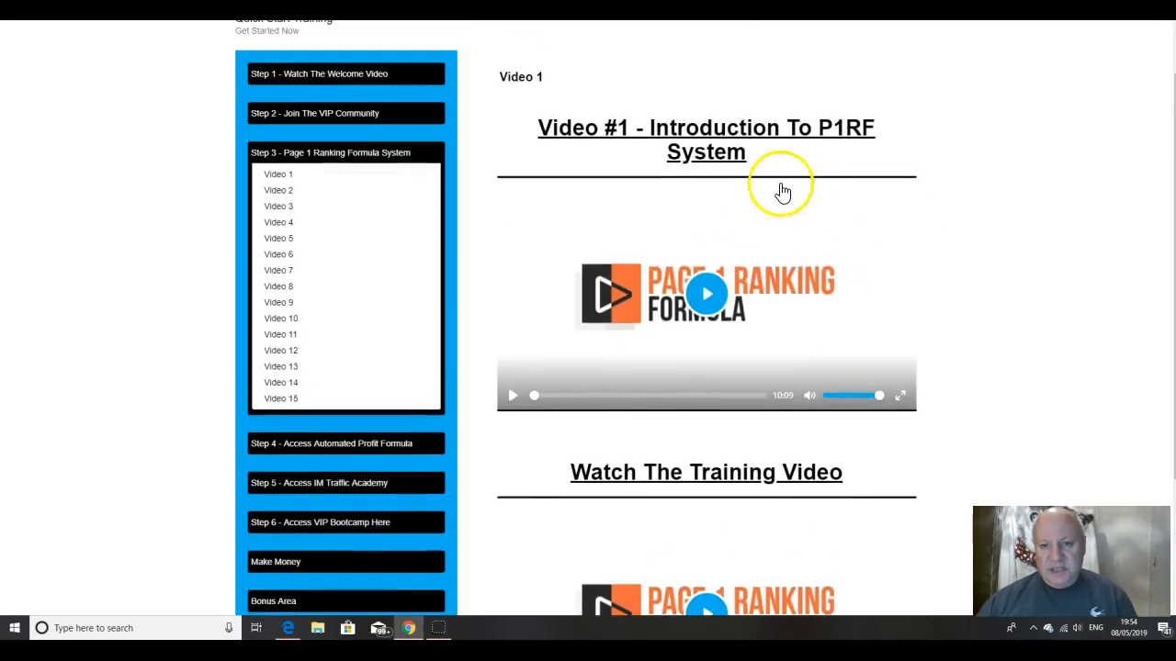
pyautogui.scroll(-3)
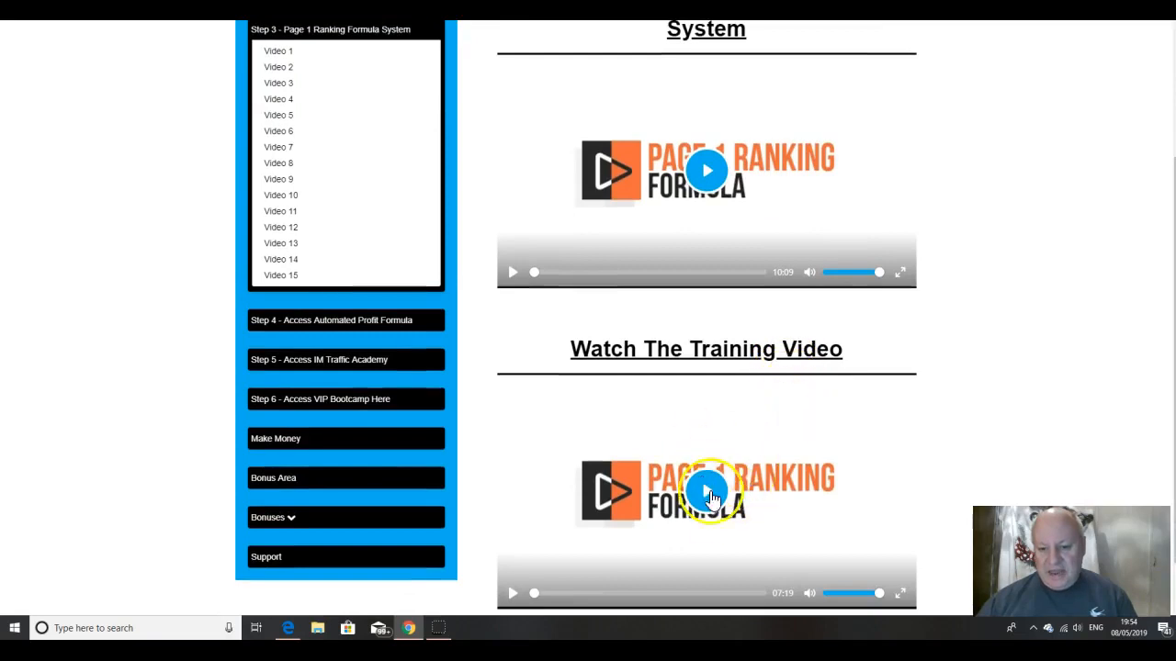
pyautogui.scroll(3)
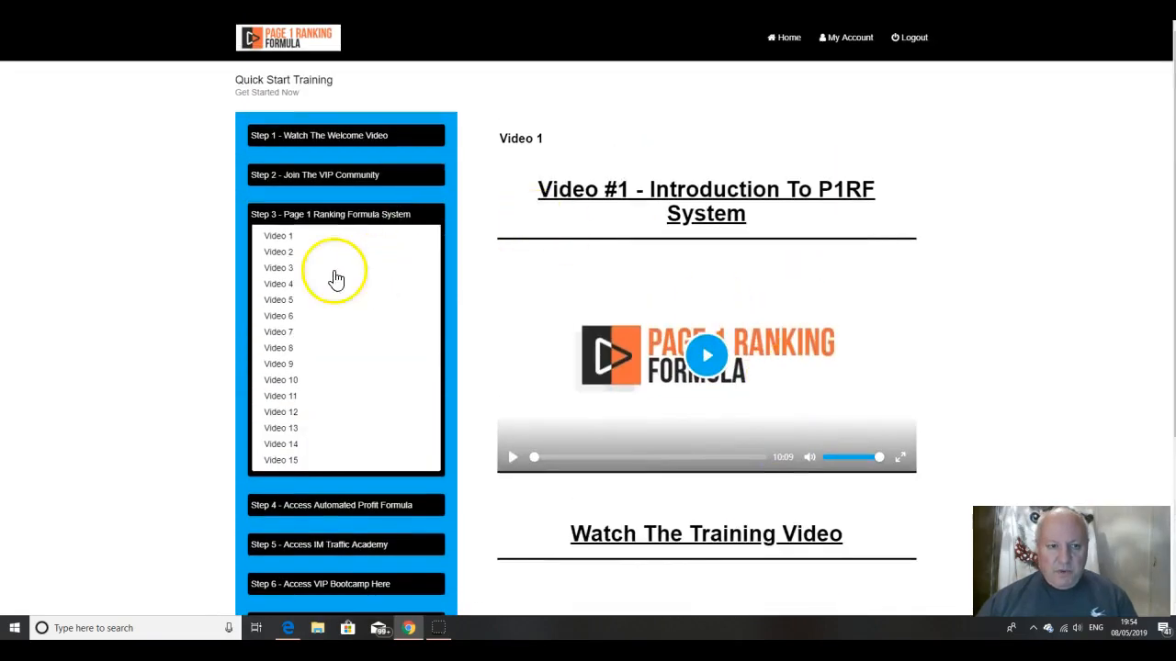
# Step: Open the Step 3 Video 2 lesson and scroll through its page
pyautogui.click(278, 255)
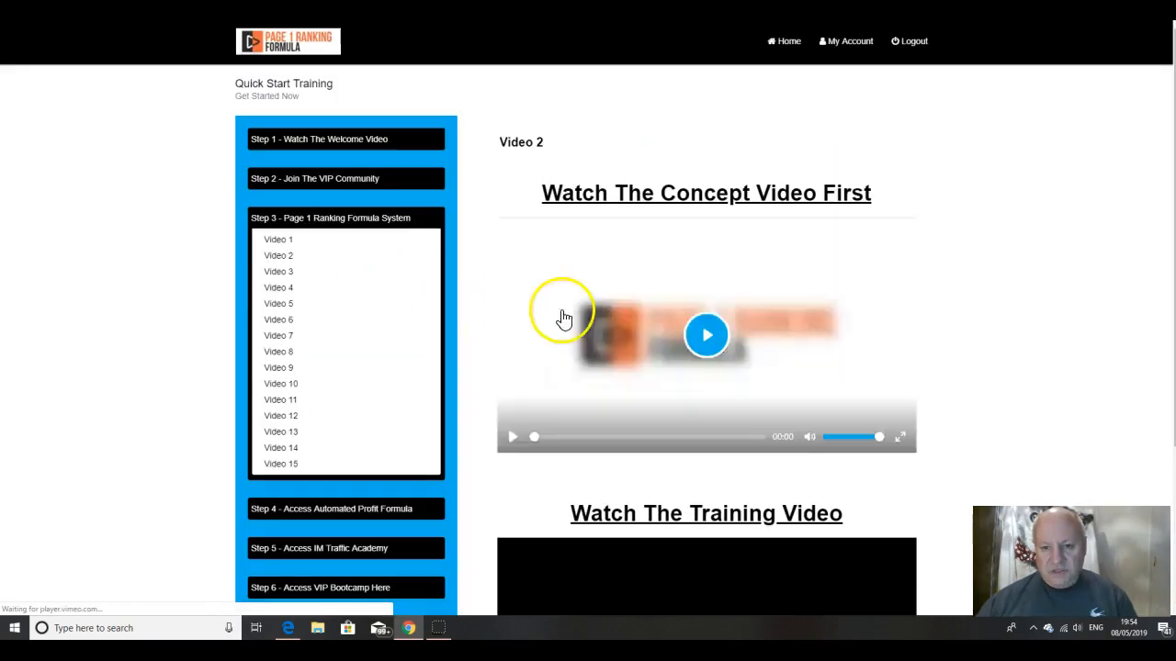
pyautogui.scroll(-3)
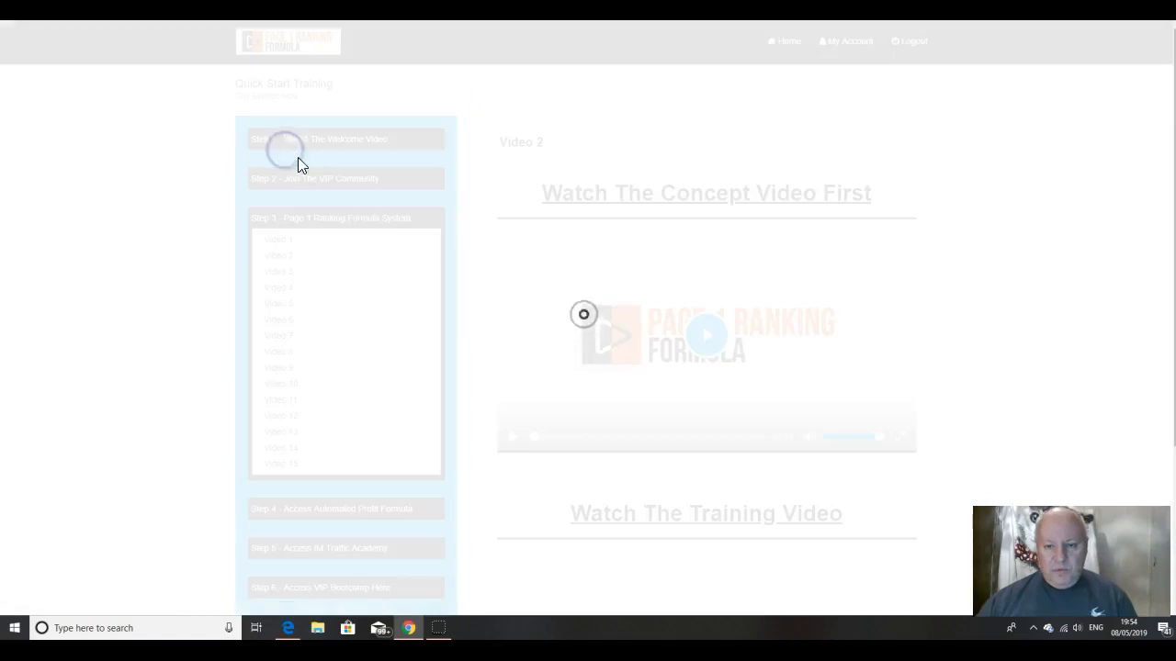
pyautogui.scroll(-3)
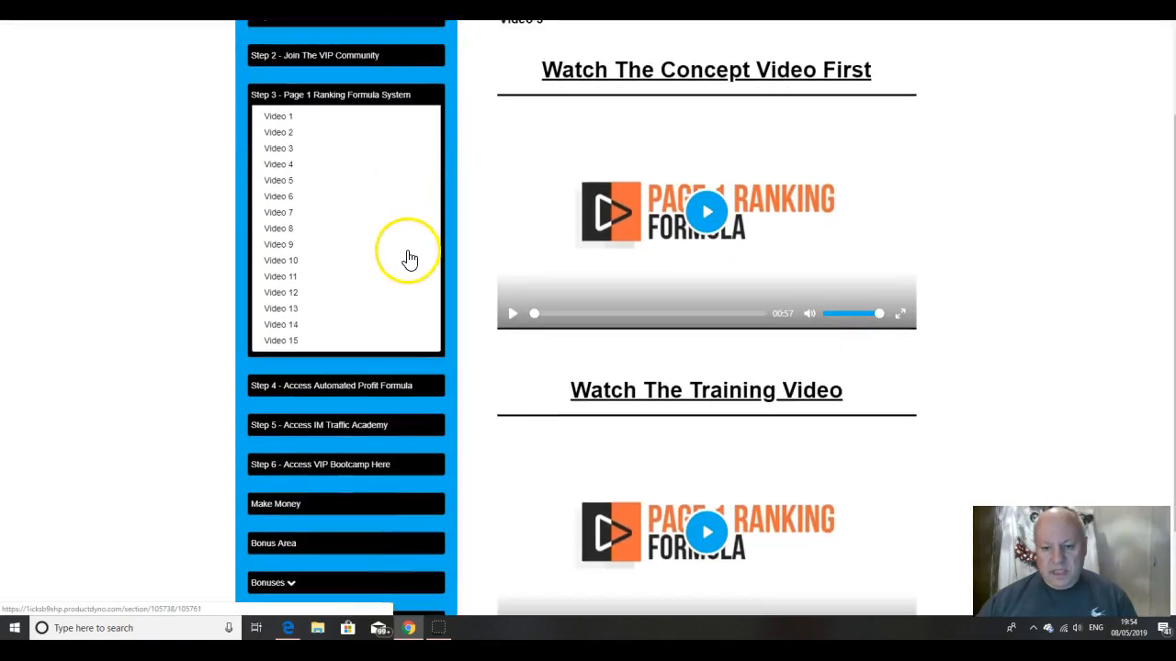
pyautogui.scroll(3)
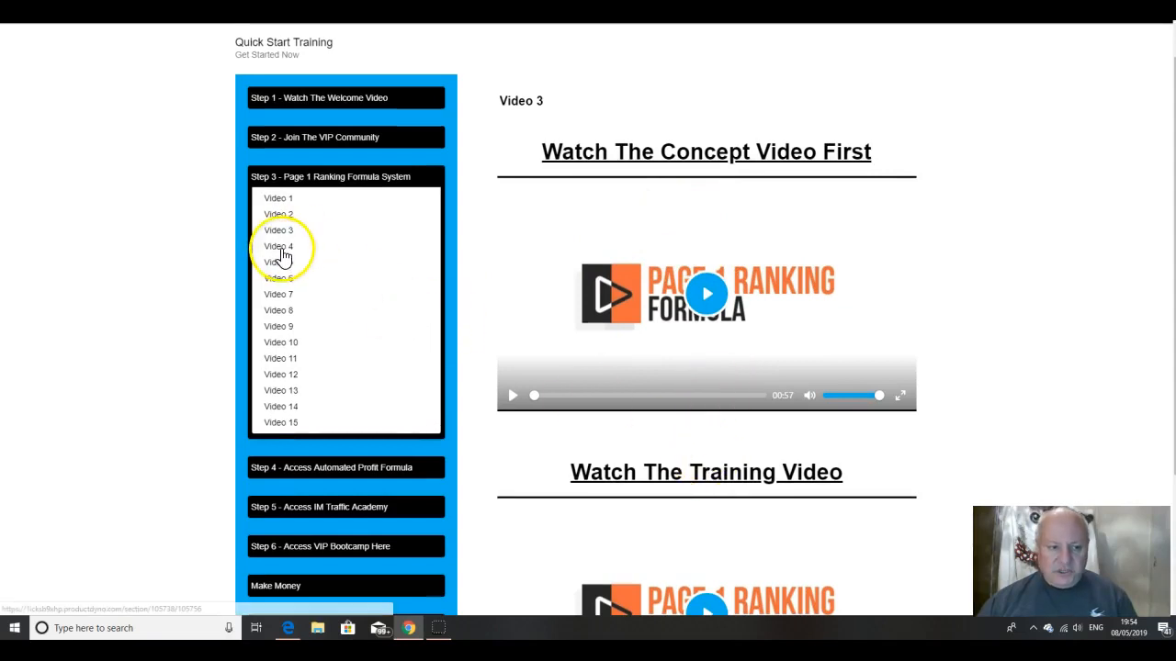
# Step: Move through Video 4 onward to Video 9 and scroll through its concept and training videos
pyautogui.click(277, 246)
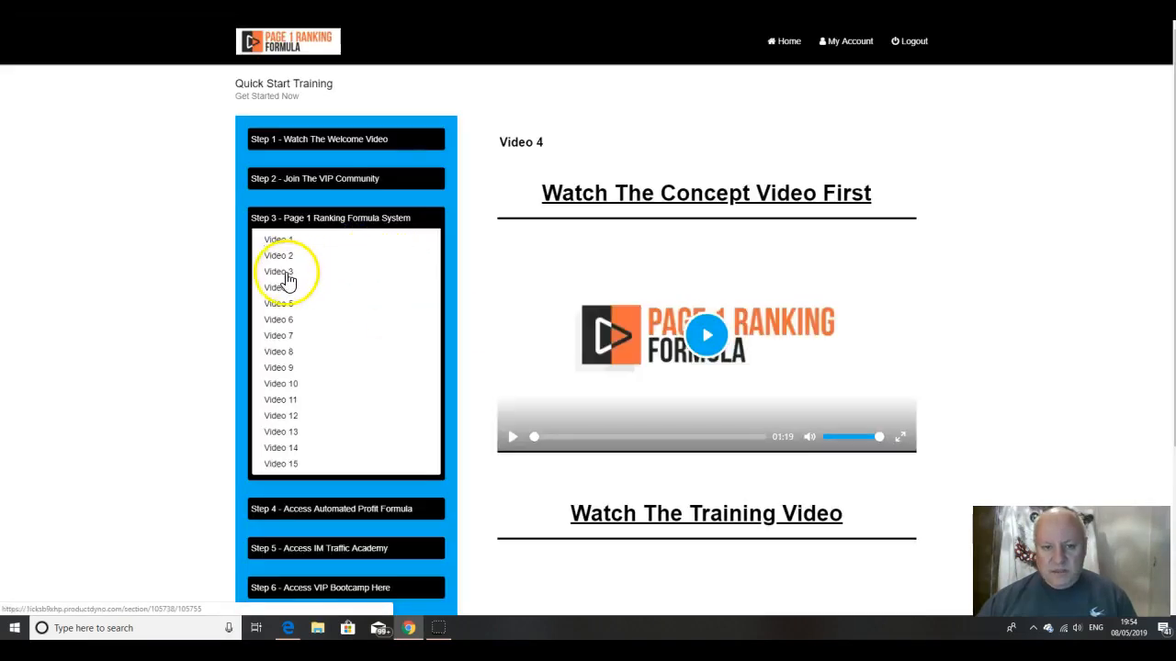
pyautogui.click(278, 272)
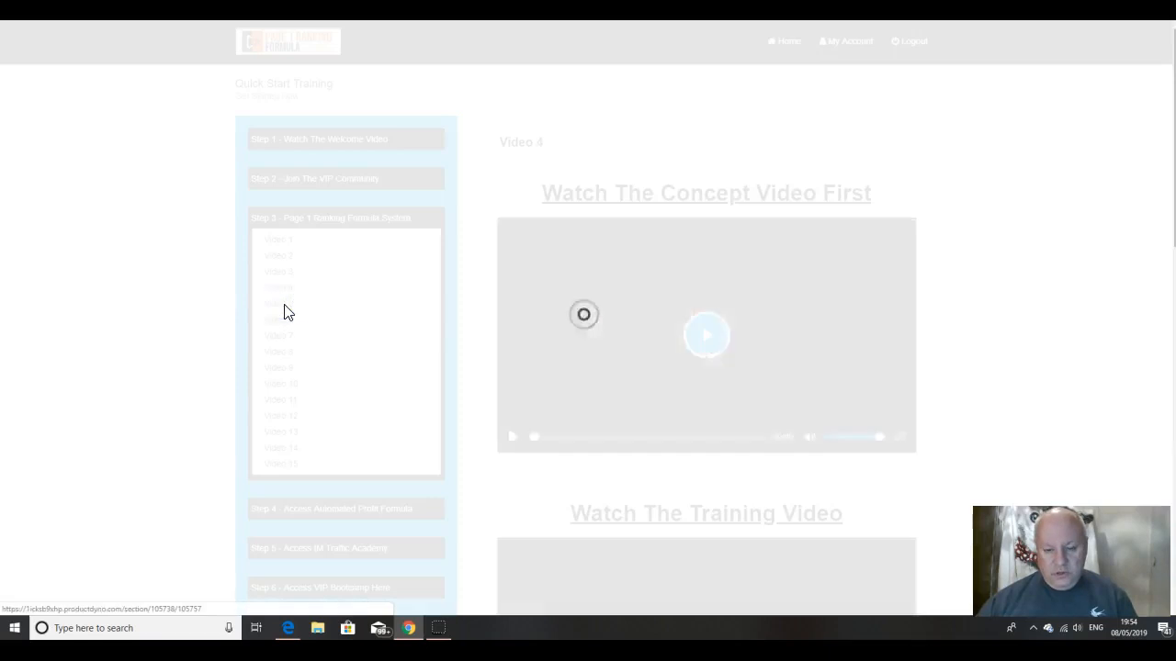
pyautogui.scroll(-3)
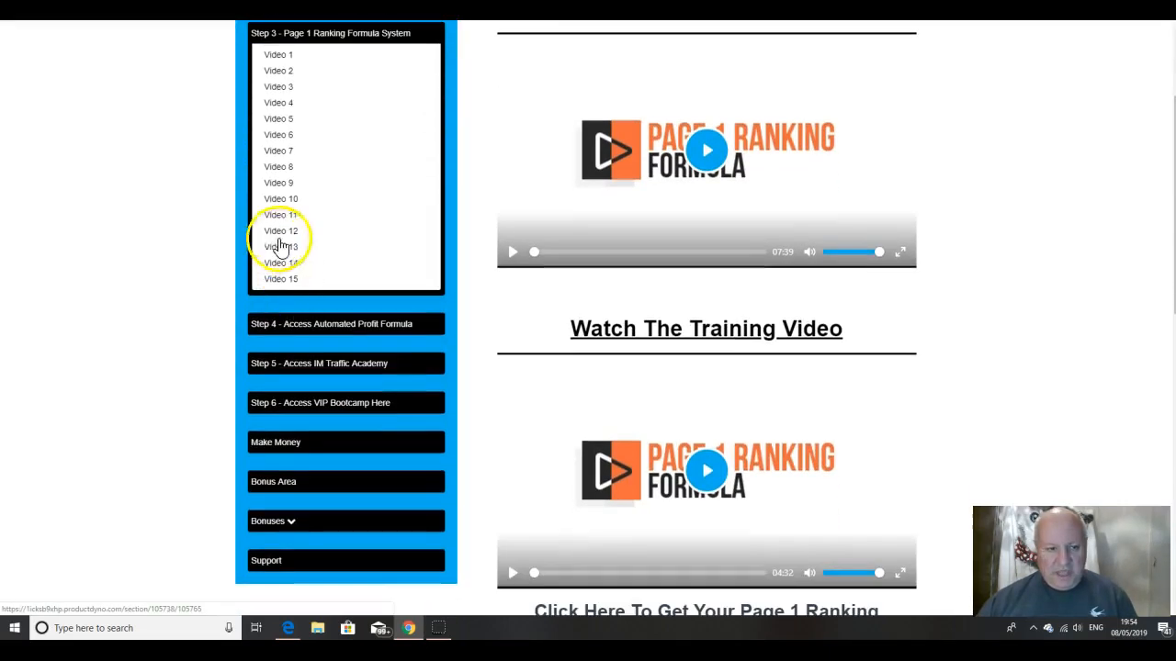
pyautogui.scroll(-3)
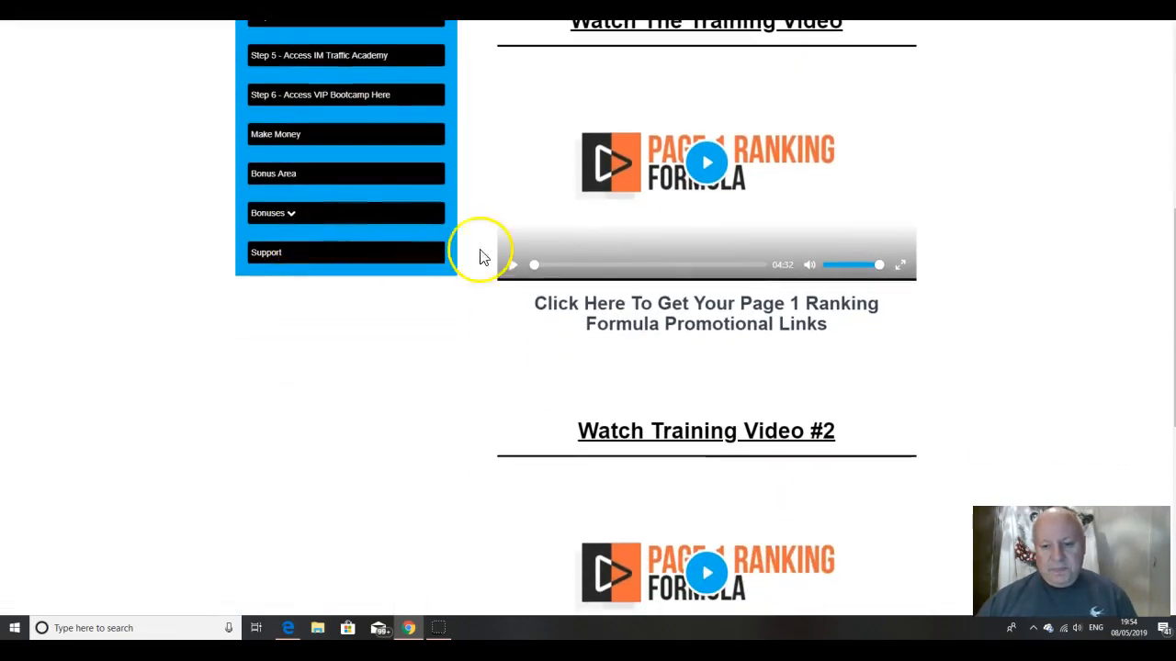
pyautogui.moveTo(673, 348)
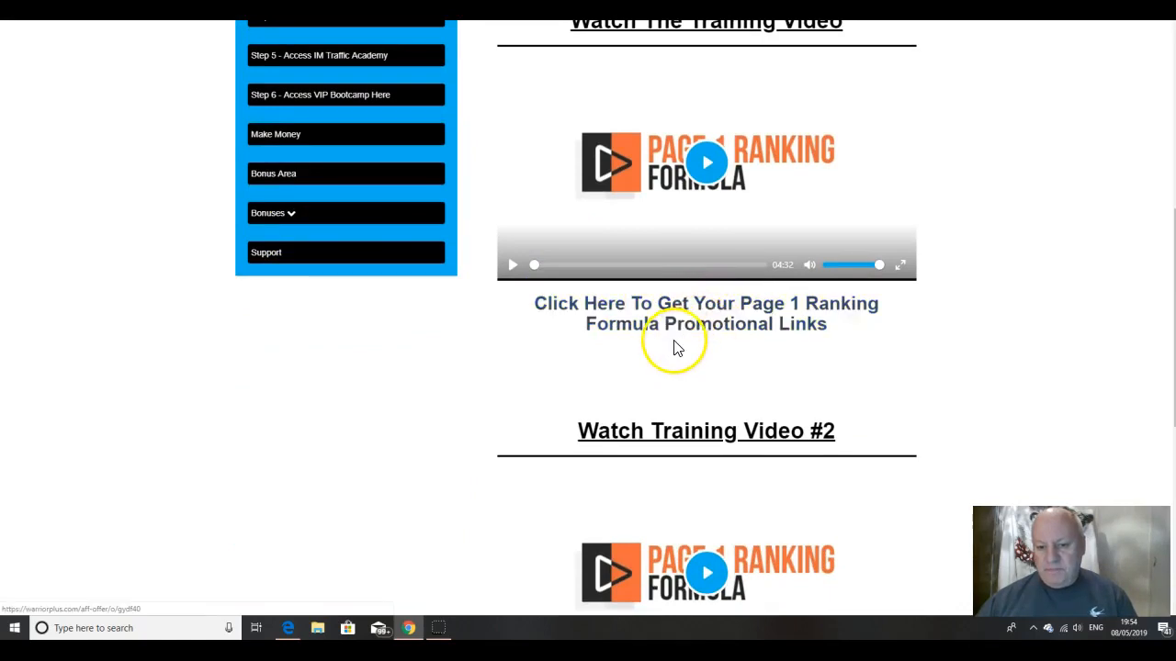
pyautogui.scroll(-3)
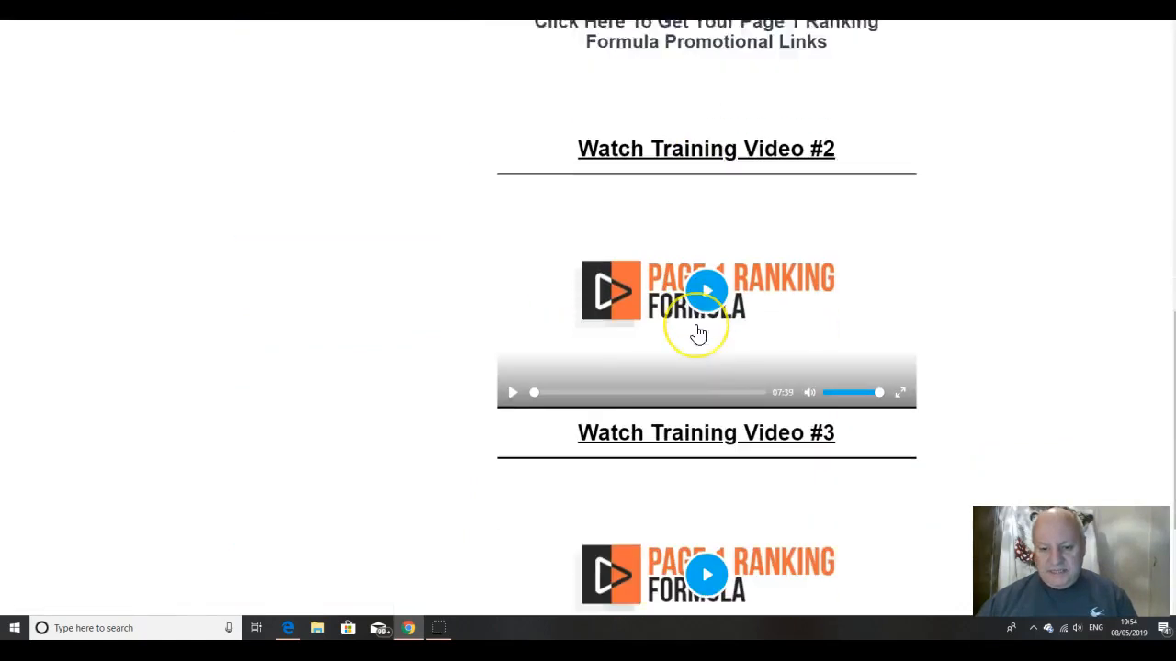
pyautogui.scroll(-3)
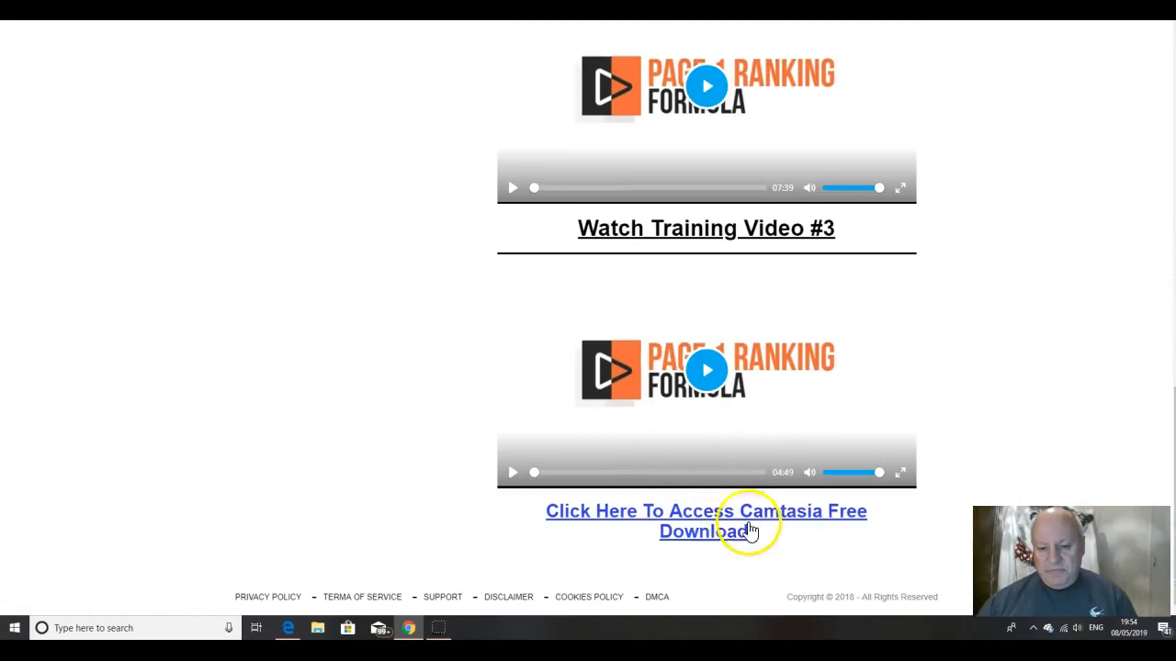
pyautogui.scroll(3)
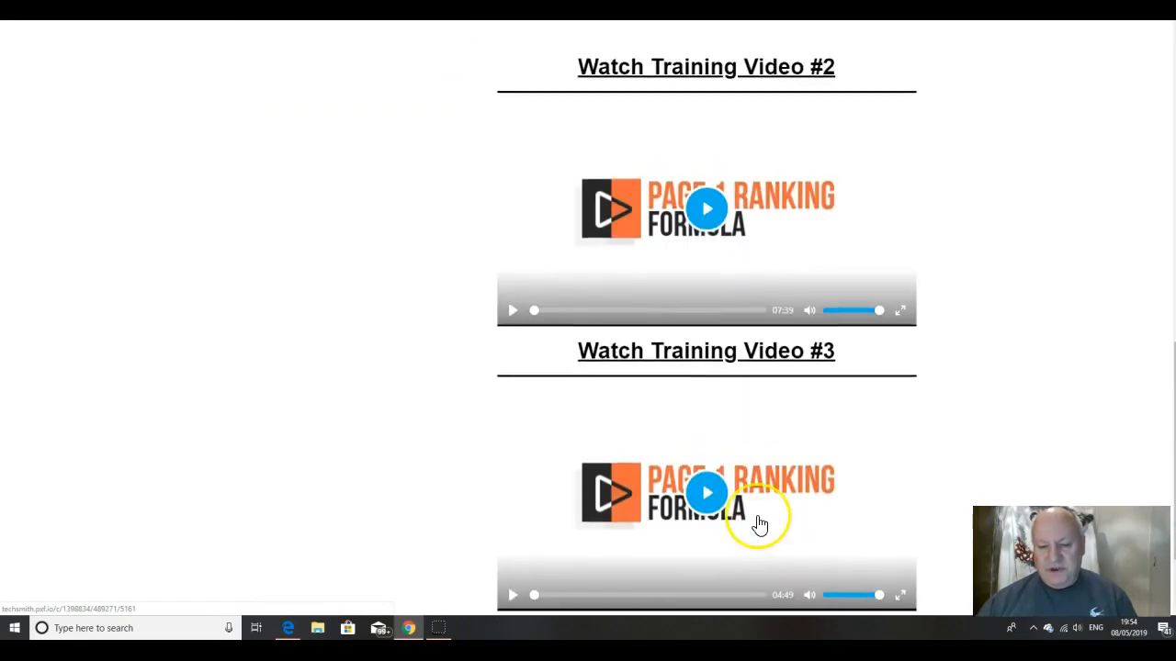
pyautogui.scroll(3)
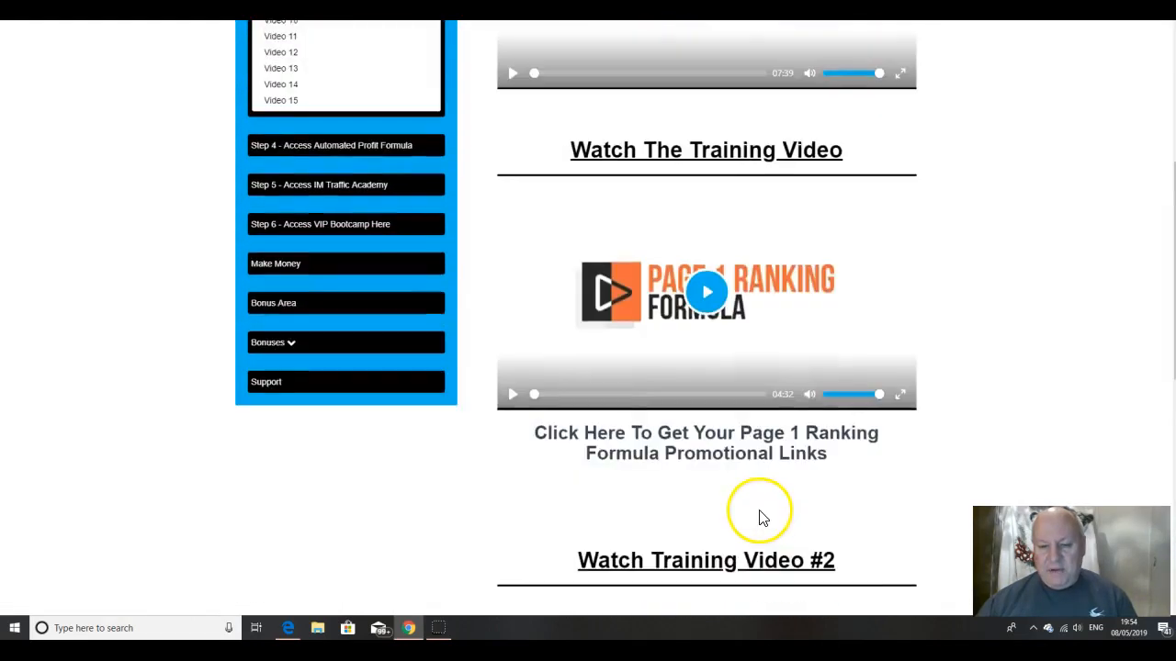
pyautogui.scroll(3)
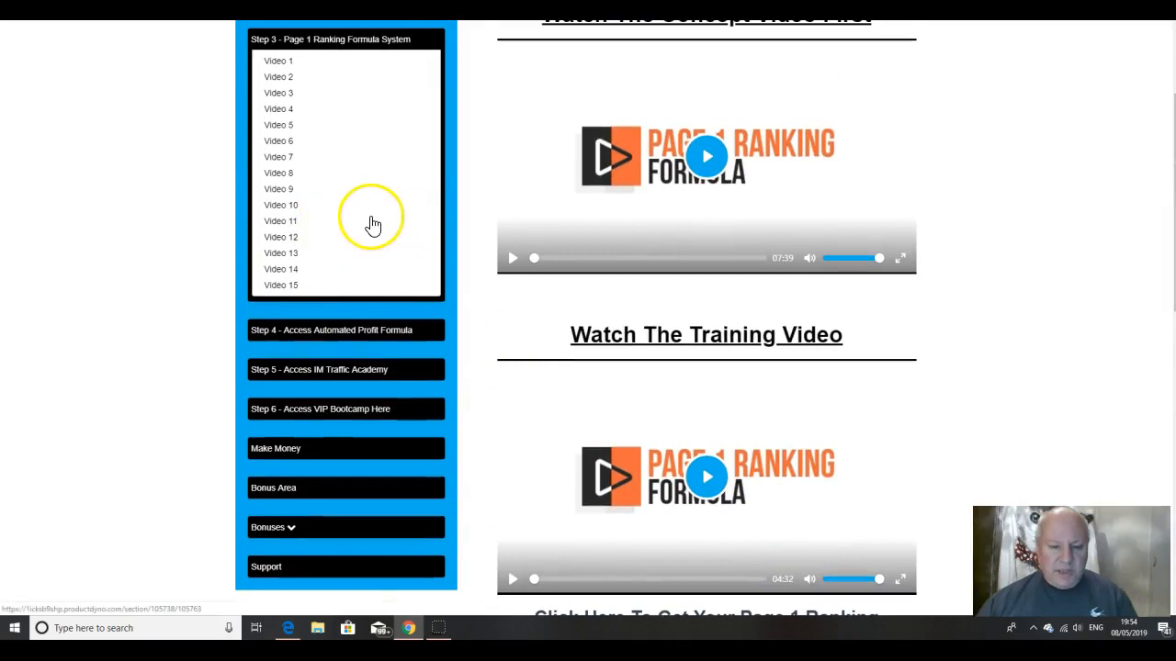
pyautogui.scroll(3)
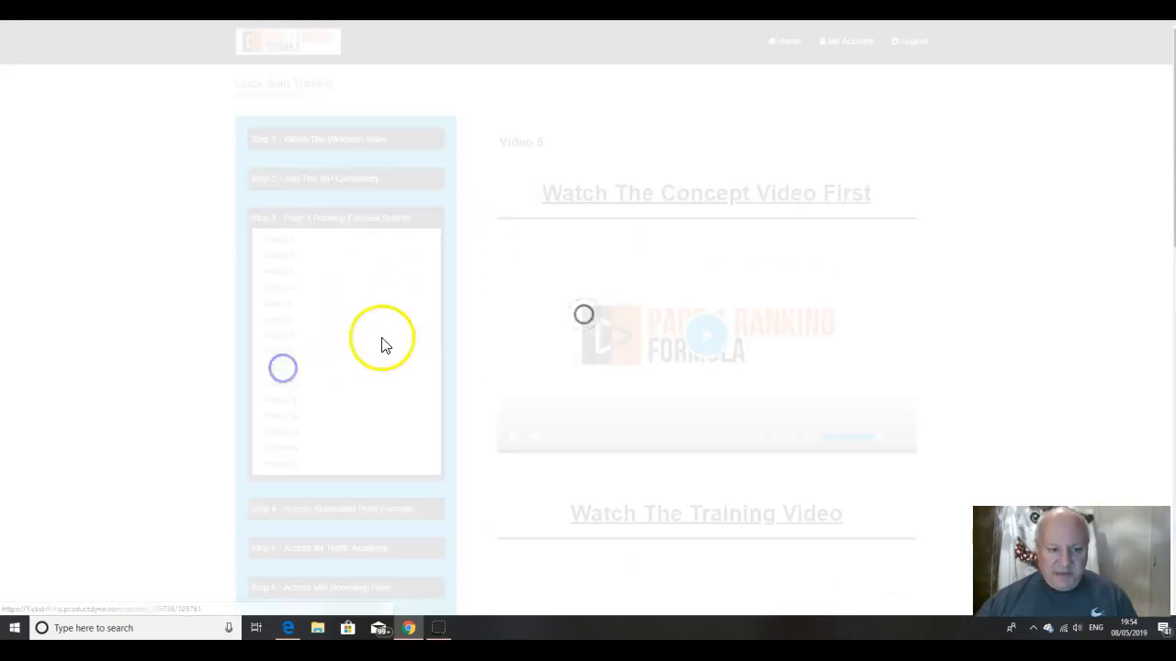
pyautogui.scroll(-3)
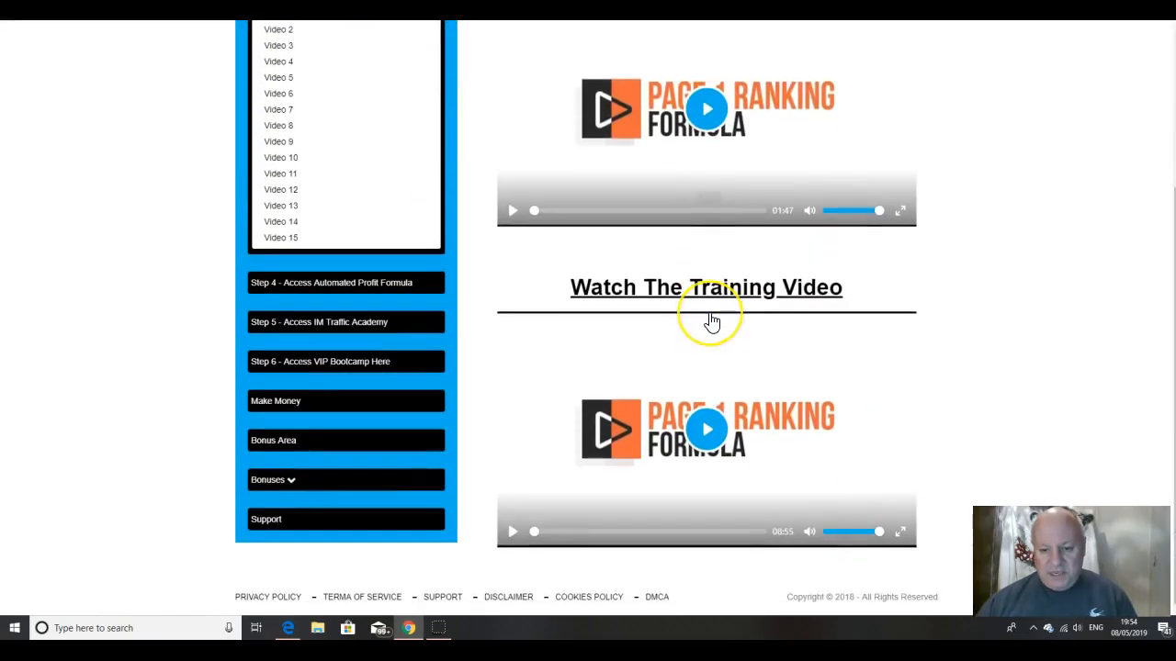
pyautogui.scroll(3)
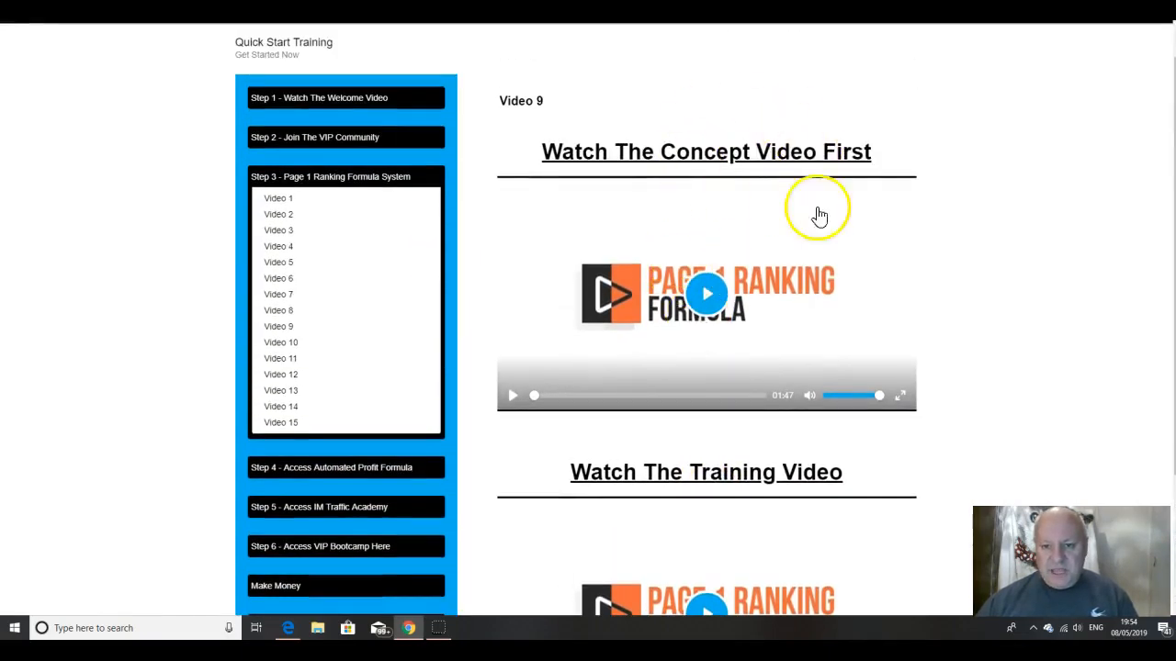
pyautogui.moveTo(315, 372)
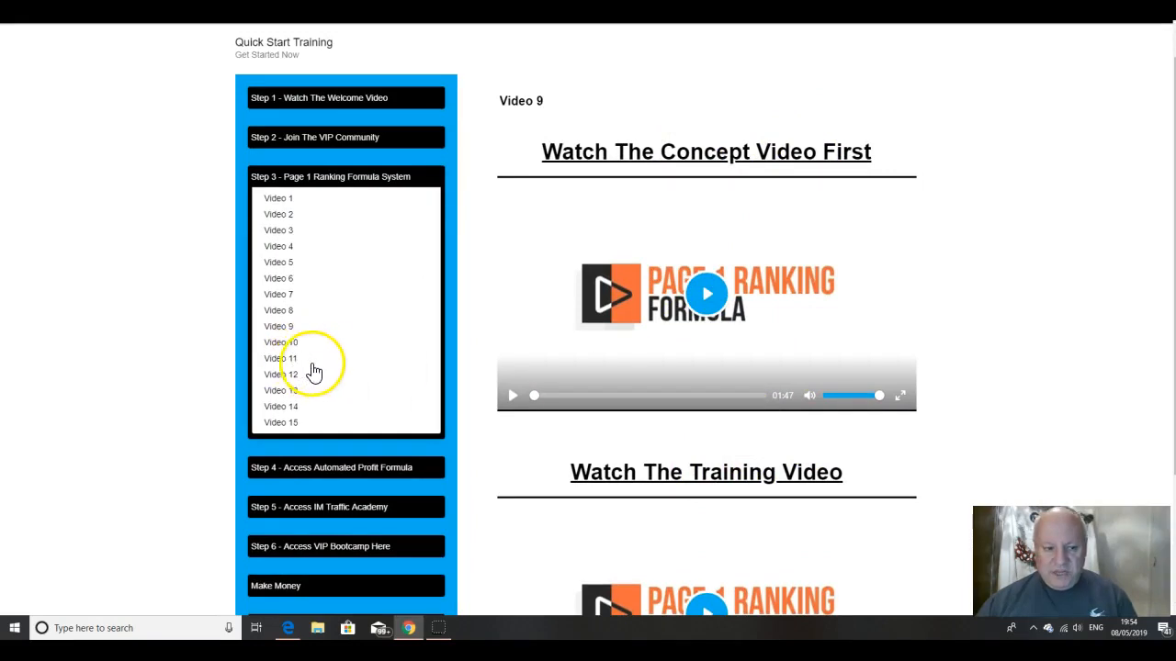
pyautogui.moveTo(374, 324)
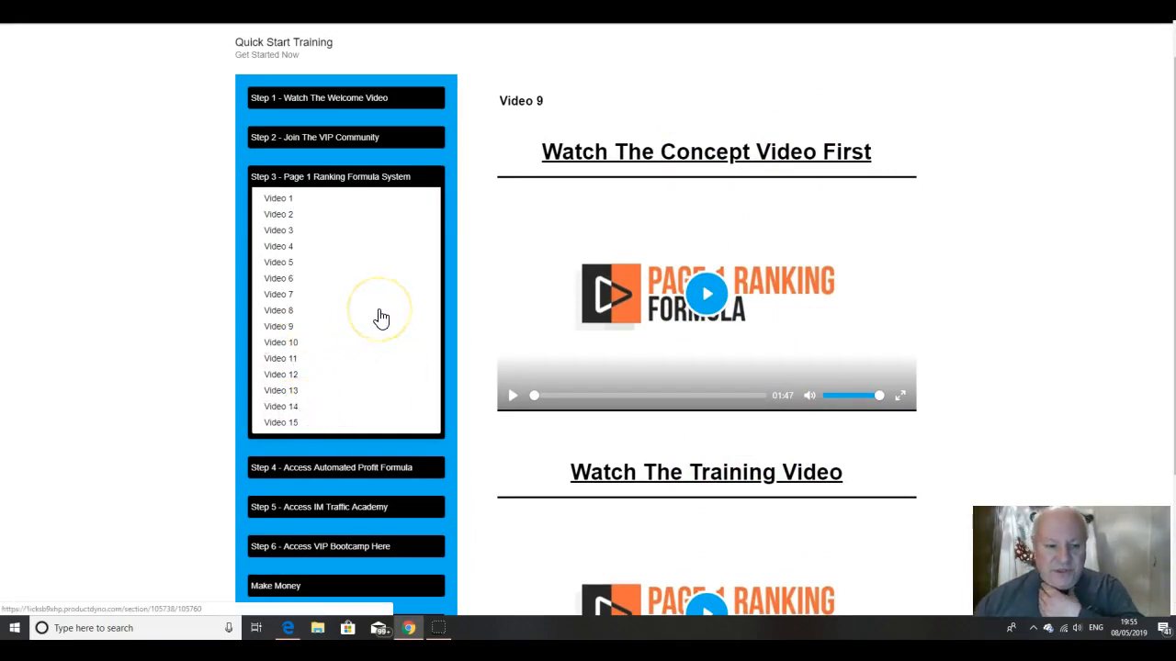
pyautogui.moveTo(381, 317)
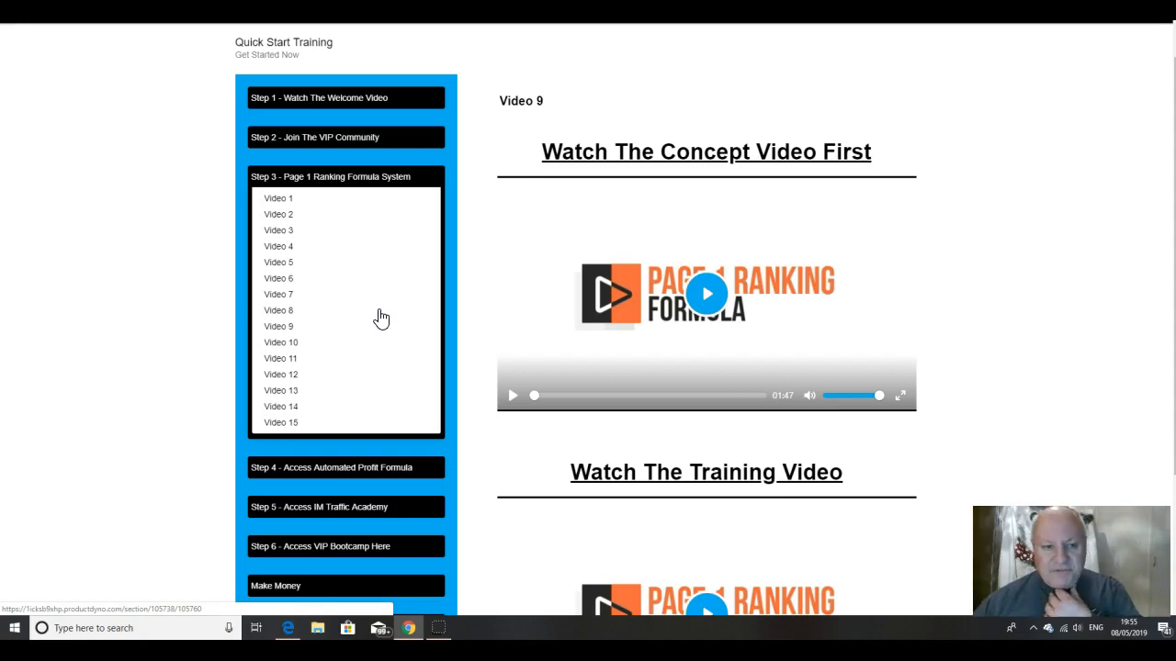
pyautogui.scroll(-3)
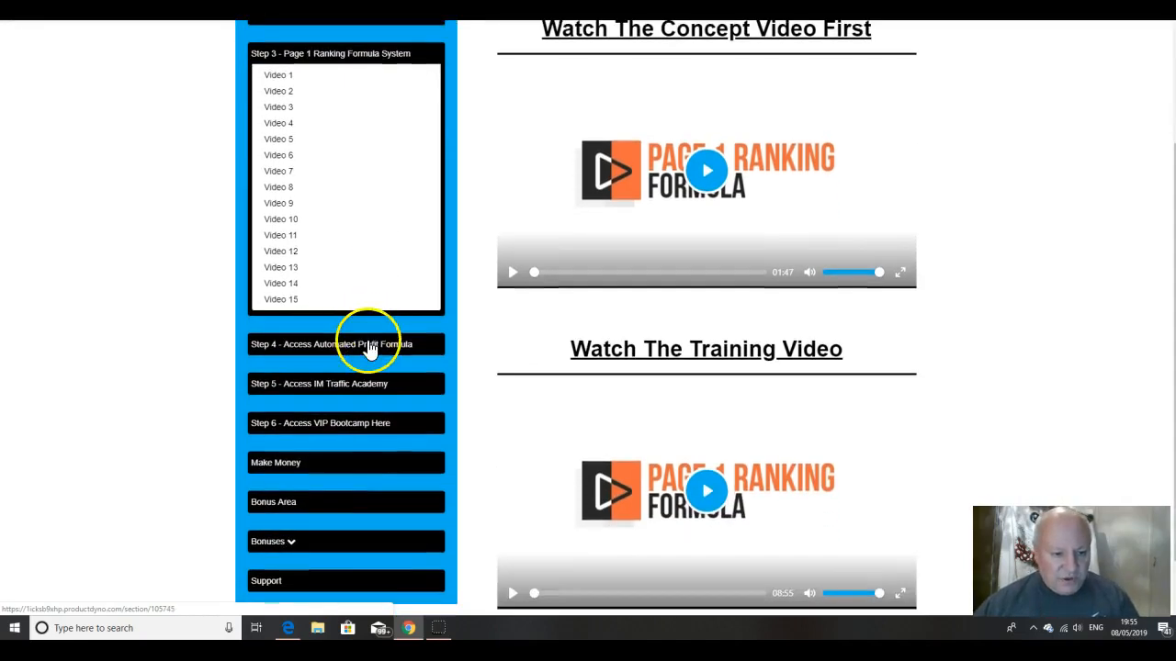
pyautogui.scroll(-3)
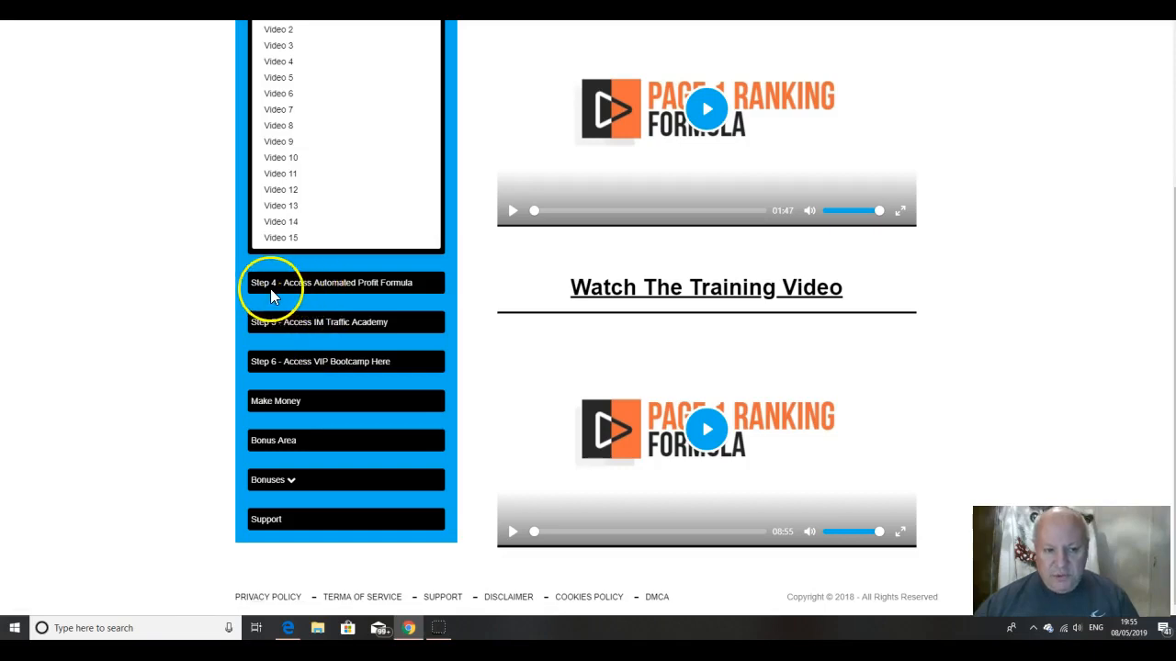
pyautogui.moveTo(354, 293)
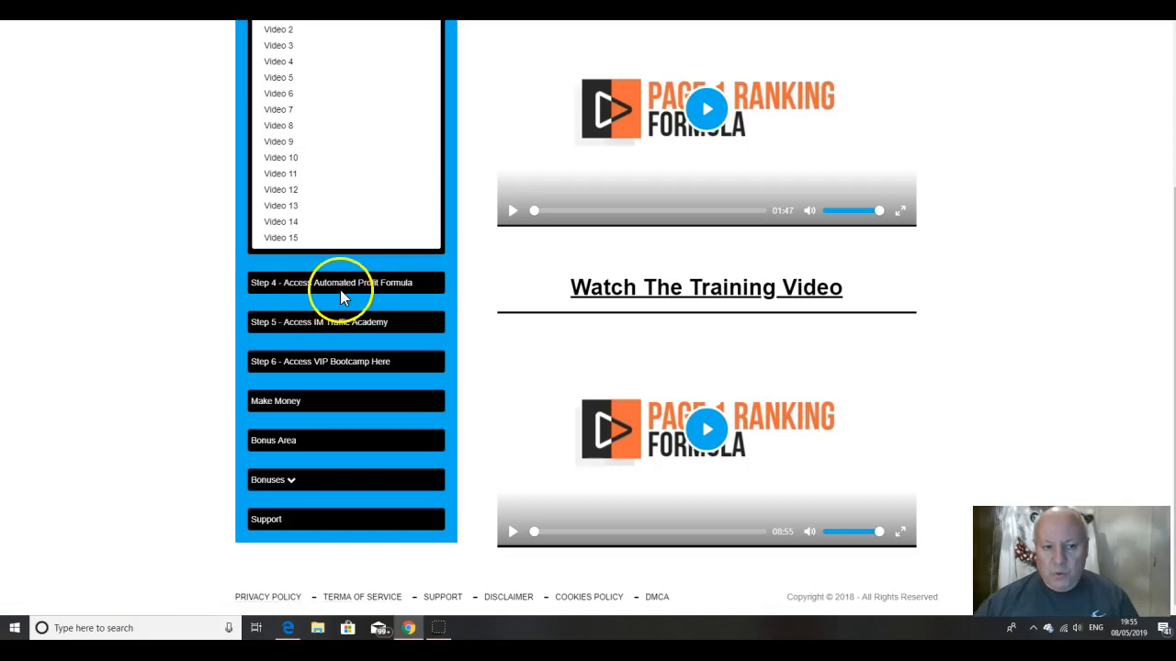
pyautogui.moveTo(317, 336)
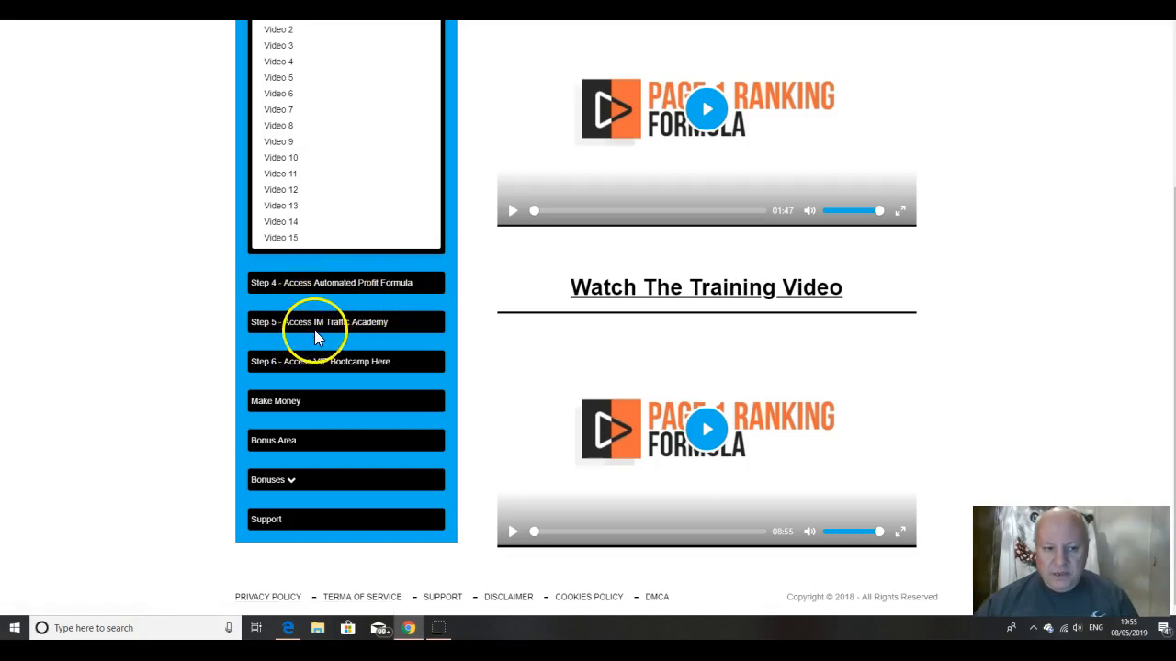
pyautogui.moveTo(386, 329)
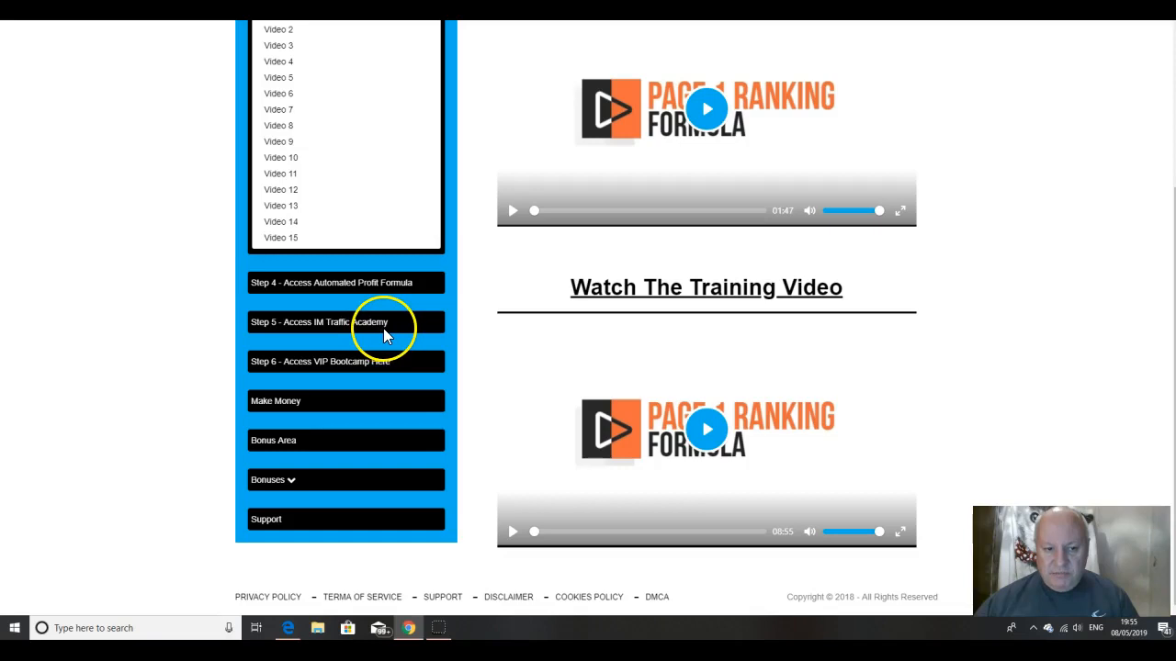
pyautogui.moveTo(381, 368)
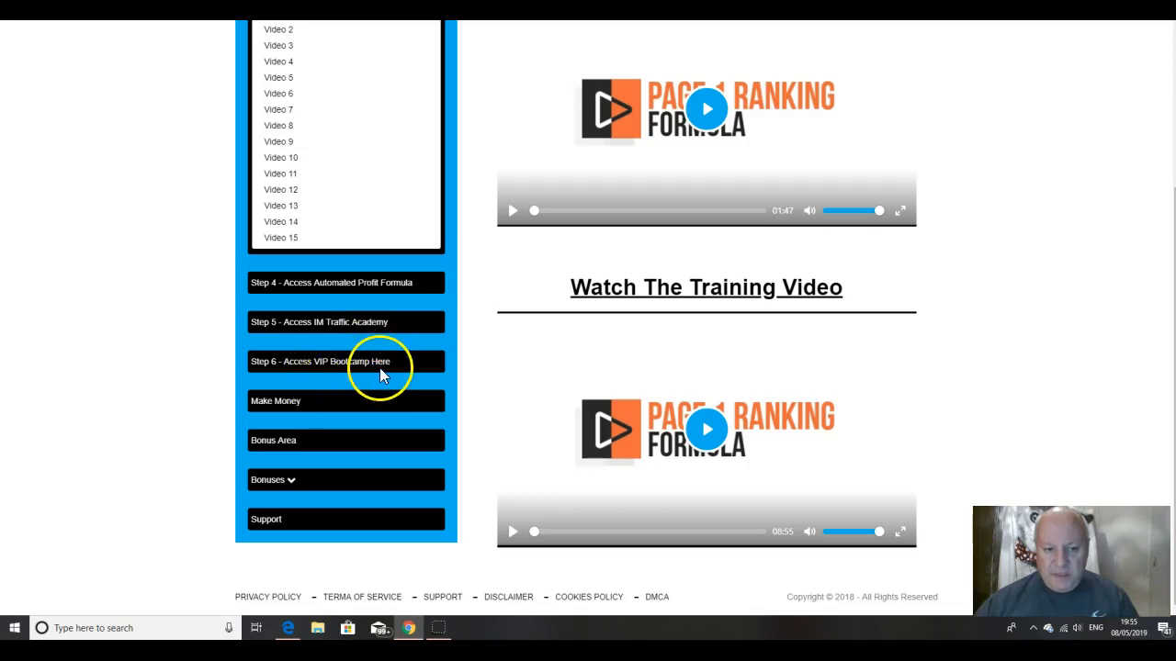
pyautogui.moveTo(306, 401)
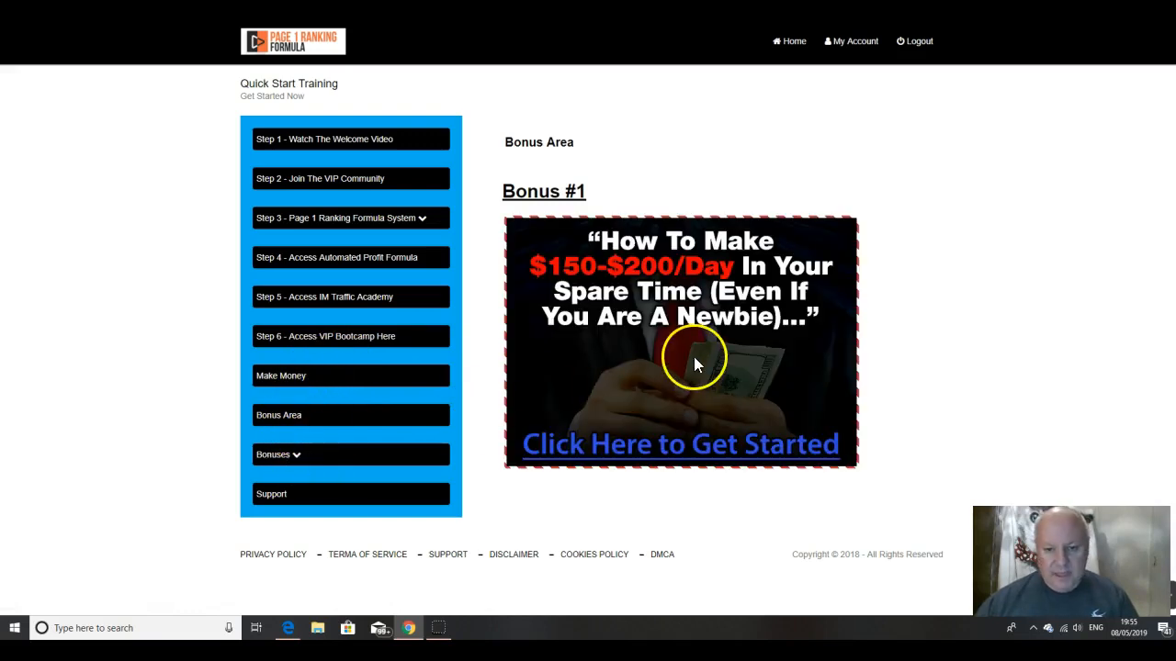
pyautogui.moveTo(296, 460)
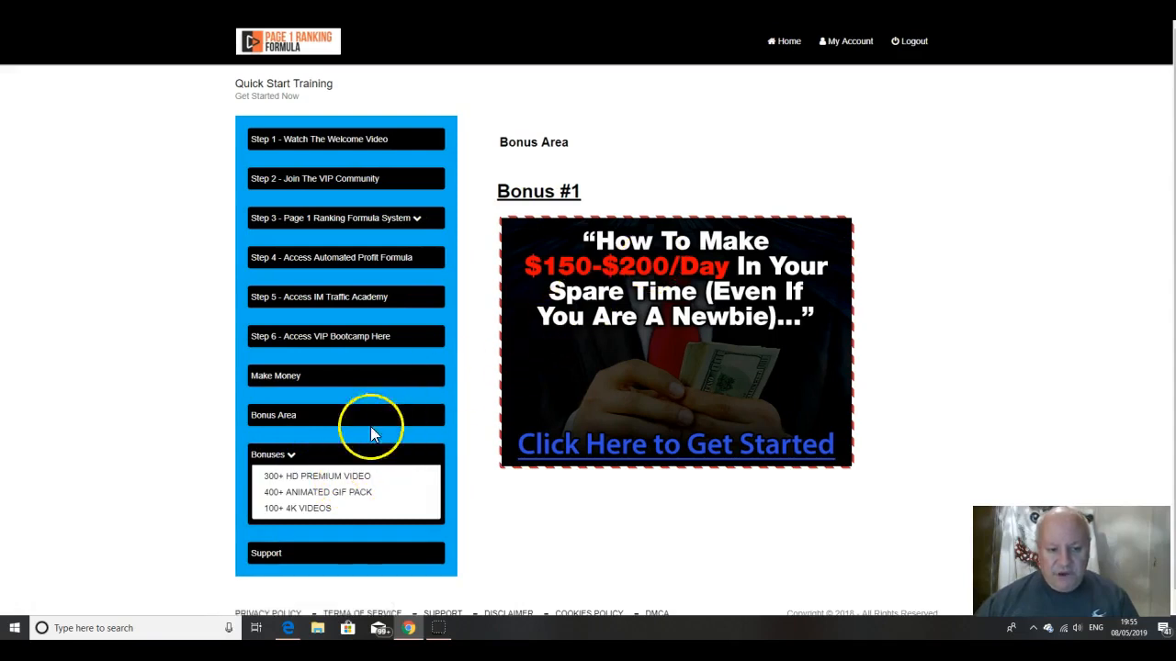
pyautogui.moveTo(473, 484)
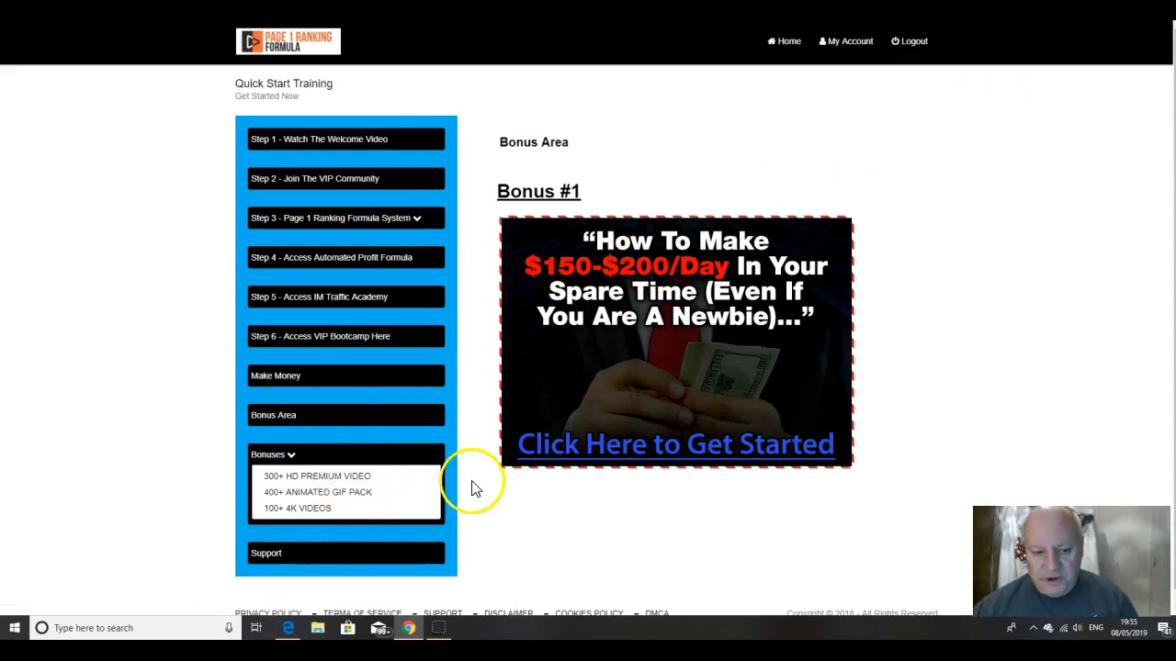
pyautogui.moveTo(823, 170)
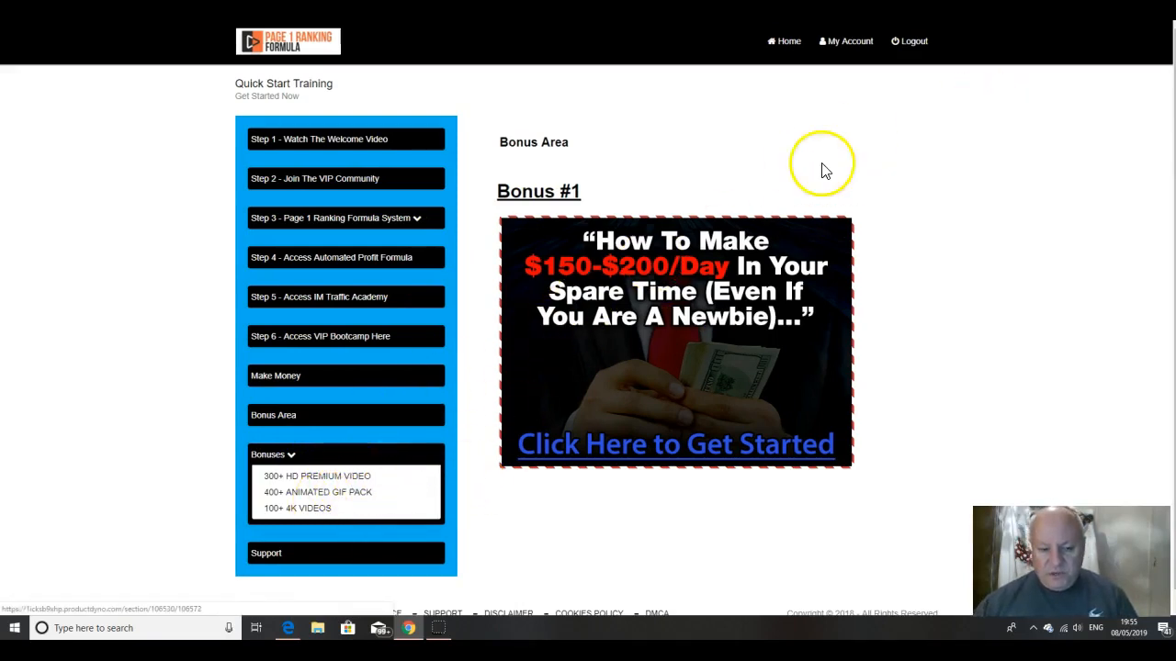
pyautogui.moveTo(823, 165)
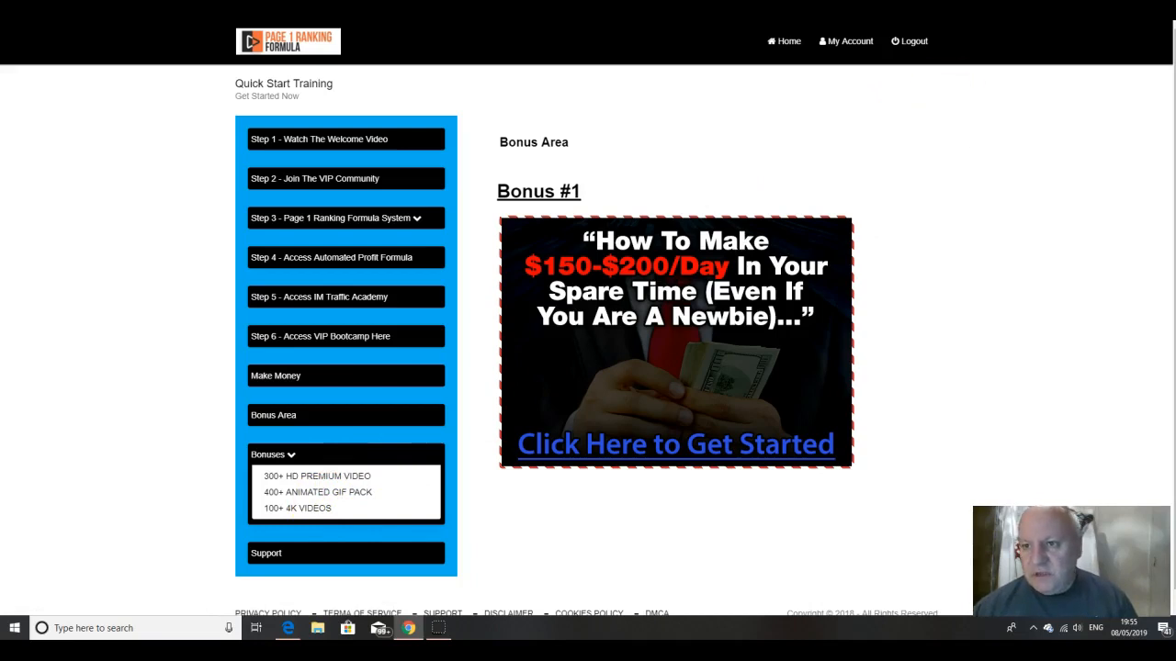
# Step: Open the 300+ HD premium video bonus and scroll to Bonus #3, the 100+ 4K videos
pyautogui.click(317, 476)
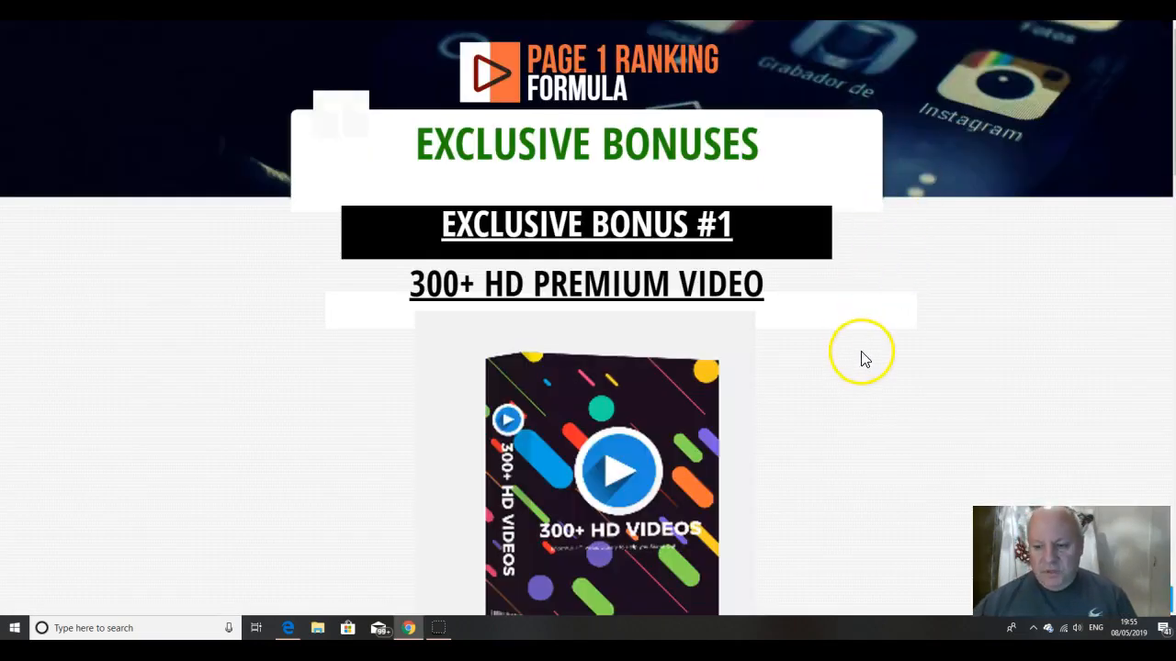
pyautogui.scroll(-3)
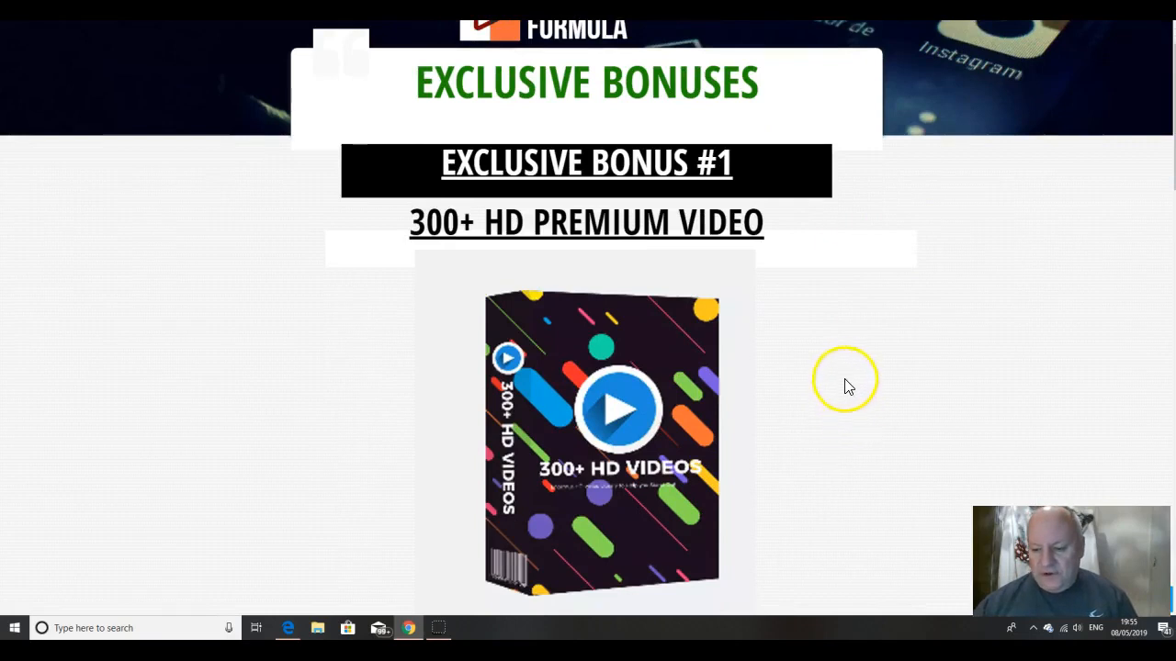
pyautogui.moveTo(847, 381)
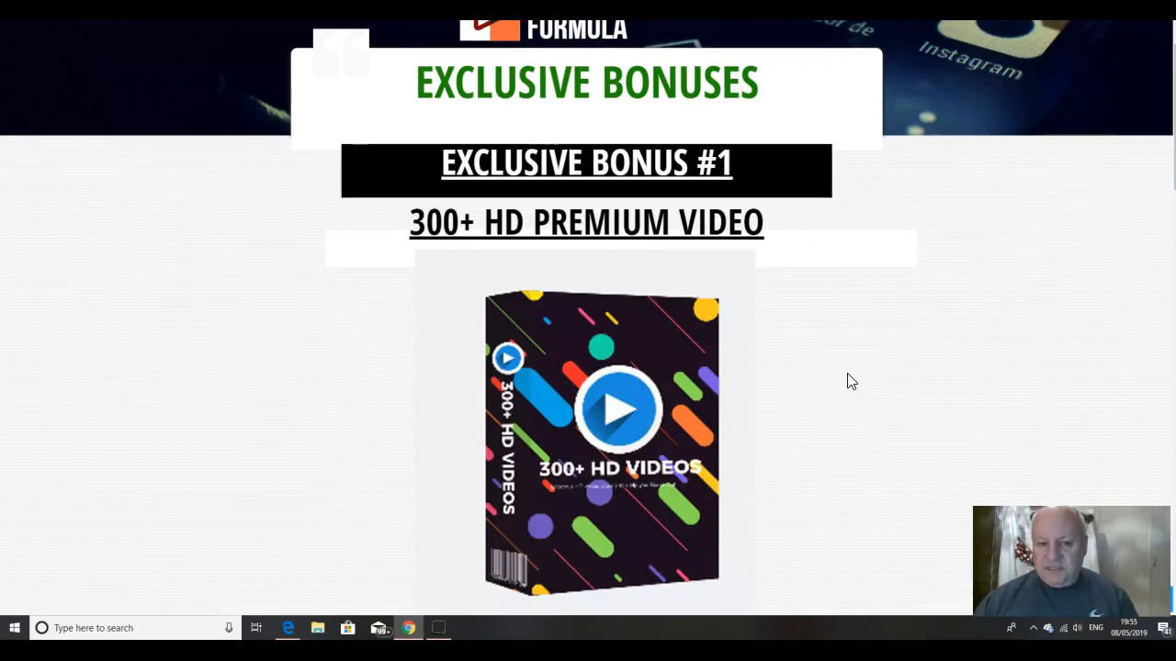
pyautogui.moveTo(528, 257)
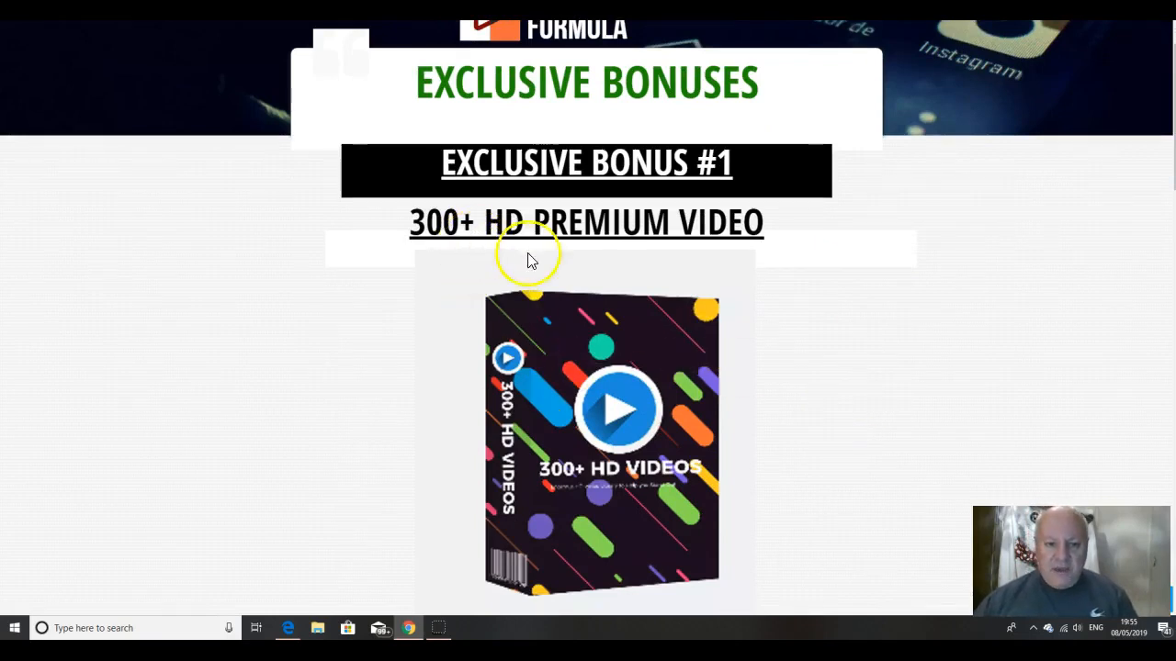
pyautogui.scroll(-3)
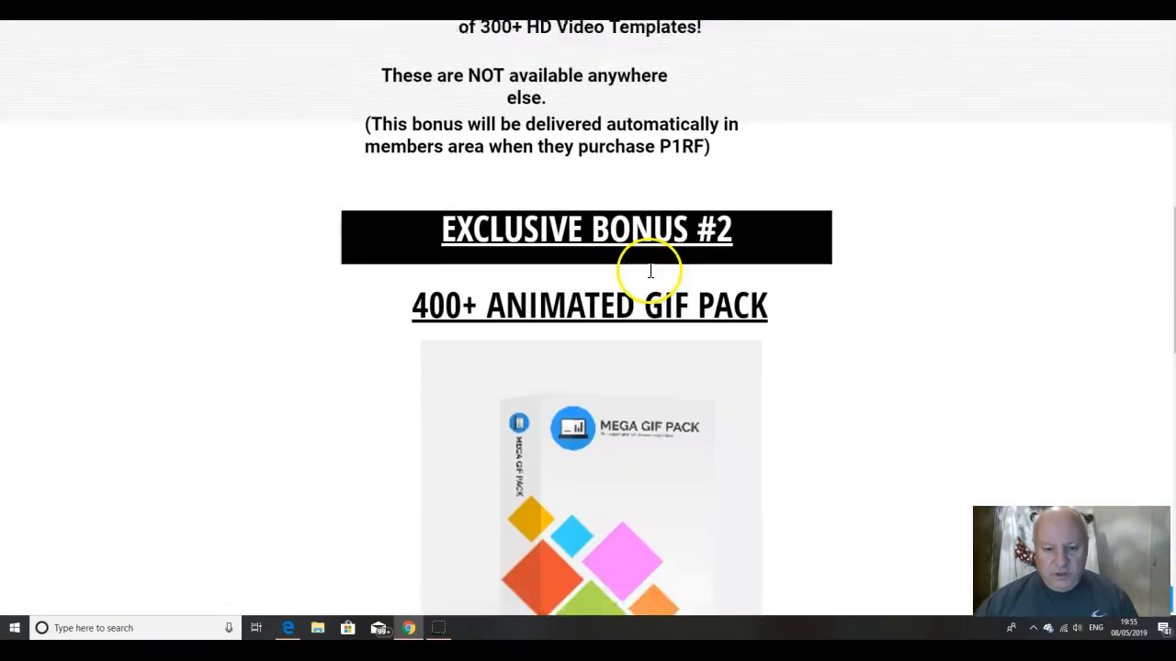
pyautogui.scroll(-3)
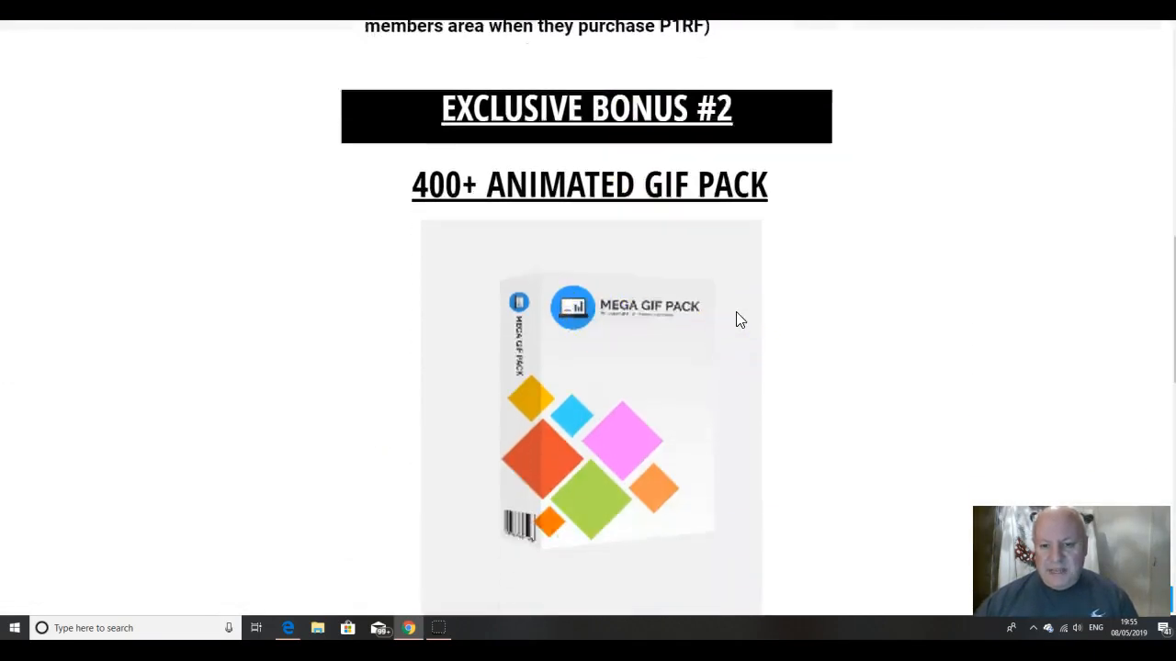
pyautogui.scroll(-3)
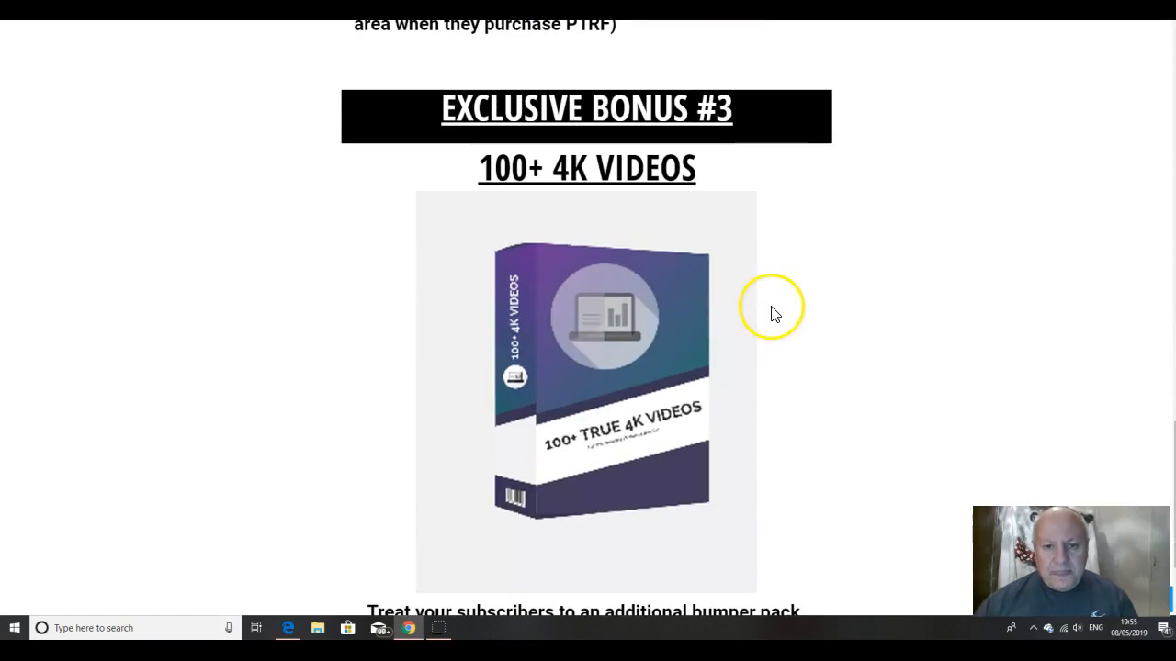
pyautogui.moveTo(810, 308)
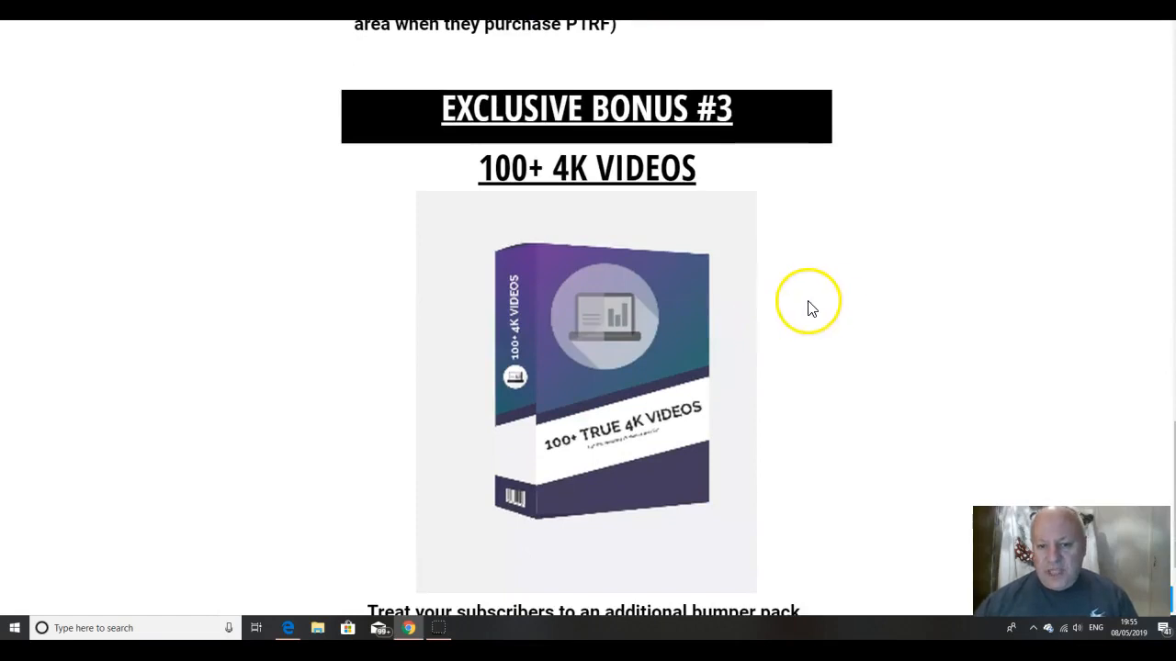
pyautogui.scroll(-3)
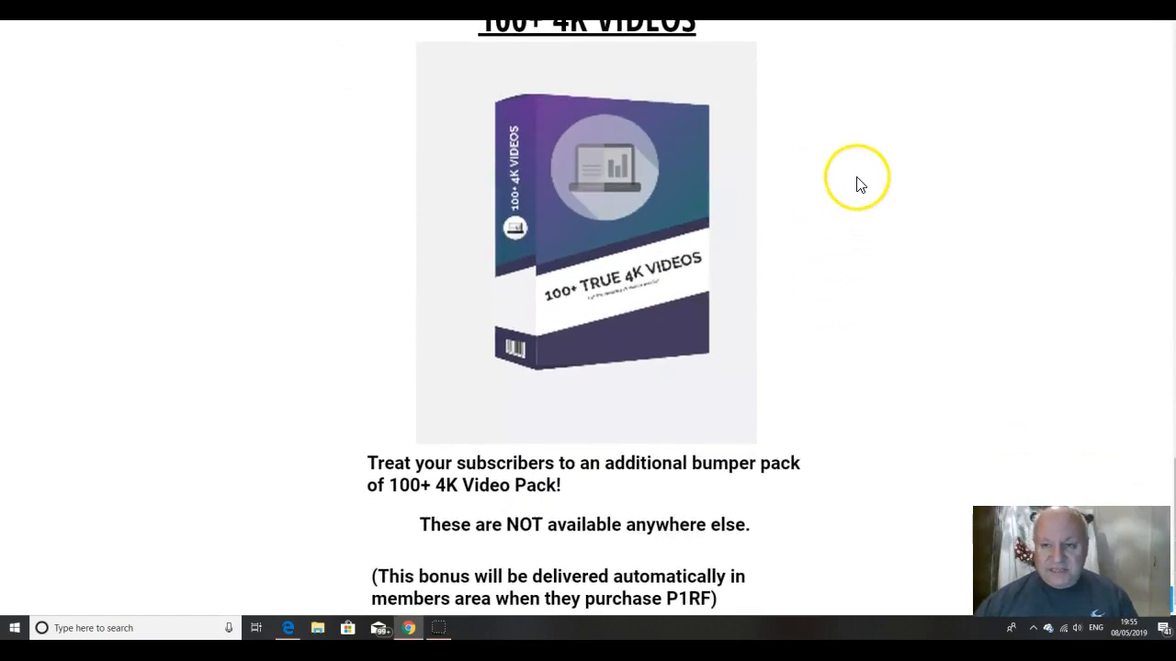
pyautogui.scroll(3)
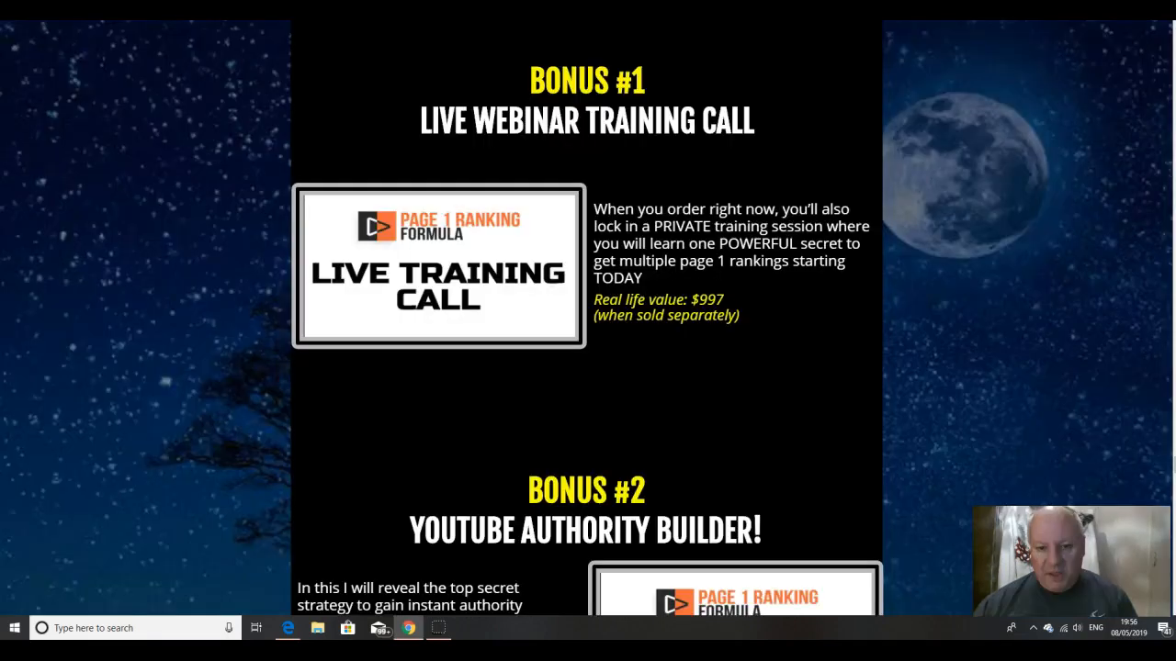
pyautogui.moveTo(661, 237)
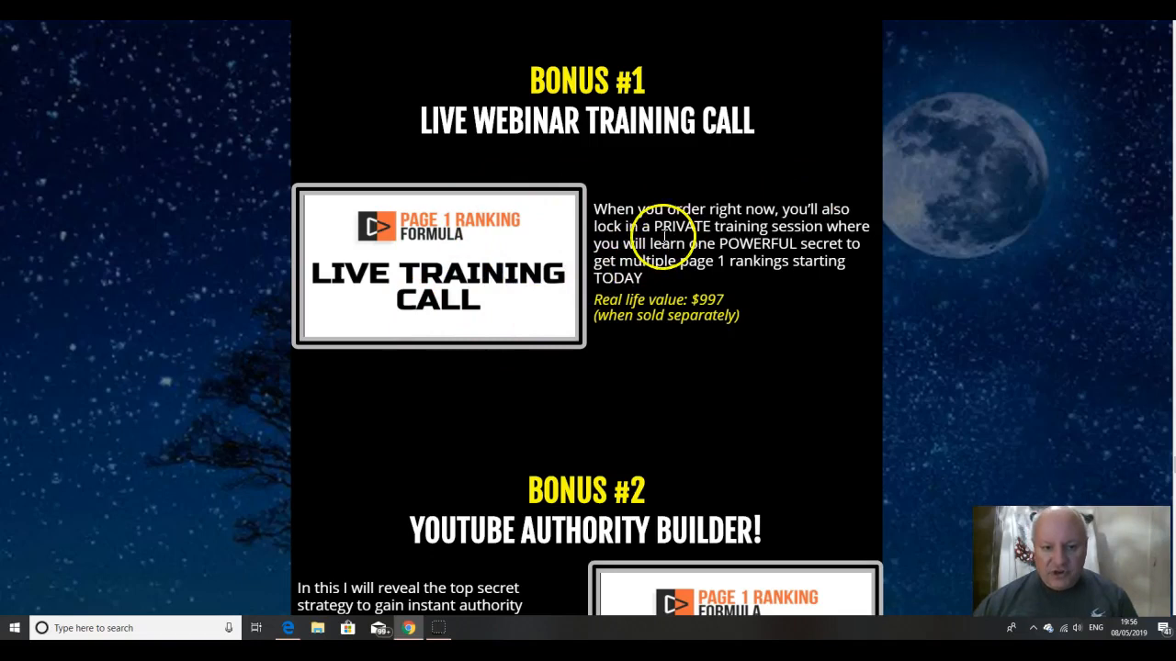
# Step: Scroll through the five bonuses, recap, $12.80 price, countdown and FAQ to the 30-day guarantee
pyautogui.scroll(-3)
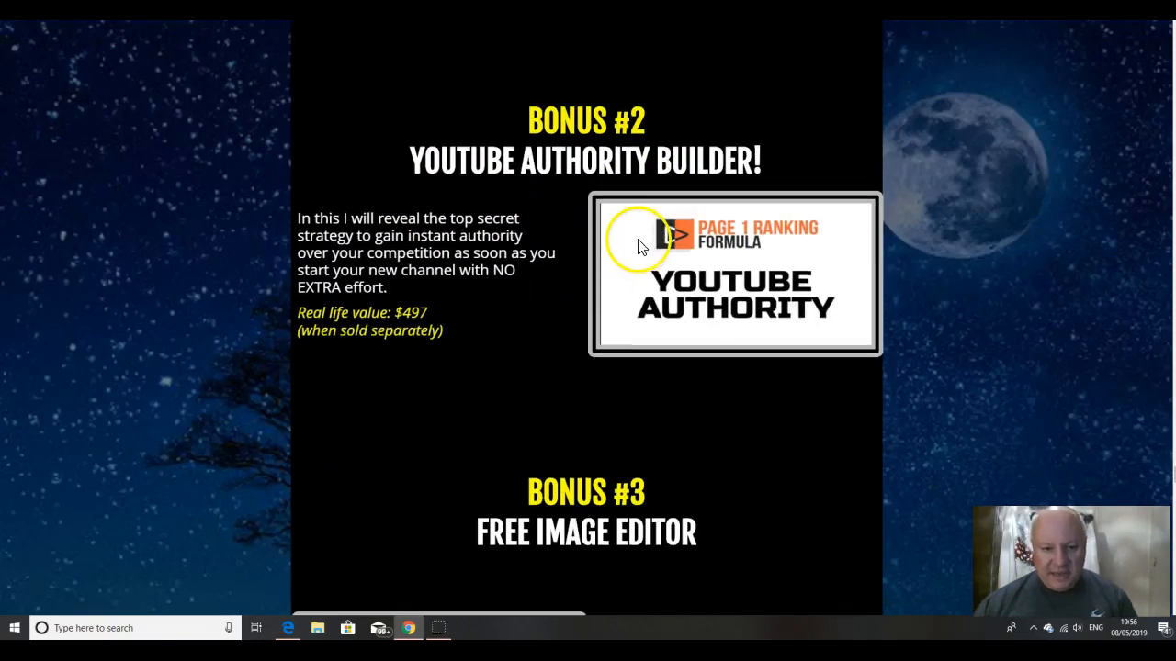
pyautogui.scroll(-3)
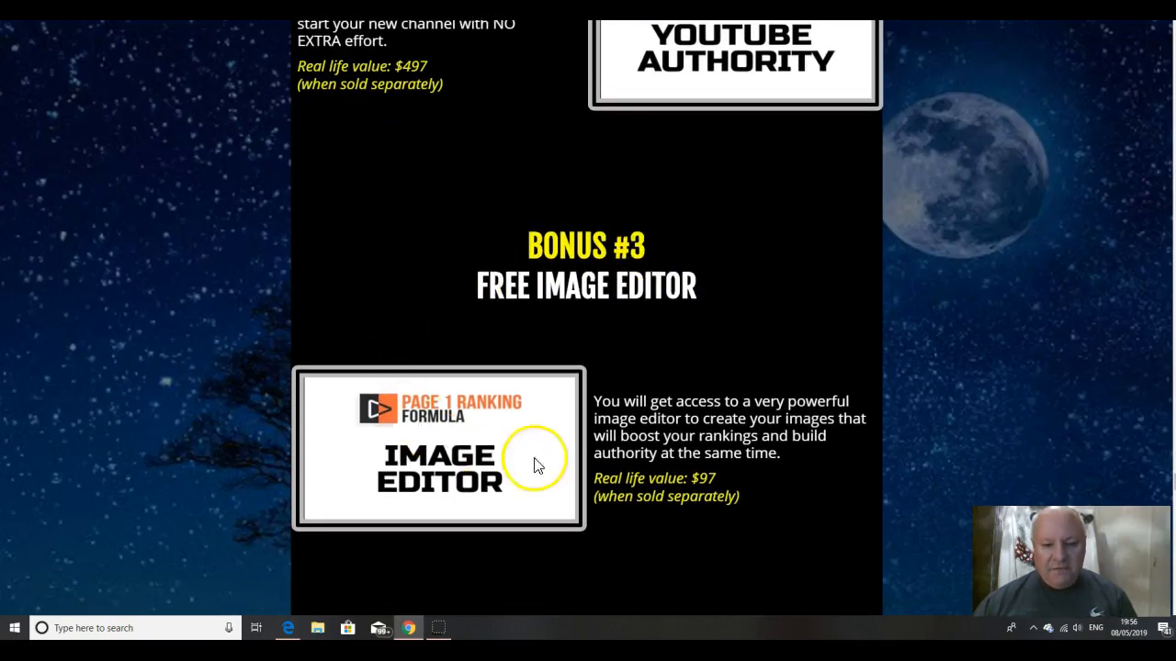
pyautogui.scroll(-3)
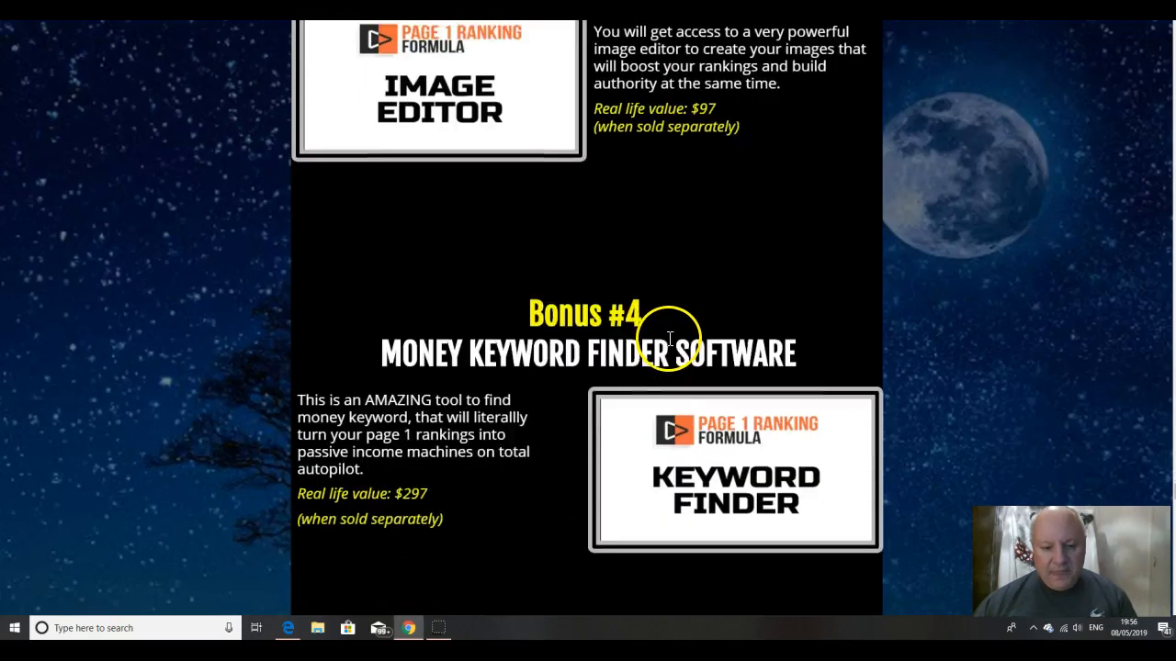
pyautogui.scroll(-3)
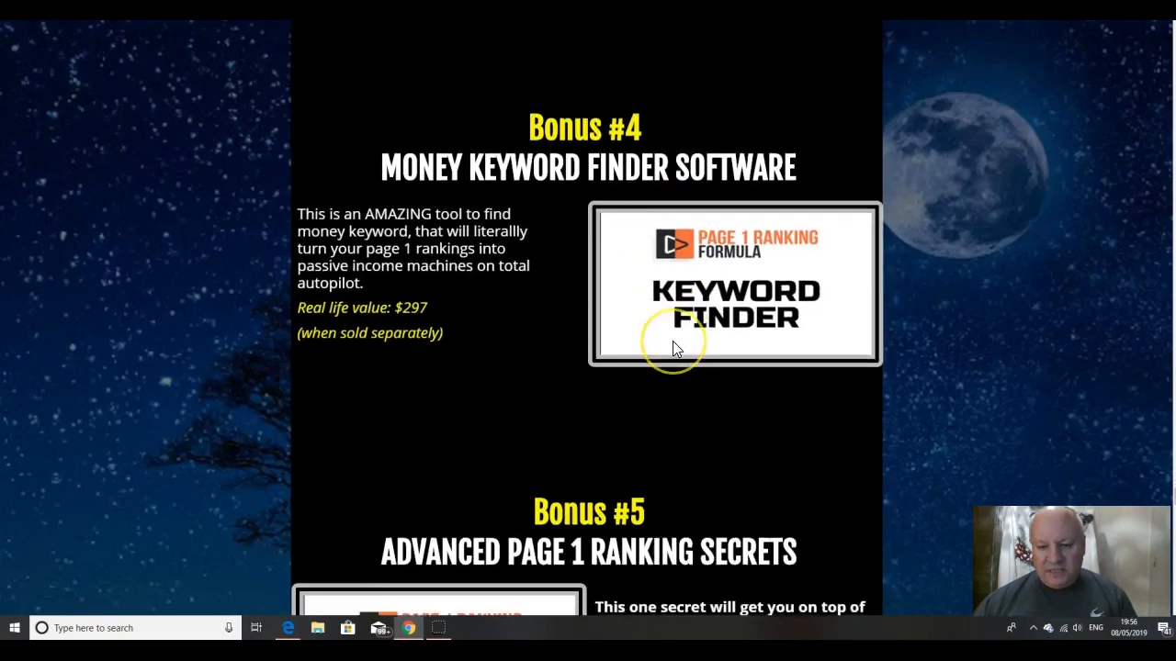
pyautogui.scroll(-3)
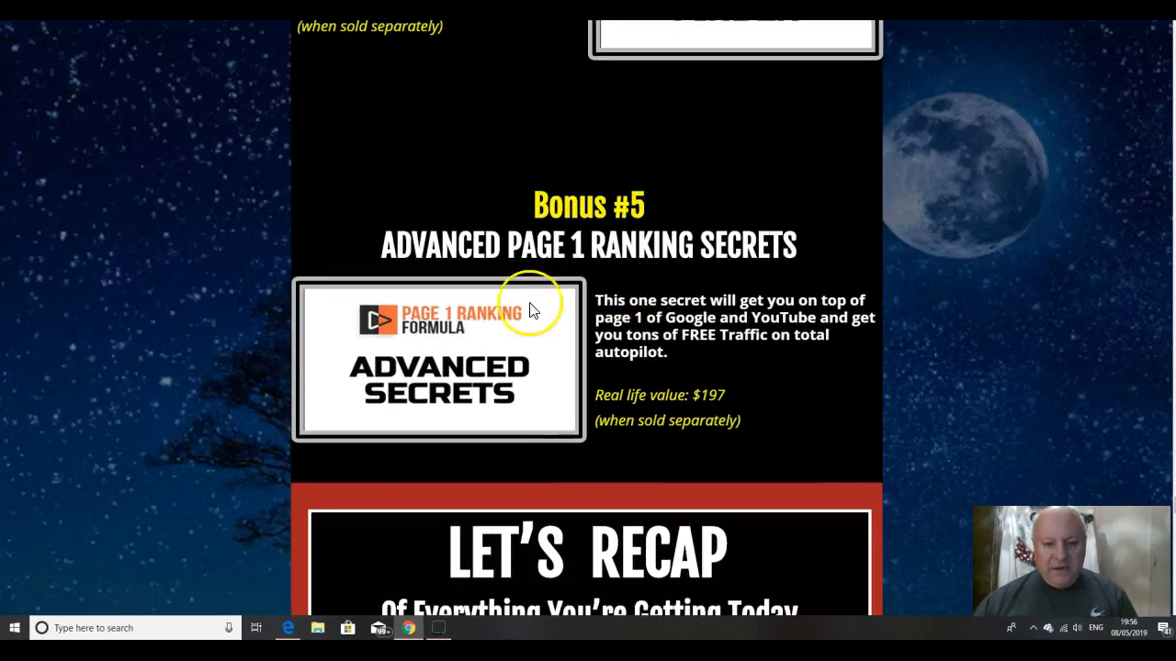
pyautogui.scroll(-3)
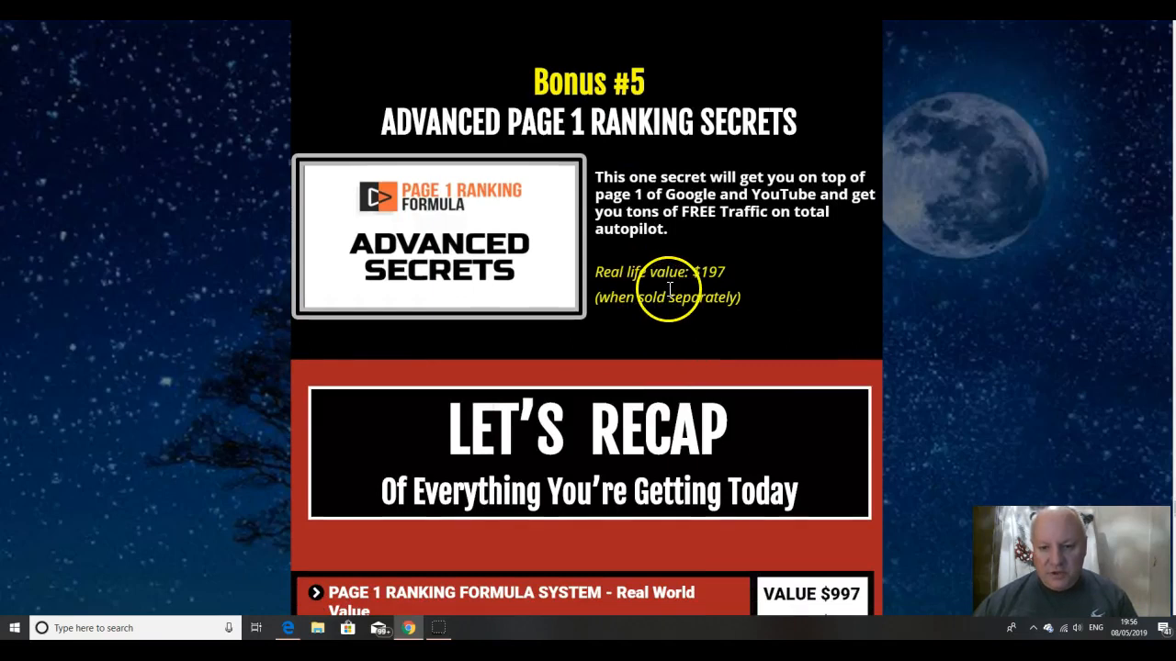
pyautogui.scroll(-3)
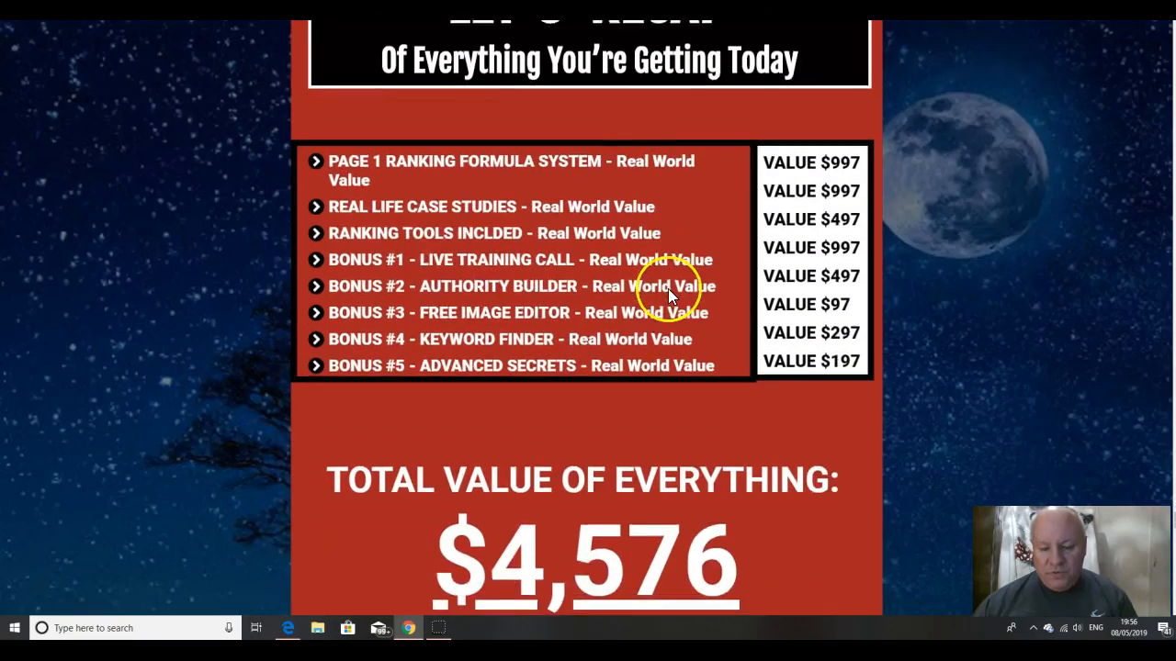
pyautogui.scroll(-3)
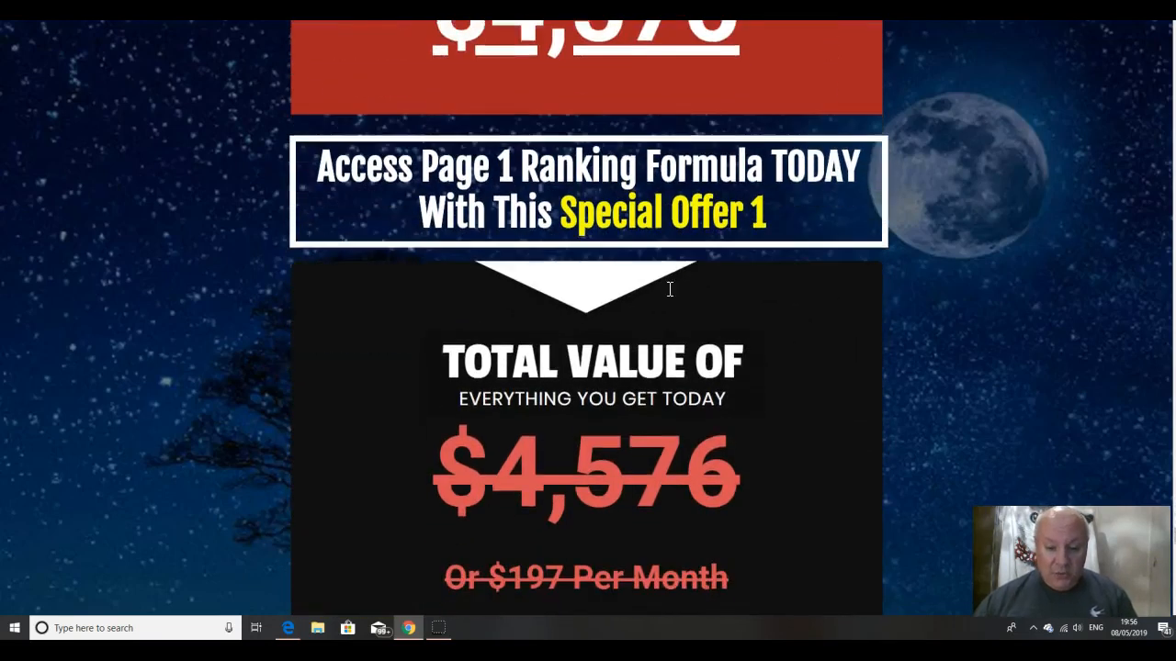
pyautogui.scroll(-3)
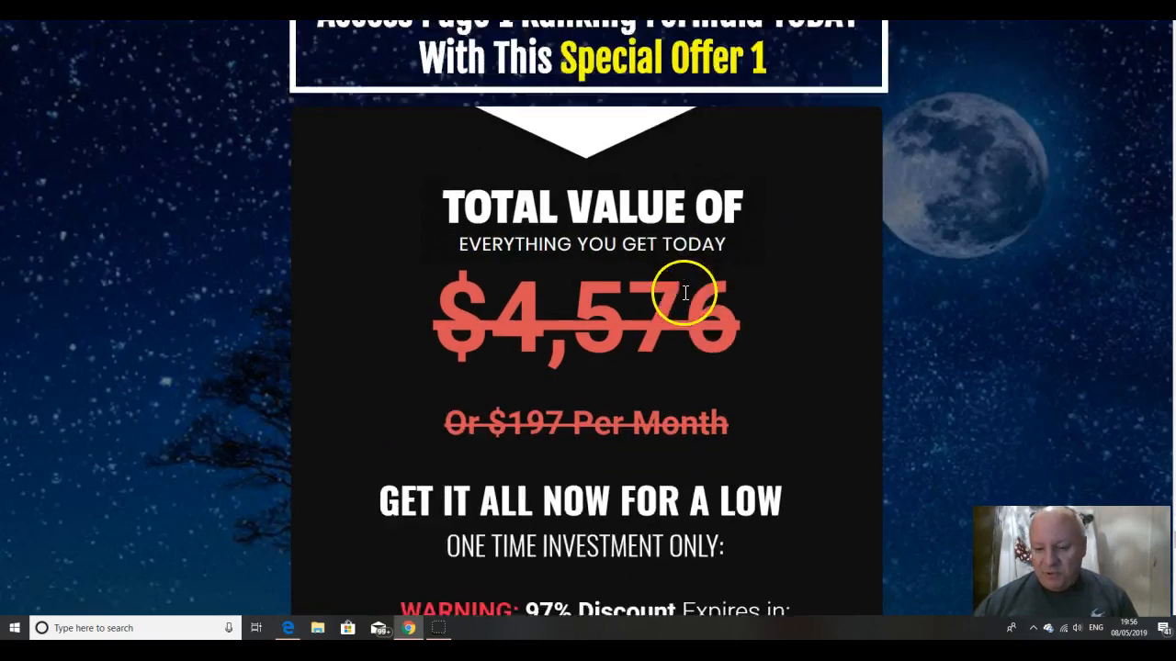
pyautogui.scroll(-3)
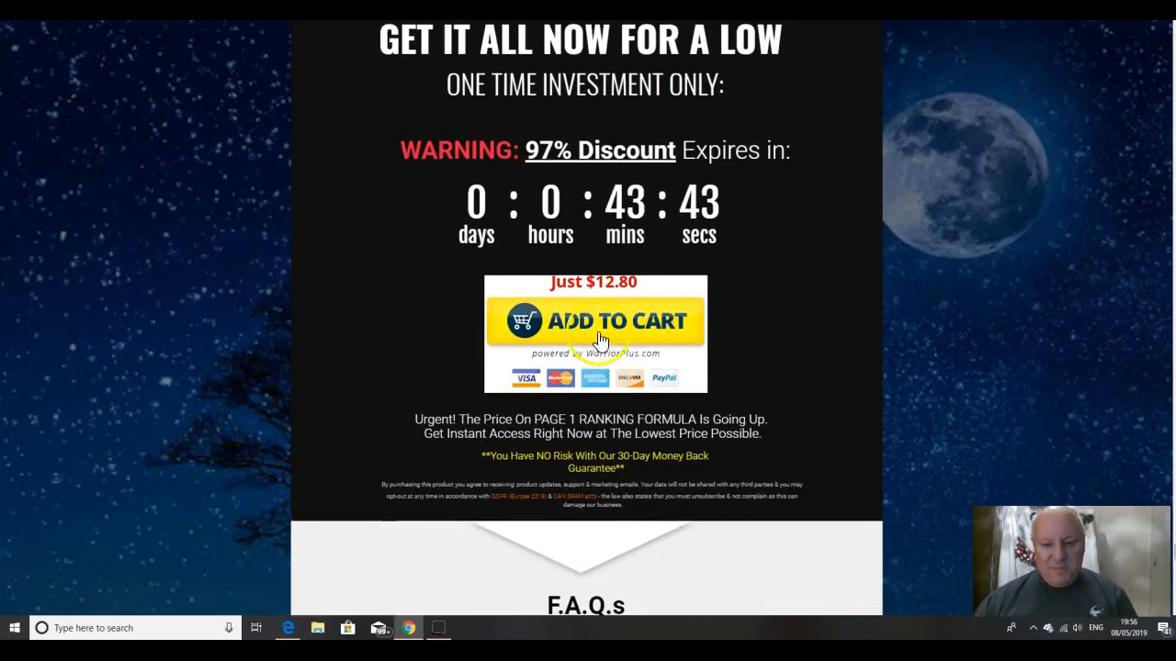
pyautogui.moveTo(762, 345)
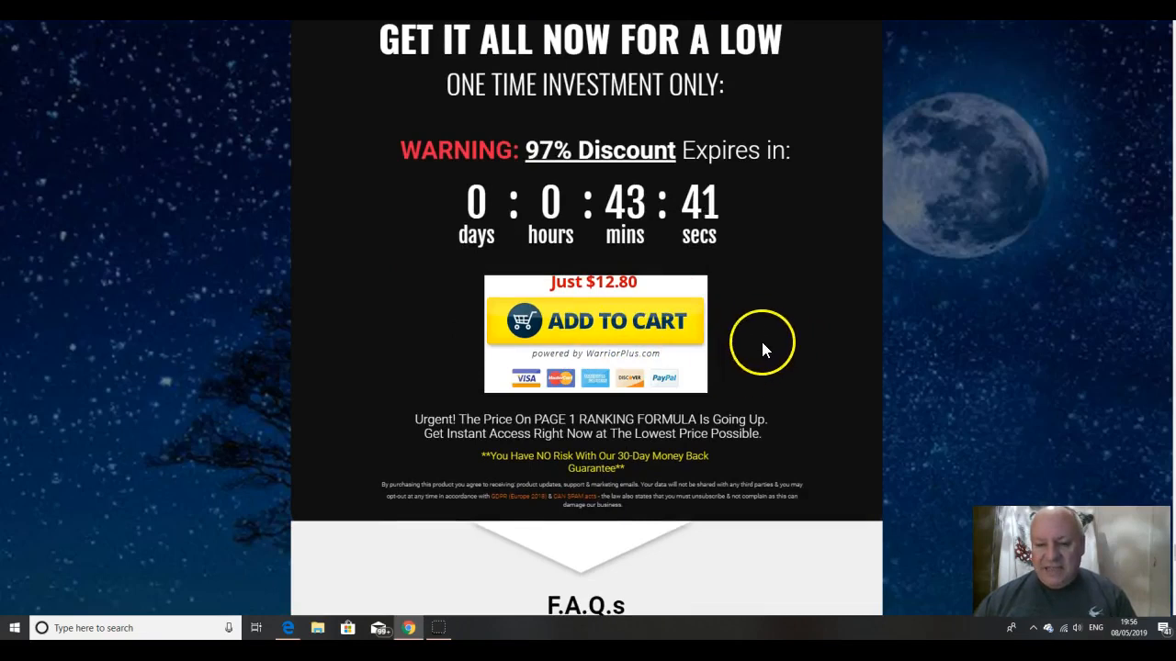
pyautogui.moveTo(808, 322)
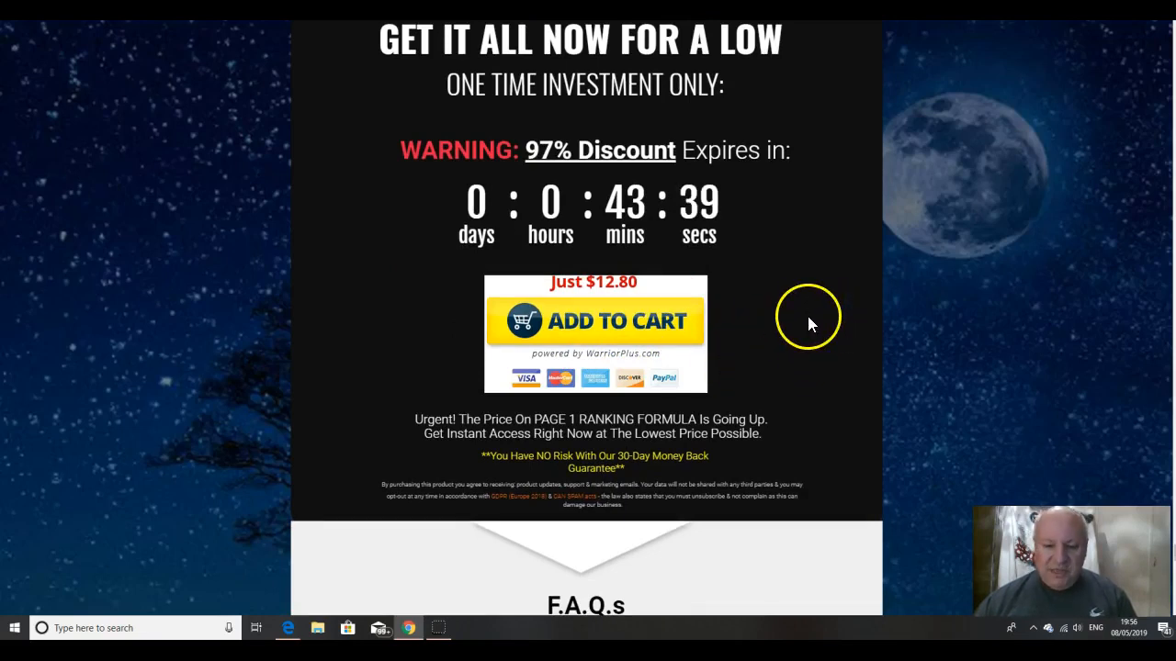
pyautogui.moveTo(826, 322)
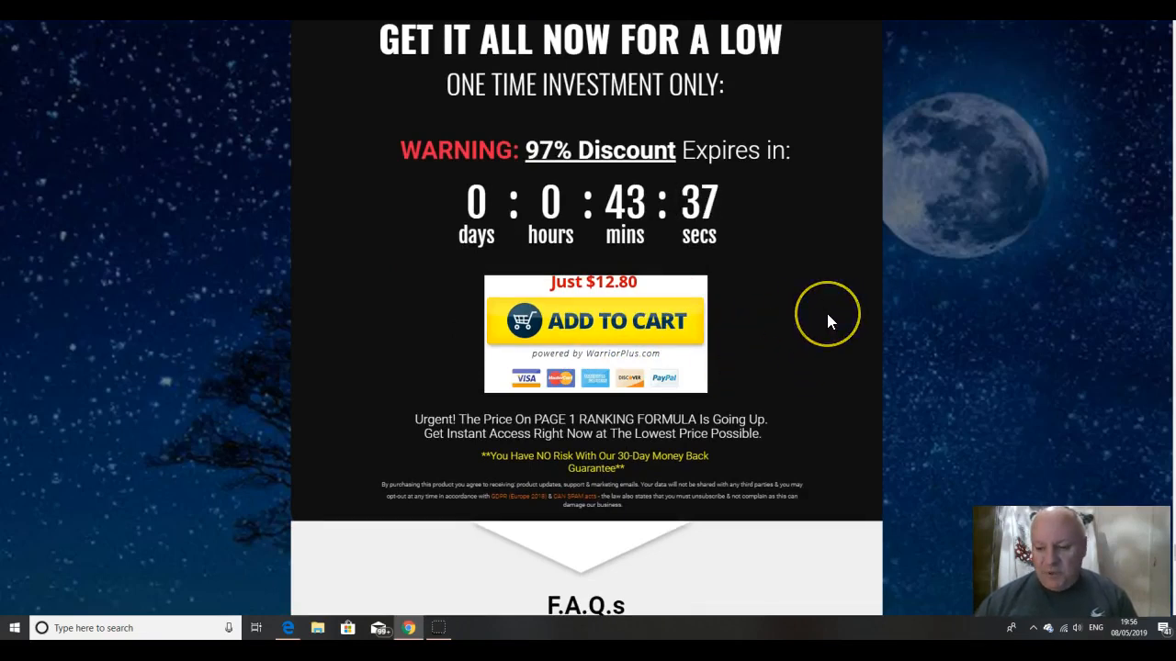
pyautogui.scroll(-3)
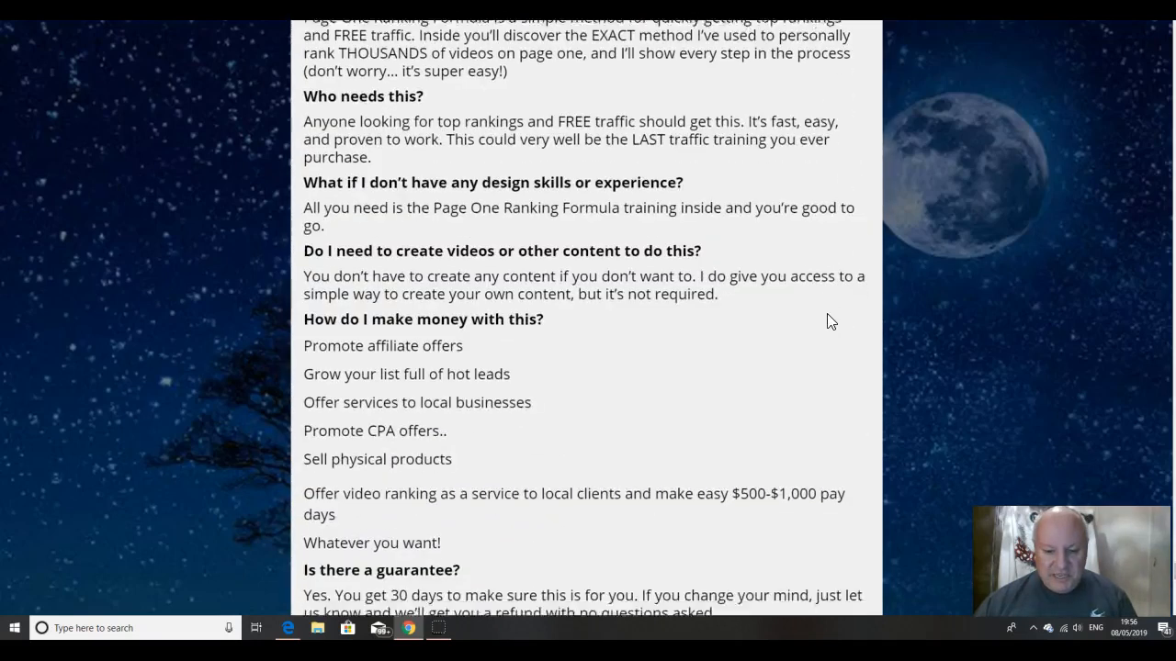
pyautogui.scroll(-3)
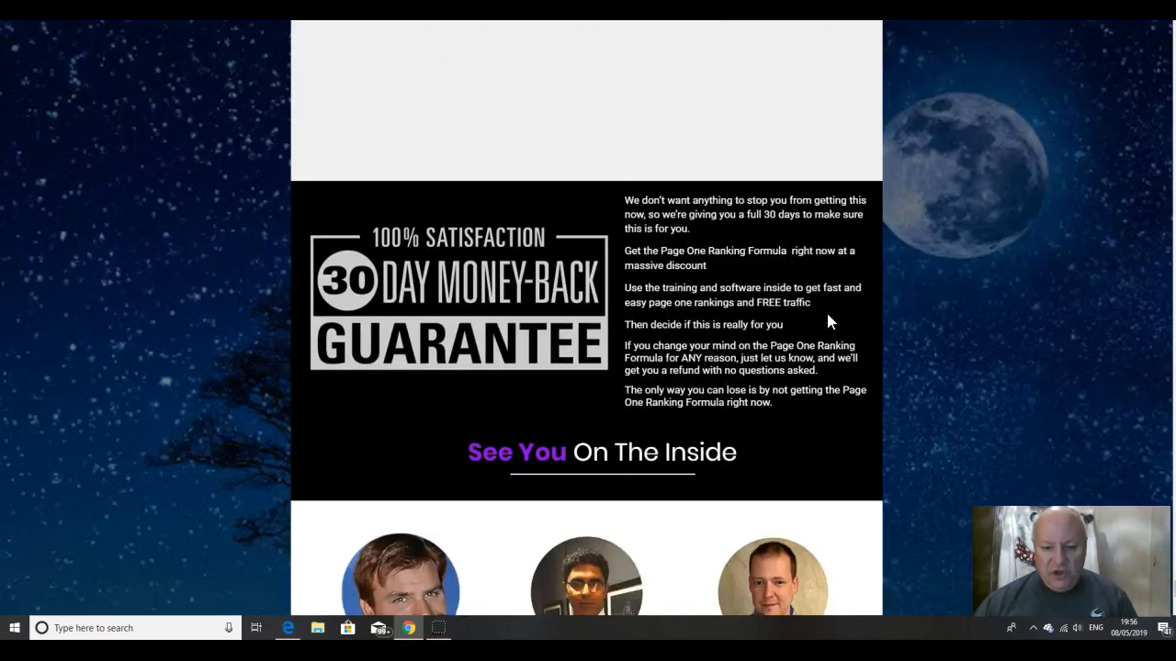
pyautogui.scroll(-3)
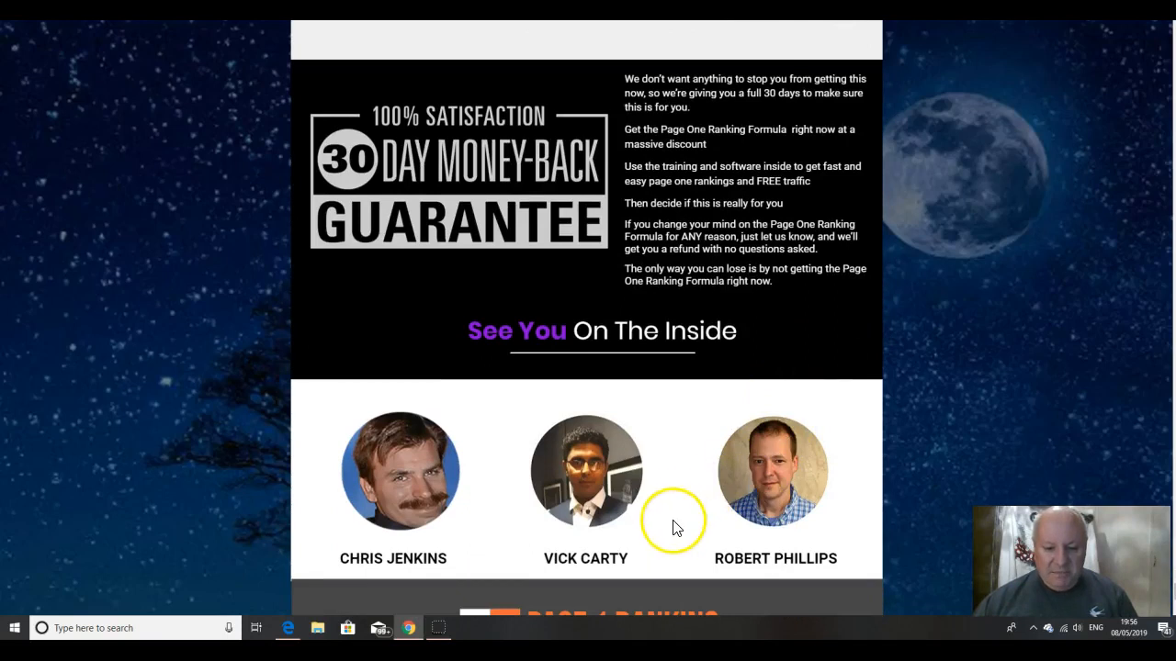
pyautogui.moveTo(770, 551)
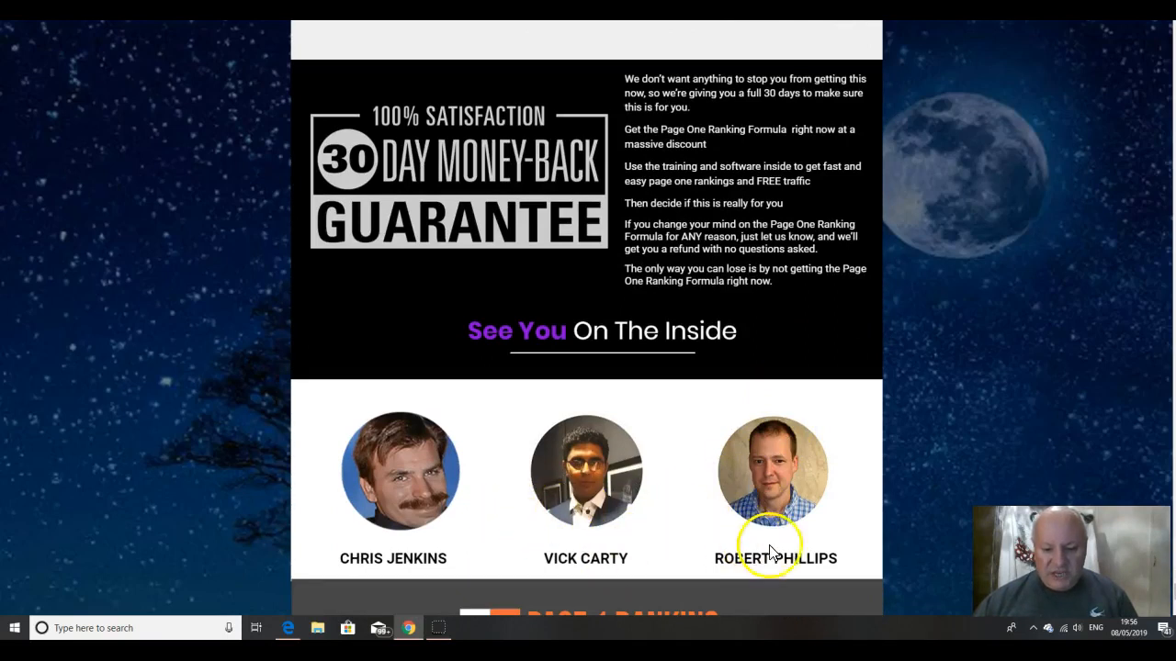
pyautogui.moveTo(772, 551)
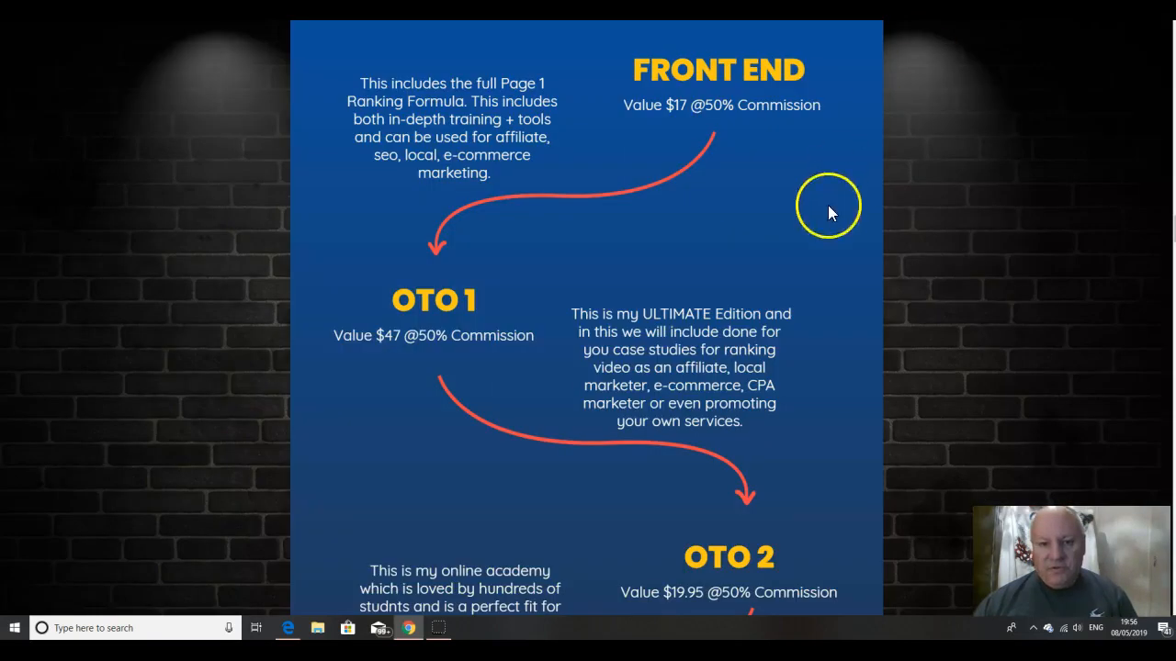
pyautogui.moveTo(542, 213)
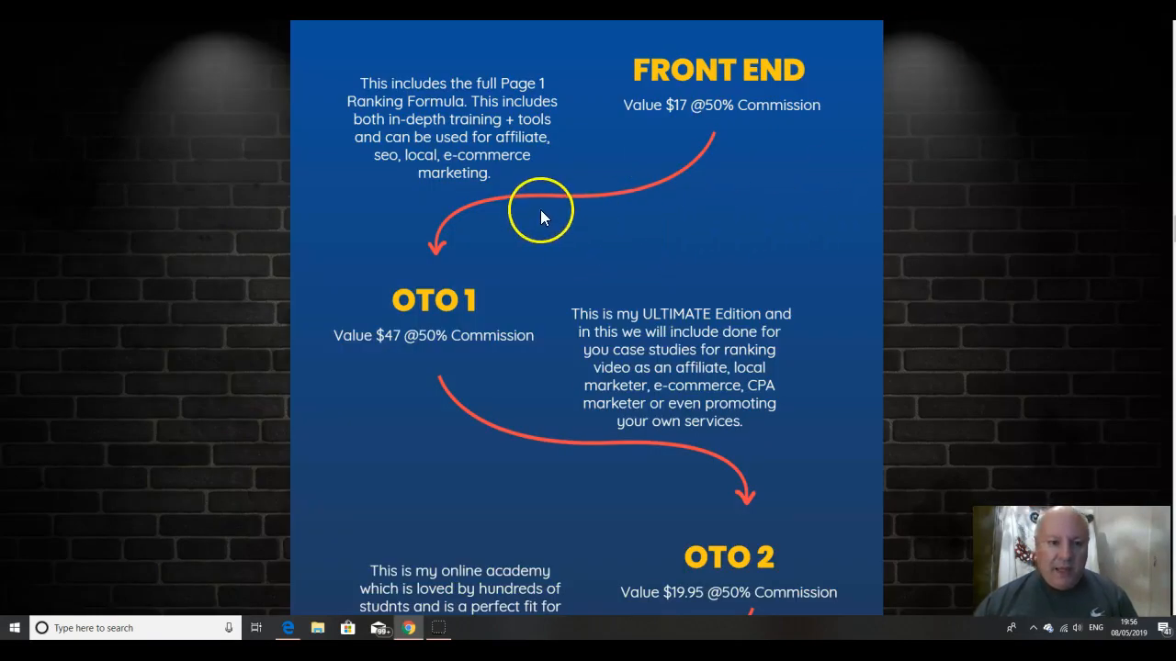
pyautogui.moveTo(574, 182)
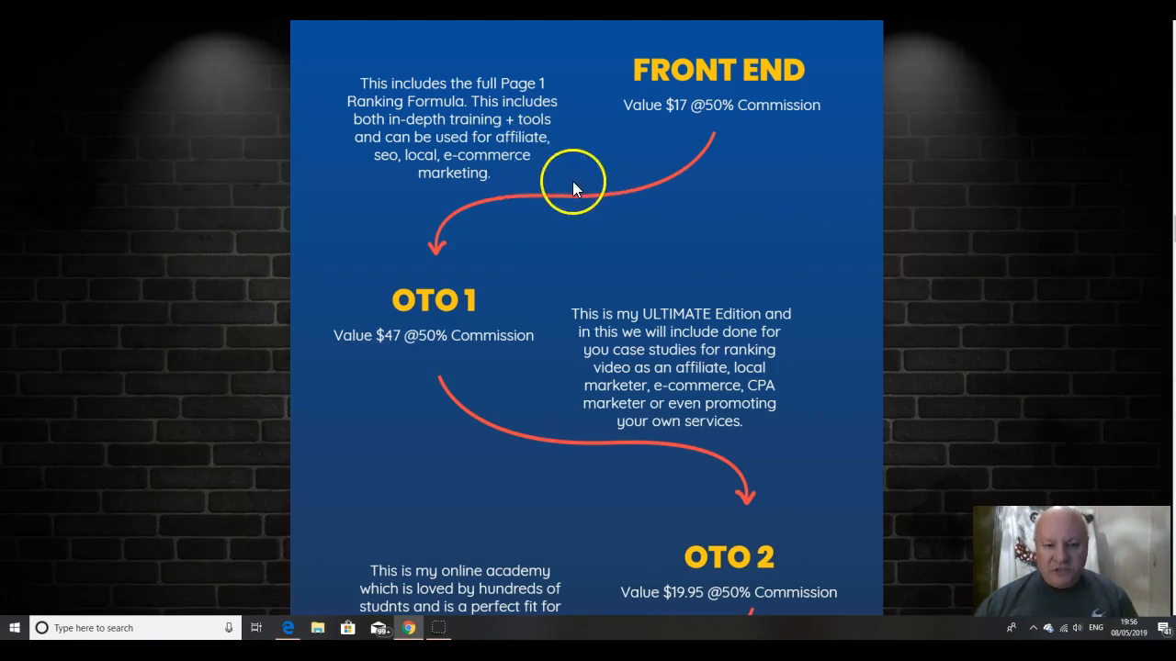
pyautogui.moveTo(657, 210)
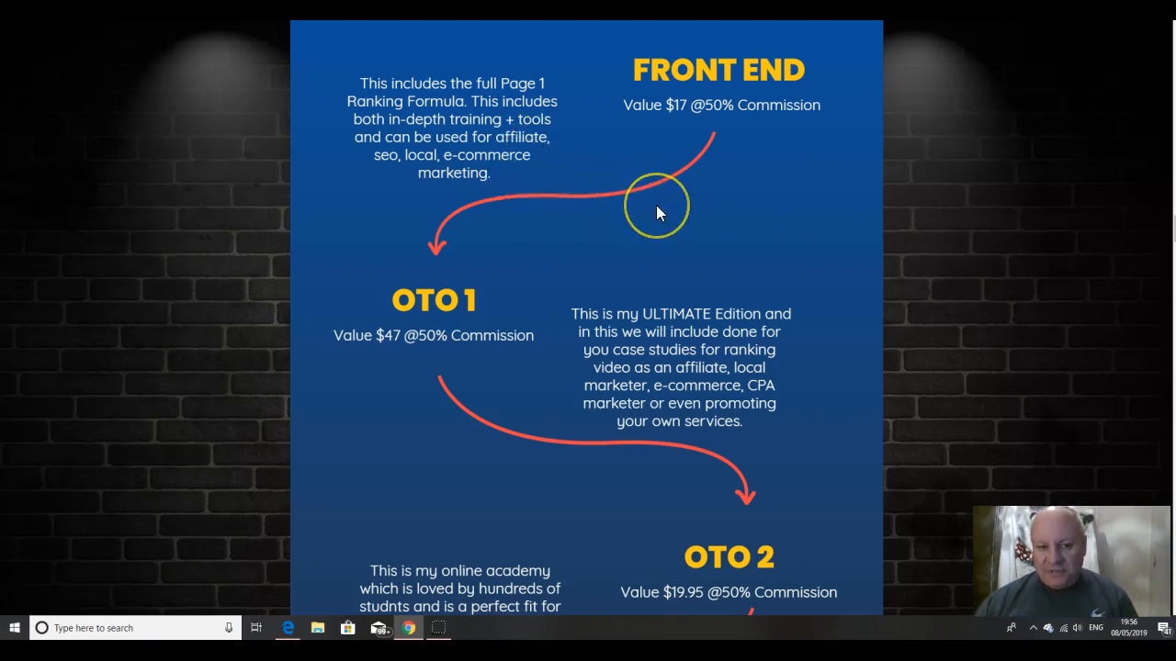
# Step: Scroll the JV page through OTO 1 to OTO 5 to the W+ affiliate and JV sign-up buttons
pyautogui.scroll(-3)
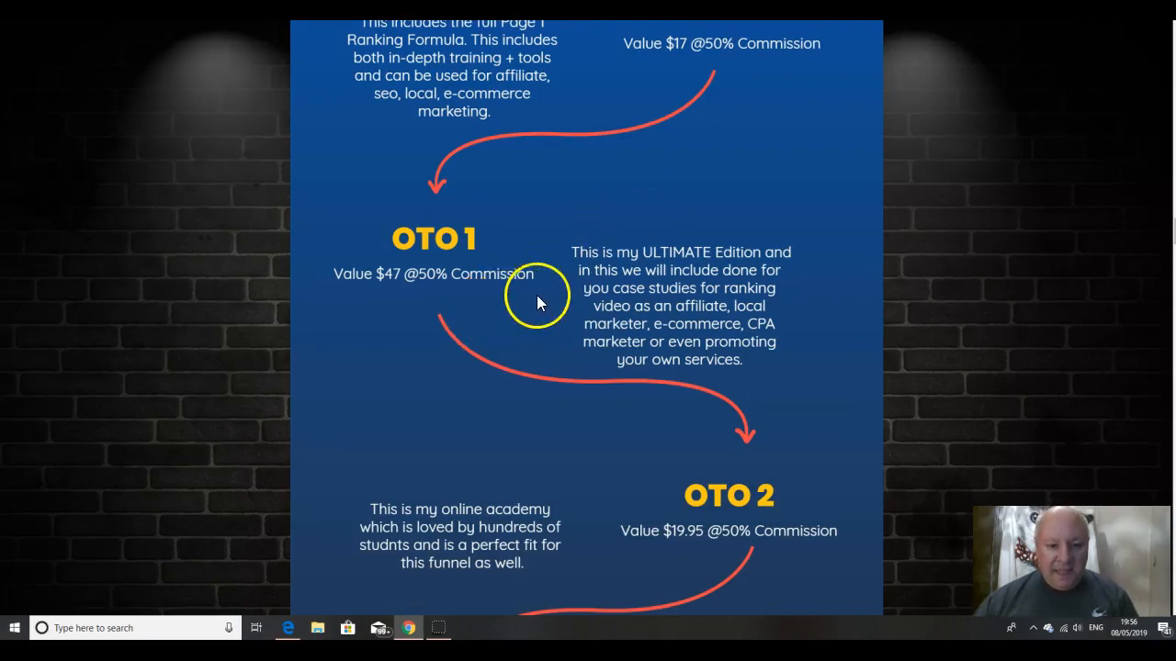
pyautogui.moveTo(824, 260)
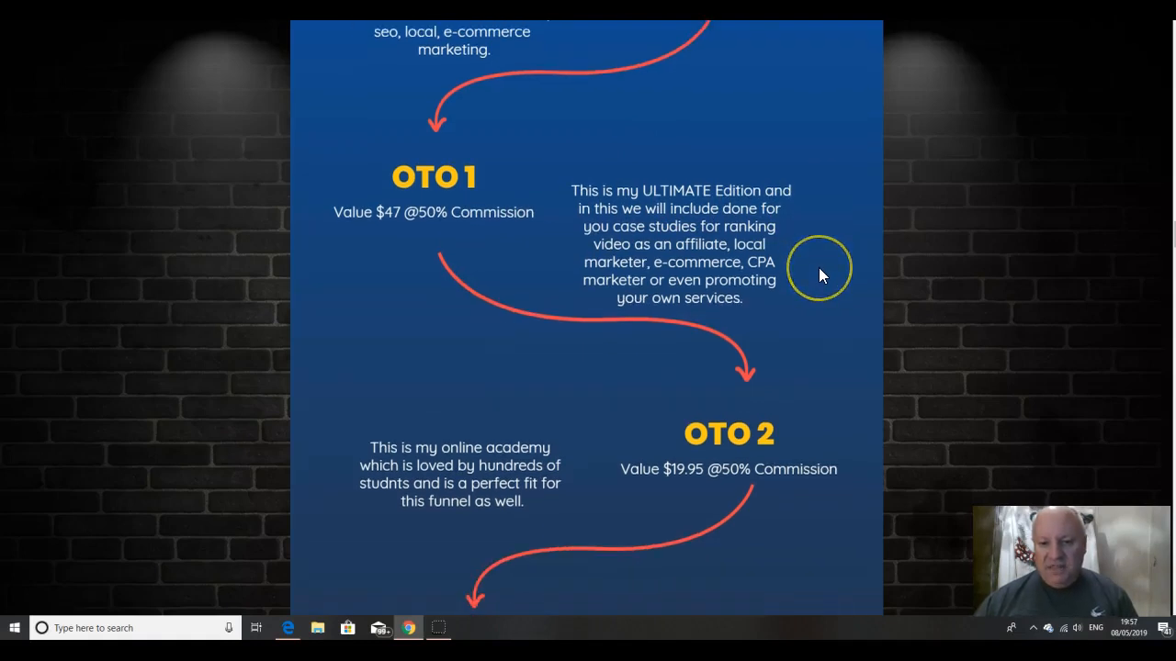
pyautogui.moveTo(820, 275)
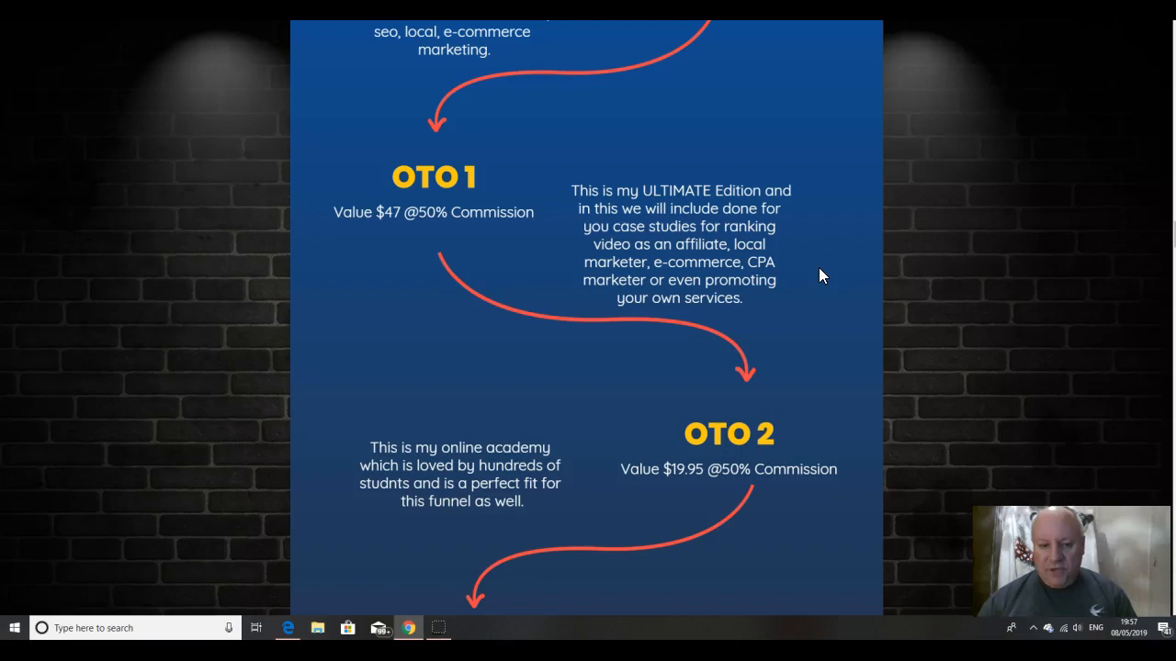
pyautogui.scroll(-3)
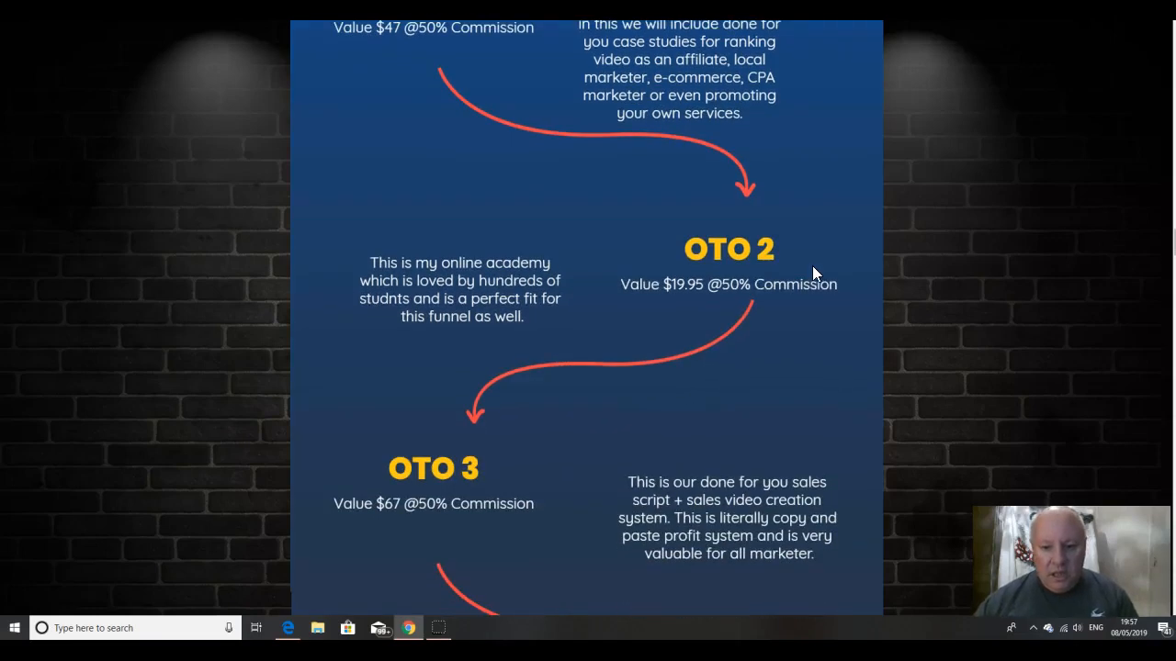
pyautogui.moveTo(594, 339)
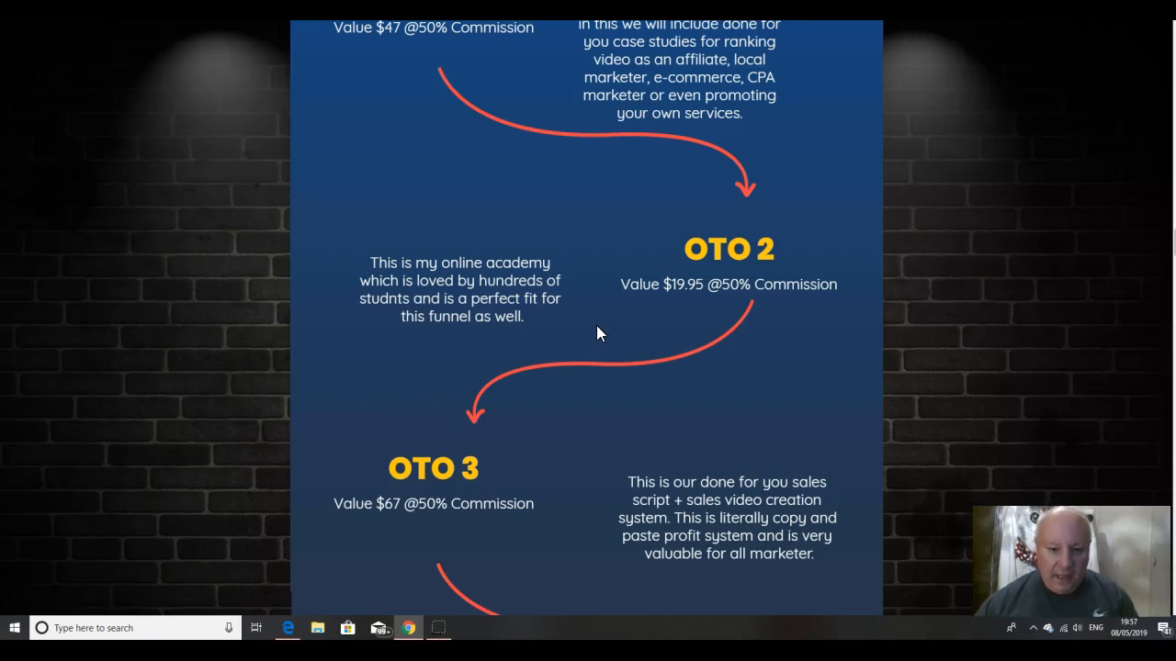
pyautogui.scroll(-3)
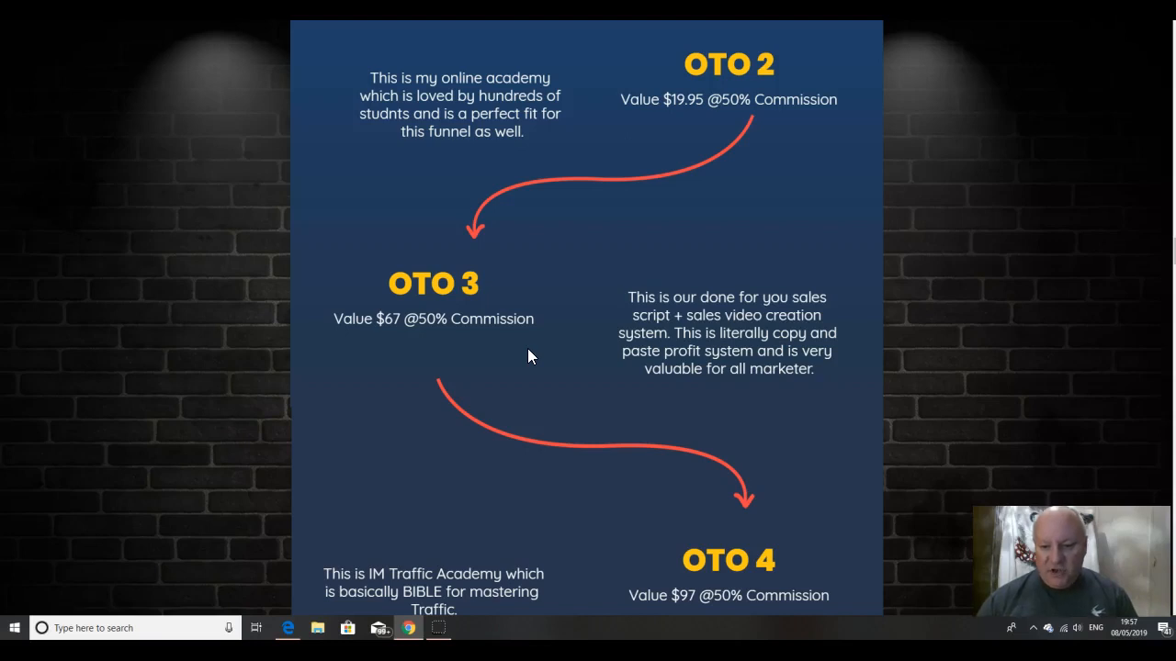
pyautogui.scroll(-3)
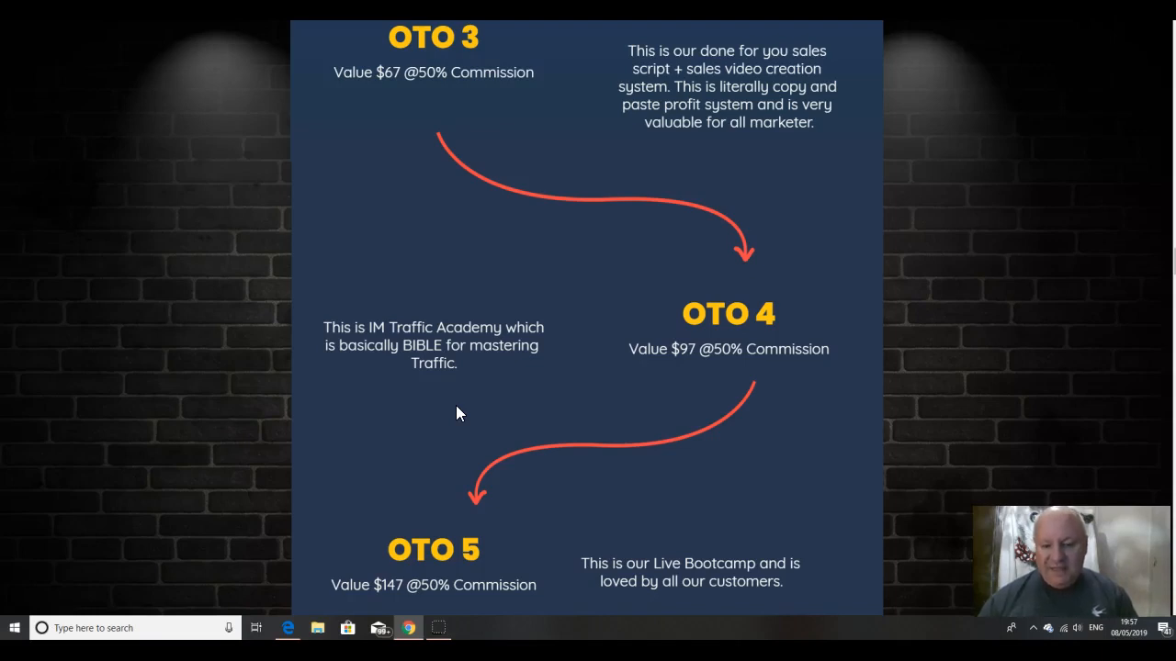
pyautogui.scroll(-3)
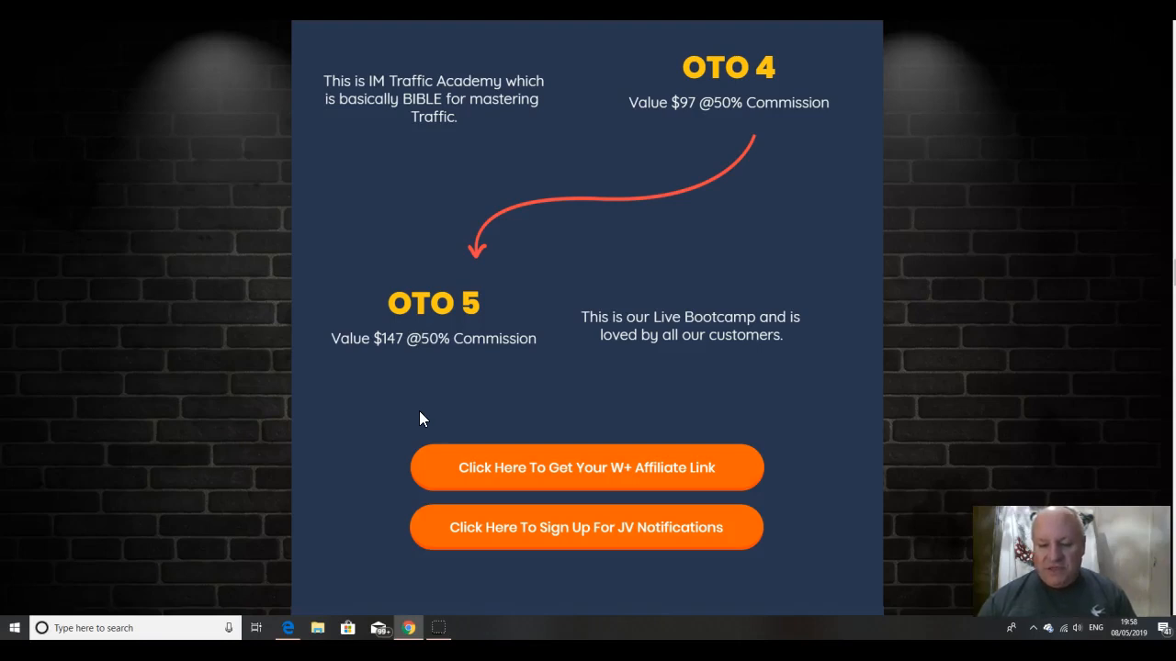
# Step: Scroll briefly past the '7 More Reasons' list, then back up to the $7500 JV prizes headline
pyautogui.scroll(-3)
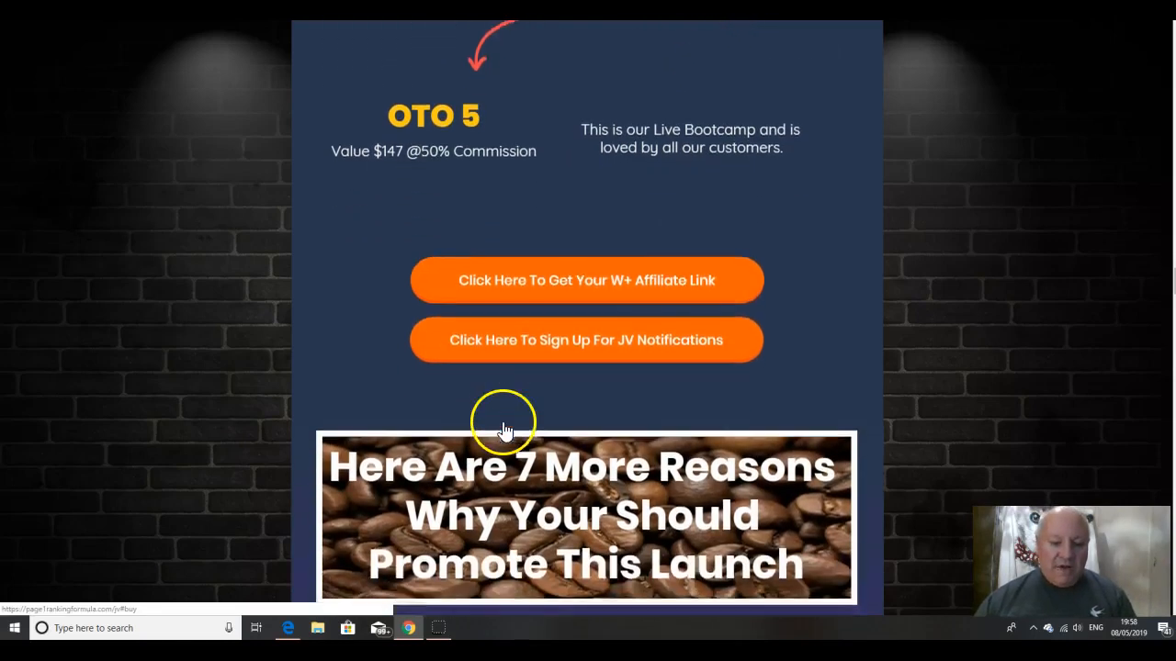
pyautogui.scroll(-3)
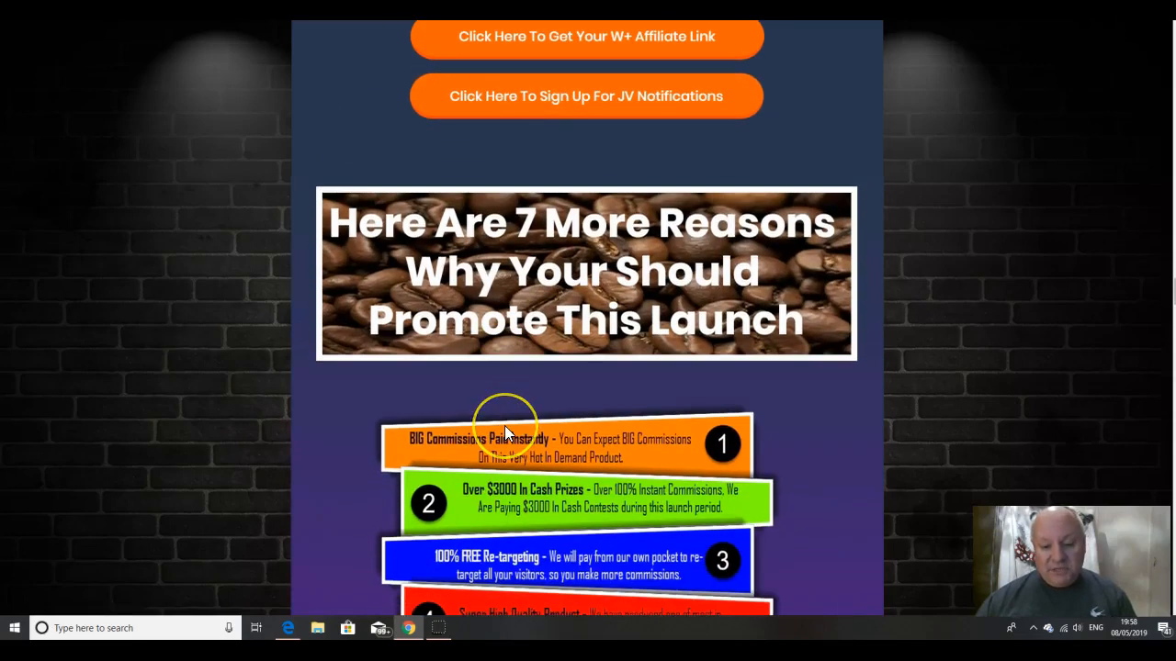
pyautogui.scroll(-3)
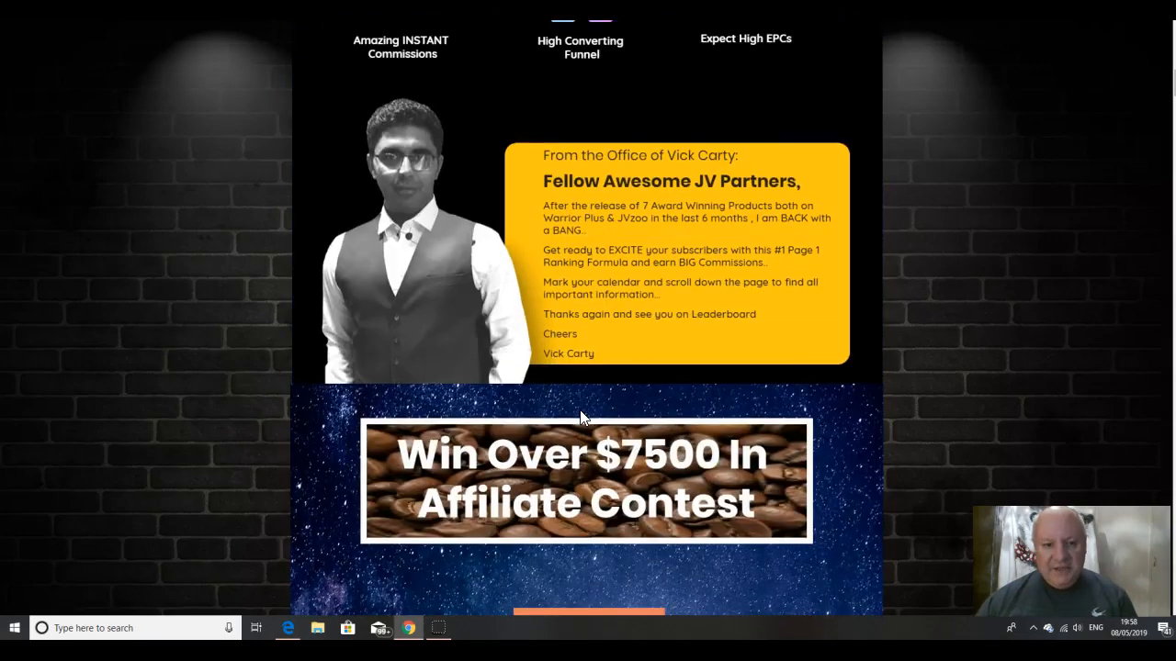
pyautogui.moveTo(680, 402)
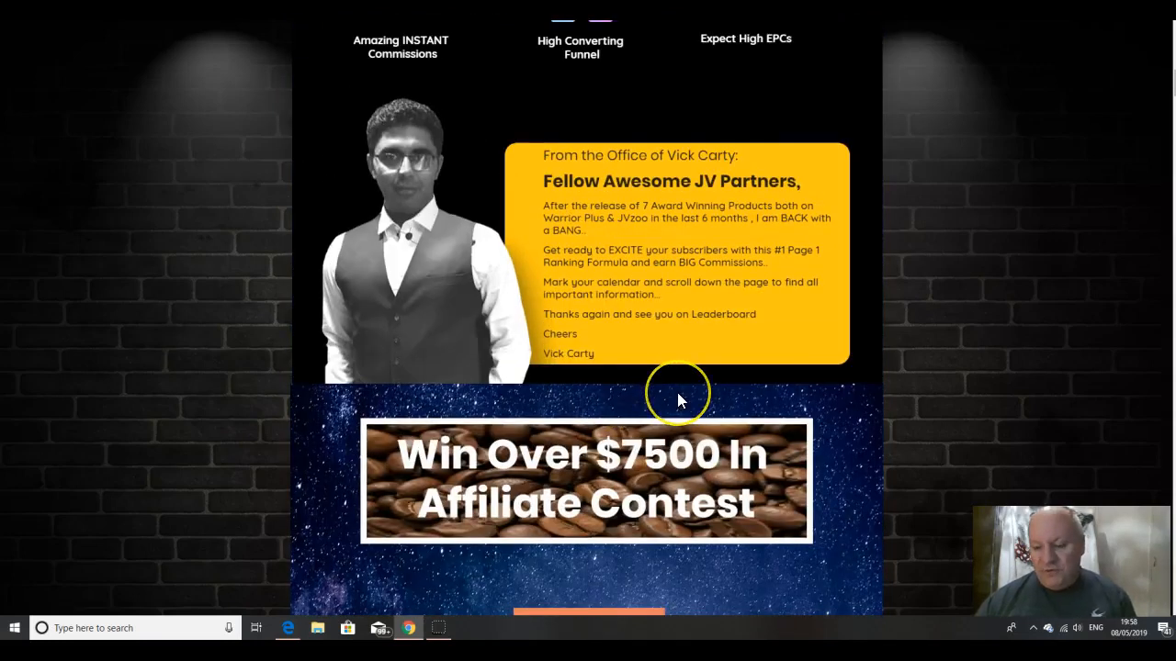
pyautogui.scroll(3)
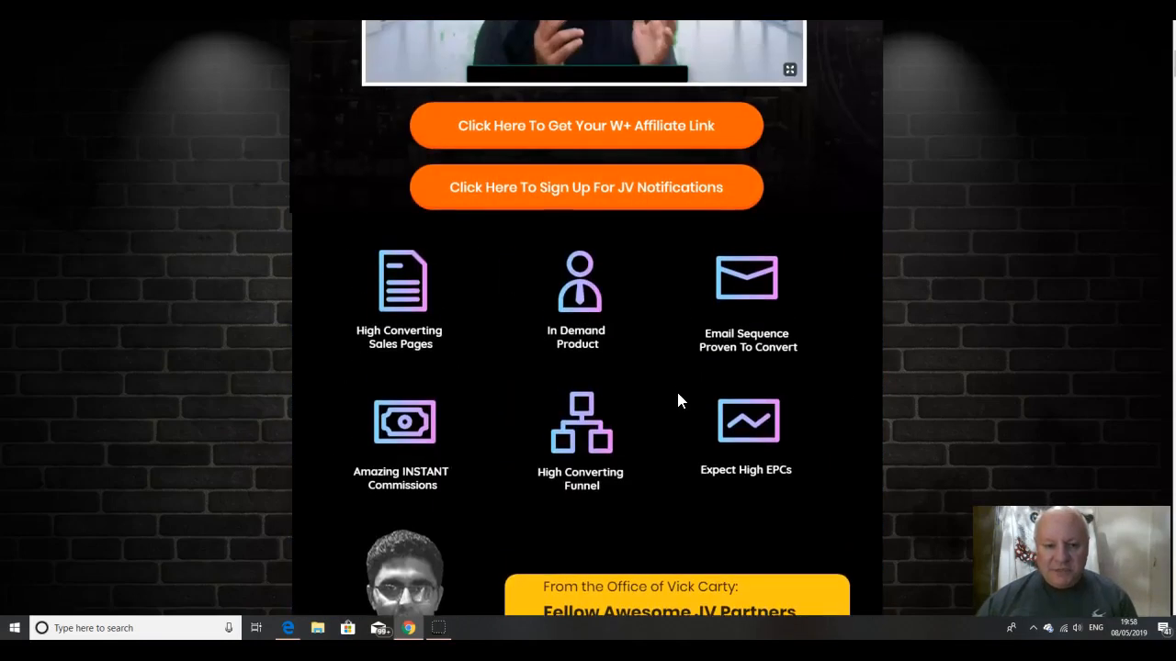
pyautogui.moveTo(748, 405)
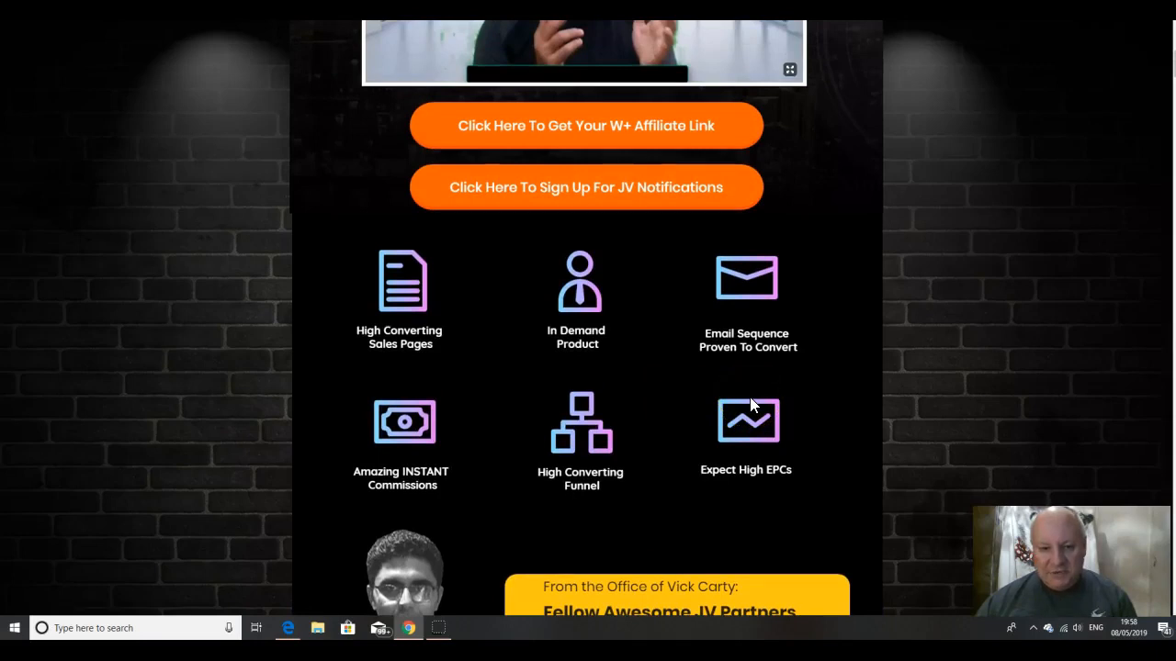
pyautogui.scroll(3)
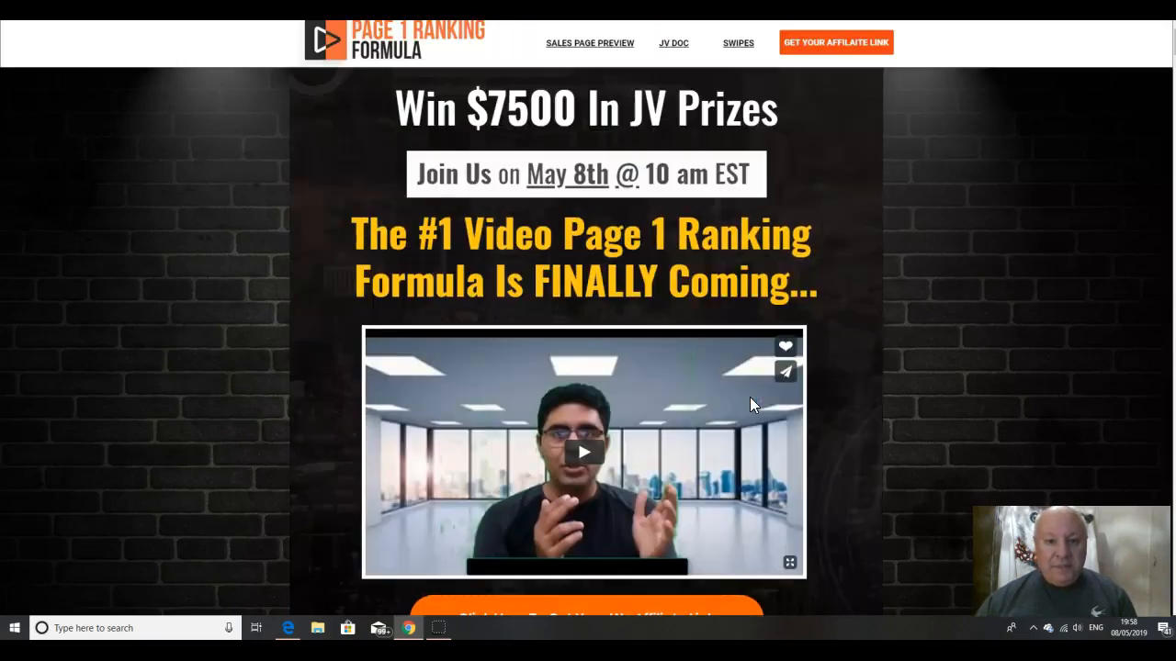
pyautogui.moveTo(919, 296)
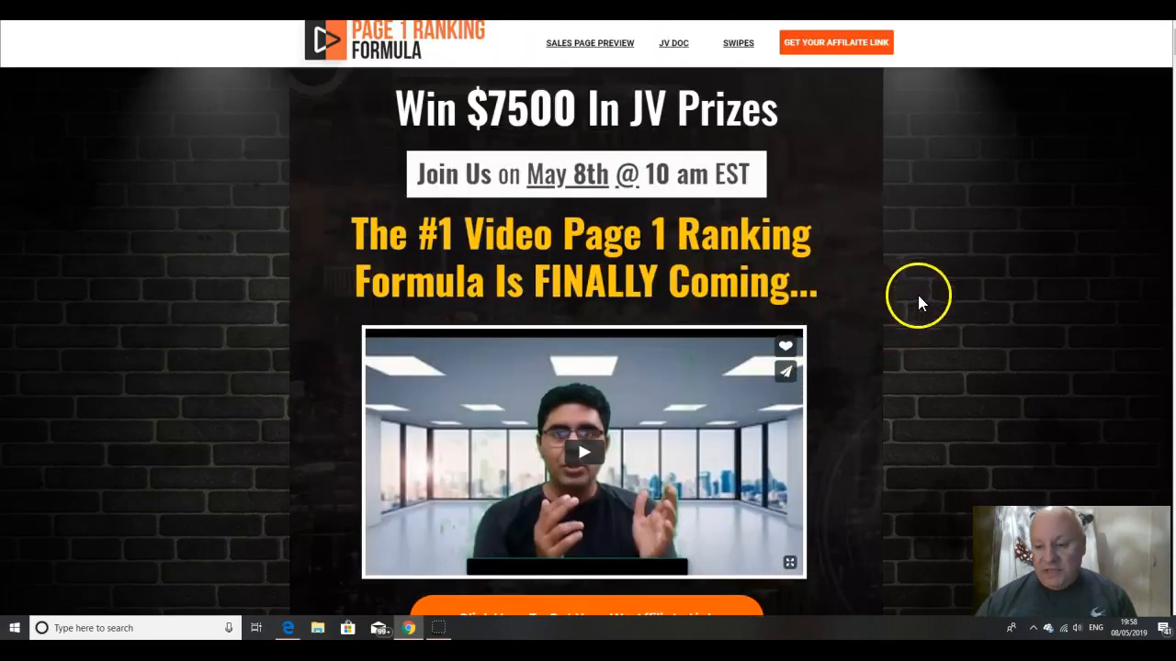
pyautogui.moveTo(1017, 254)
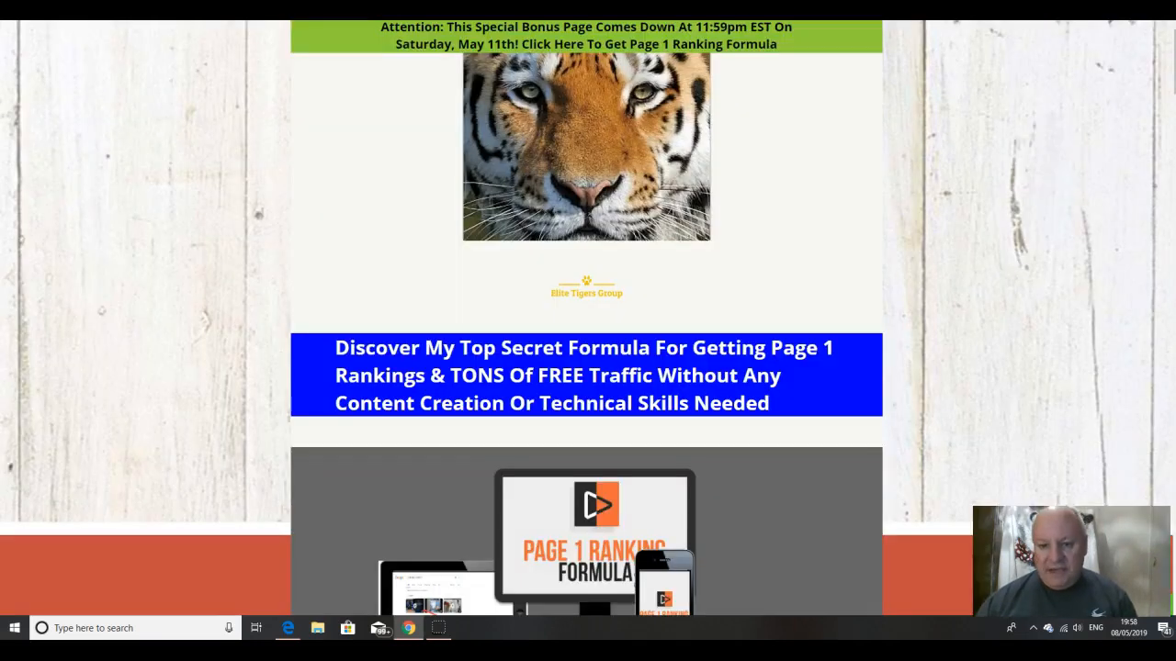
# Step: Scroll the bonus page through its guarantee and FAQs to the countdown timer and secure-your-copy button
pyautogui.scroll(-3)
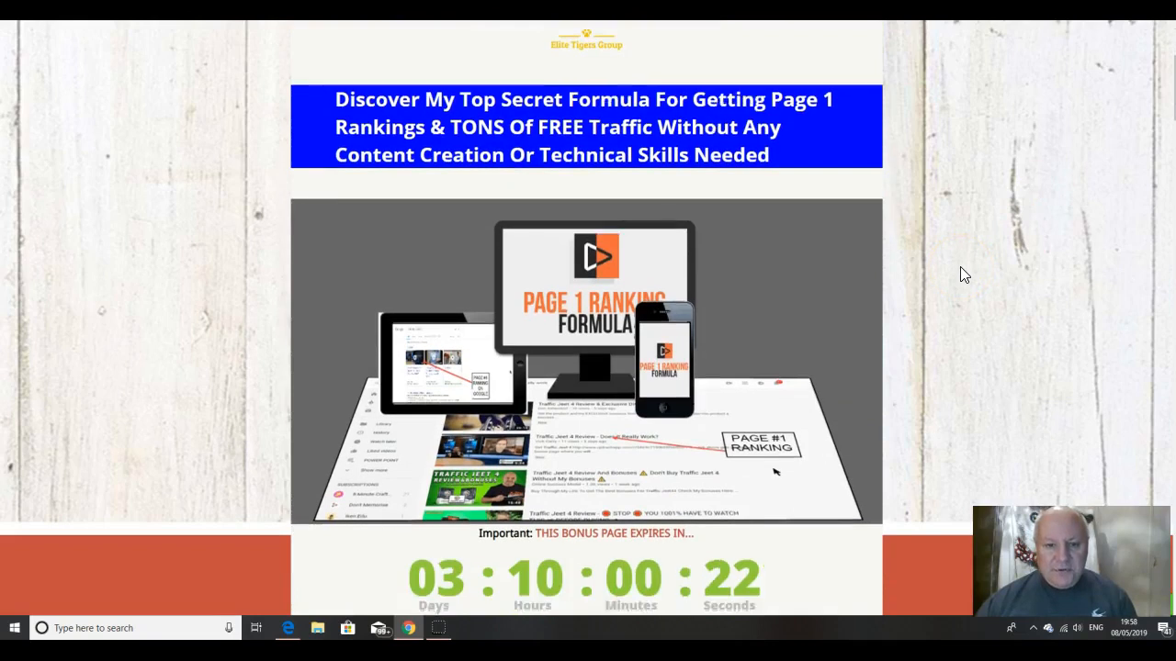
pyautogui.scroll(-3)
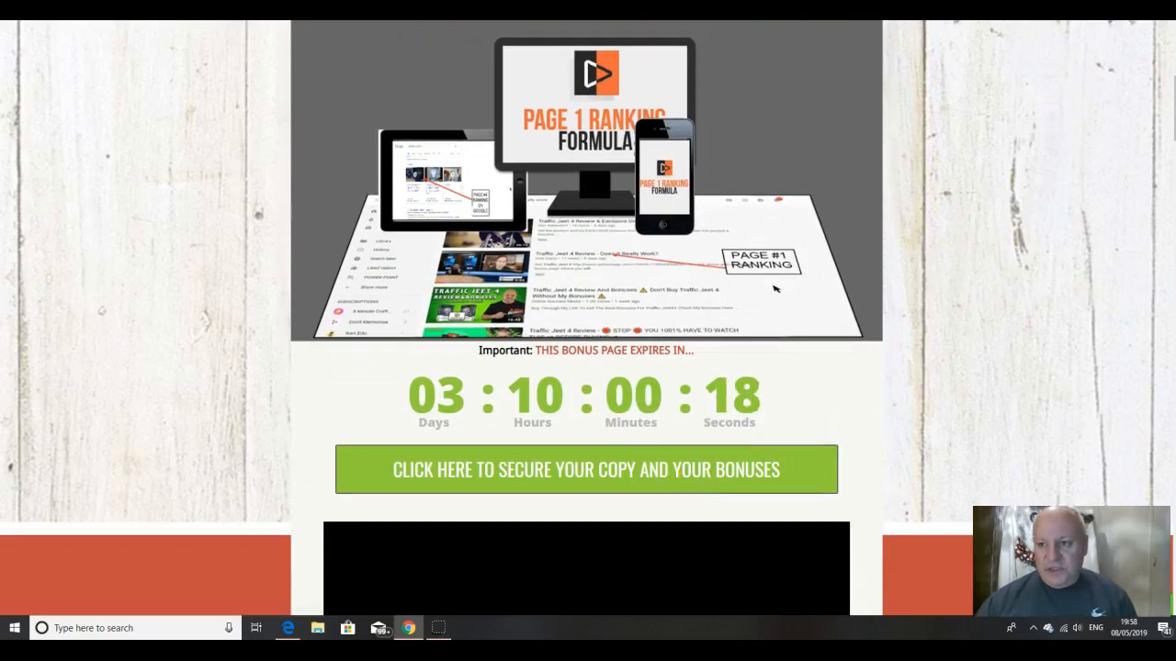
pyautogui.scroll(-3)
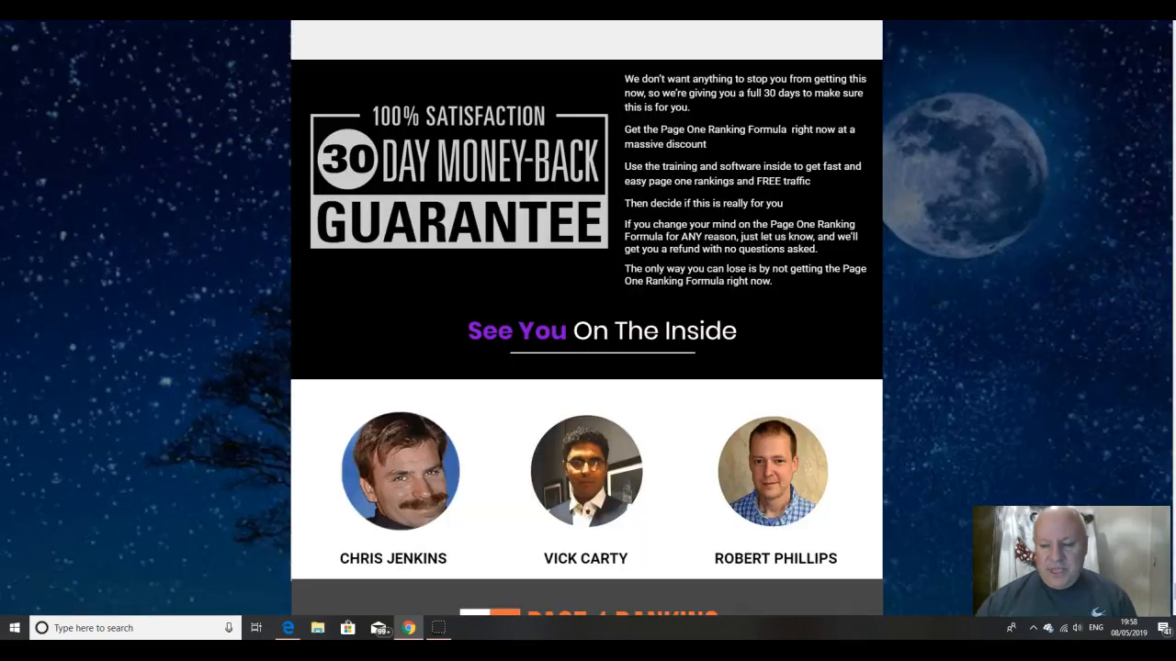
pyautogui.scroll(-3)
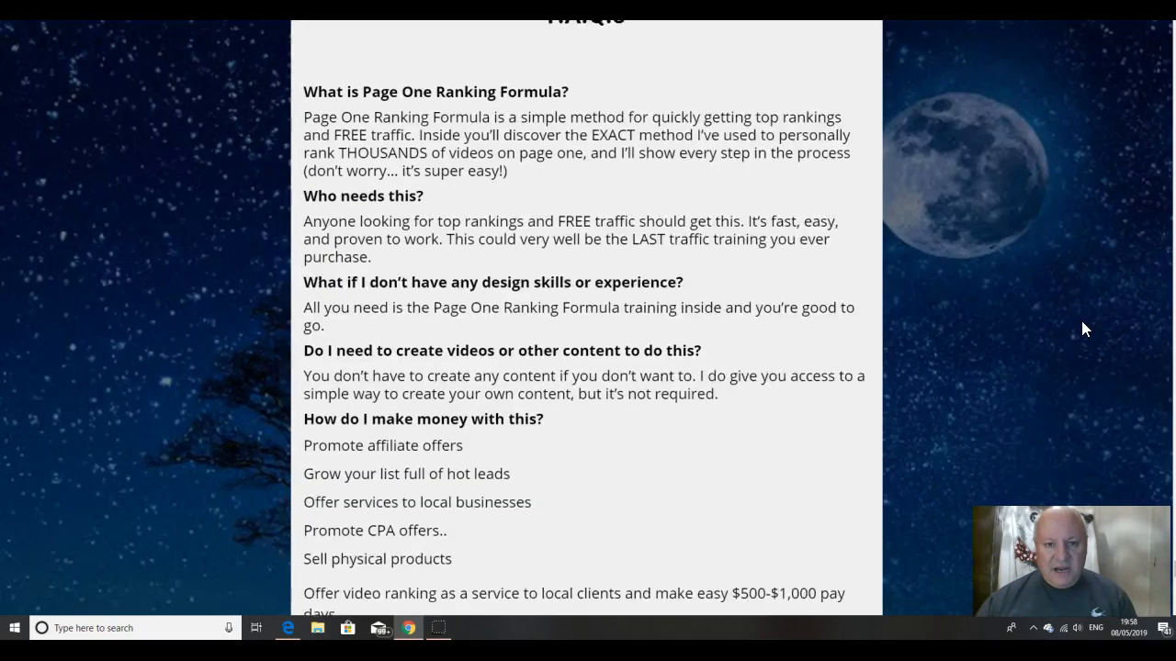
pyautogui.scroll(-3)
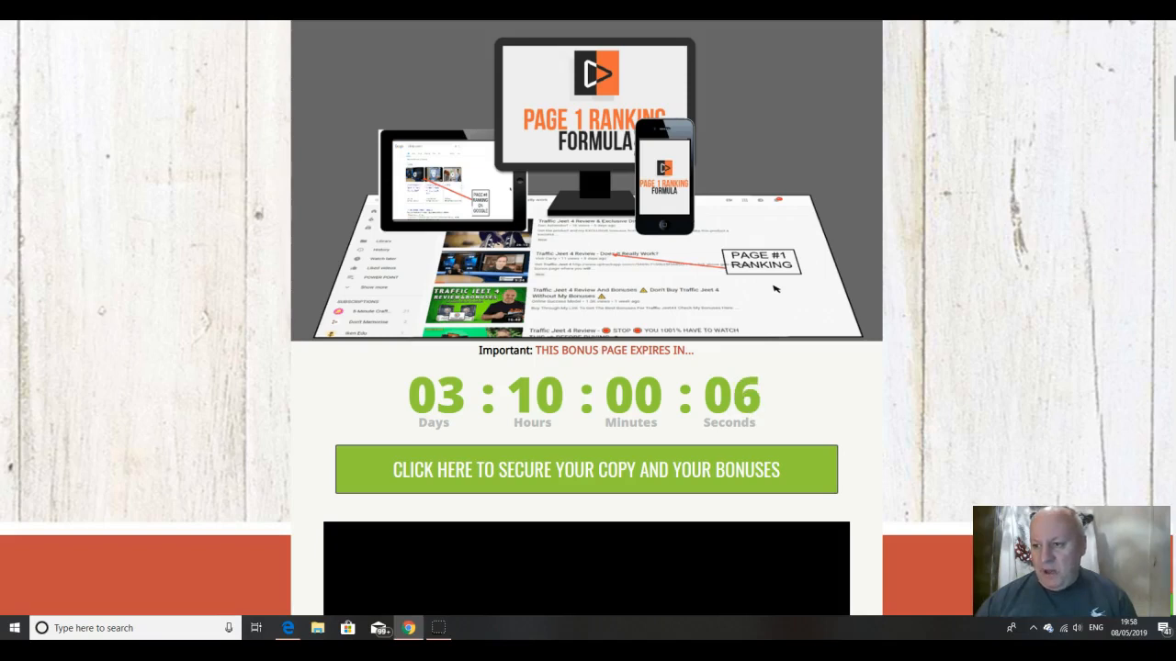
pyautogui.scroll(-3)
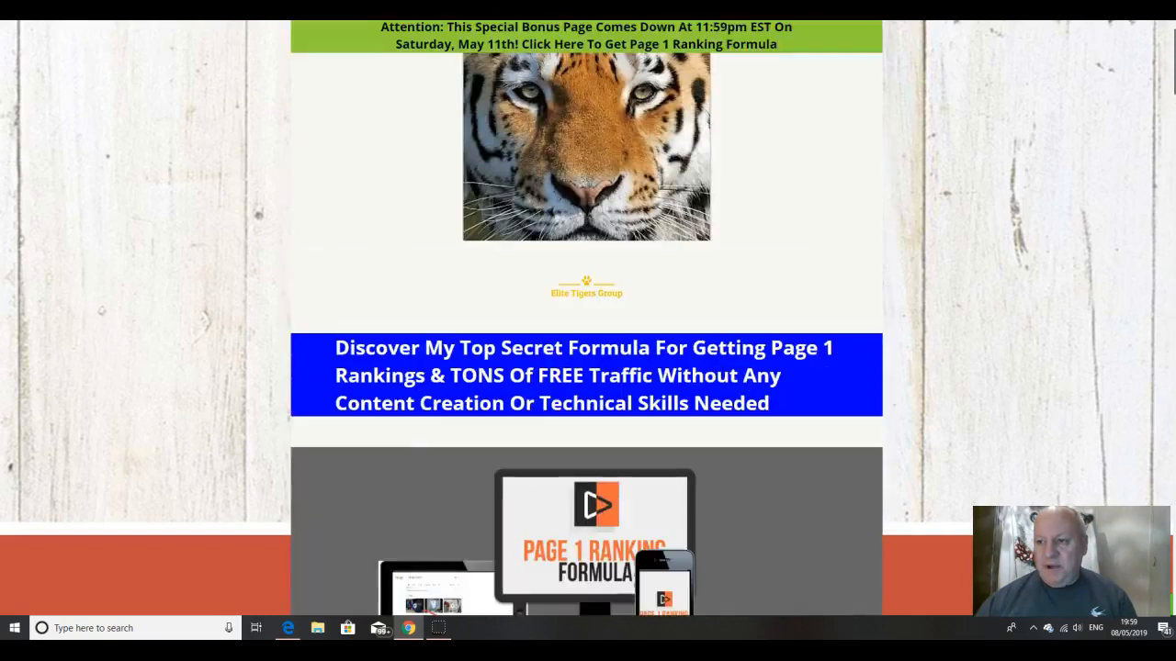
pyautogui.scroll(-3)
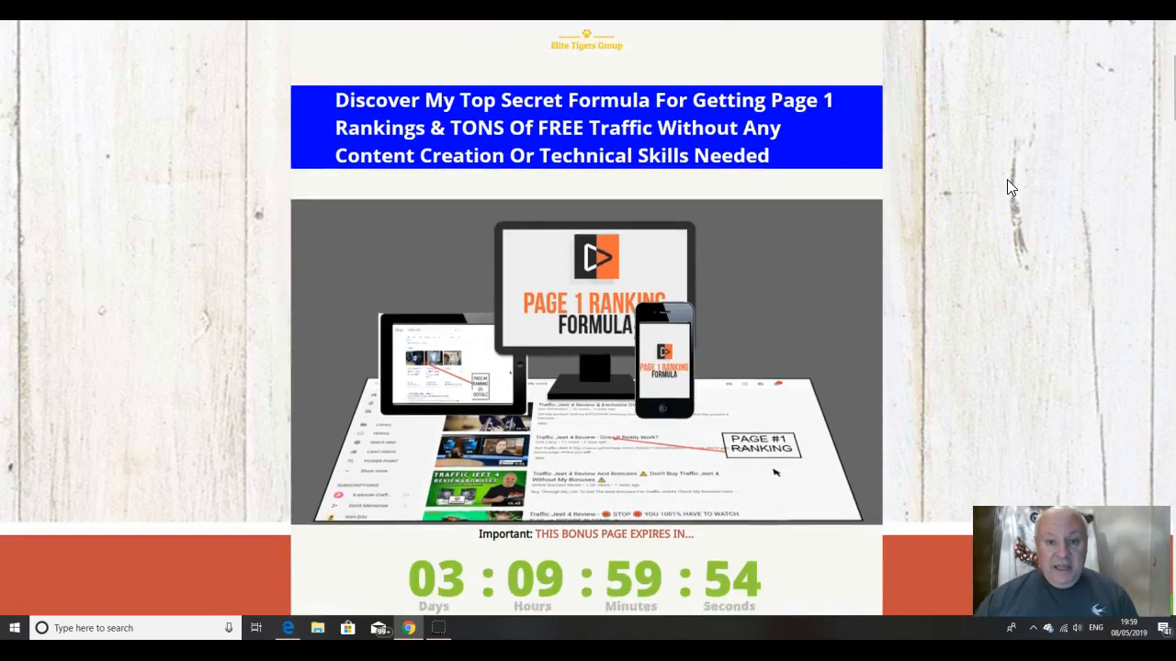
pyautogui.scroll(-3)
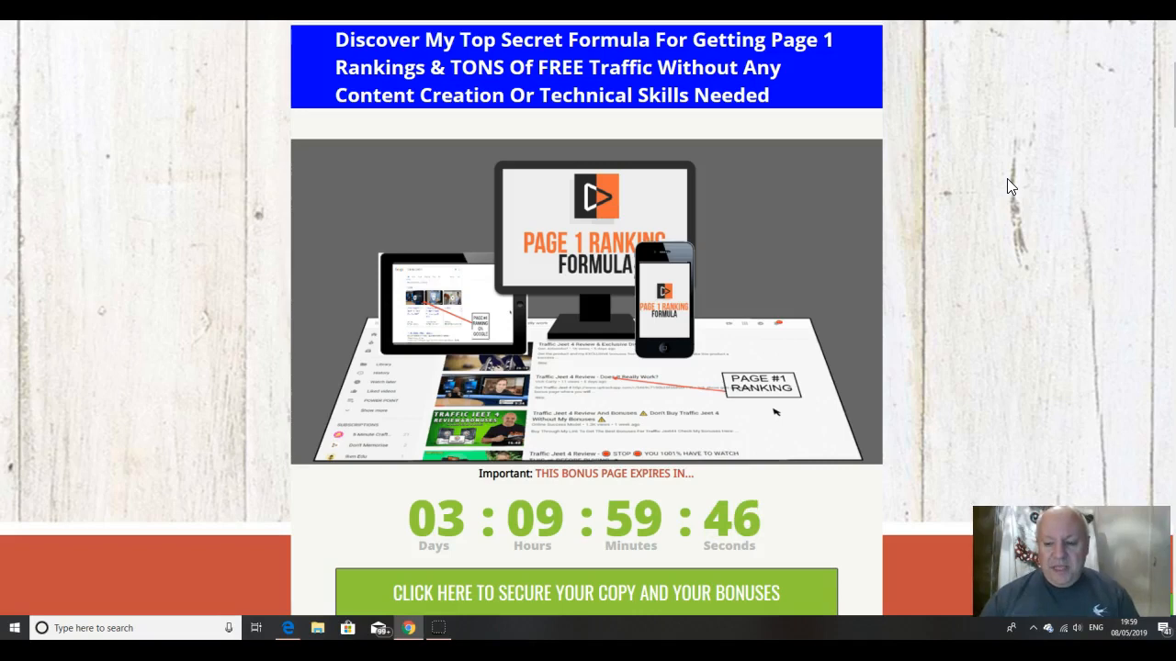
pyautogui.moveTo(715, 93)
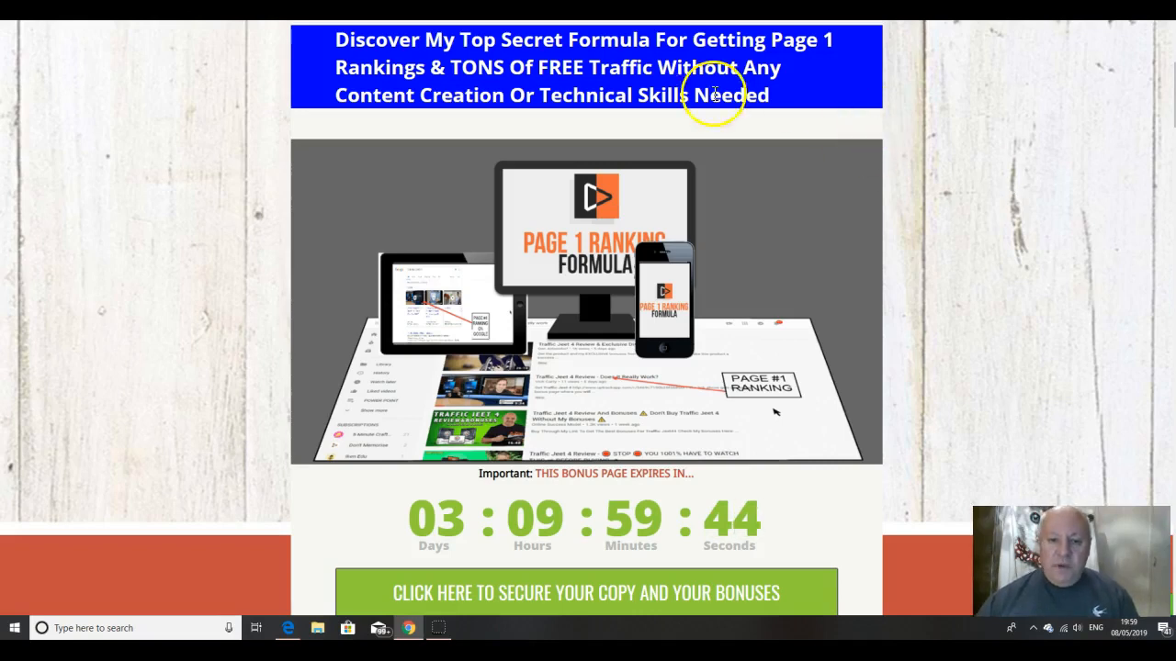
pyautogui.moveTo(104, 30)
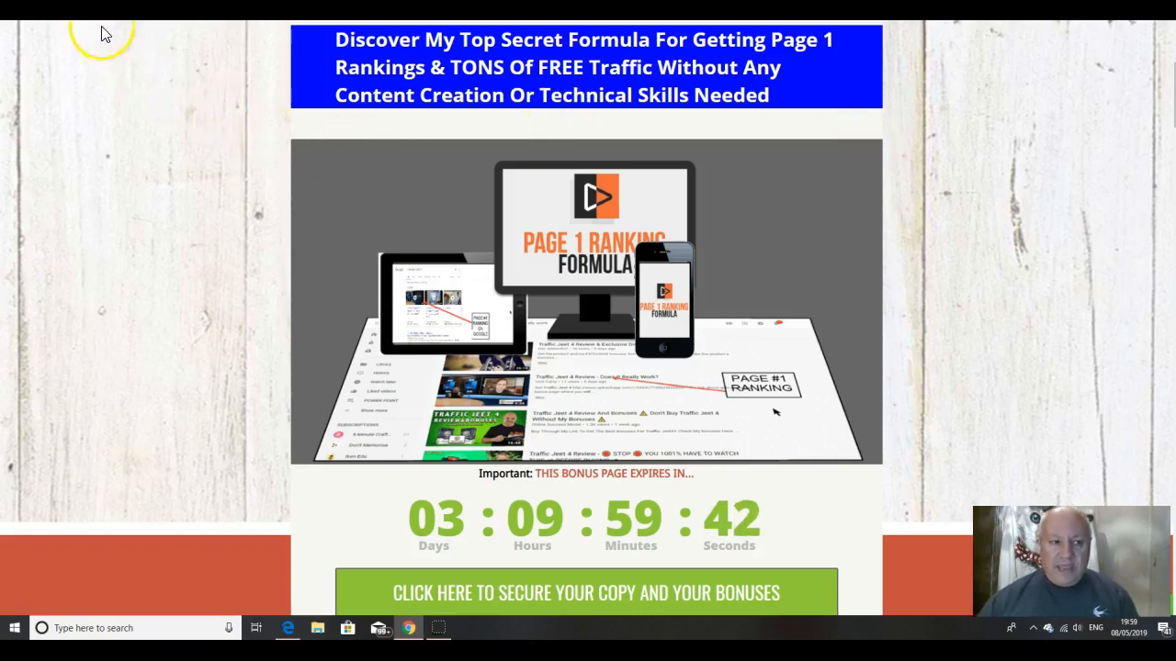